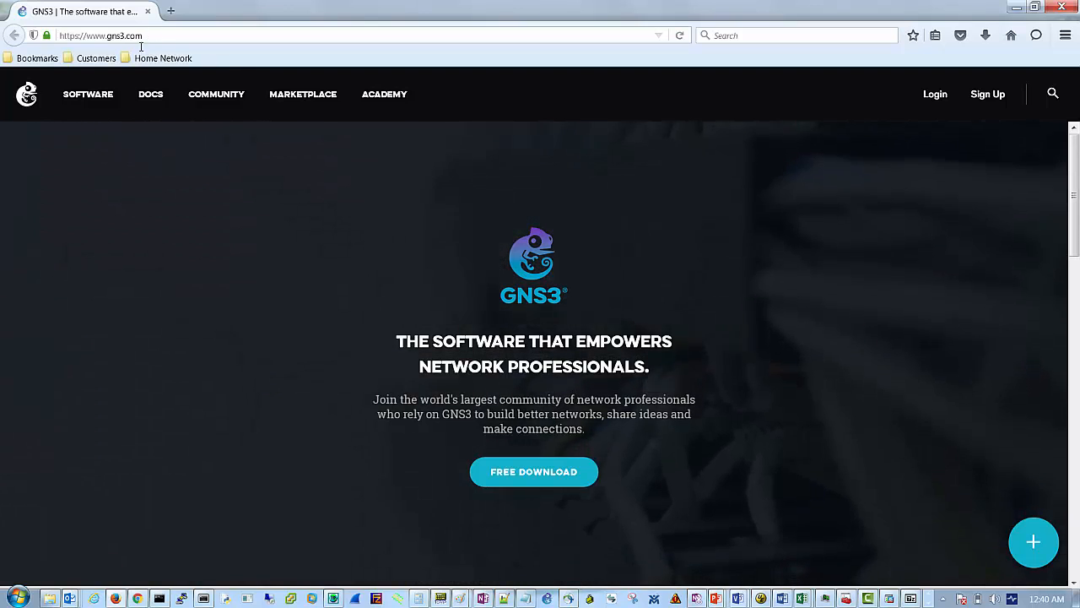
pyautogui.moveTo(572, 219)
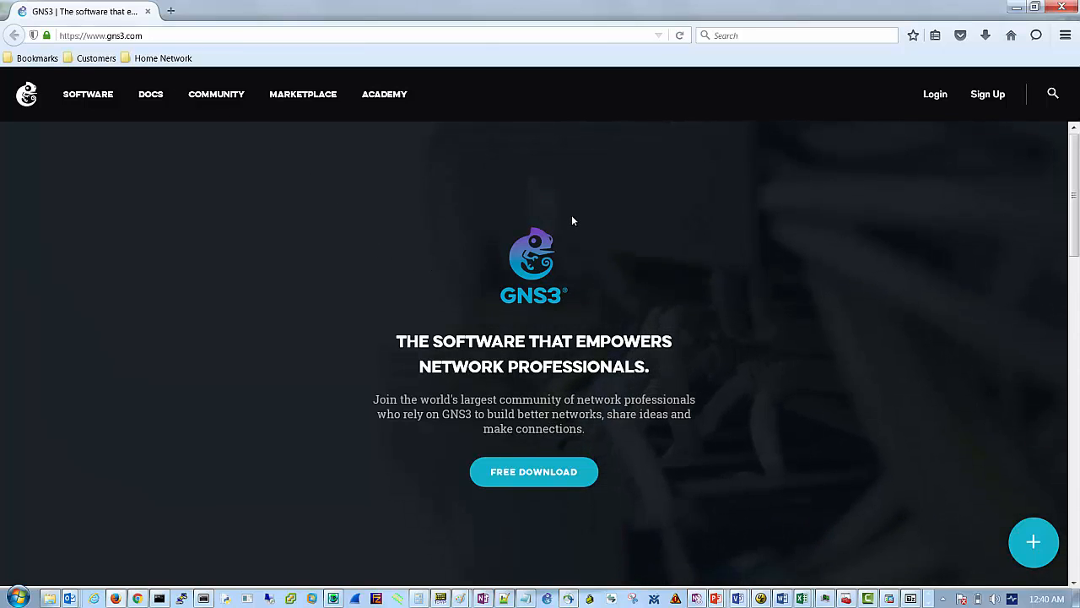
pyautogui.moveTo(533, 473)
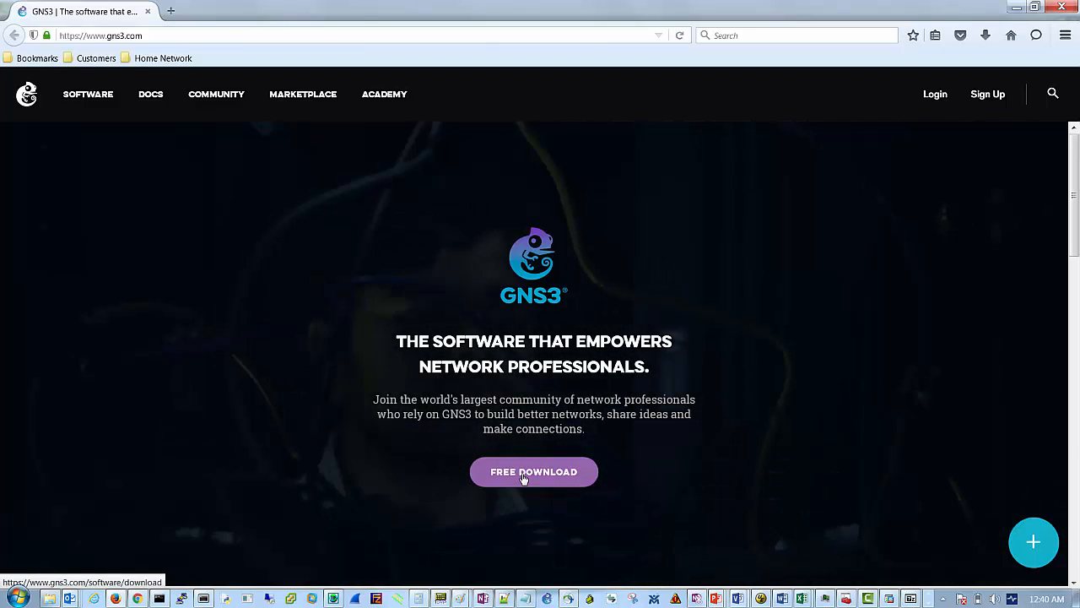
# Launch the GNS3 network simulator, dismissing the download and sign-in prompts.
pyautogui.click(533, 473)
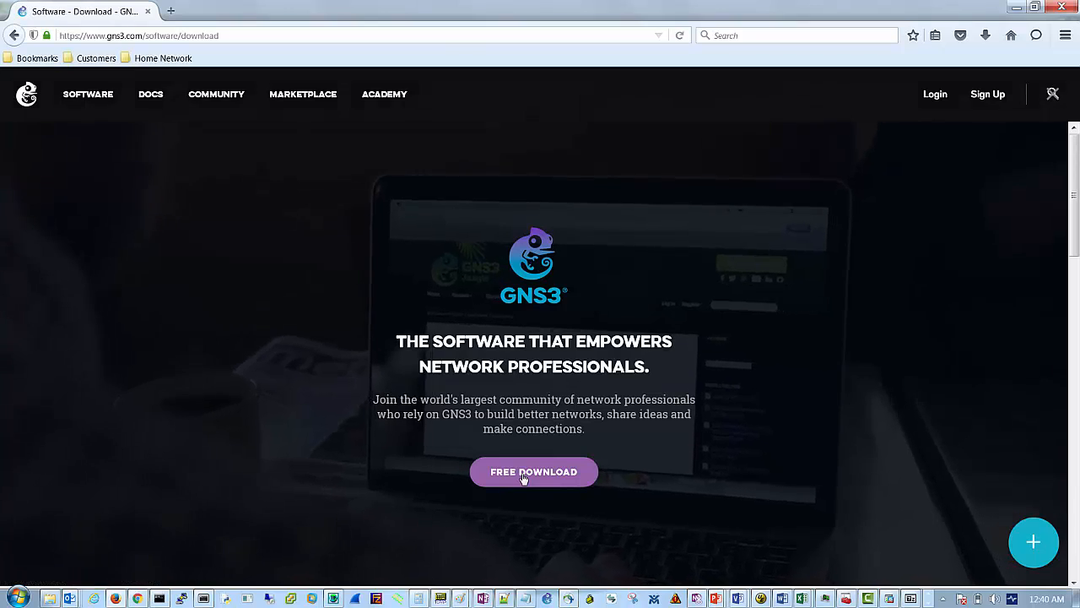
pyautogui.click(534, 472)
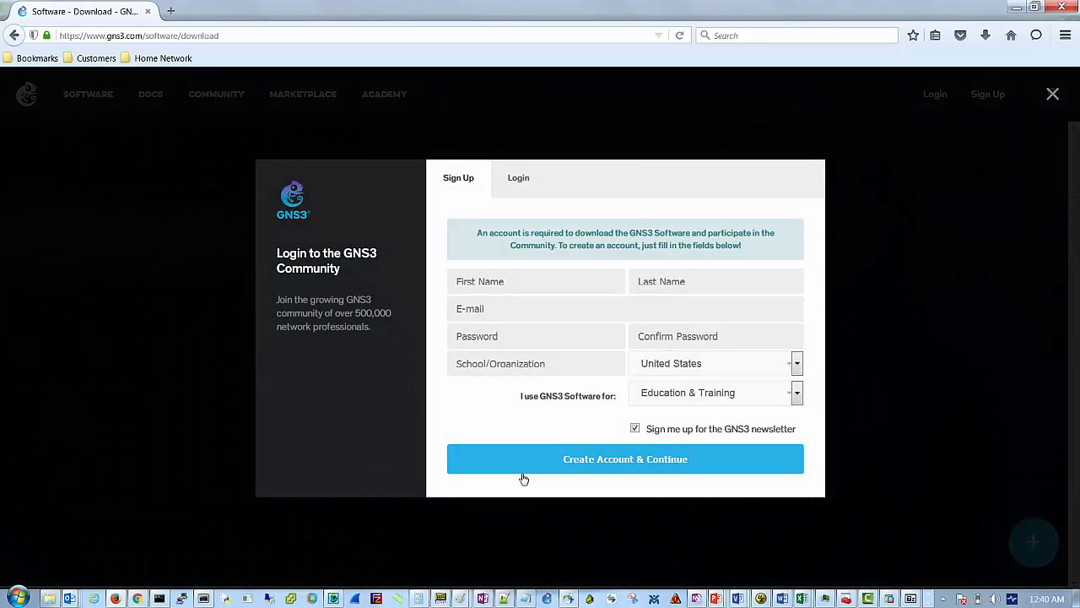
pyautogui.moveTo(577, 332)
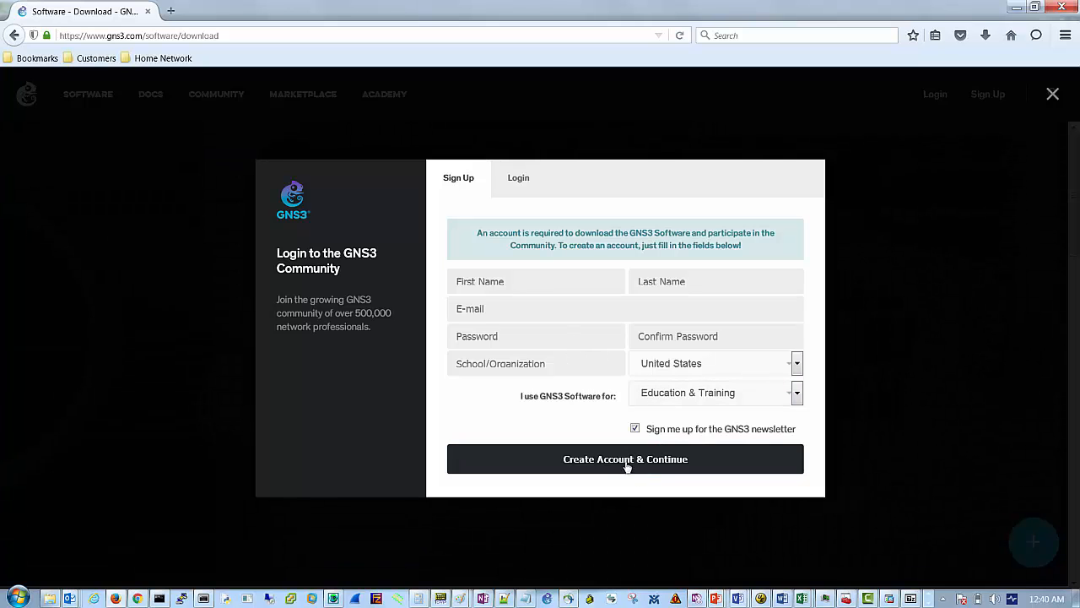
pyautogui.click(518, 177)
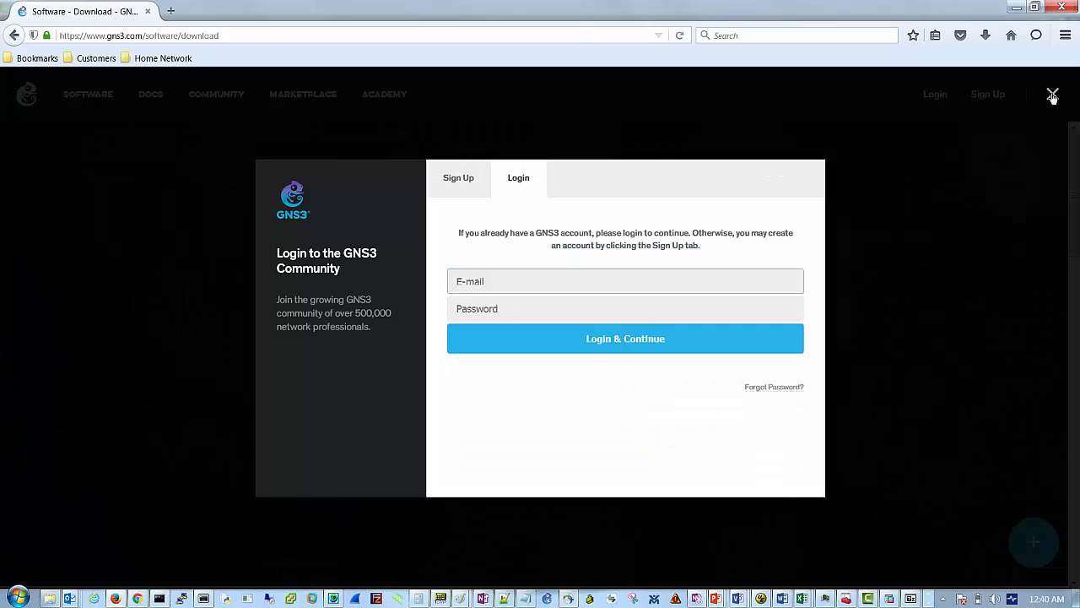
pyautogui.click(1054, 95)
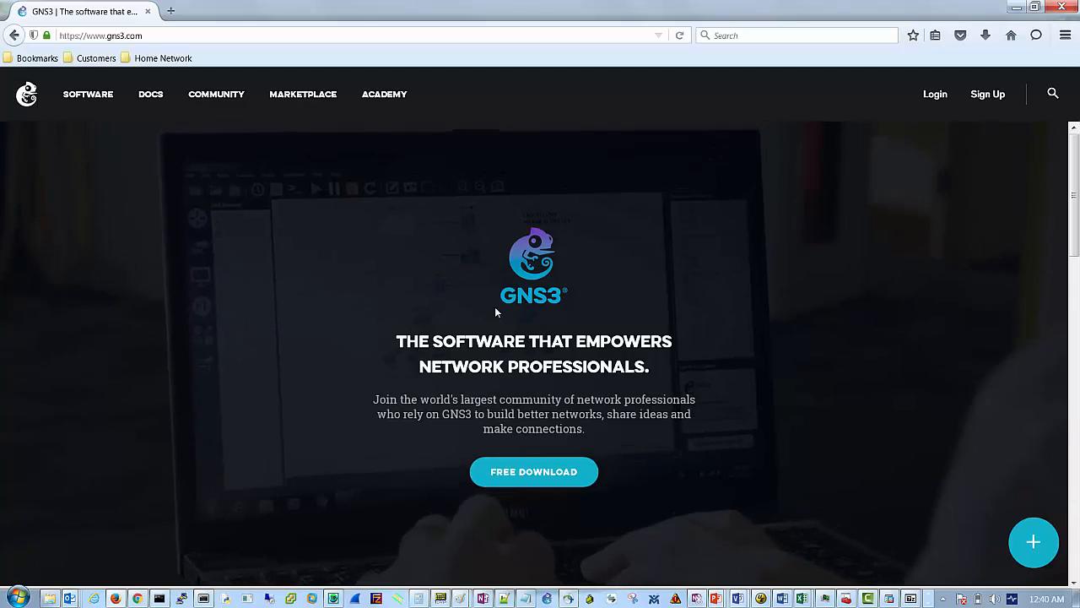
pyautogui.moveTo(508, 529)
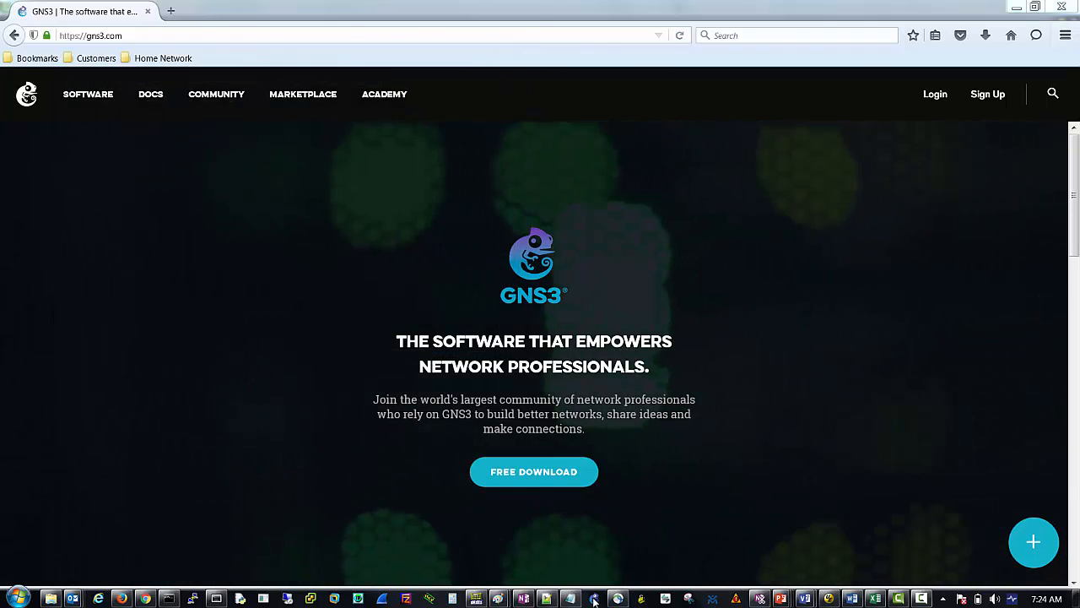
pyautogui.click(570, 598)
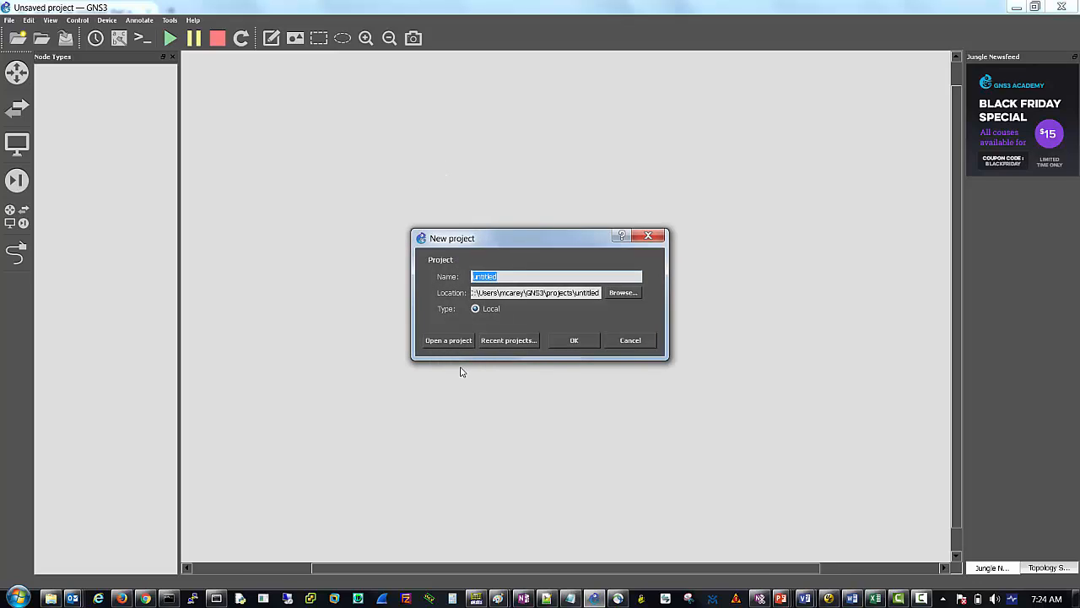
pyautogui.moveTo(452, 351)
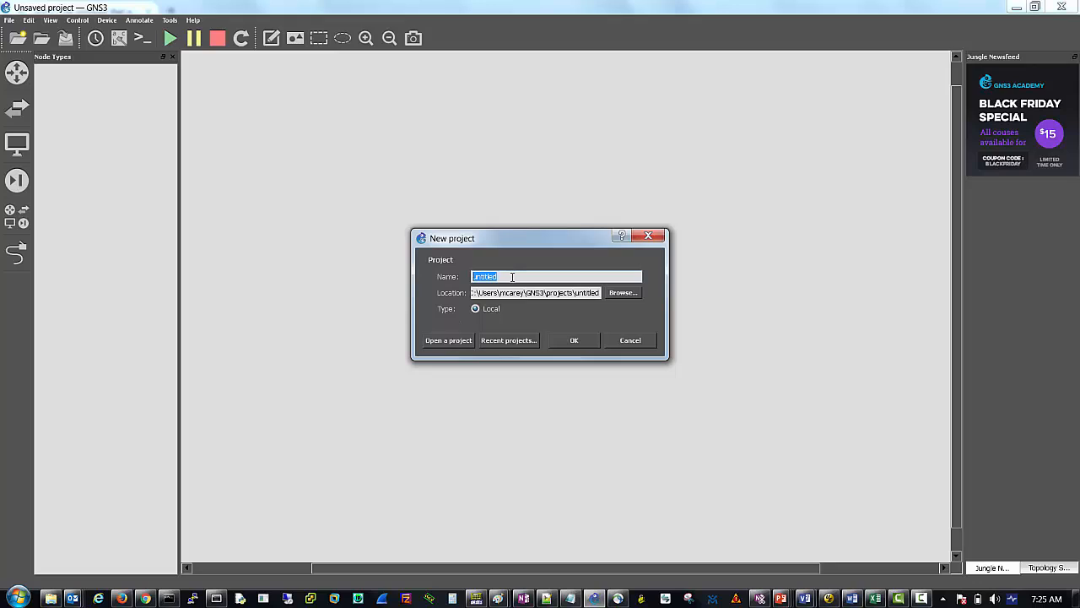
# Name the new project GNS3 Lab and confirm its creation.
pyautogui.write('GNS3 L')
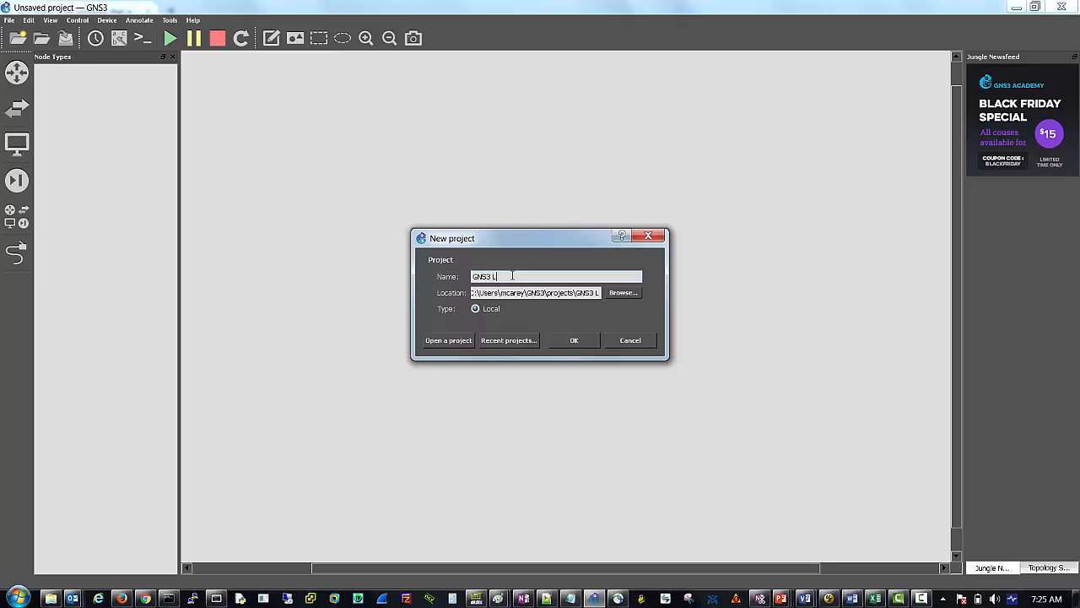
pyautogui.write('ab')
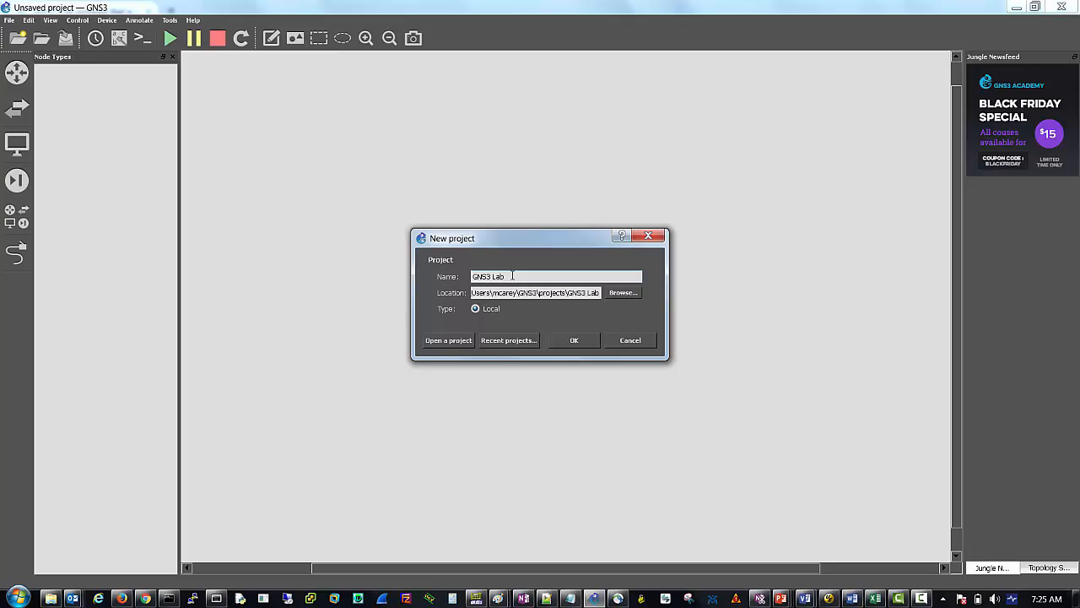
pyautogui.click(574, 341)
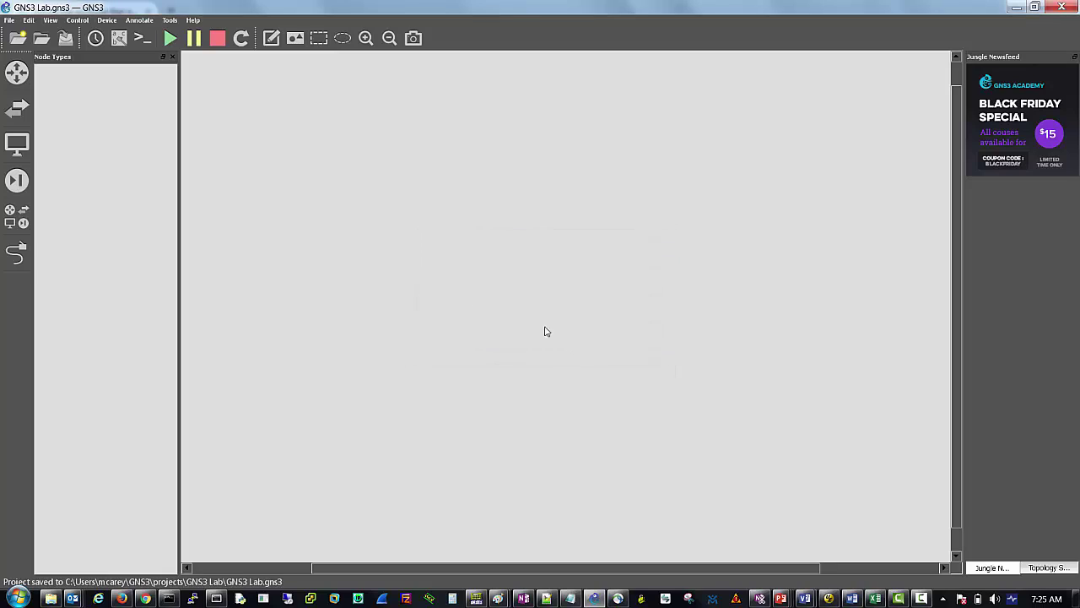
pyautogui.moveTo(268, 167)
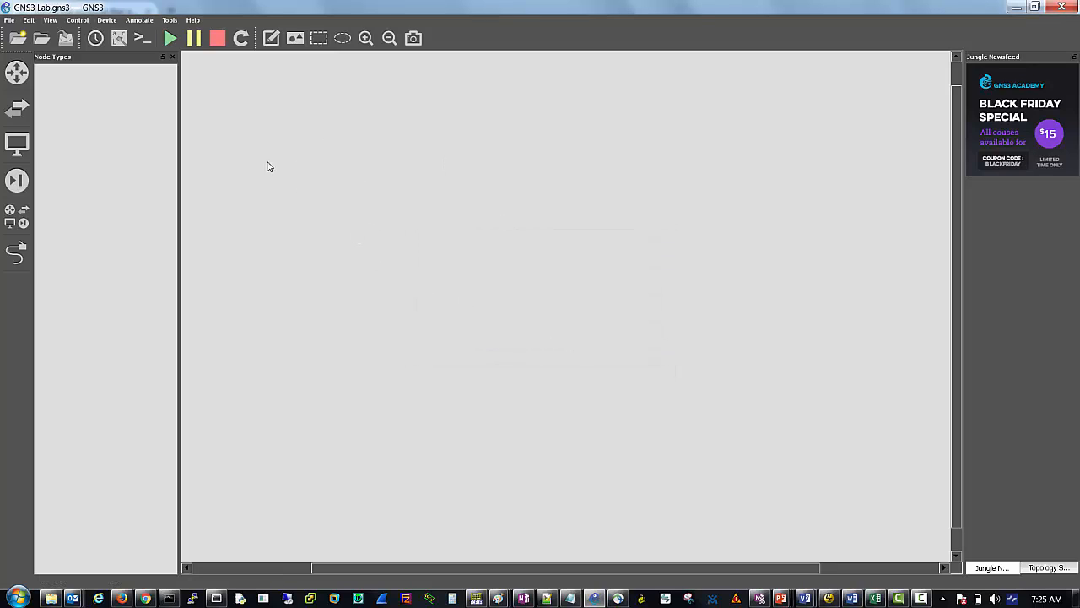
pyautogui.moveTo(247, 125)
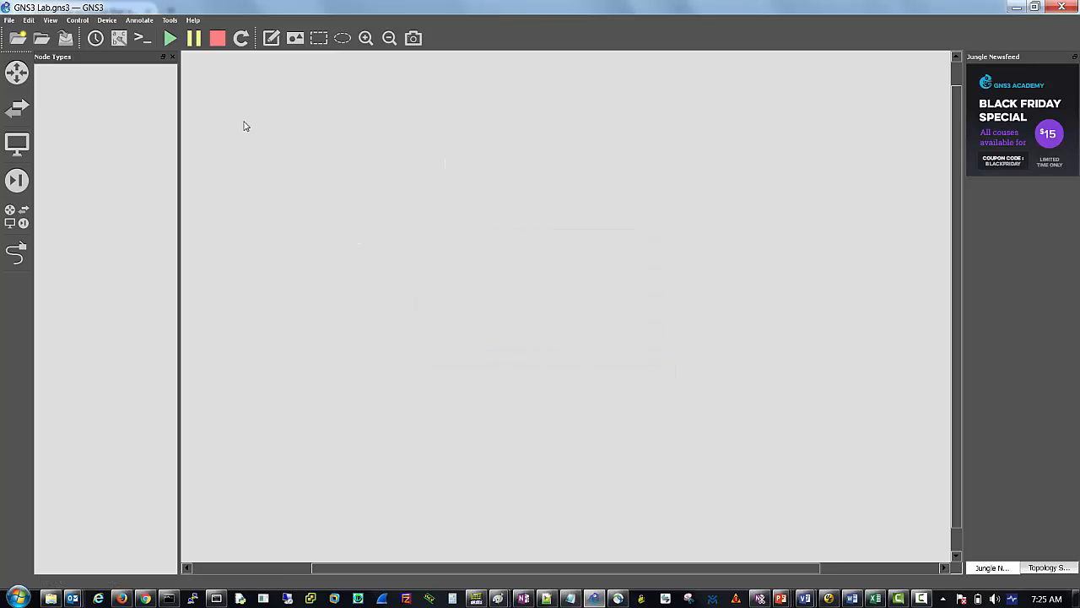
pyautogui.moveTo(81, 111)
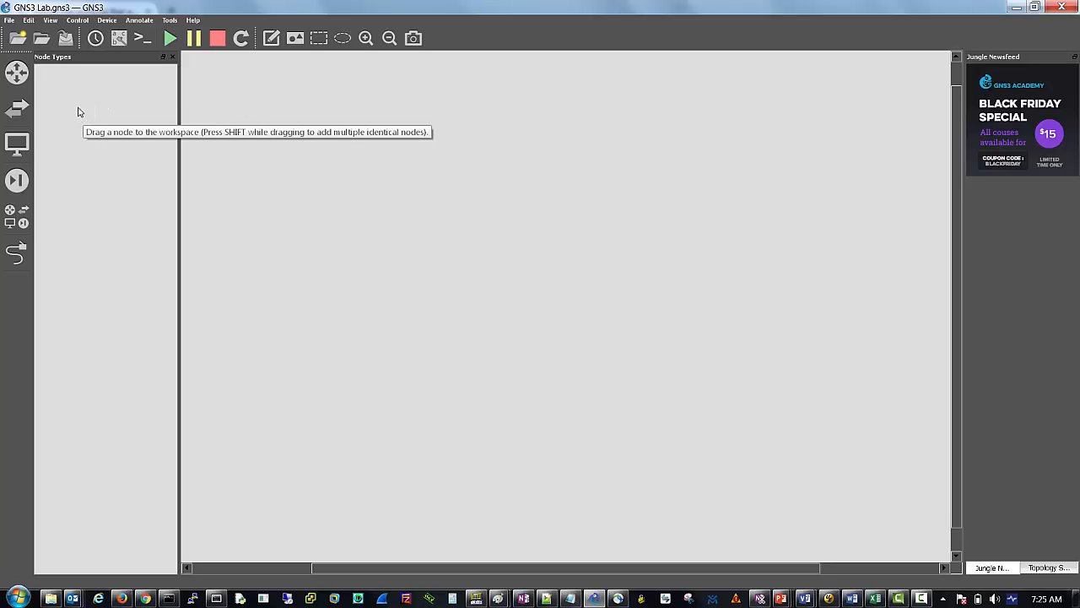
pyautogui.moveTo(210, 125)
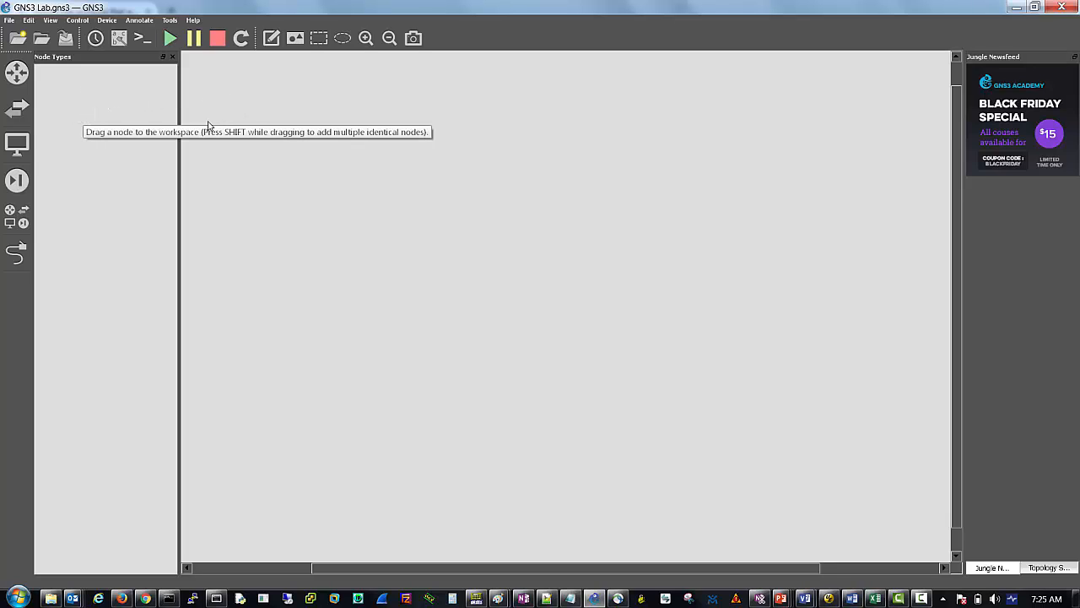
pyautogui.moveTo(287, 216)
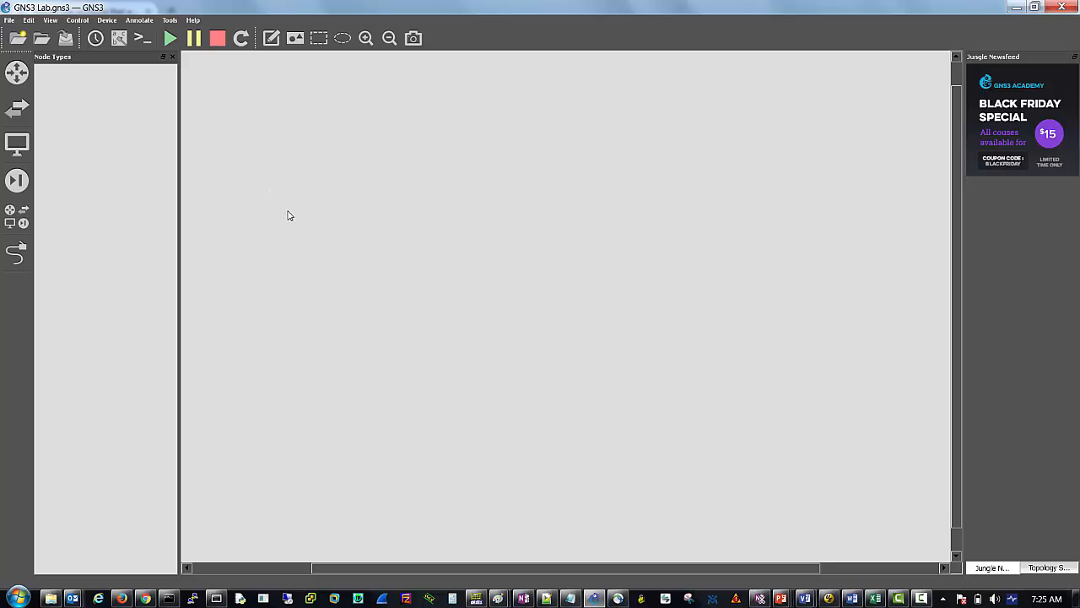
pyautogui.moveTo(280, 213)
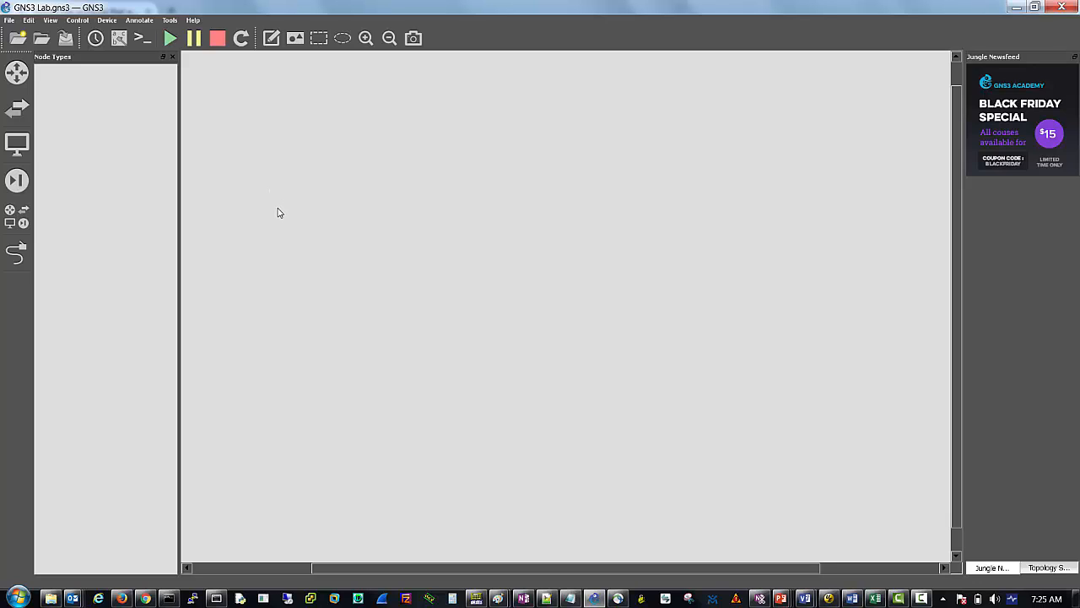
pyautogui.moveTo(72, 220)
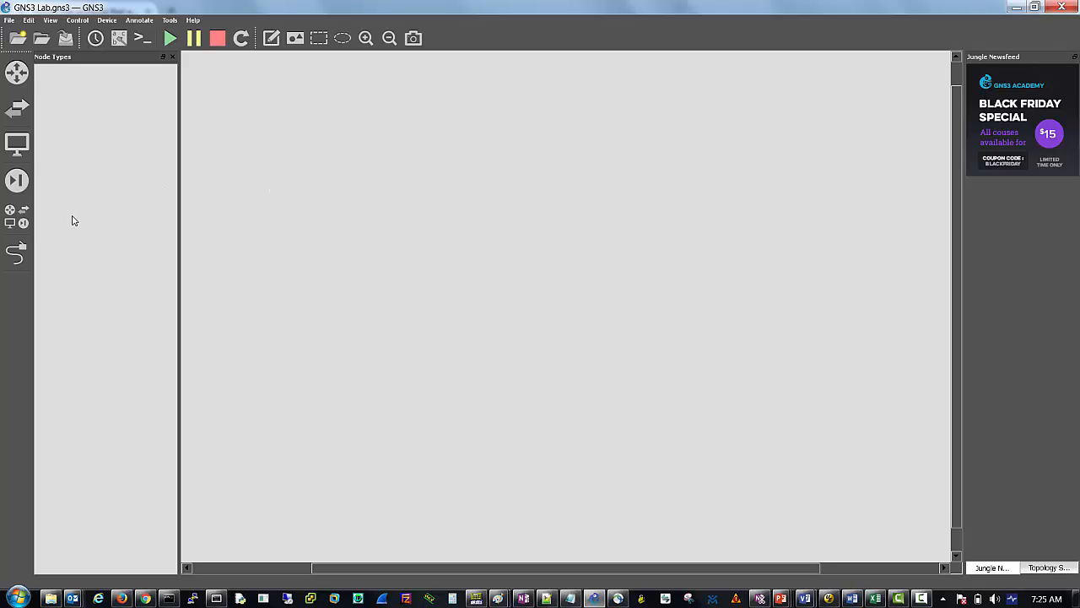
pyautogui.moveTo(30, 81)
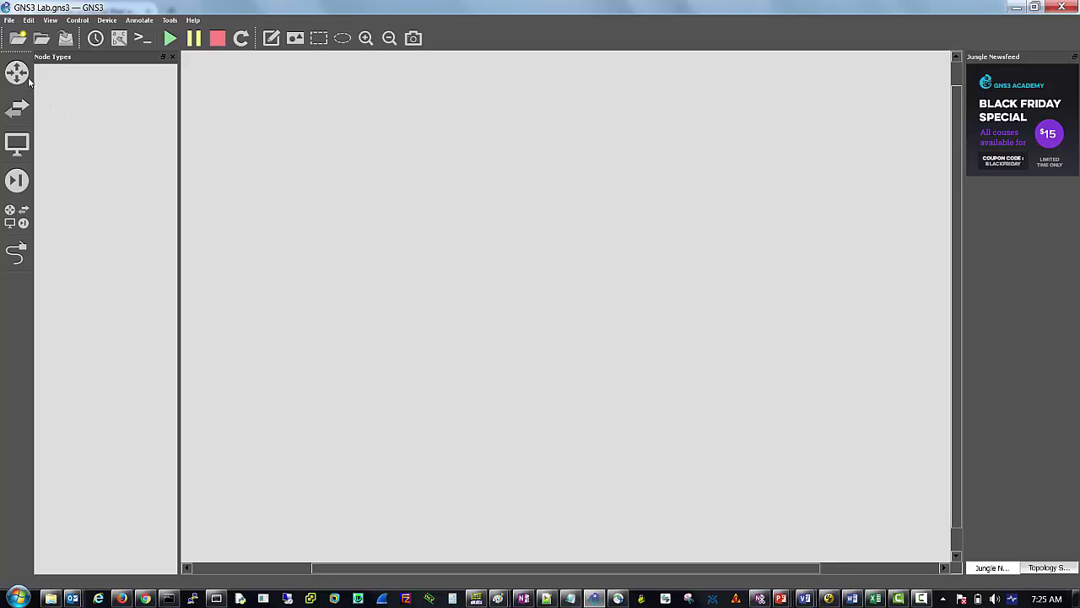
# Show every available device type in the Node Types panel.
pyautogui.click(17, 74)
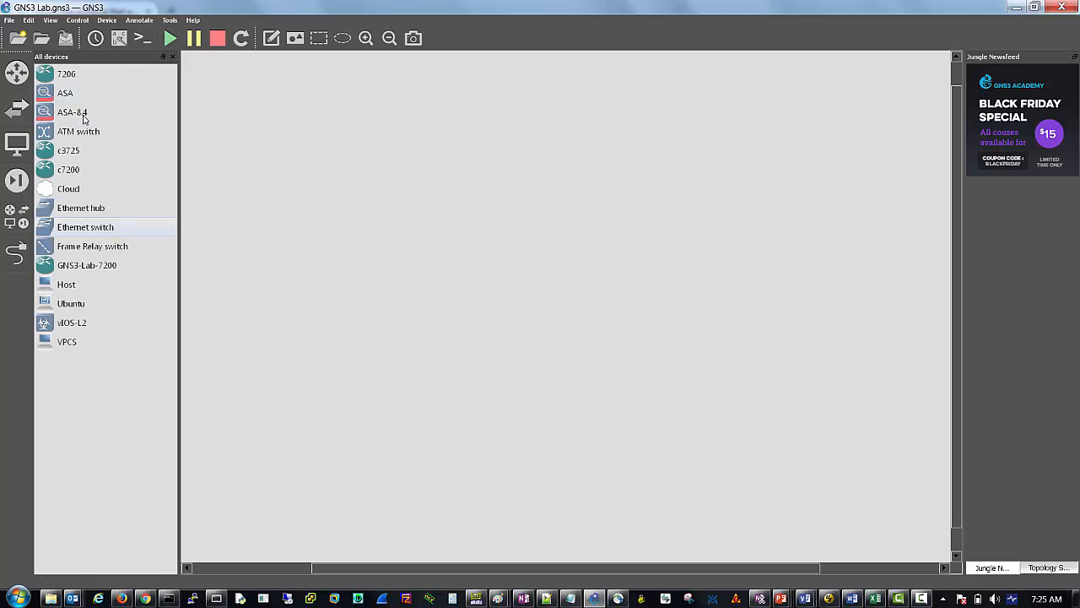
pyautogui.moveTo(112, 237)
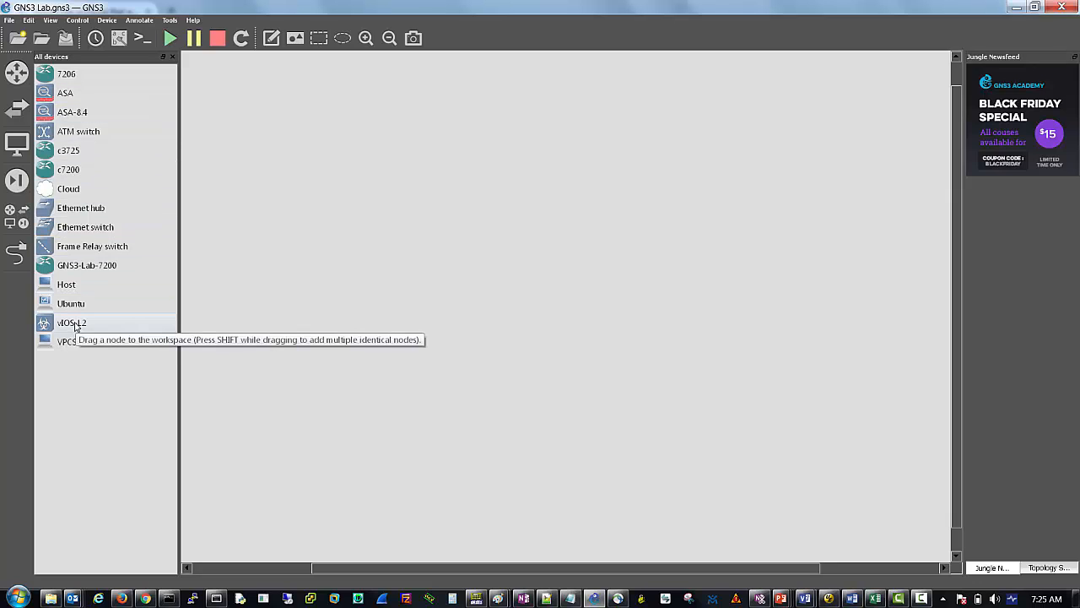
pyautogui.moveTo(70, 93)
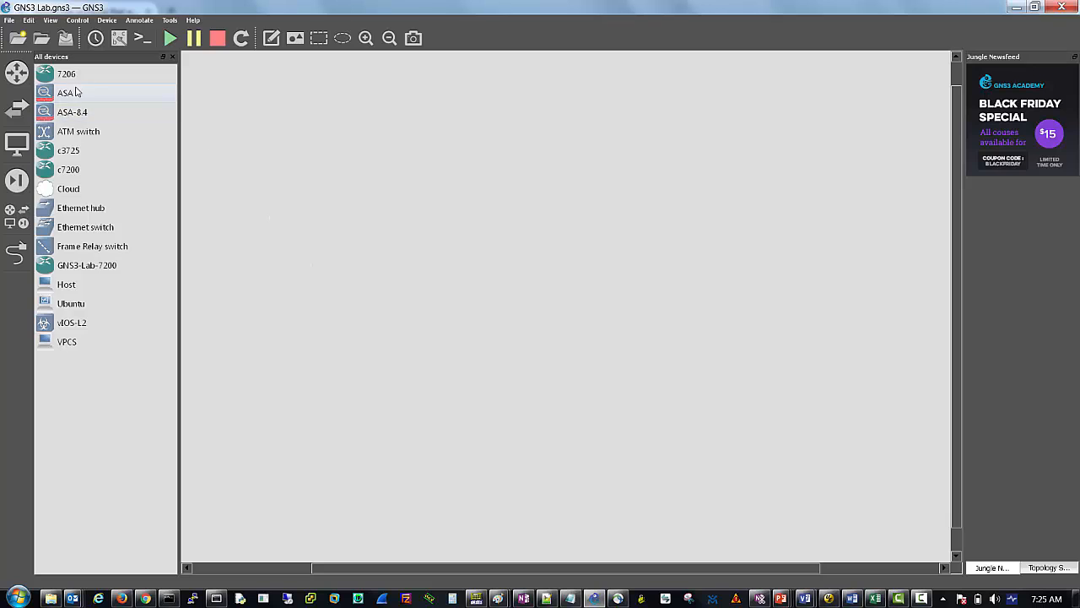
pyautogui.moveTo(100, 83)
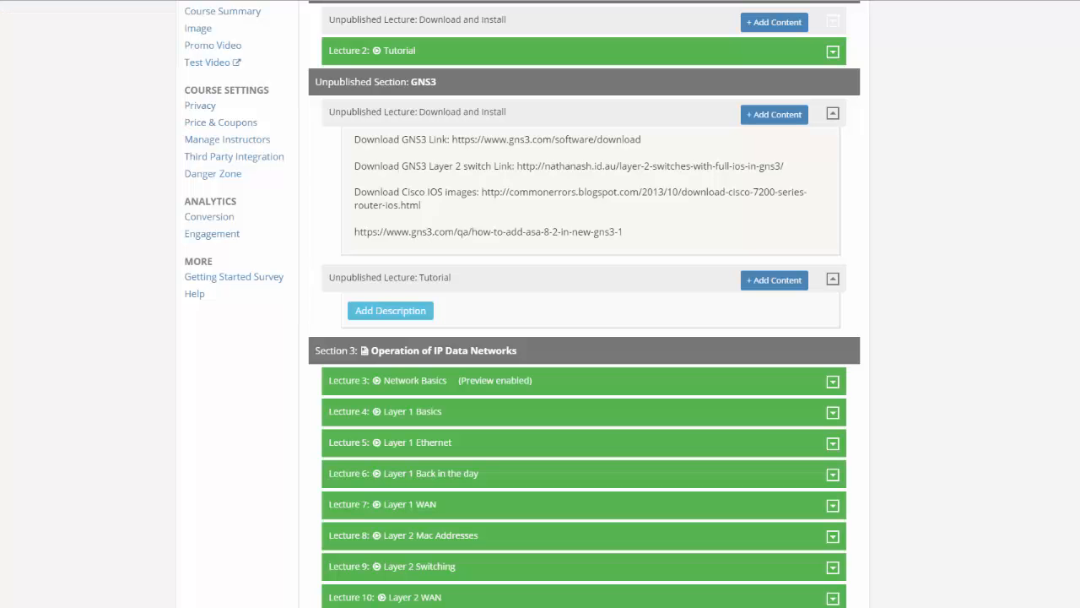
pyautogui.moveTo(227, 193)
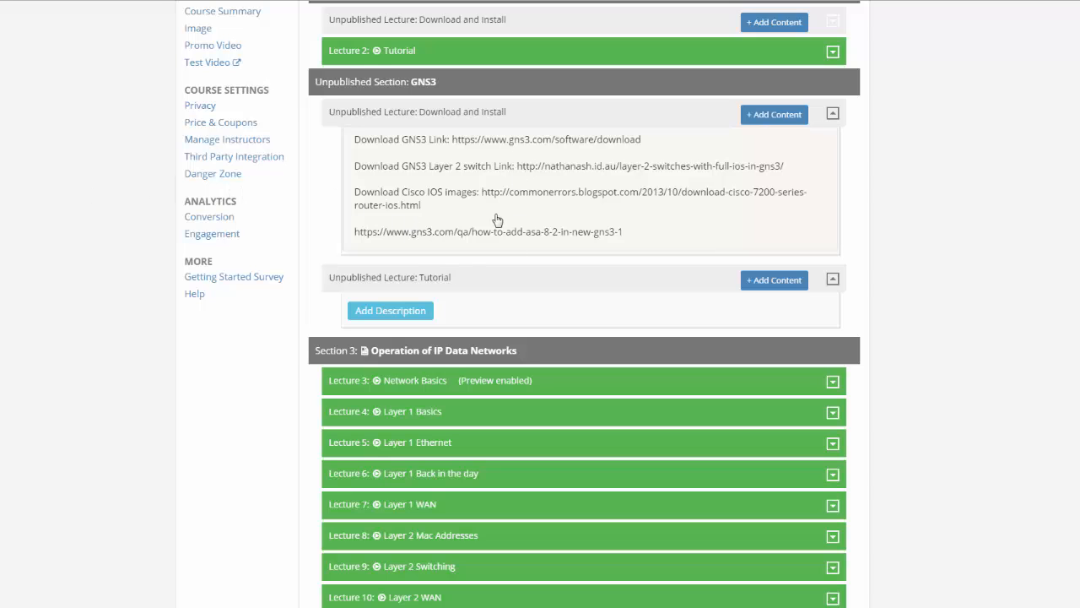
pyautogui.moveTo(527, 169)
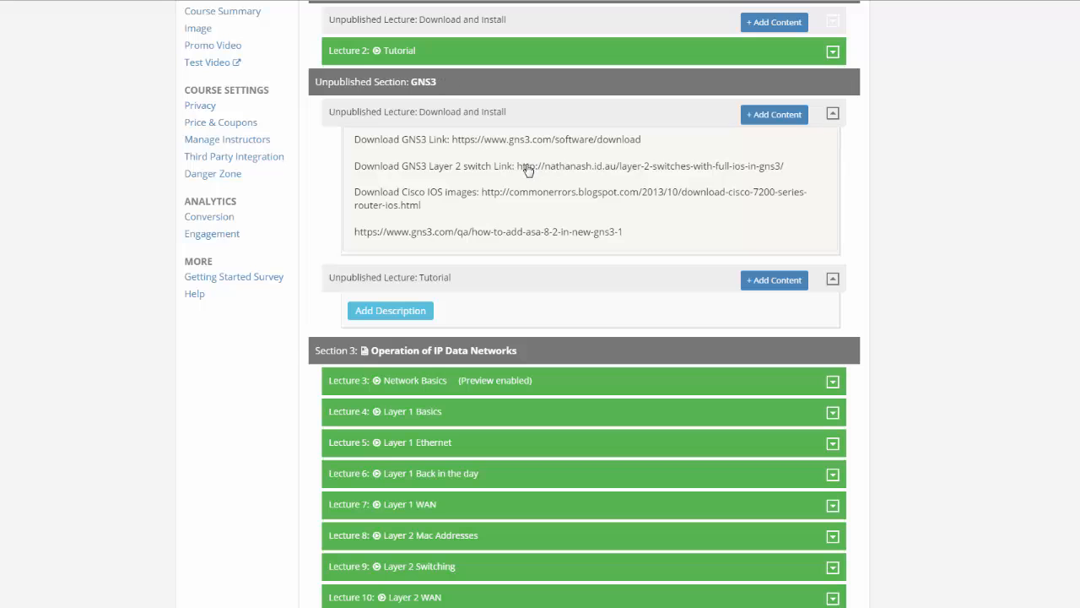
pyautogui.moveTo(378, 145)
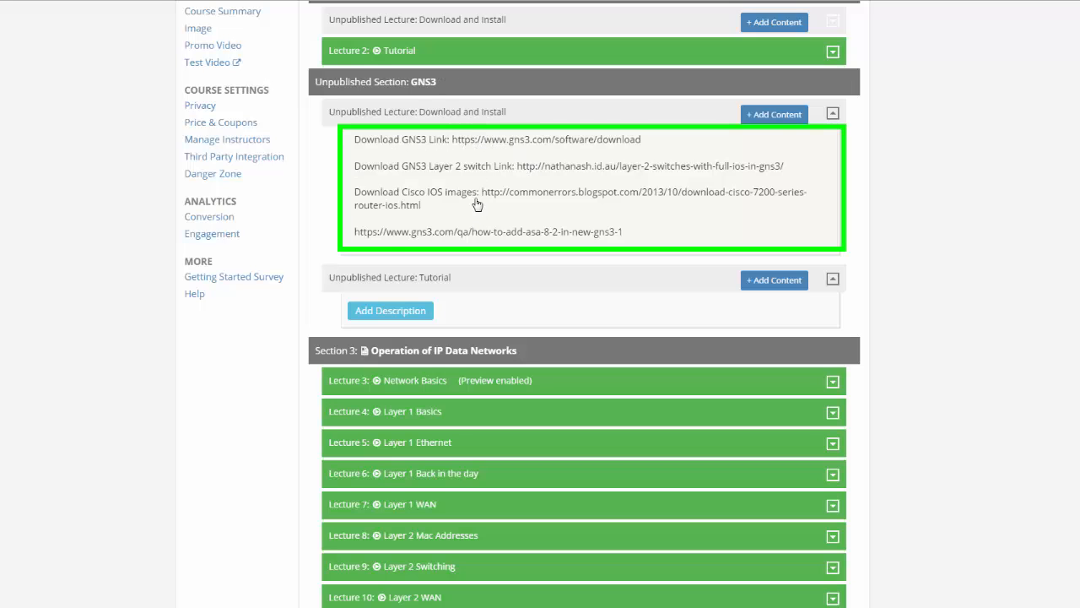
pyautogui.moveTo(480, 172)
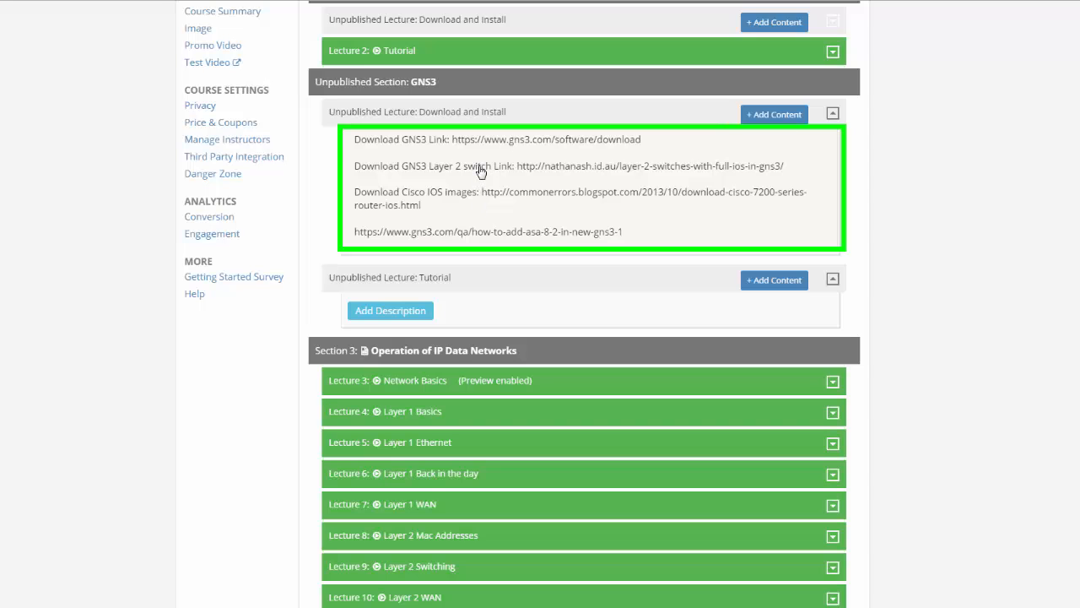
pyautogui.moveTo(386, 186)
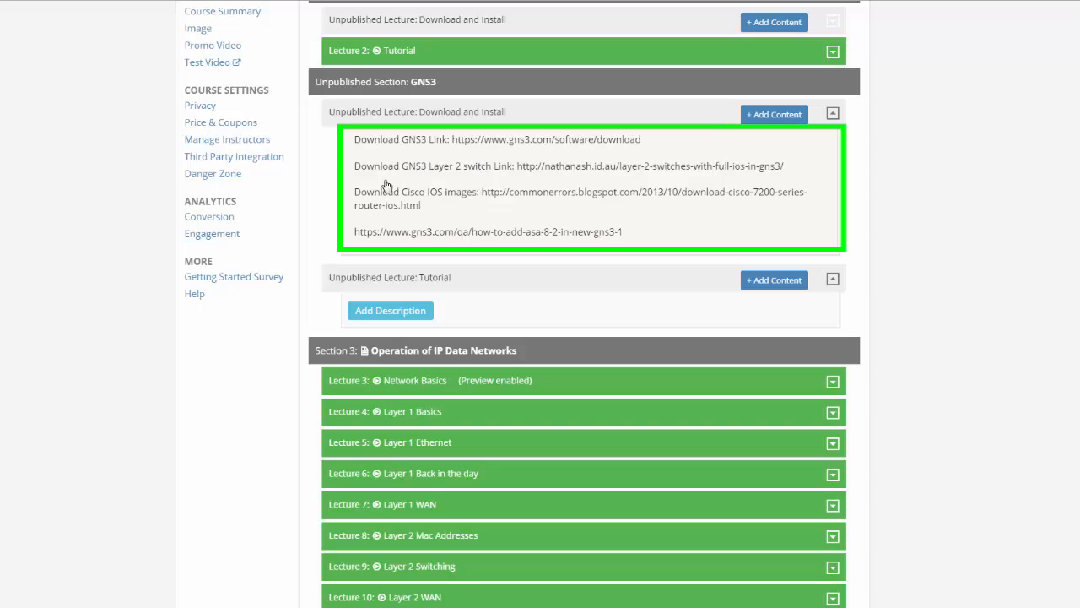
pyautogui.moveTo(379, 178)
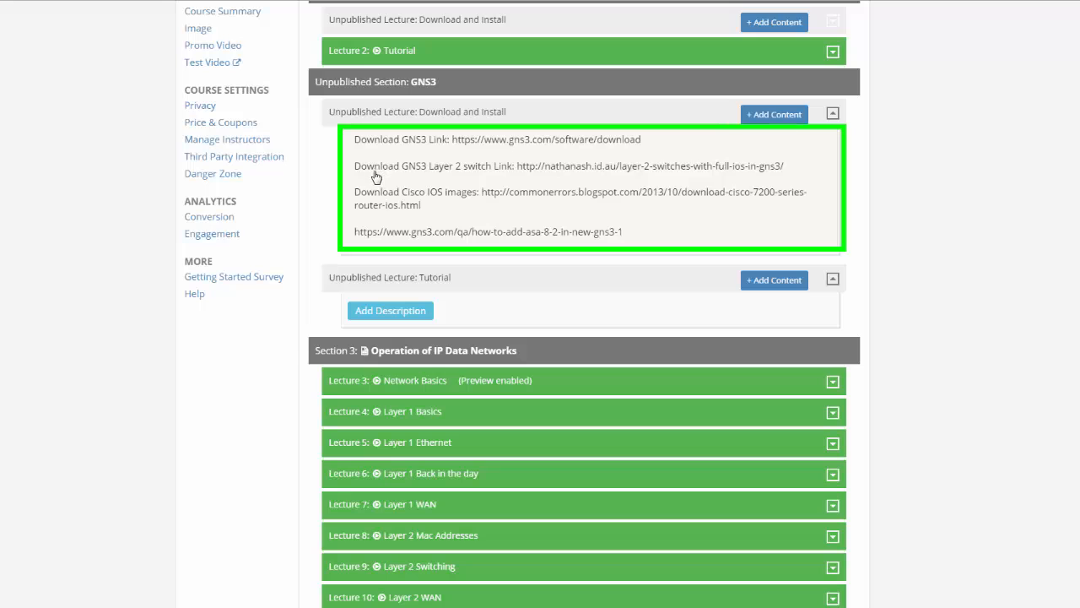
pyautogui.moveTo(424, 203)
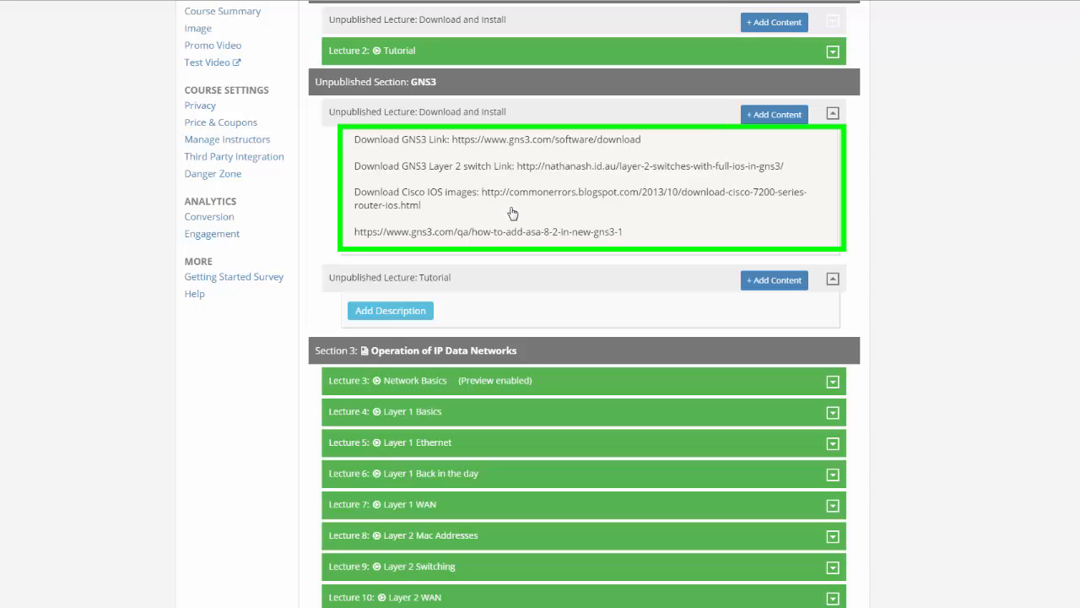
pyautogui.moveTo(530, 167)
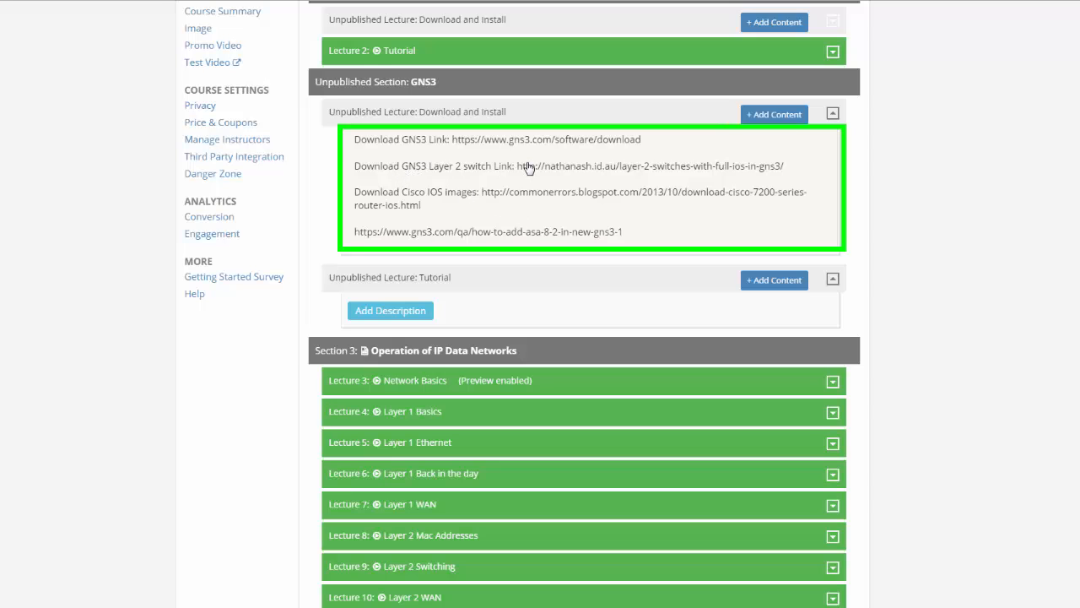
pyautogui.moveTo(431, 202)
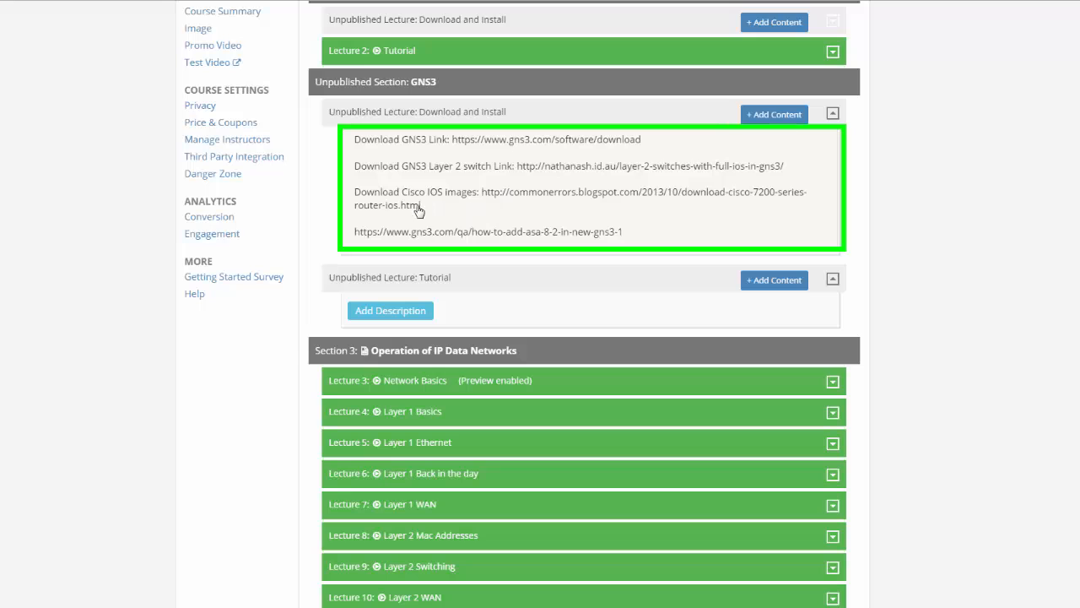
pyautogui.moveTo(526, 199)
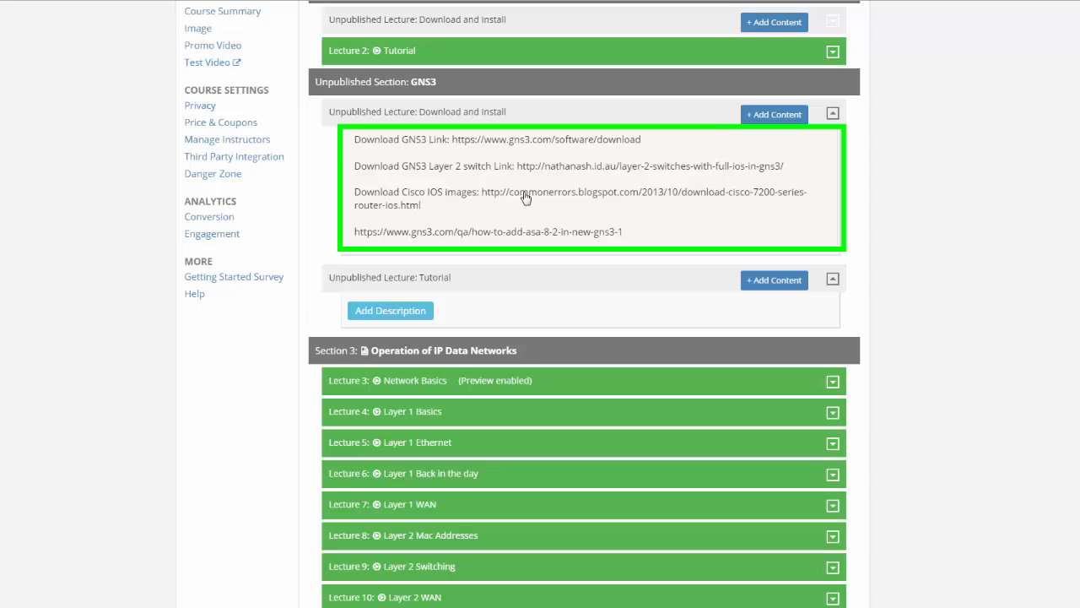
pyautogui.moveTo(538, 199)
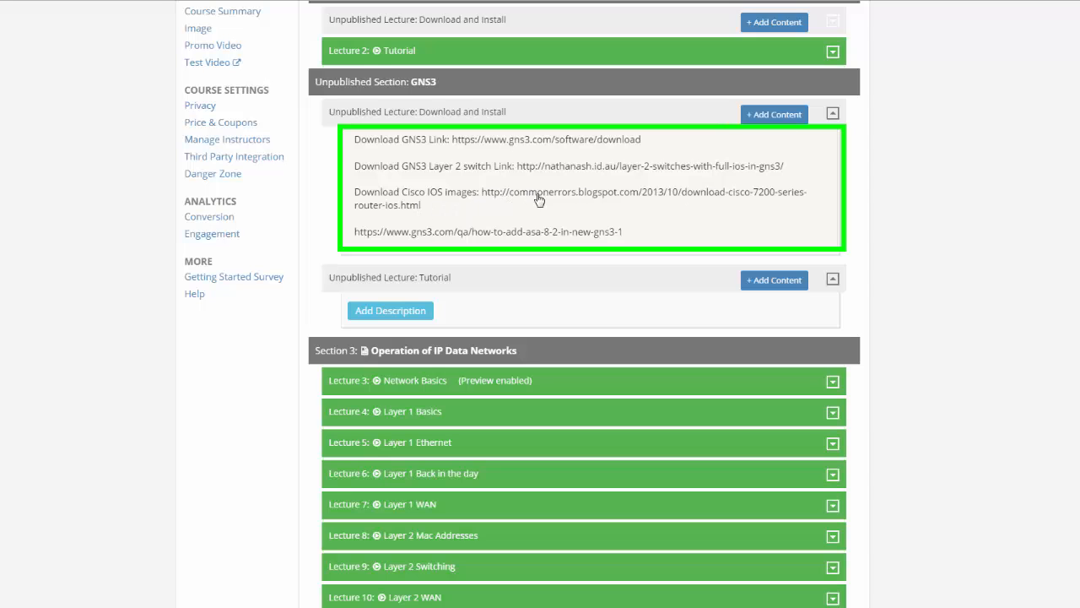
pyautogui.moveTo(415, 201)
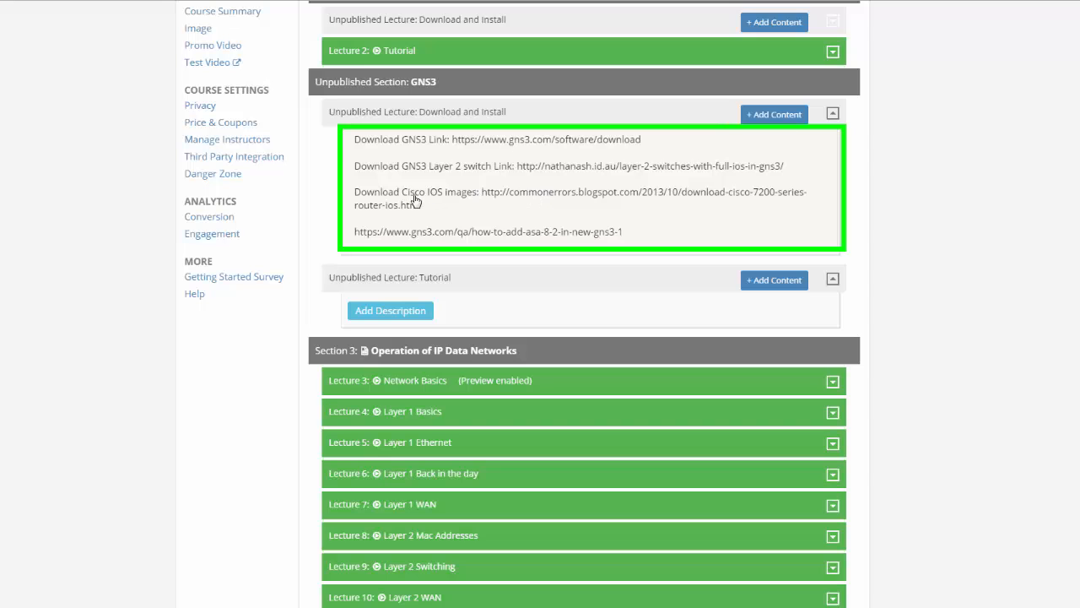
pyautogui.moveTo(429, 242)
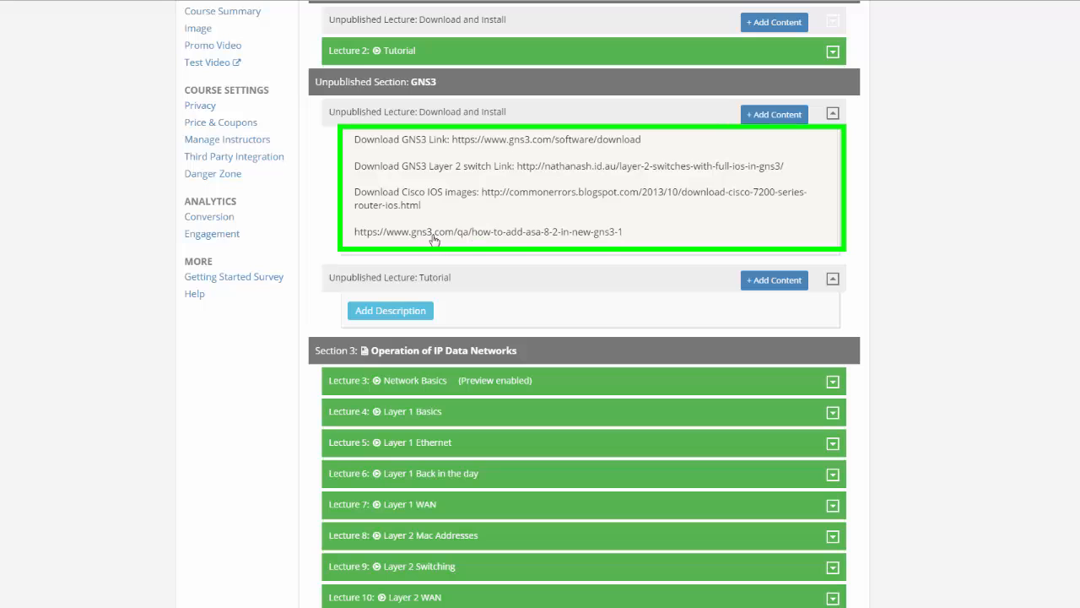
pyautogui.moveTo(479, 229)
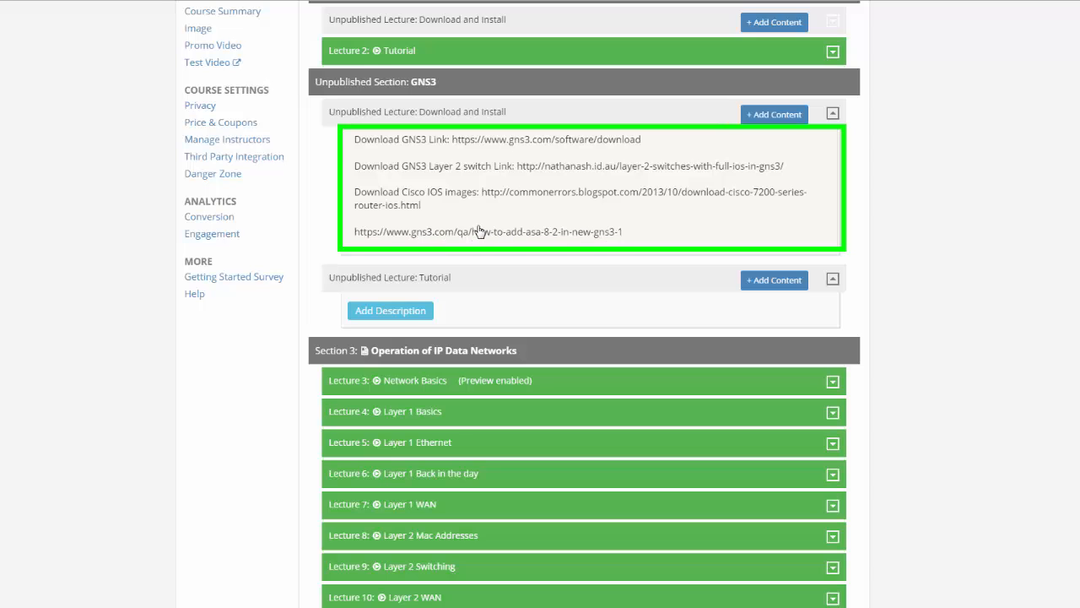
pyautogui.moveTo(445, 183)
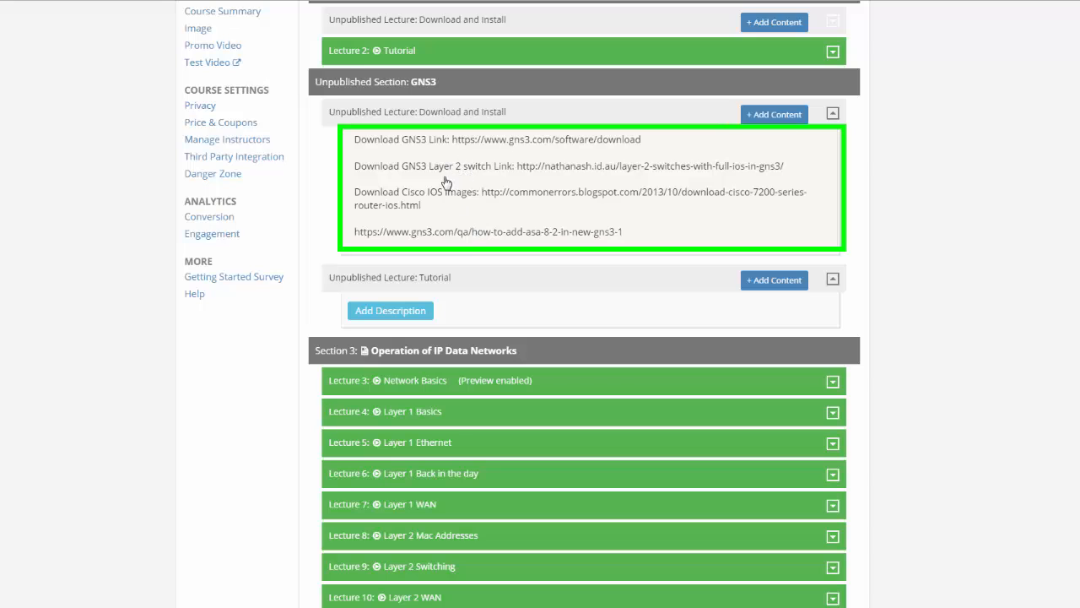
pyautogui.moveTo(422, 182)
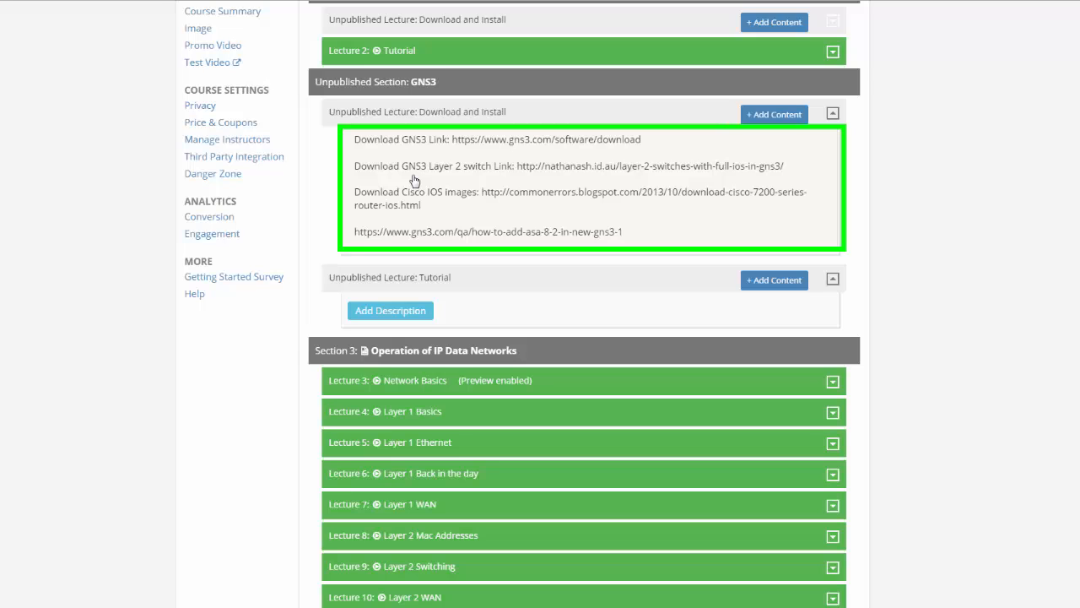
pyautogui.moveTo(452, 209)
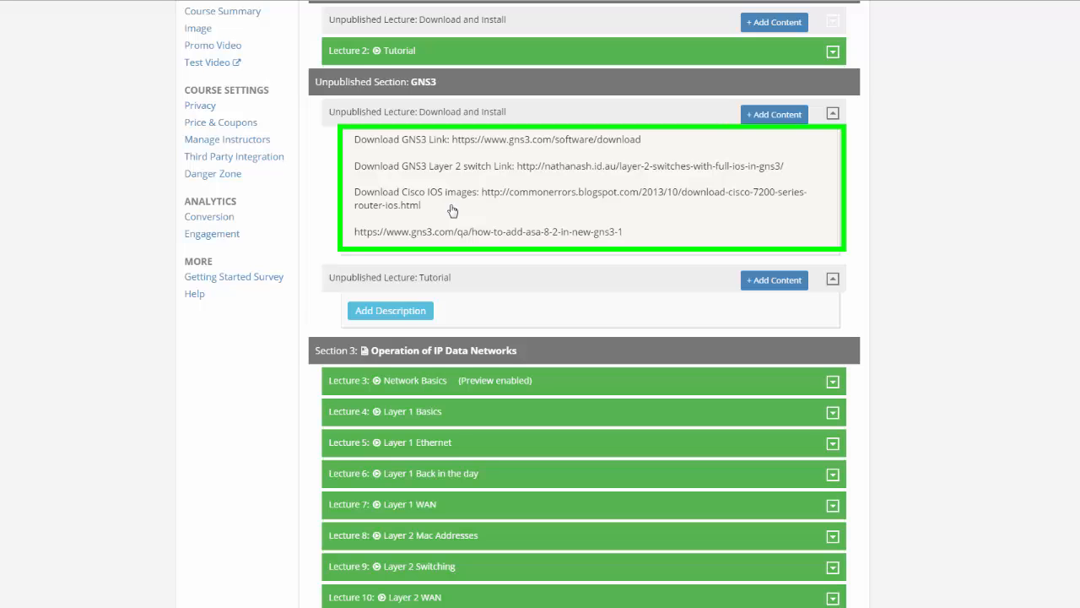
pyautogui.moveTo(470, 208)
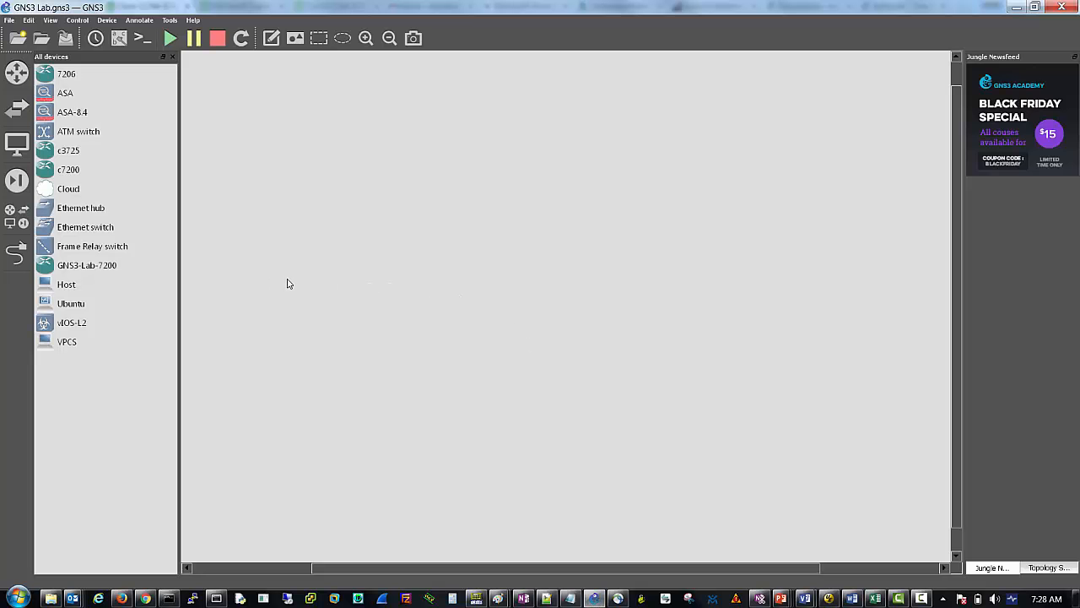
pyautogui.moveTo(296, 288)
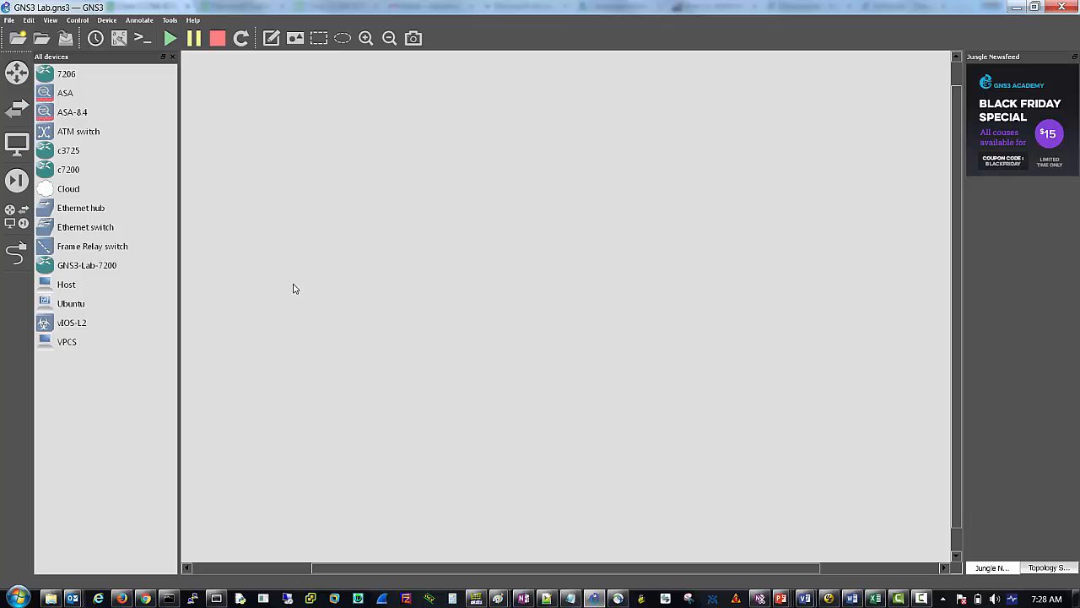
# Filter the device list to the router category (7206, c3725, c7200, GNS3-Lab-7200).
pyautogui.click(66, 74)
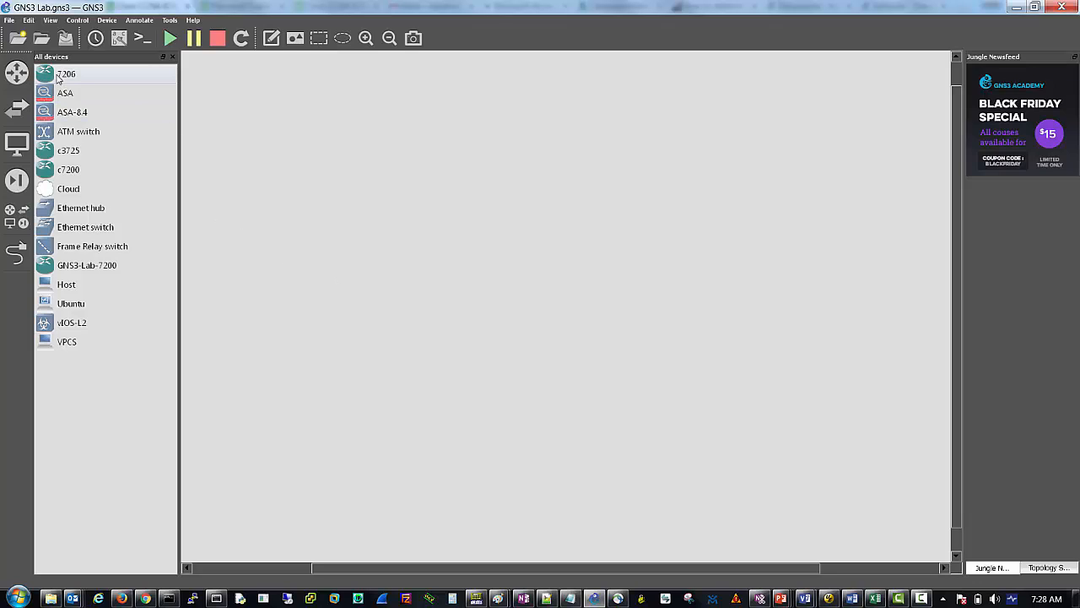
pyautogui.click(17, 73)
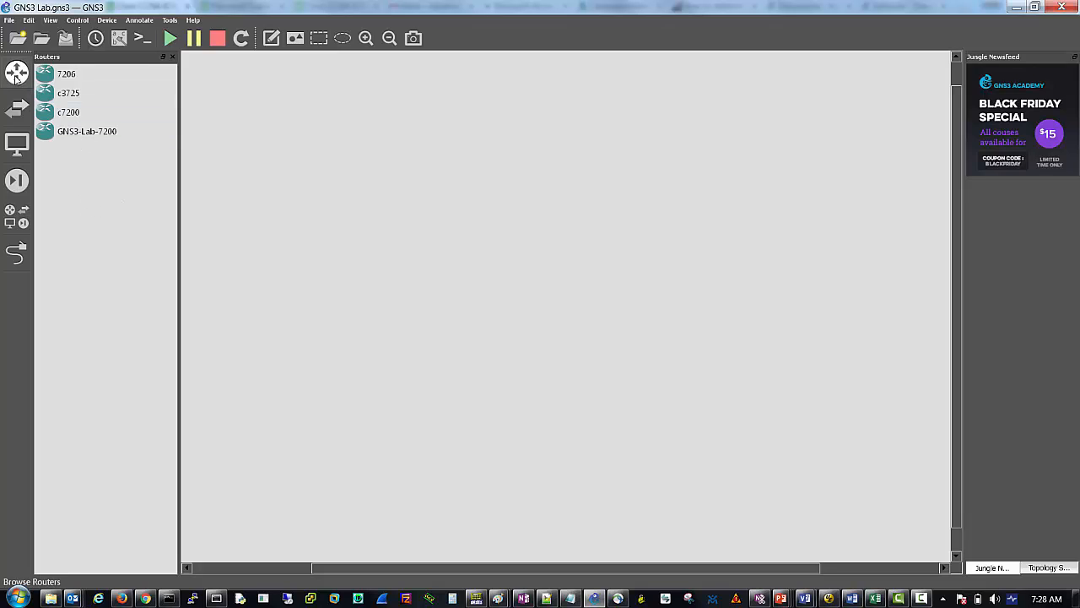
pyautogui.moveTo(16, 74)
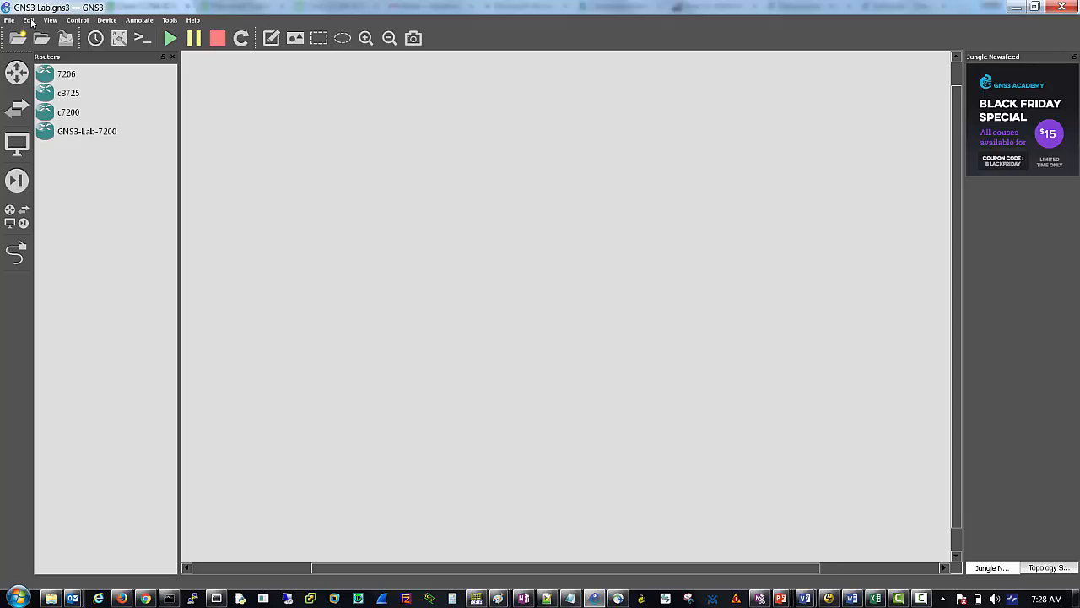
# Begin a new IOS router template from Preferences > Dynamips > IOS routers.
pyautogui.click(29, 20)
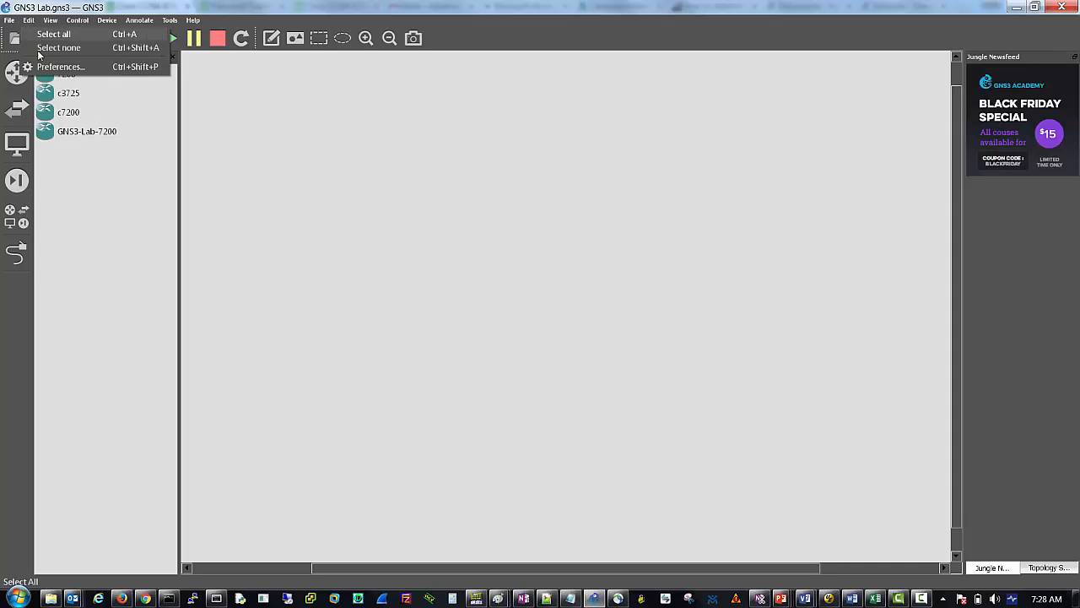
pyautogui.click(61, 67)
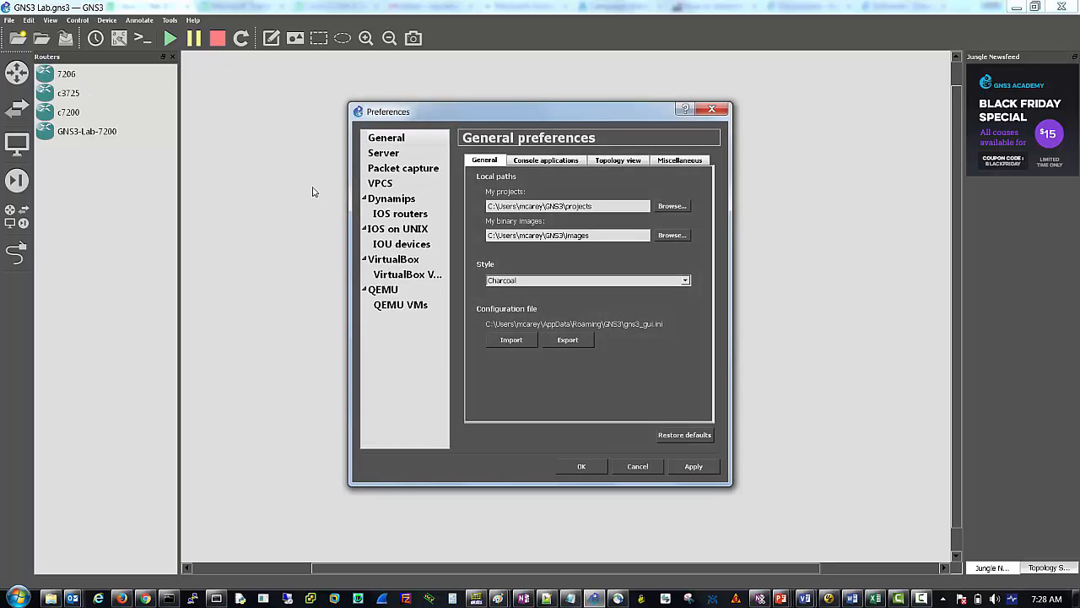
pyautogui.click(400, 213)
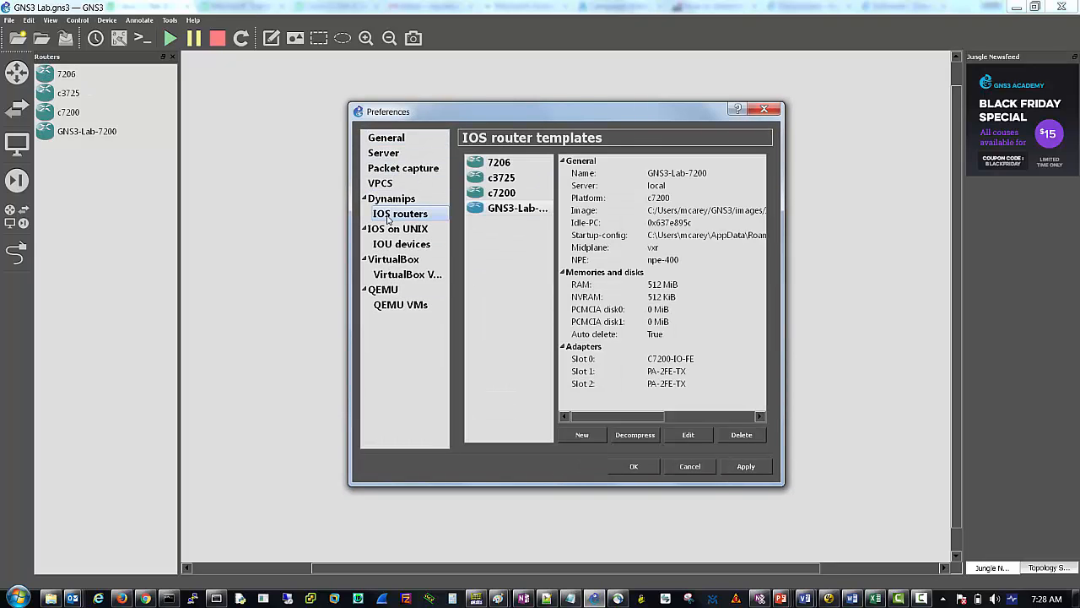
pyautogui.moveTo(564, 324)
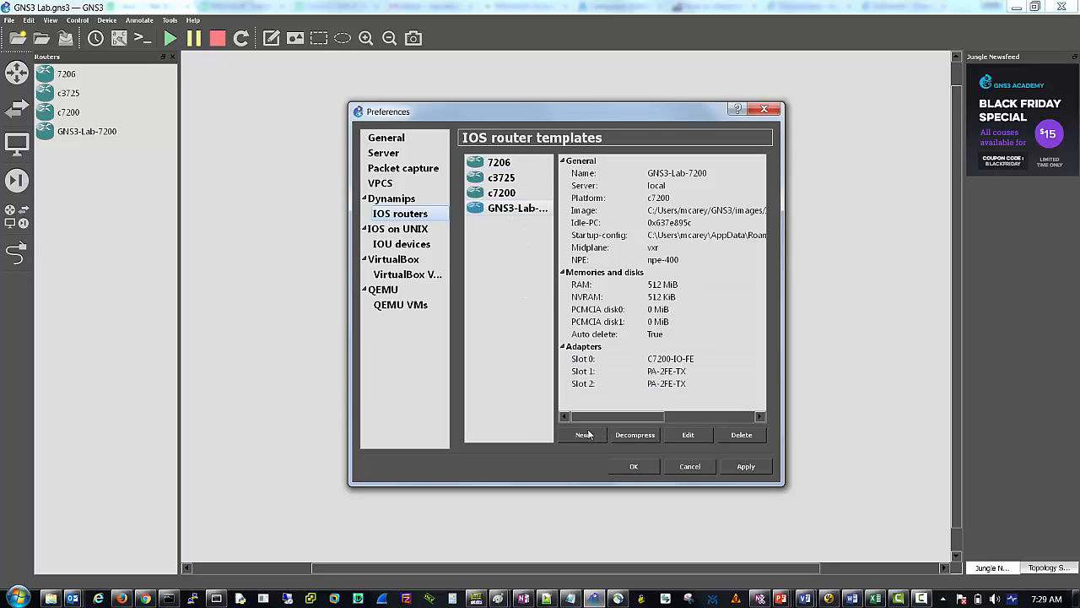
pyautogui.click(584, 436)
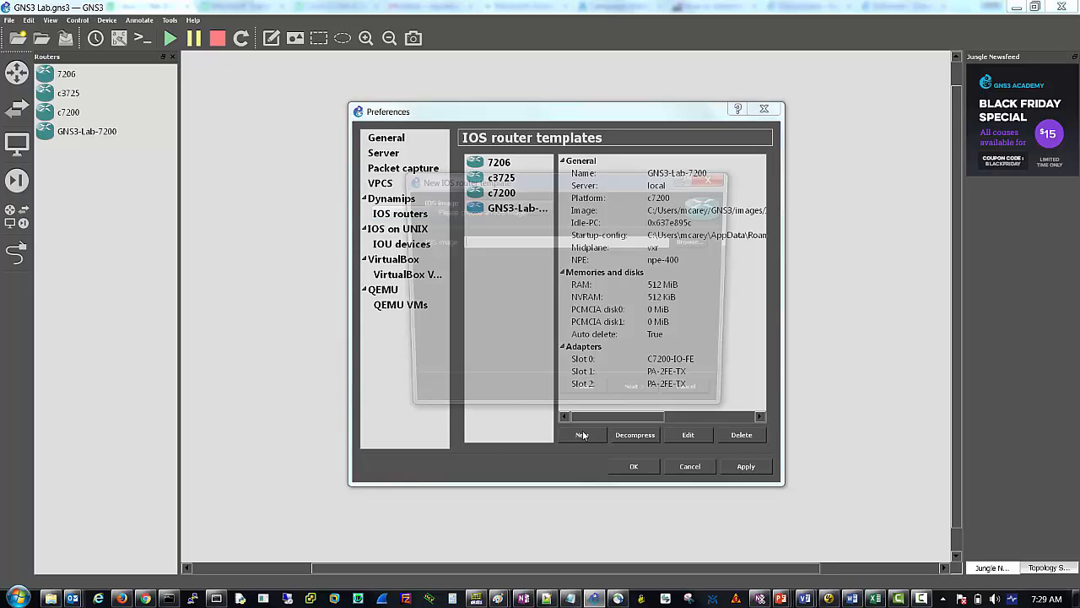
pyautogui.click(581, 435)
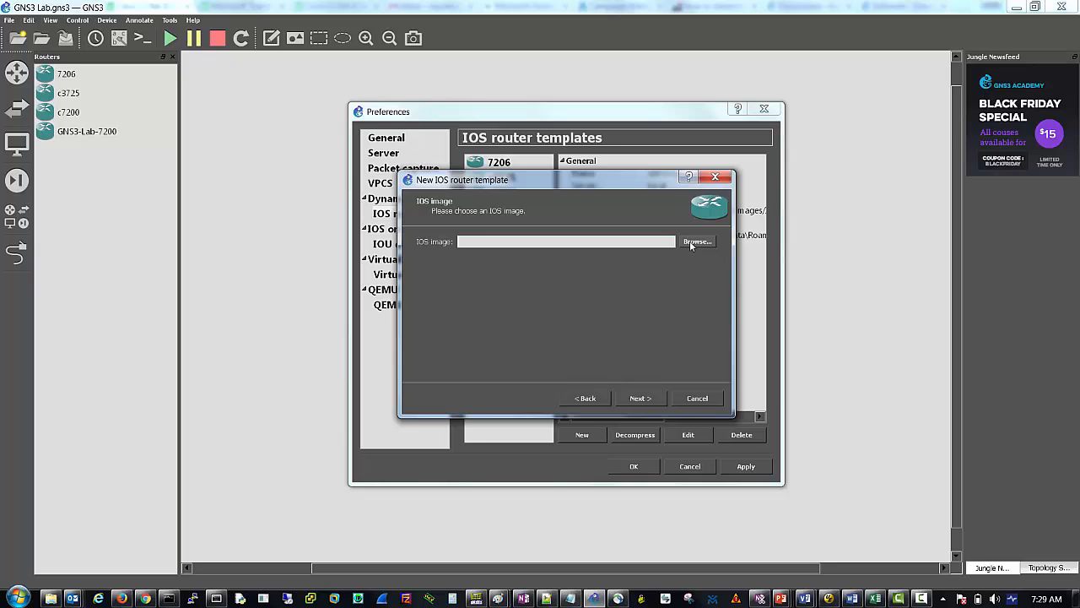
pyautogui.click(695, 243)
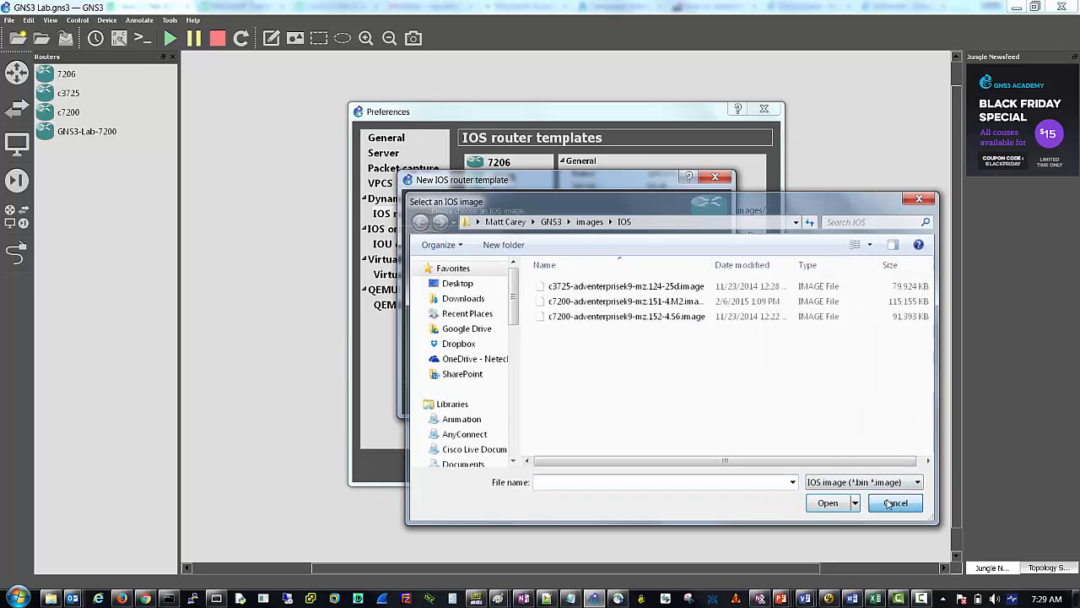
pyautogui.click(895, 503)
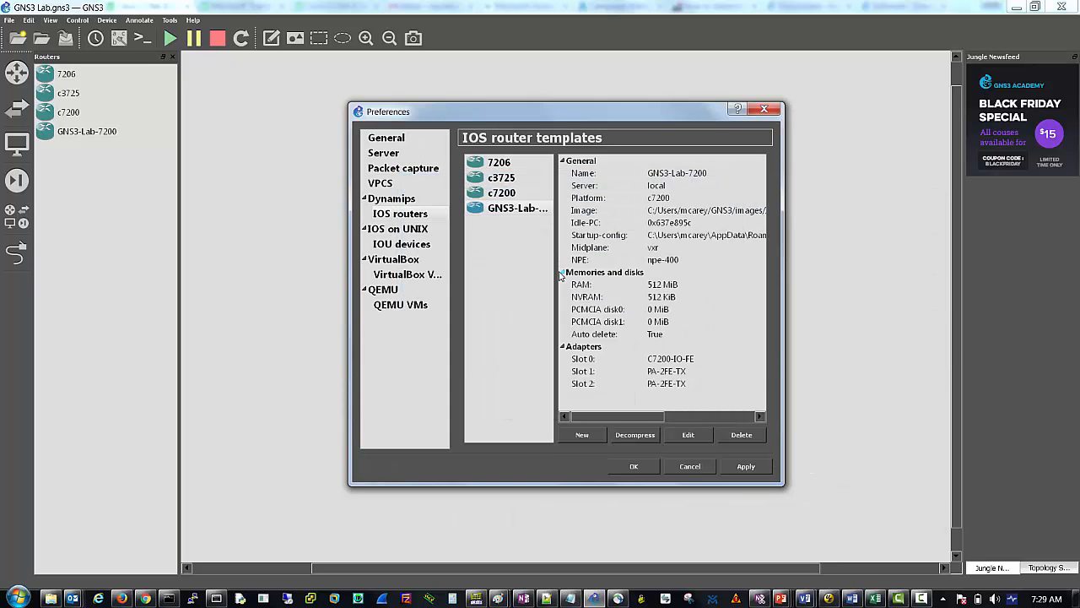
pyautogui.click(580, 433)
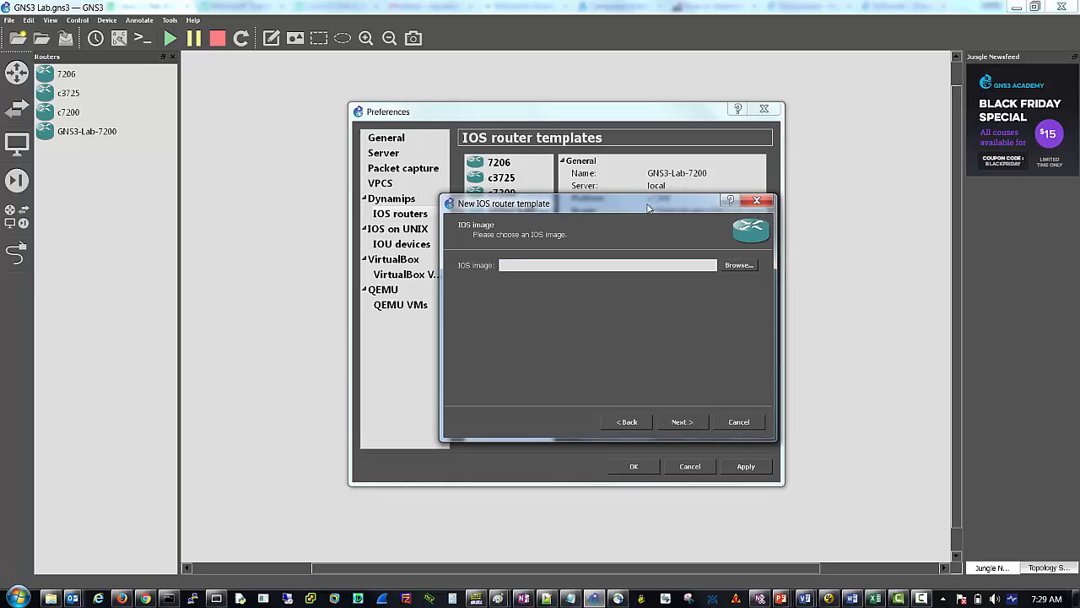
pyautogui.moveTo(650, 203); pyautogui.dragTo(642, 182)
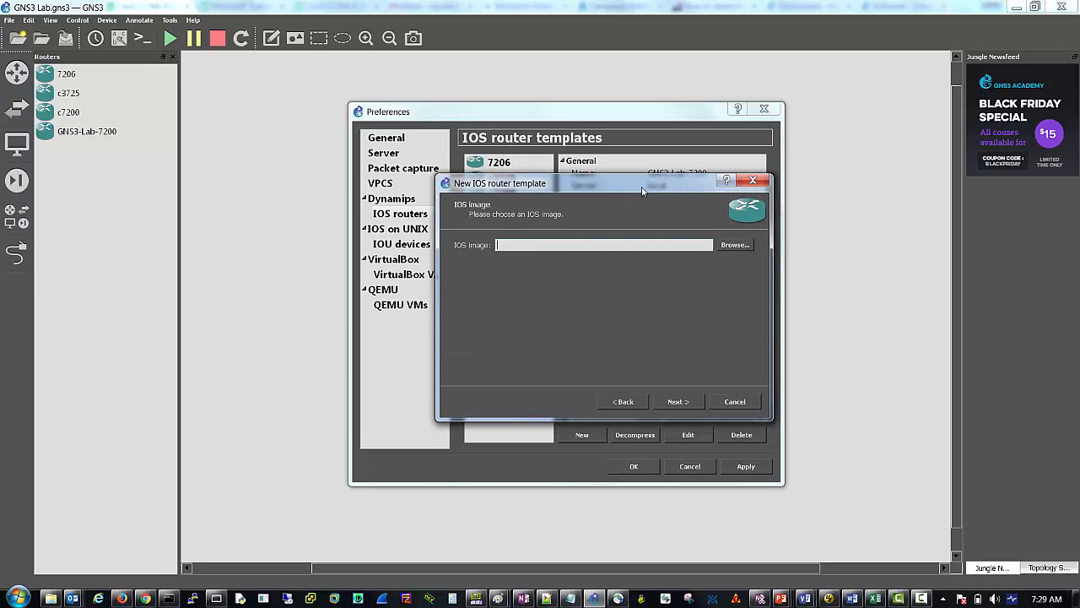
pyautogui.moveTo(641, 195)
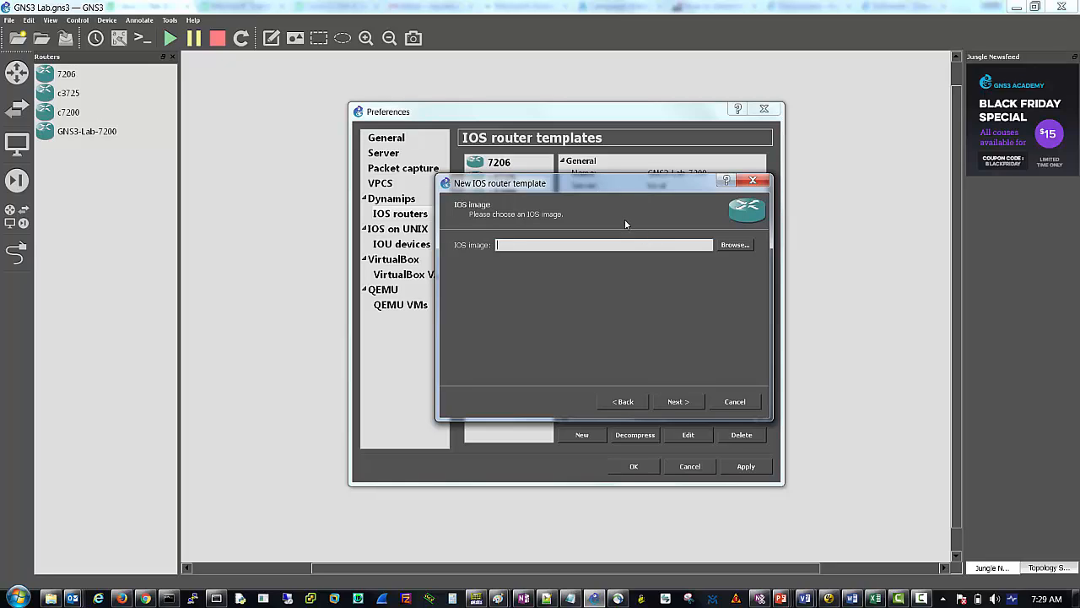
pyautogui.moveTo(736, 245)
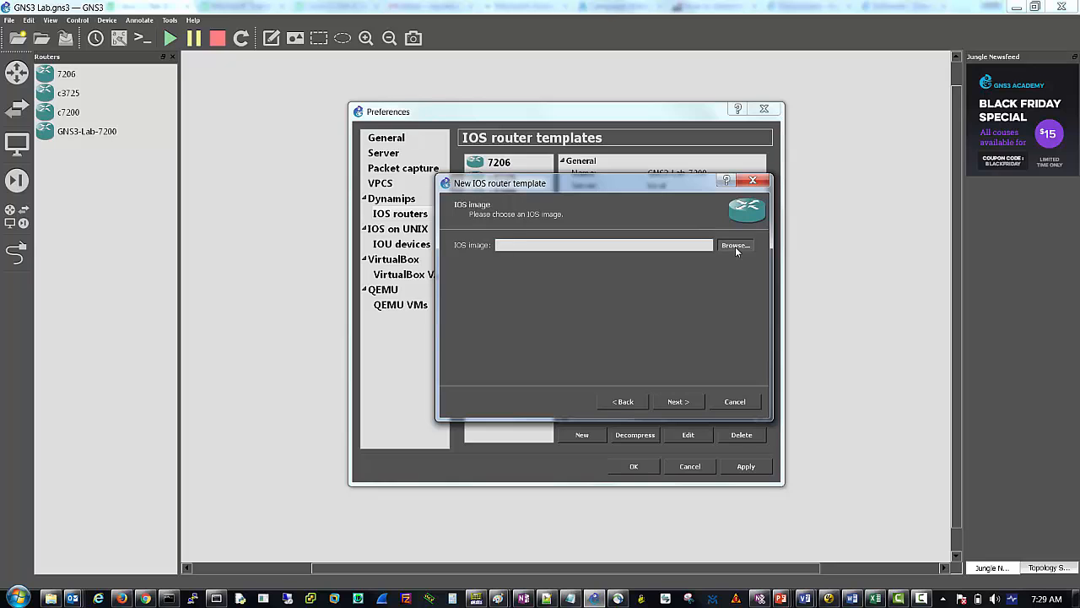
# Choose c7200-adventerprisek9-mz.152-4.S6.image as the template's IOS image.
pyautogui.click(736, 245)
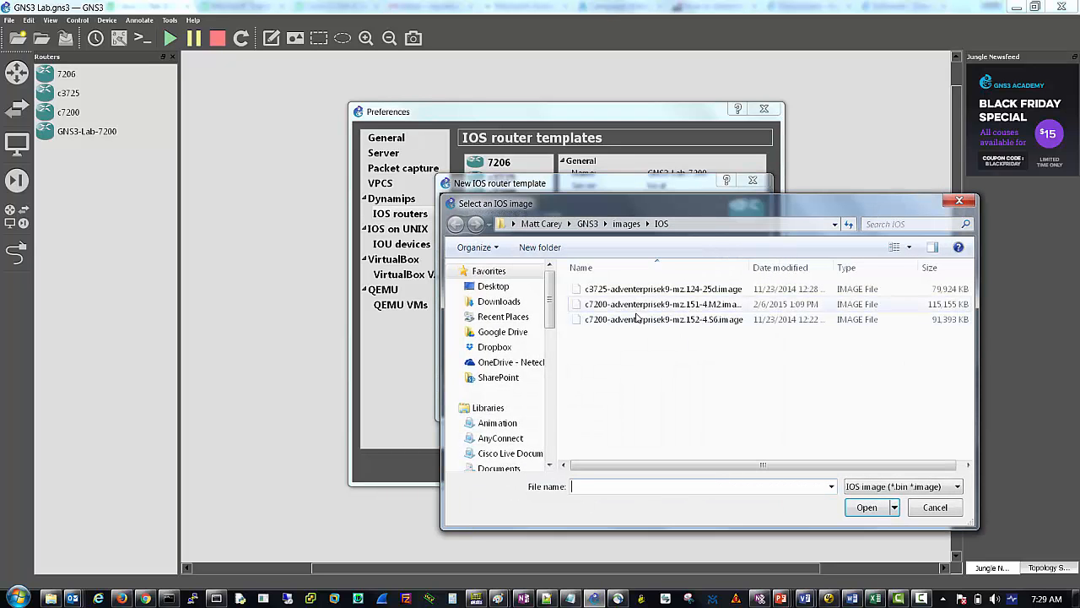
pyautogui.moveTo(664, 319)
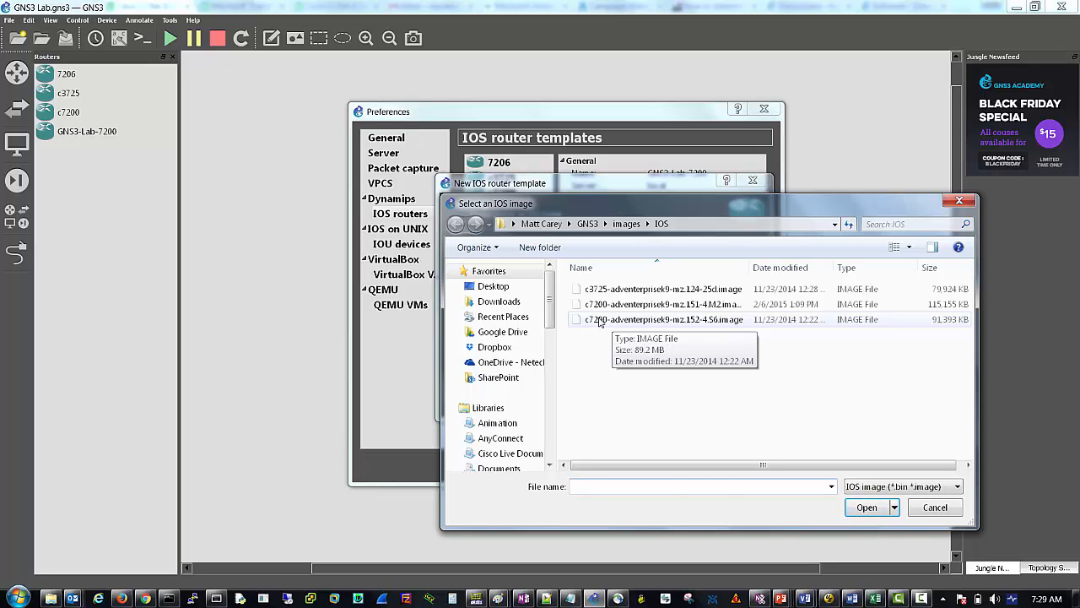
pyautogui.click(664, 319)
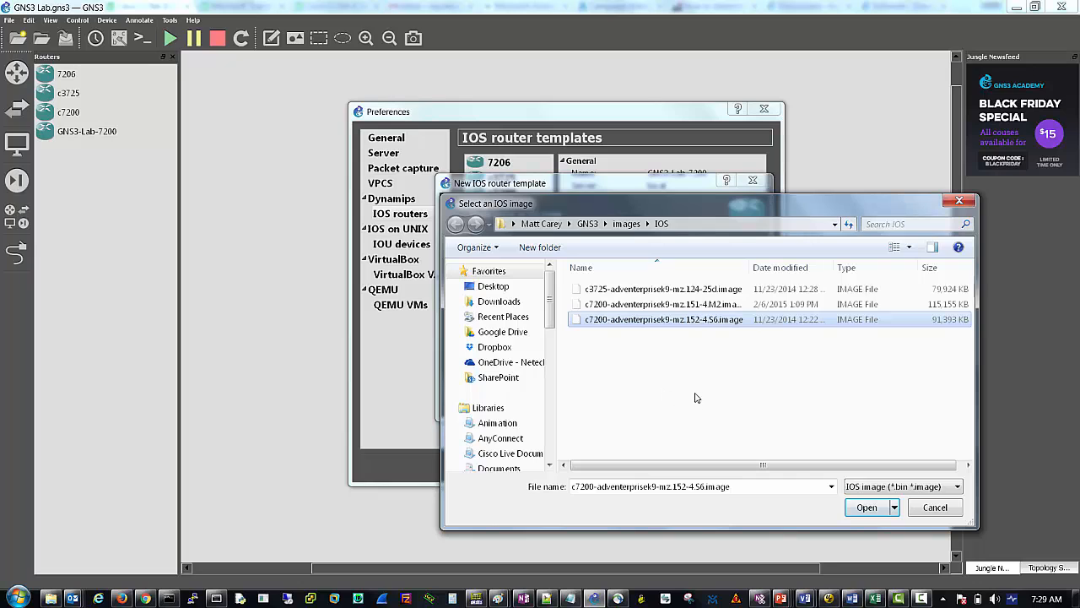
pyautogui.click(868, 506)
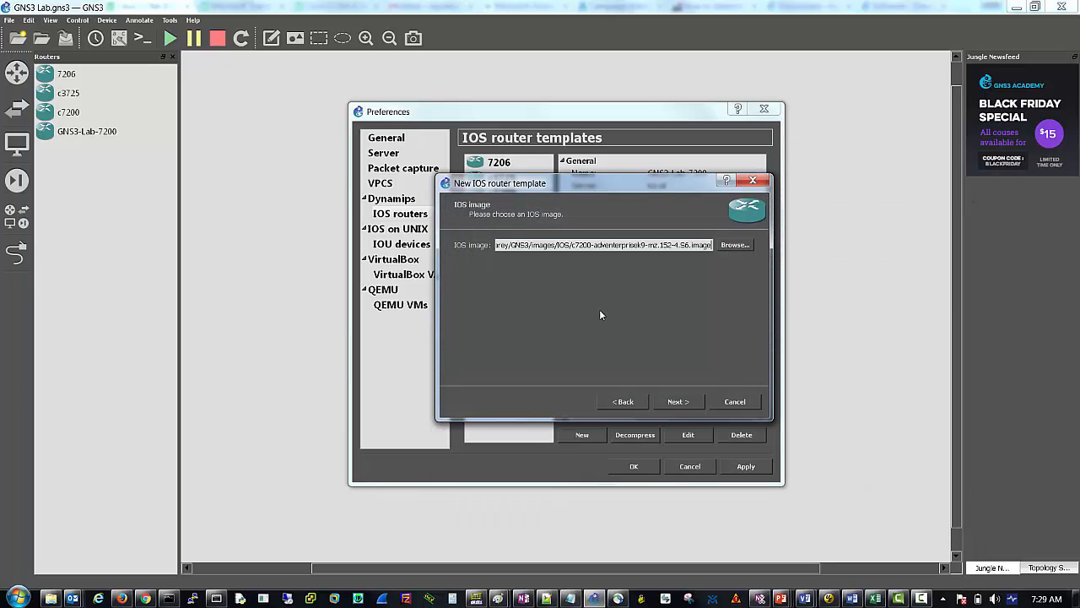
pyautogui.moveTo(679, 402)
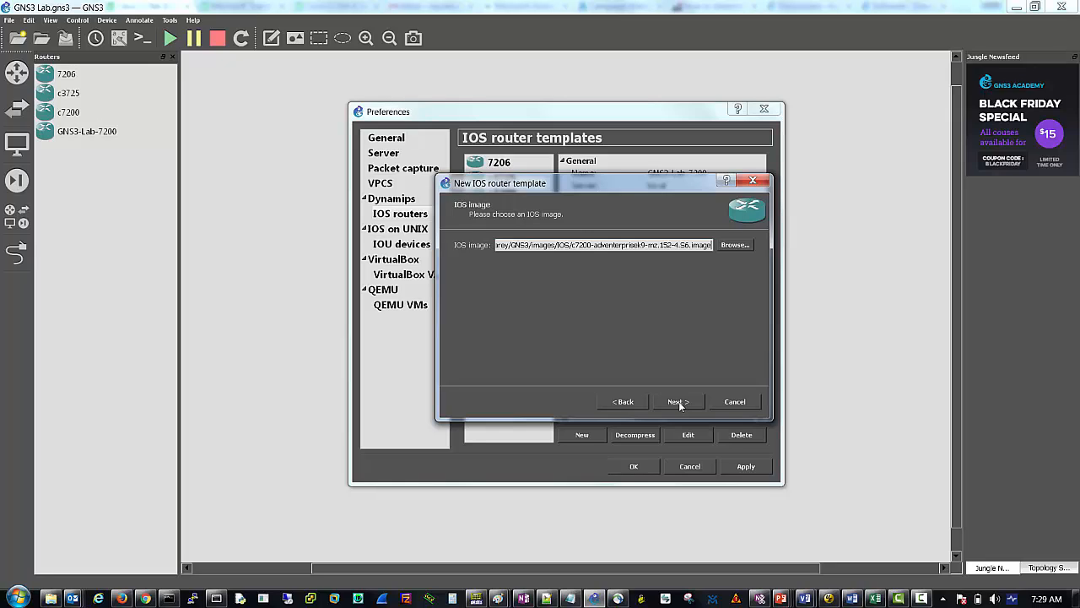
pyautogui.moveTo(655, 288)
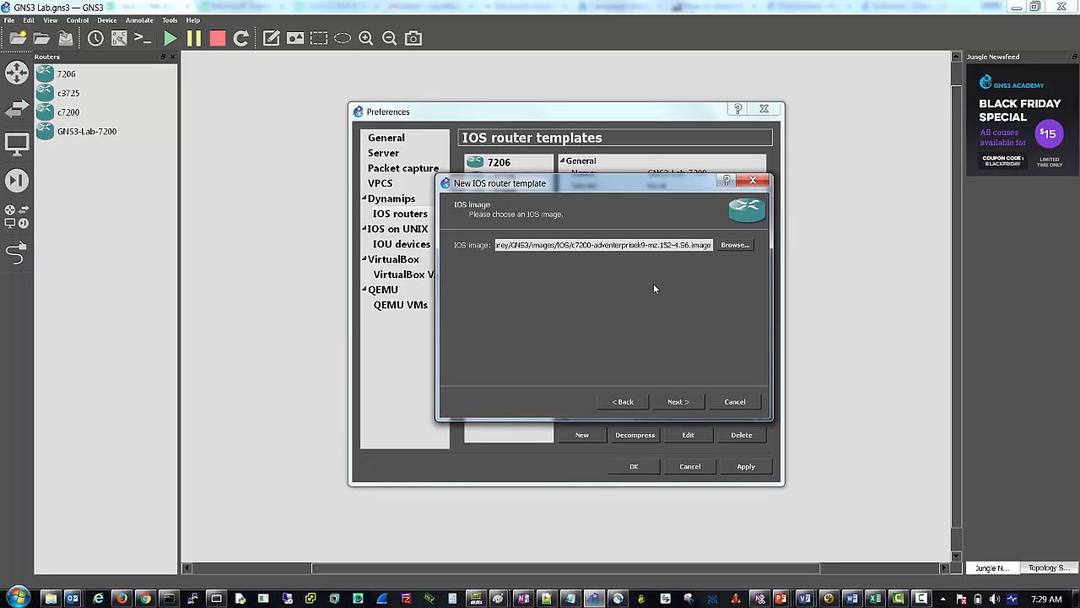
# Replace the default template name c7200 with Lab 7200, keeping platform c7200.
pyautogui.click(679, 401)
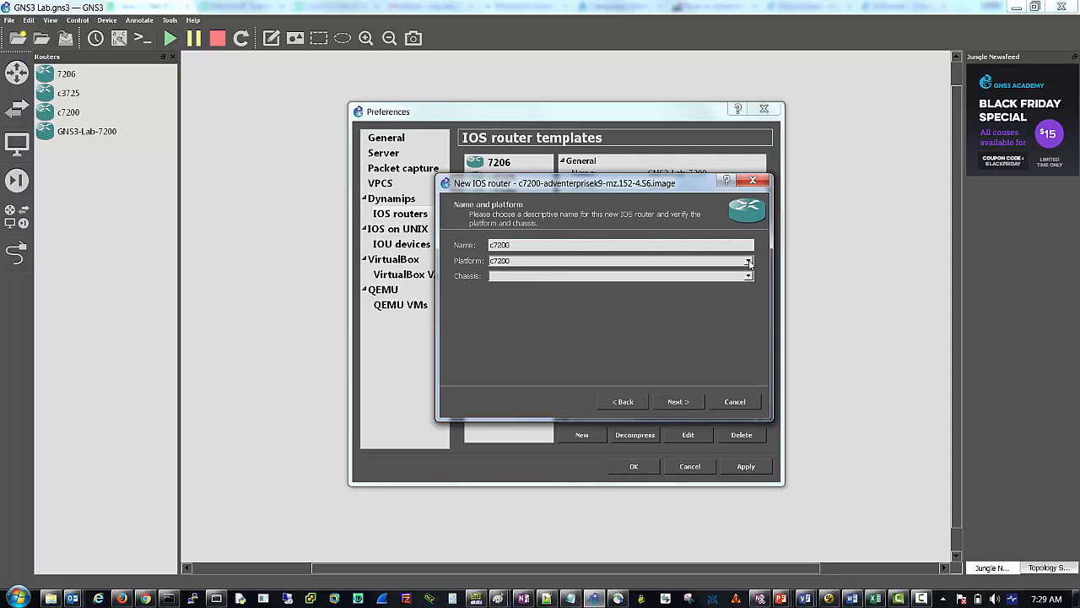
pyautogui.click(748, 260)
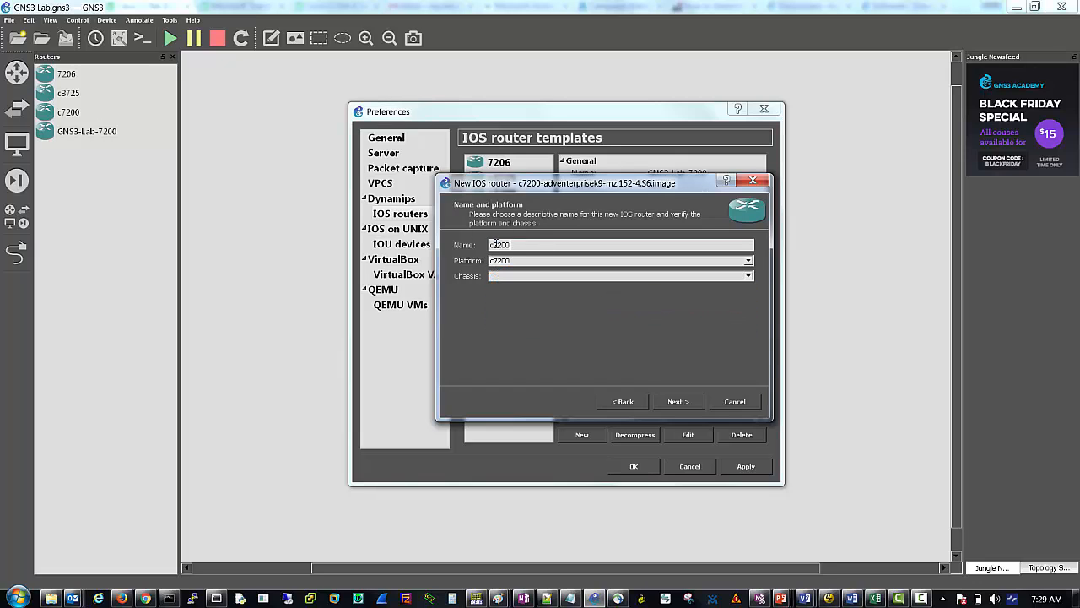
pyautogui.tripleClick(621, 245)
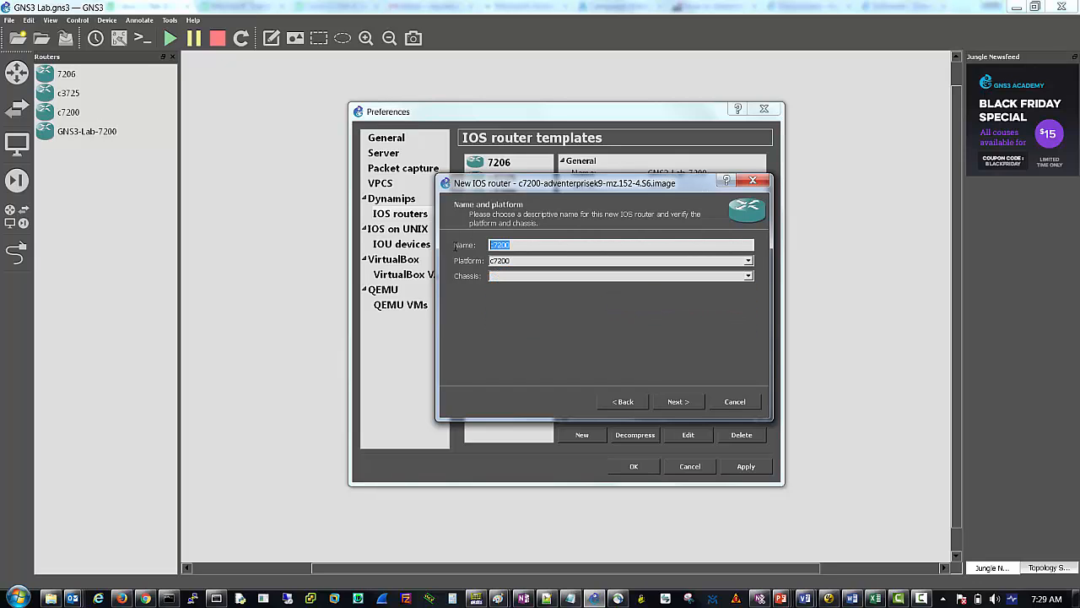
pyautogui.write('Lab')
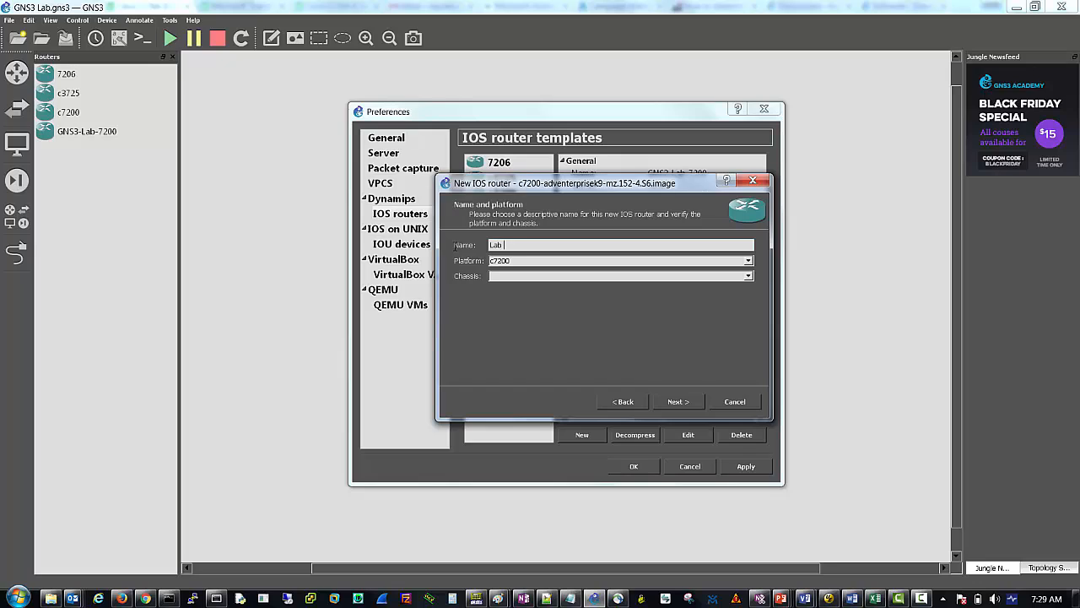
pyautogui.write('7200')
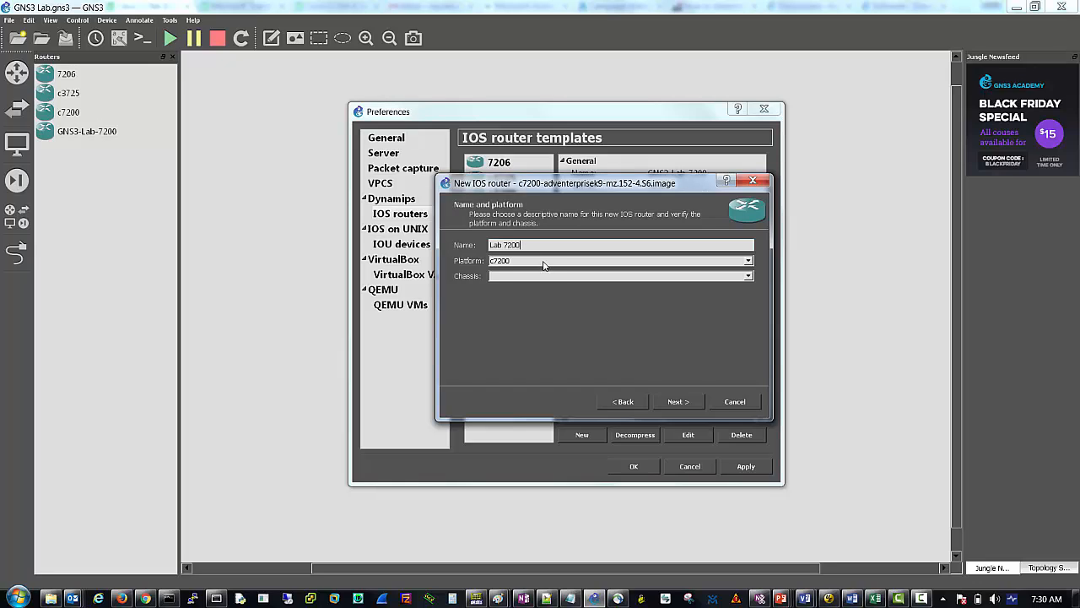
pyautogui.moveTo(679, 402)
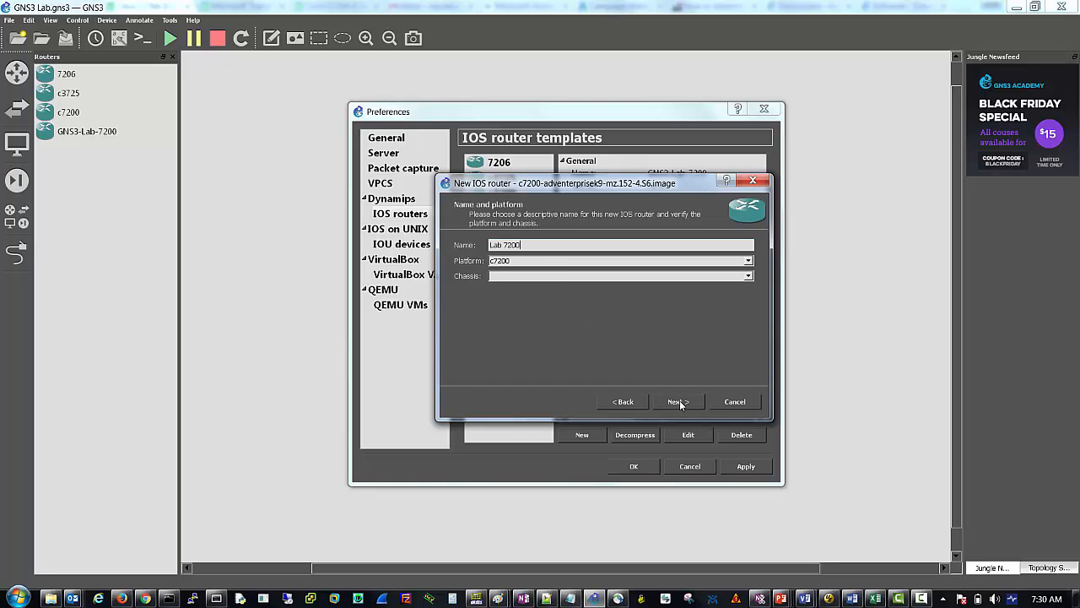
# Accept 512 MiB RAM and fit PA-2FE-TX adapters in slots 1 and 2.
pyautogui.click(679, 402)
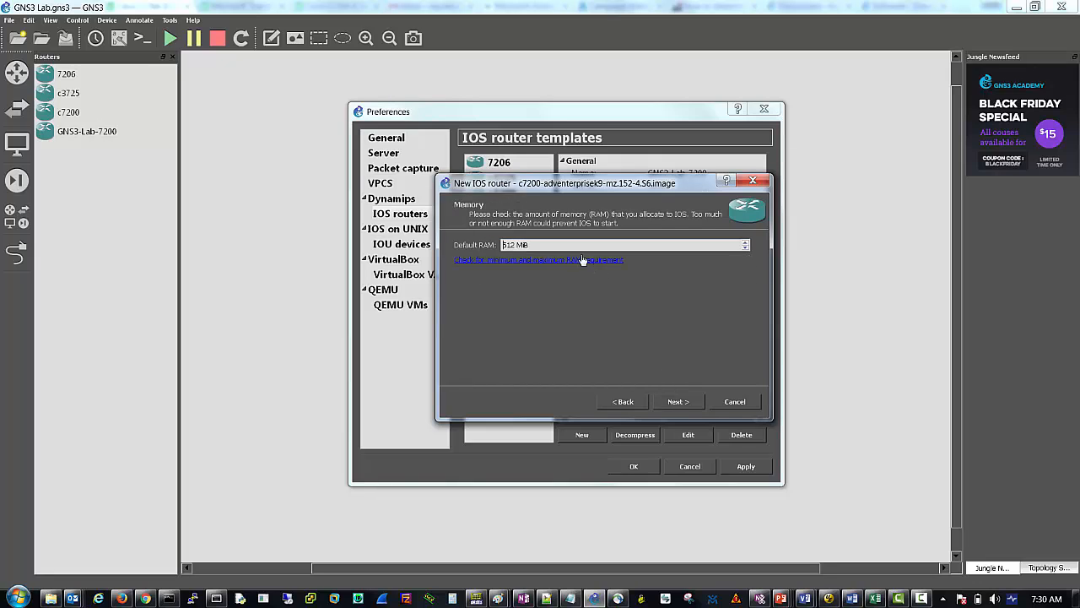
pyautogui.moveTo(536, 262)
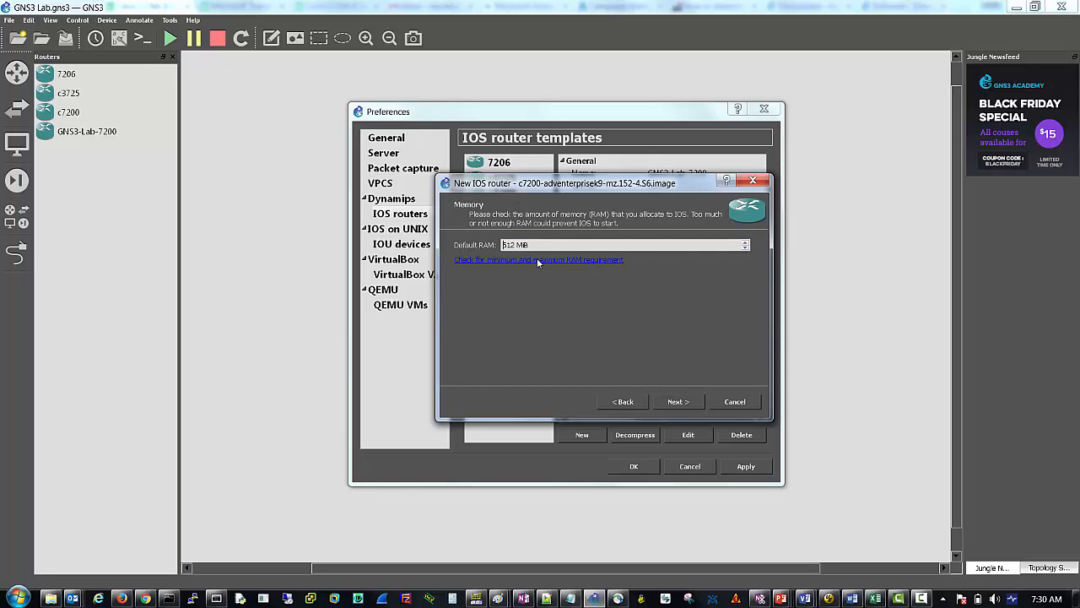
pyautogui.moveTo(530, 310)
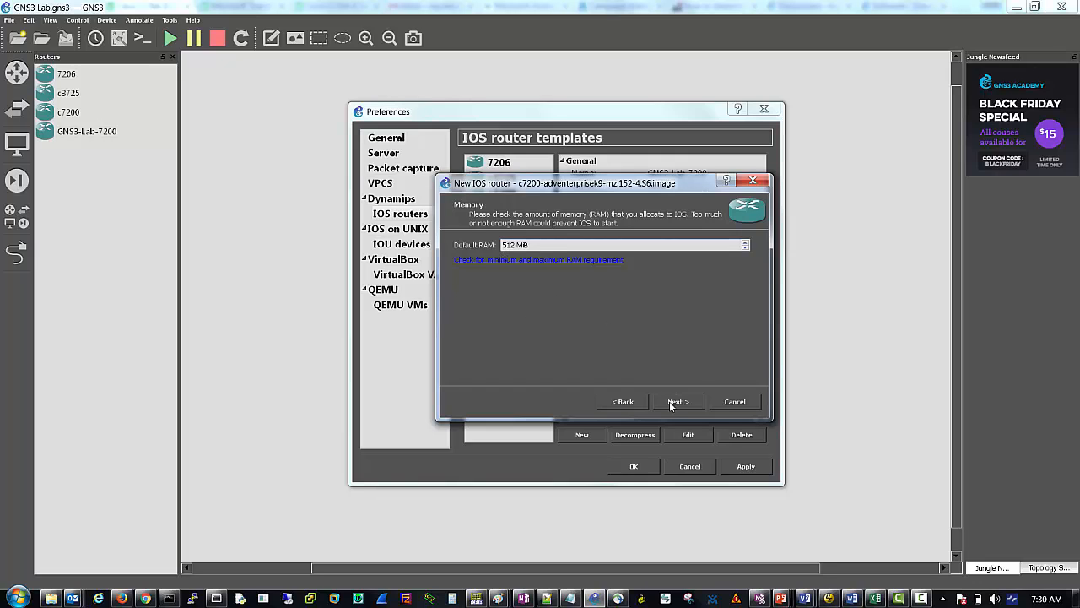
pyautogui.click(679, 402)
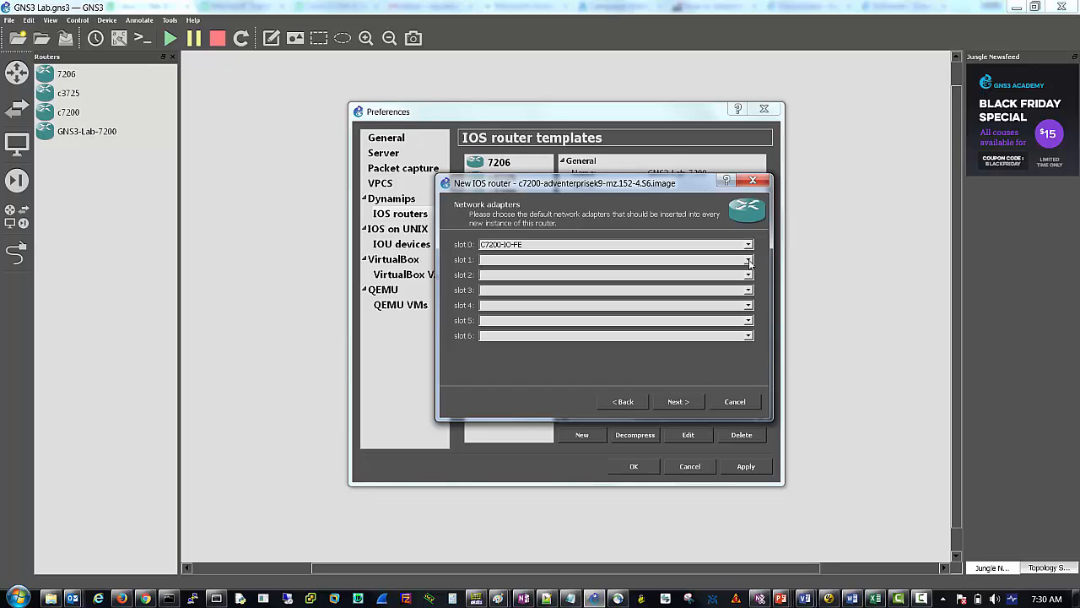
pyautogui.click(746, 260)
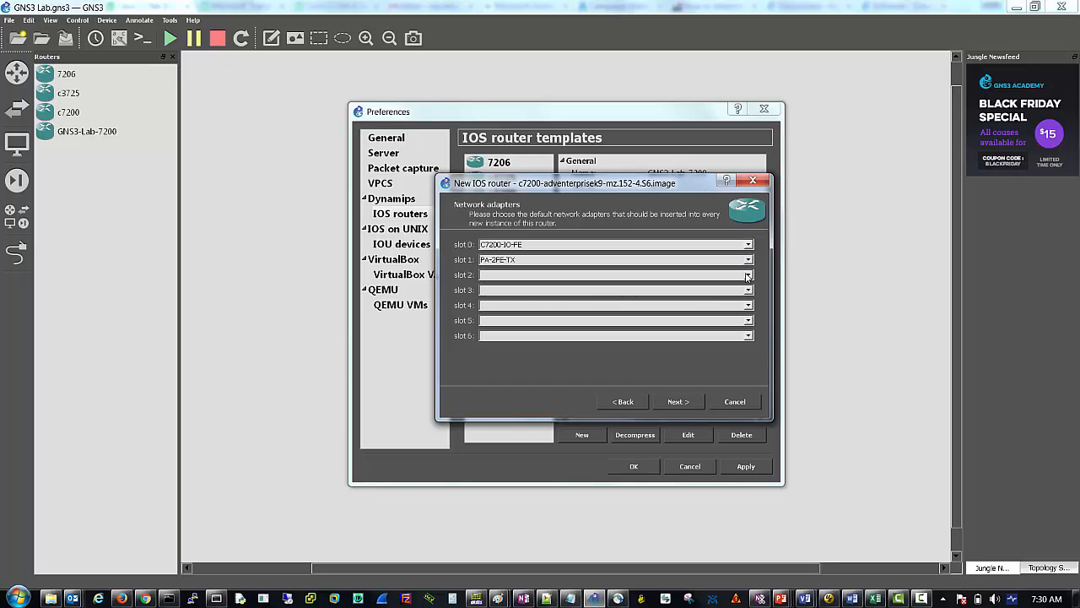
pyautogui.click(748, 274)
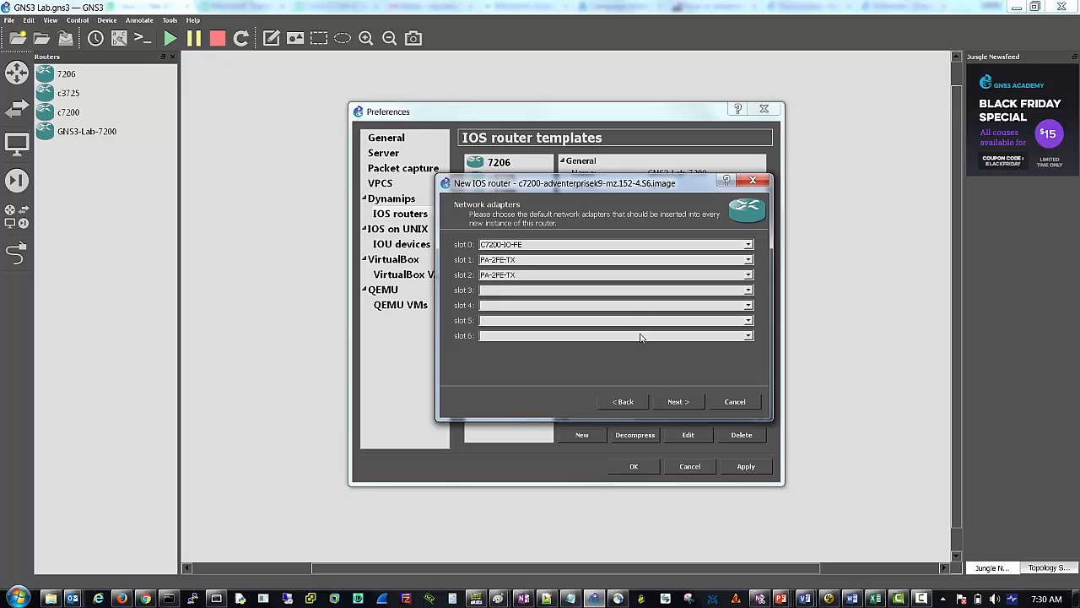
pyautogui.moveTo(645, 375)
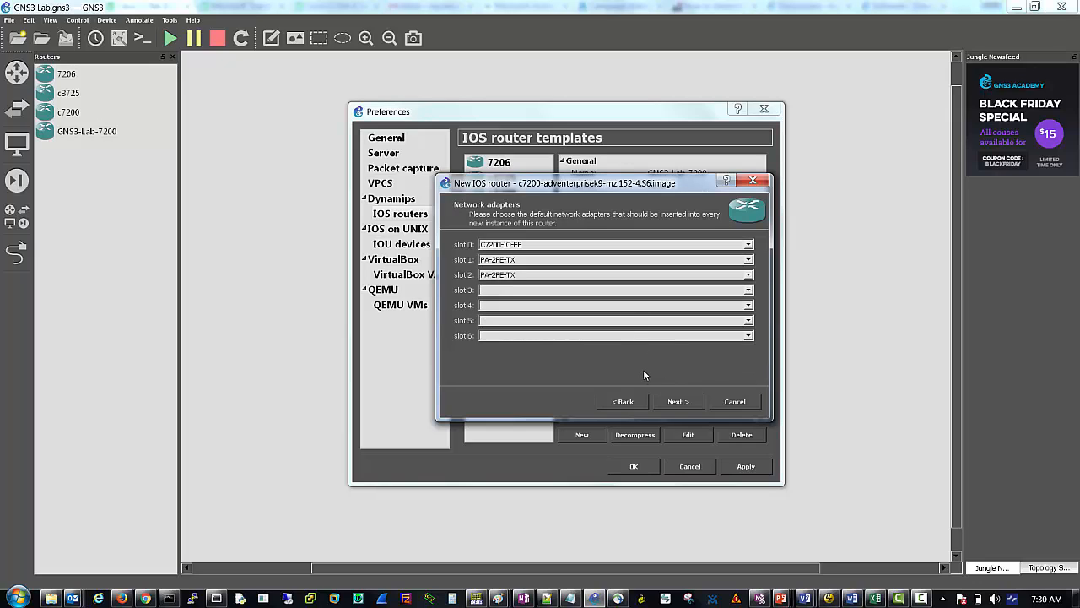
# Compute an Idle-PC value, finish the Lab 7200 template and list it among routers.
pyautogui.click(679, 402)
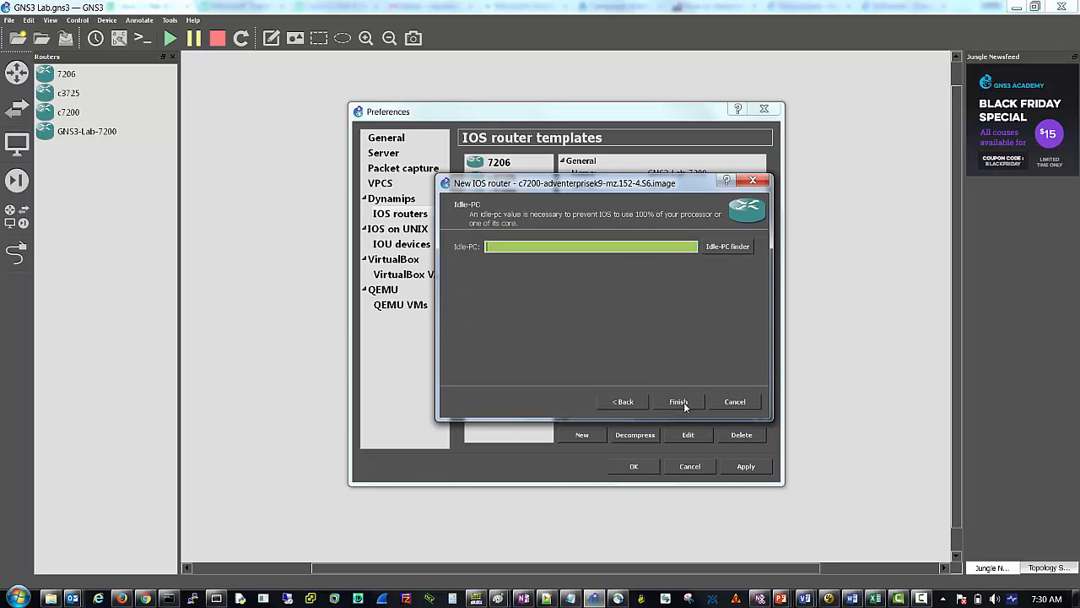
pyautogui.moveTo(596, 284)
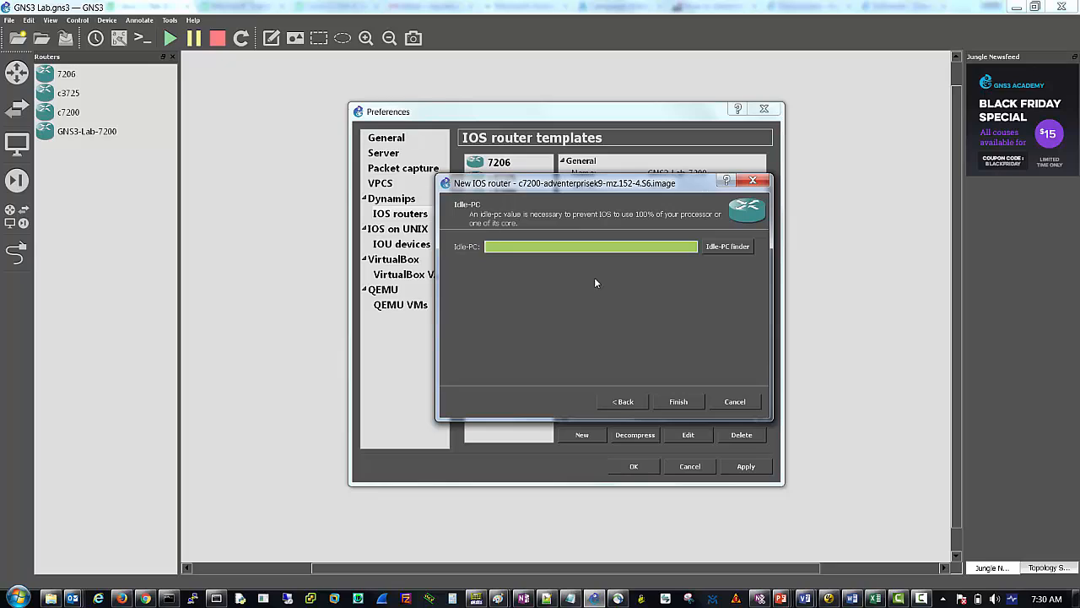
pyautogui.moveTo(532, 233)
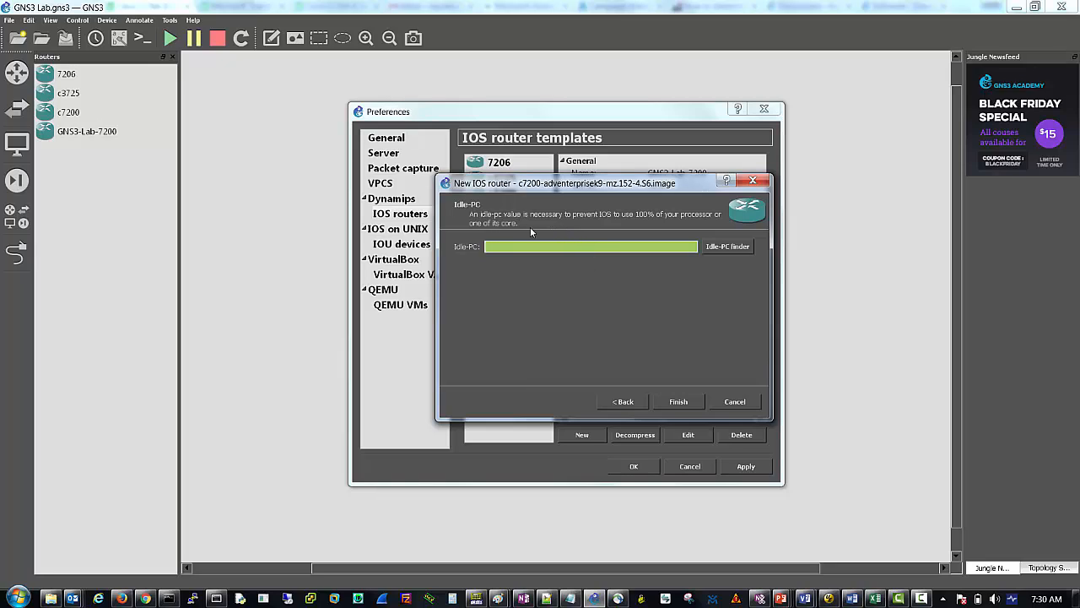
pyautogui.moveTo(668, 239)
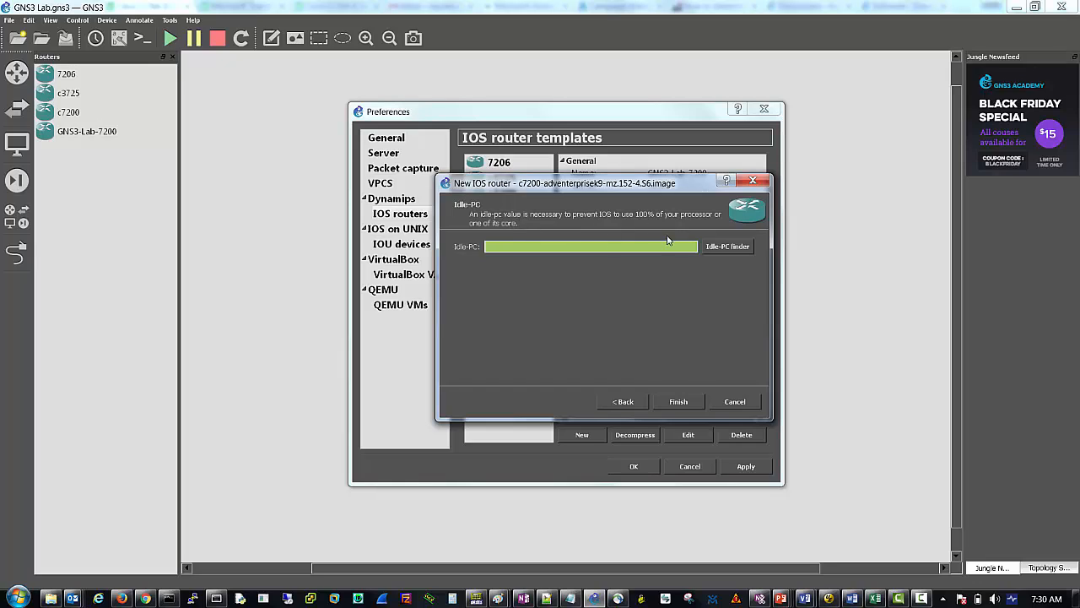
pyautogui.moveTo(724, 250)
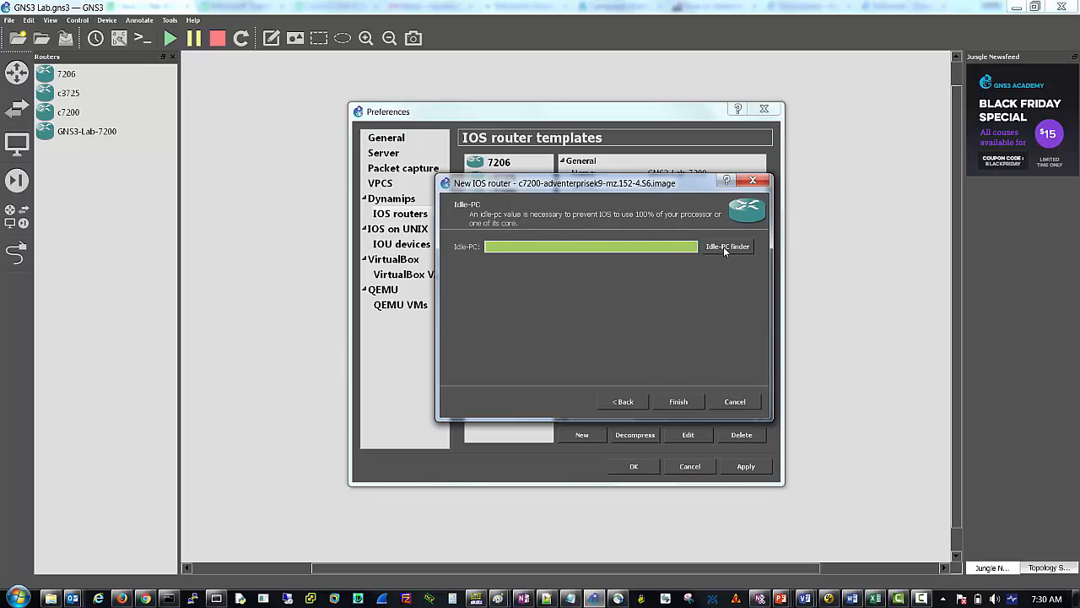
pyautogui.click(726, 247)
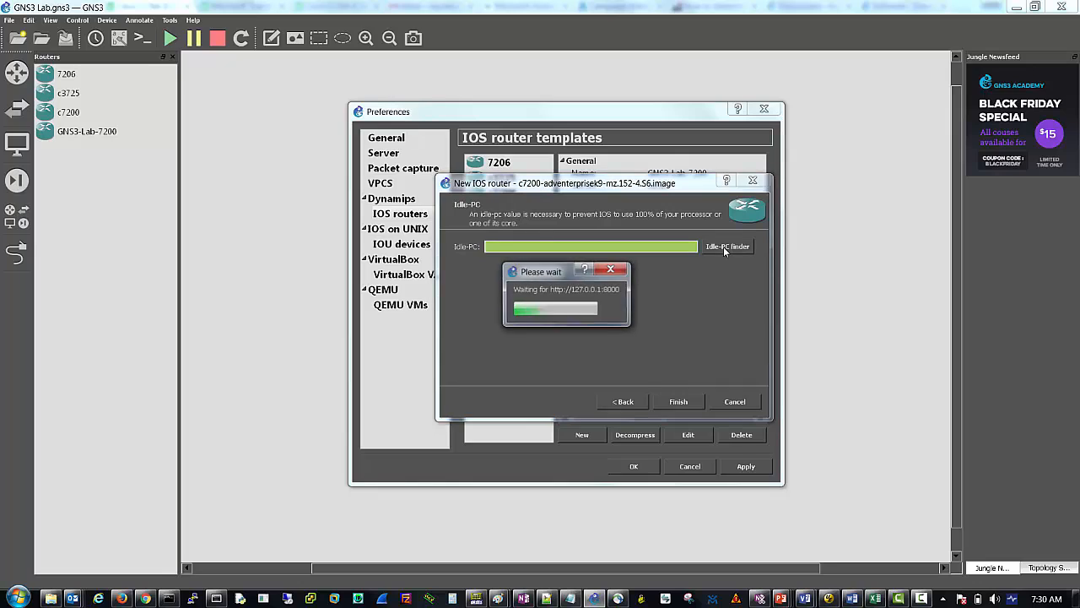
pyautogui.moveTo(689, 348)
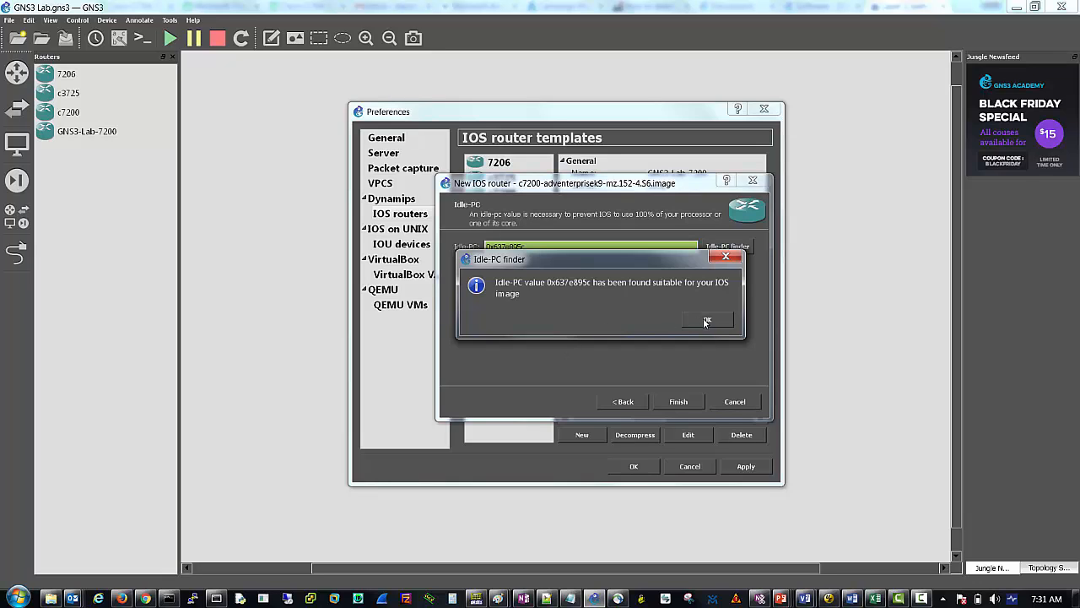
pyautogui.click(707, 321)
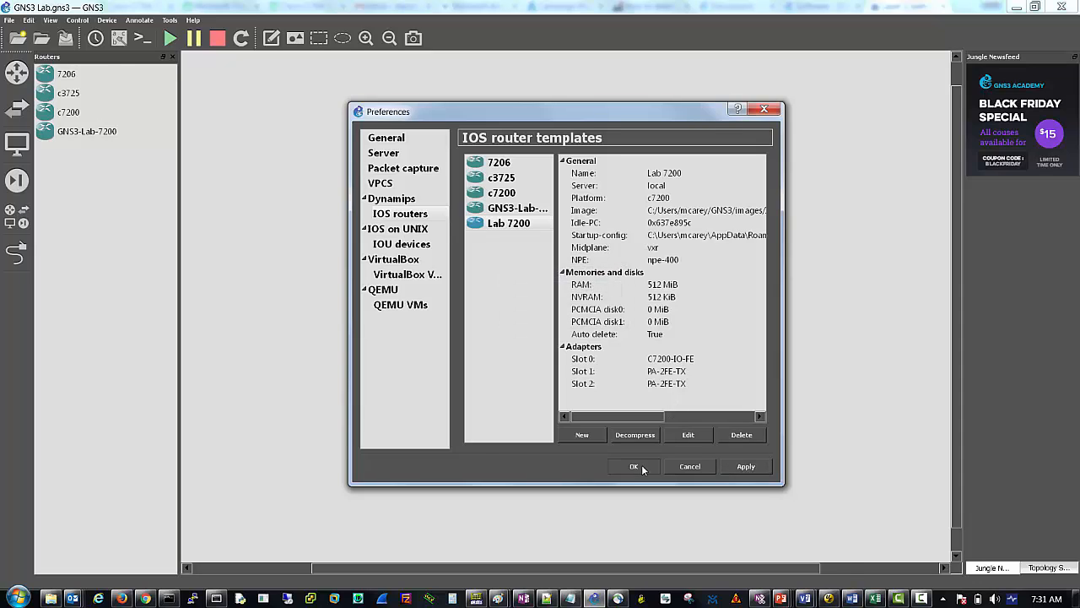
pyautogui.click(634, 466)
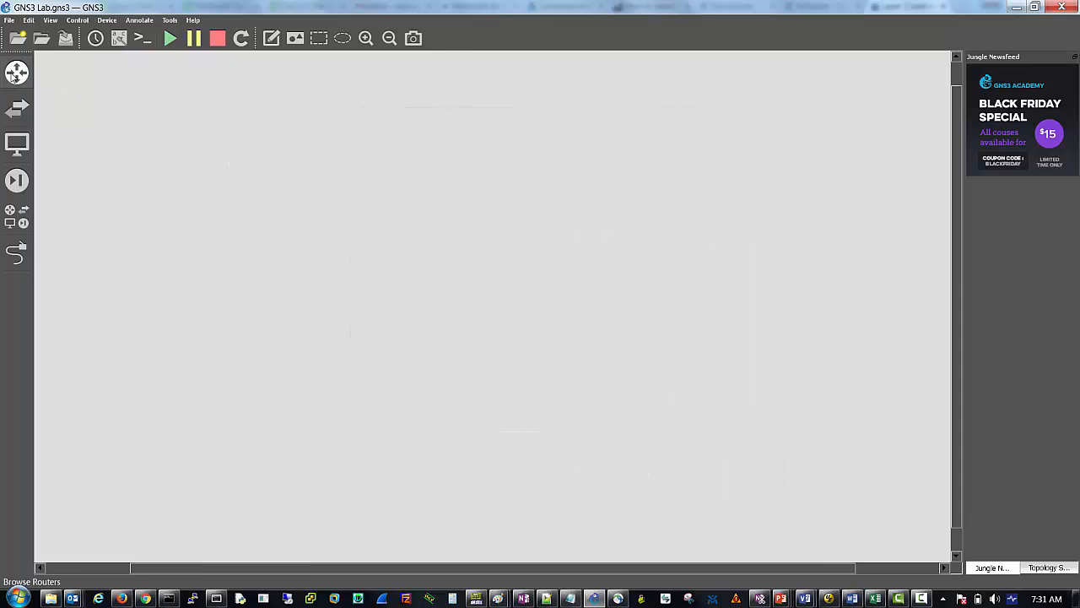
pyautogui.moveTo(17, 73)
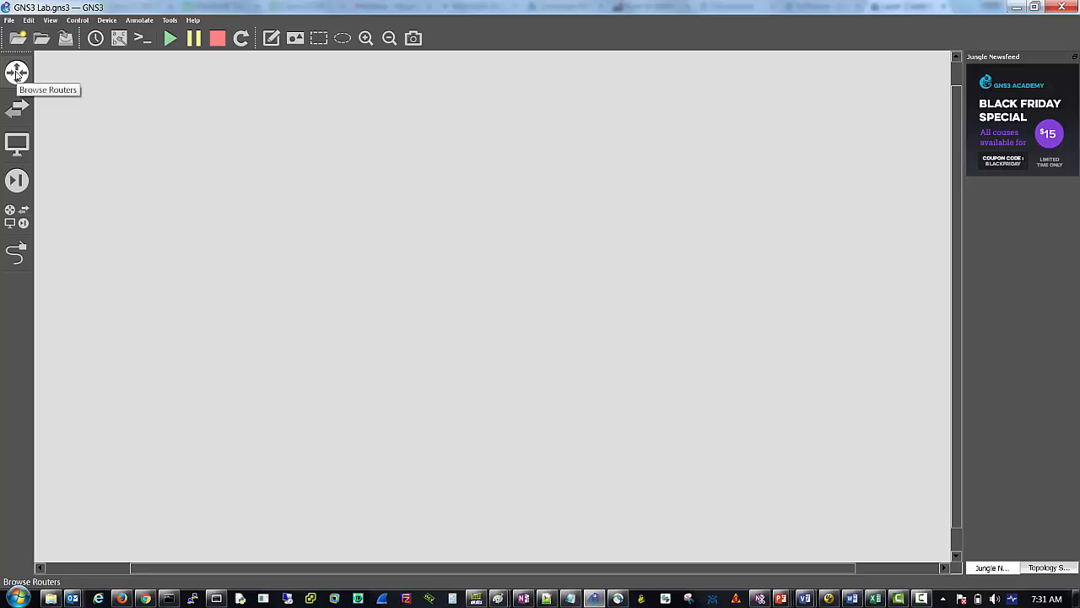
pyautogui.click(17, 73)
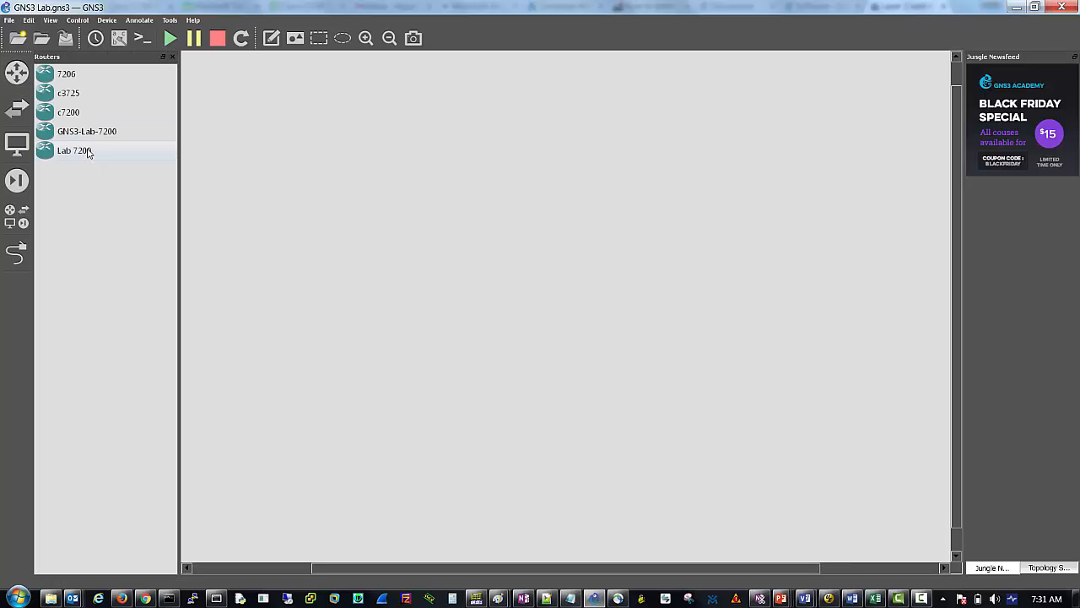
pyautogui.moveTo(68, 153)
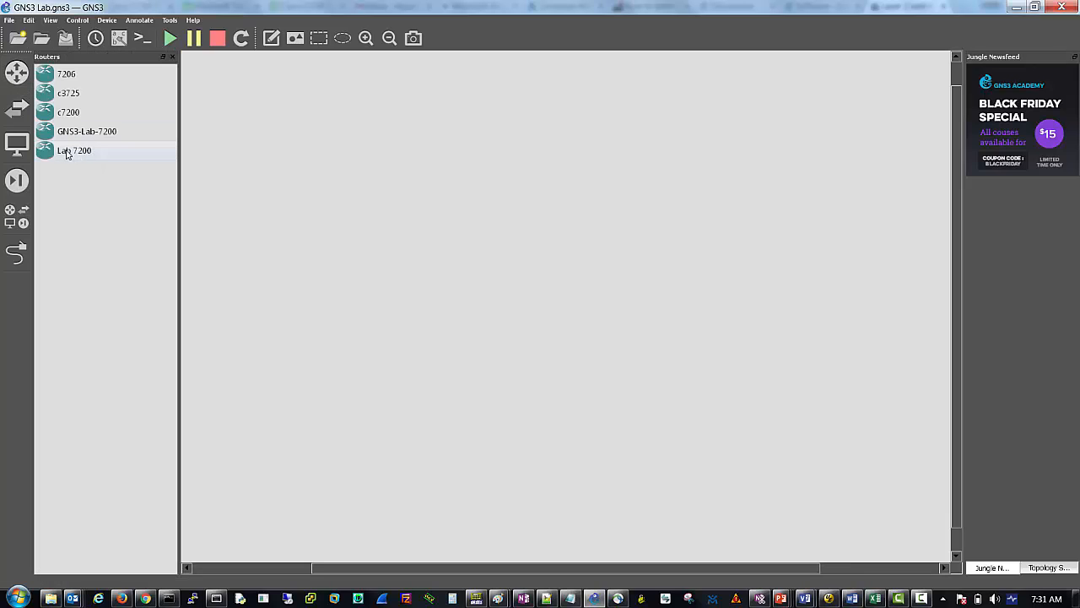
# Drop three Lab 7200 routers: R1 at top, R2 lower left, R3 lower right.
pyautogui.click(74, 150)
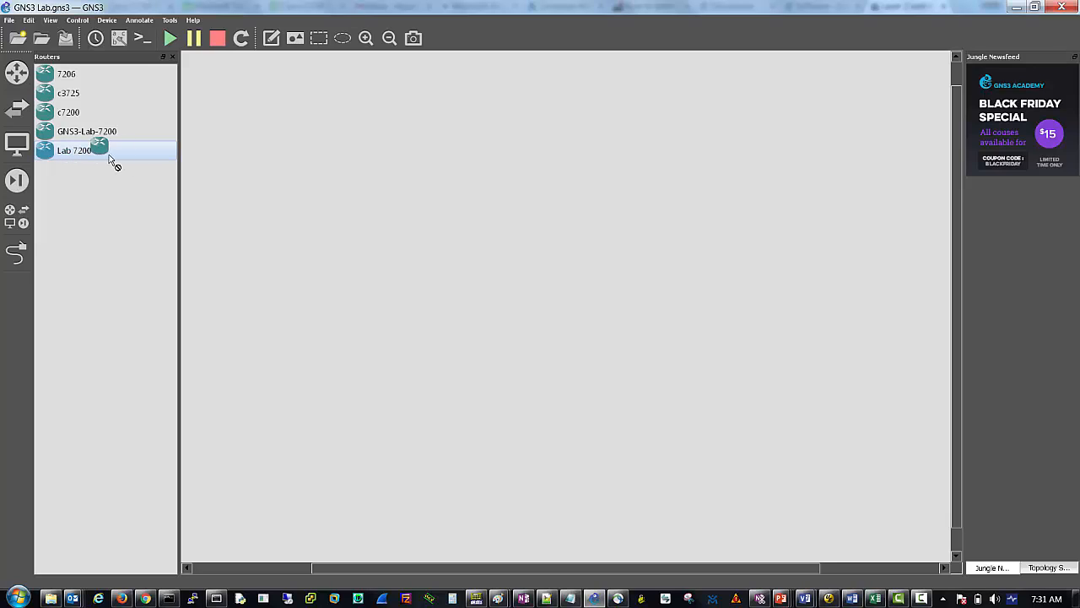
pyautogui.moveTo(100, 145); pyautogui.dragTo(532, 150)
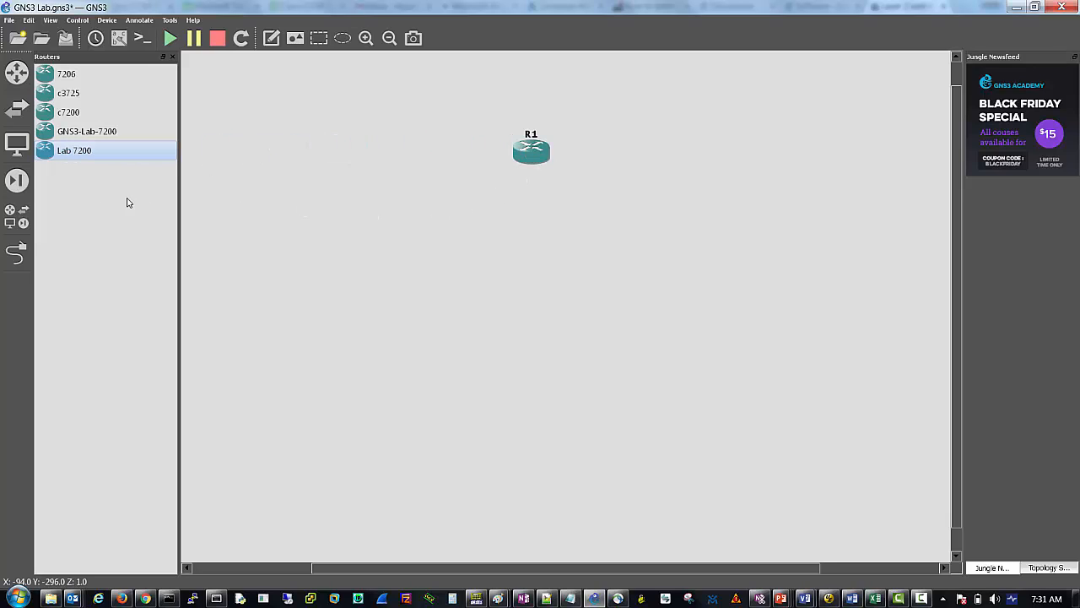
pyautogui.moveTo(74, 150); pyautogui.dragTo(445, 328)
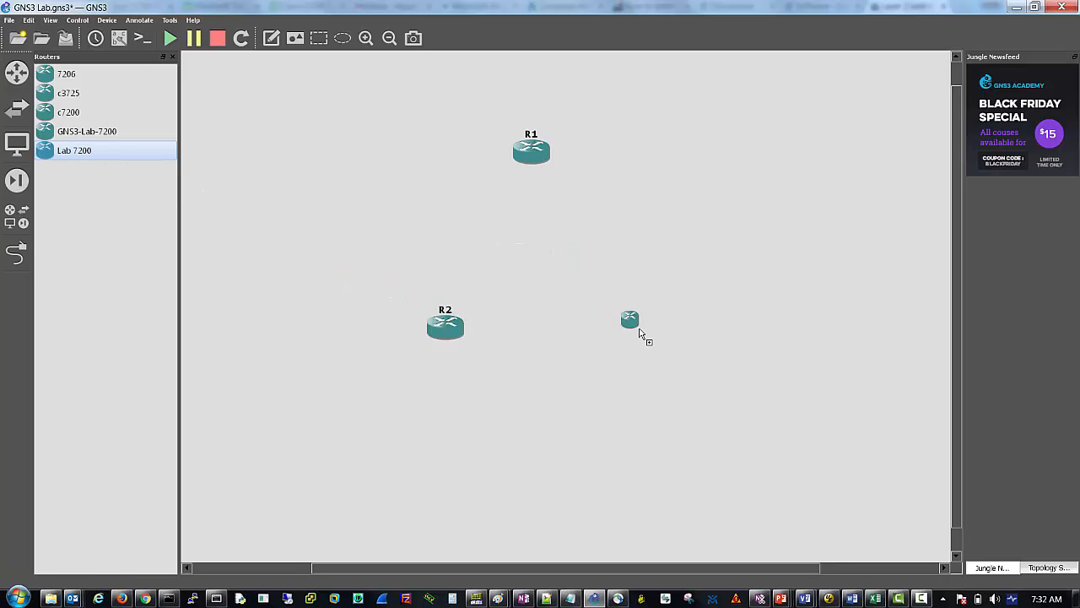
pyautogui.click(630, 319)
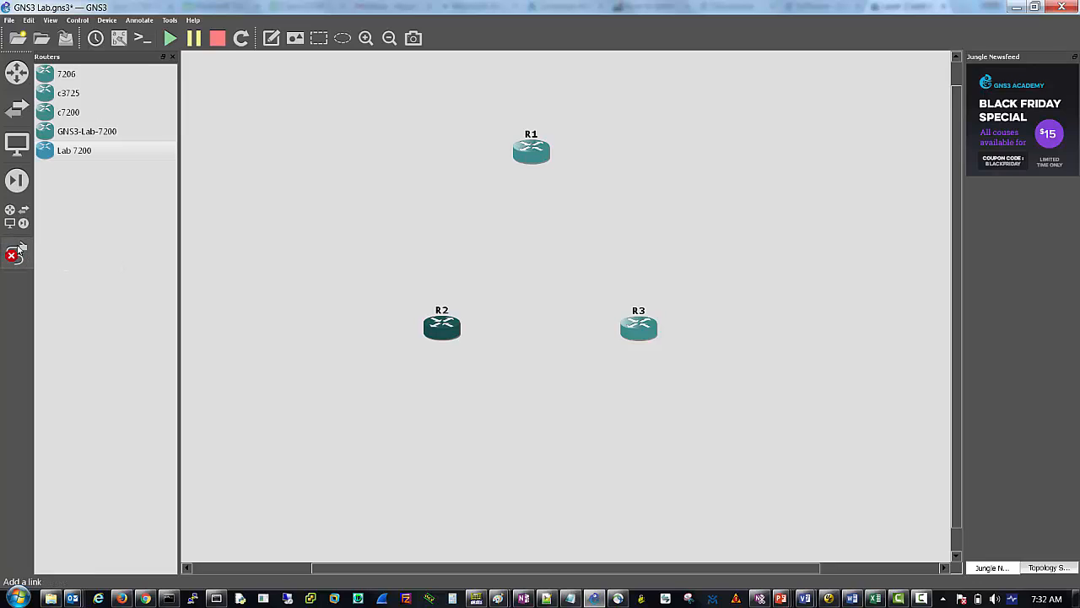
pyautogui.moveTo(17, 255)
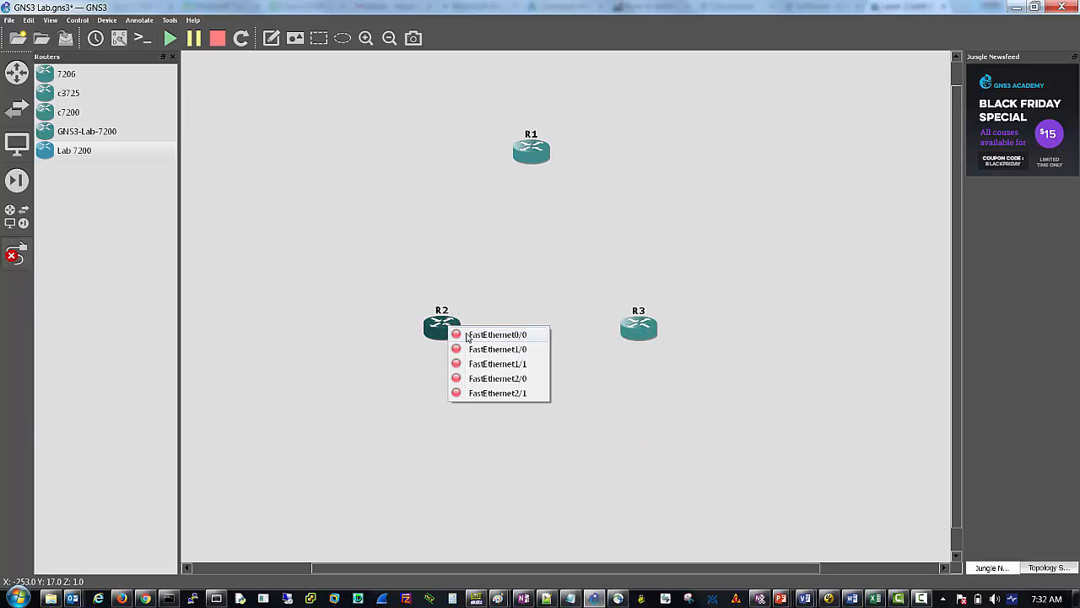
# Cable R2, R1 and R3 together over FastEthernet ports to close the triangle.
pyautogui.click(496, 334)
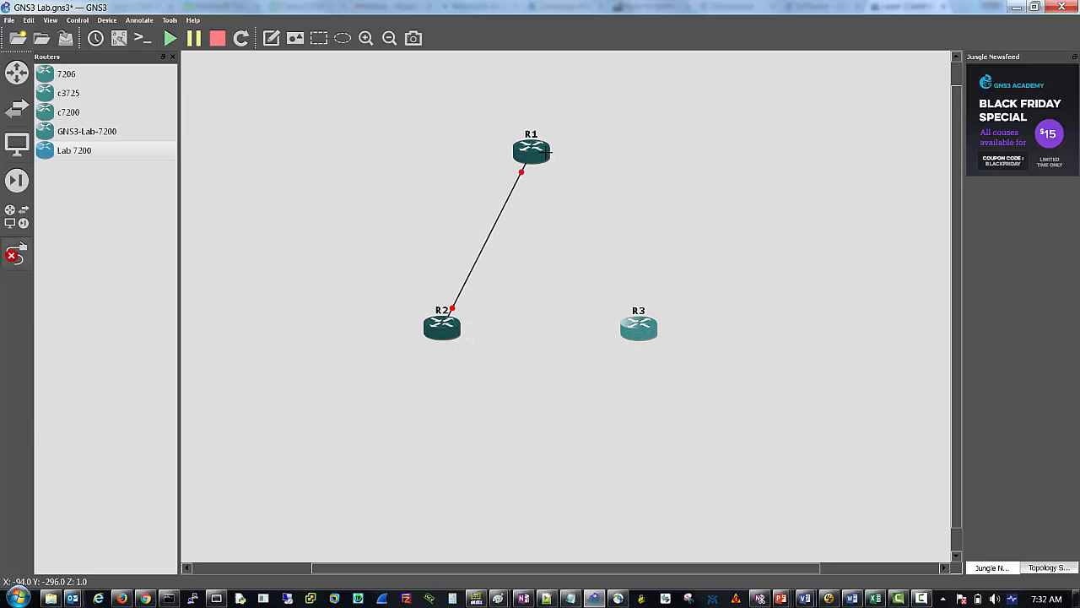
pyautogui.click(638, 327)
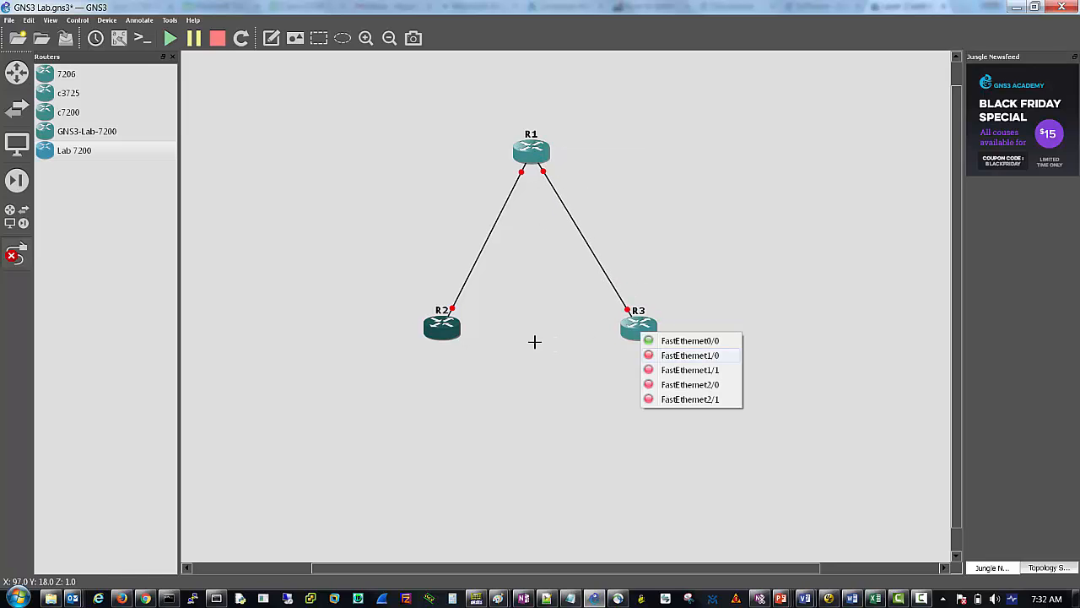
pyautogui.click(689, 341)
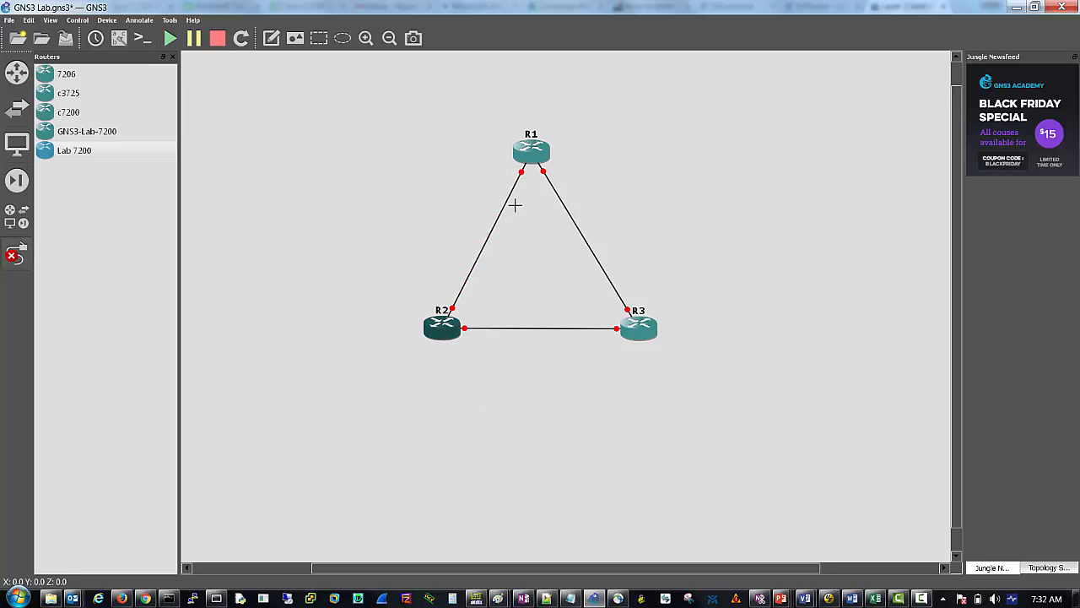
pyautogui.moveTo(378, 246)
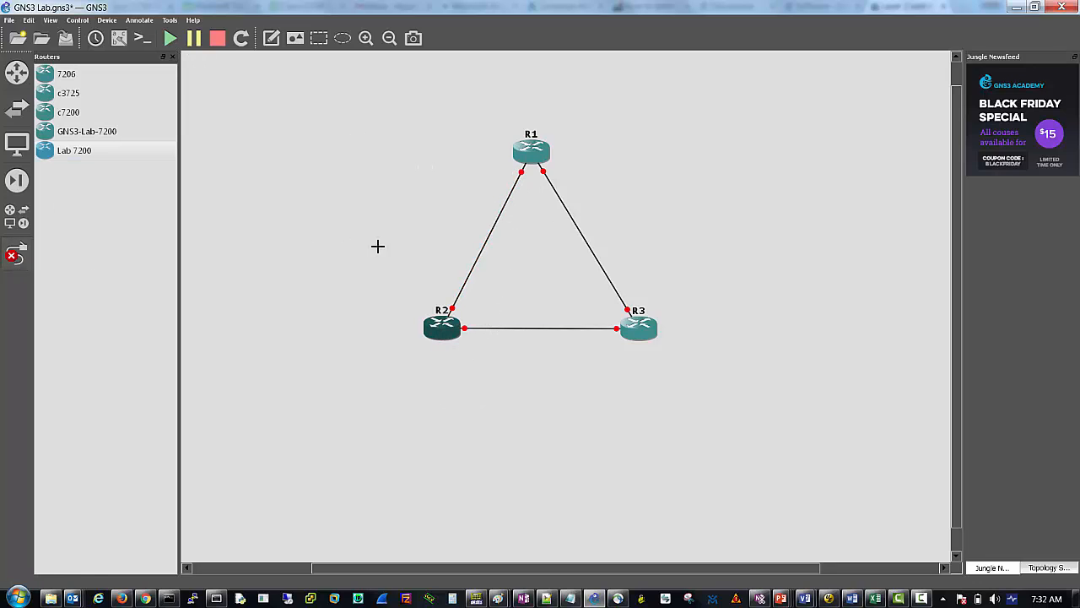
pyautogui.moveTo(13, 257)
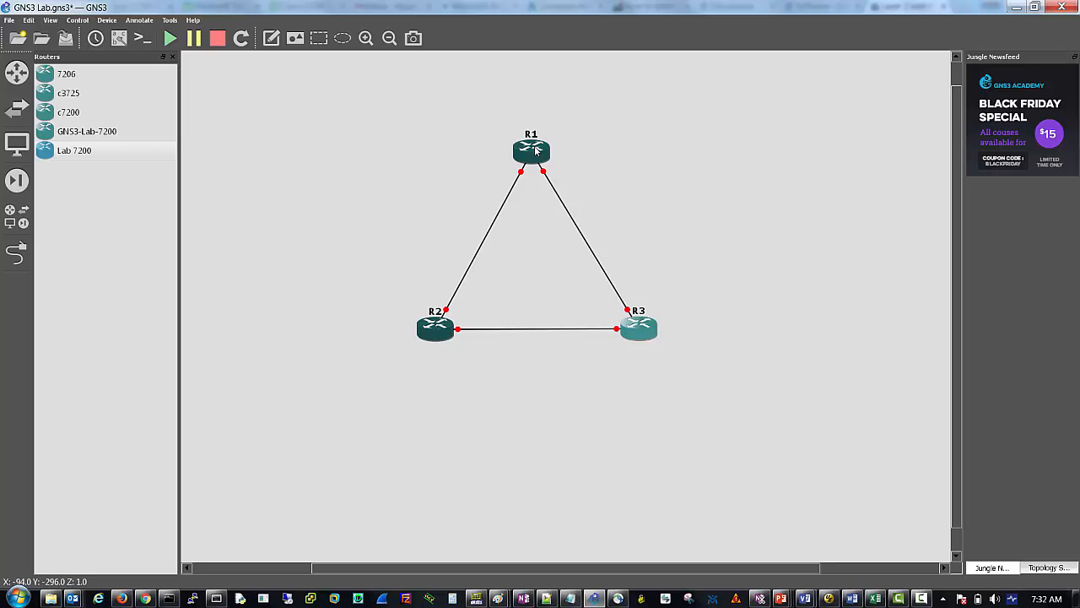
# Start all devices so R1, R2 and R3 boot and every triangle link turns green.
pyautogui.rightClick(530, 150)
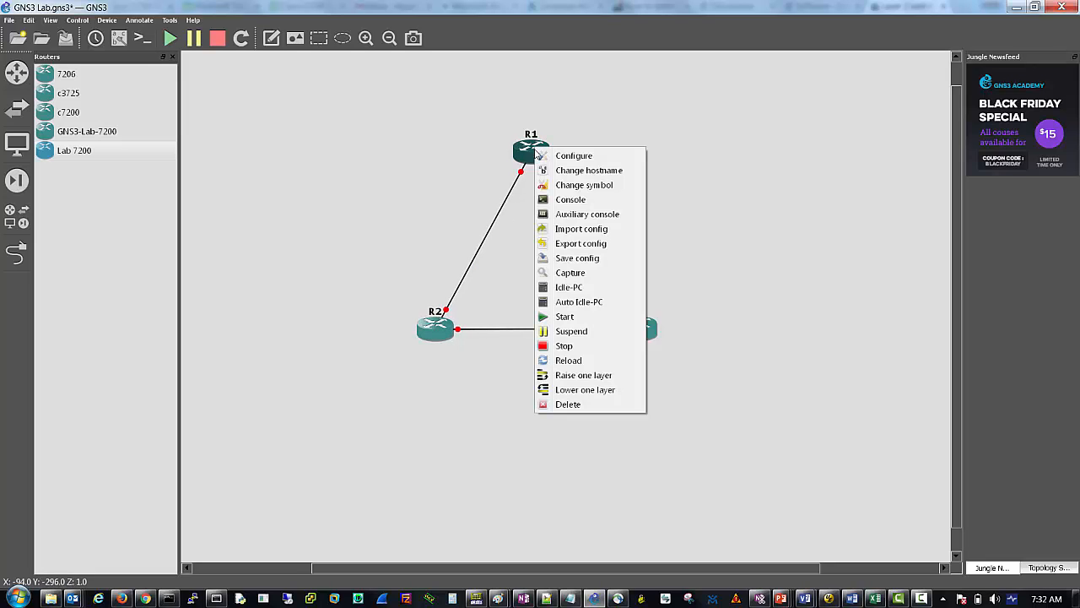
pyautogui.click(452, 172)
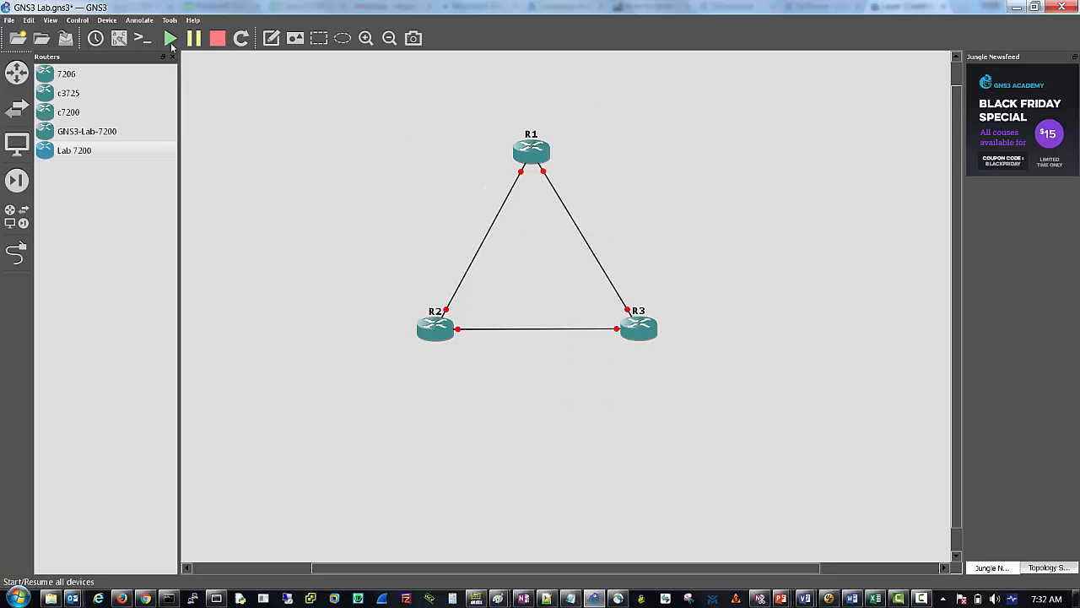
pyautogui.moveTo(169, 37)
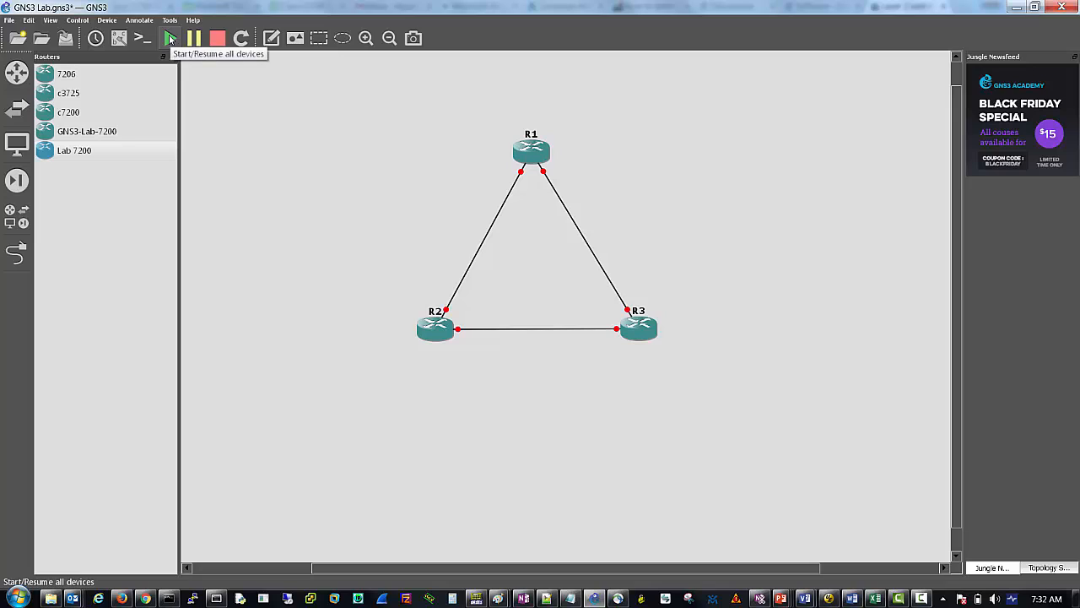
pyautogui.click(168, 37)
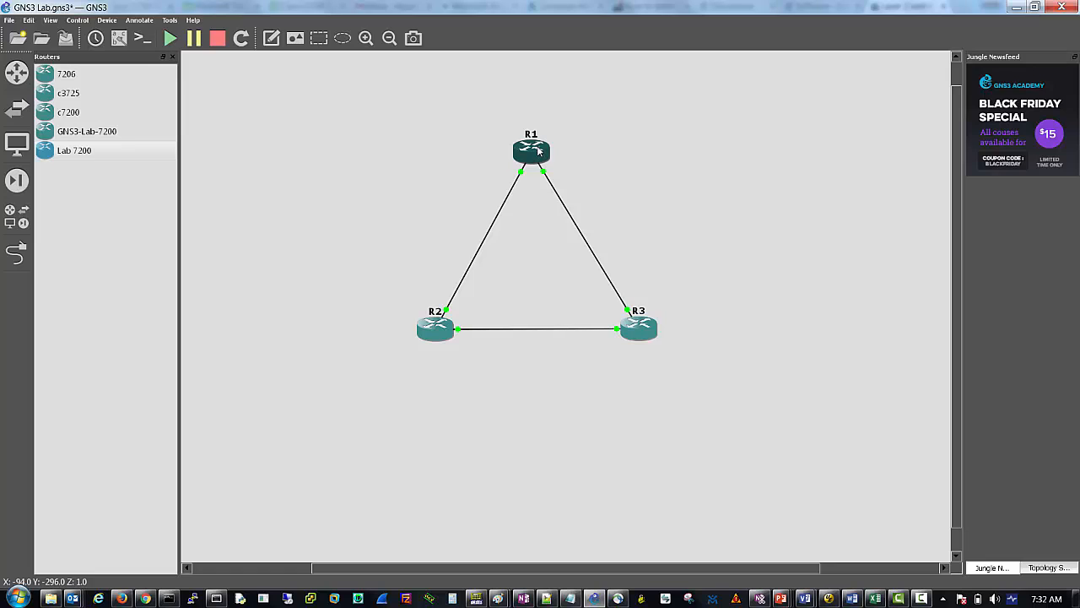
# Connect console sessions to all running routers at once.
pyautogui.rightClick(530, 150)
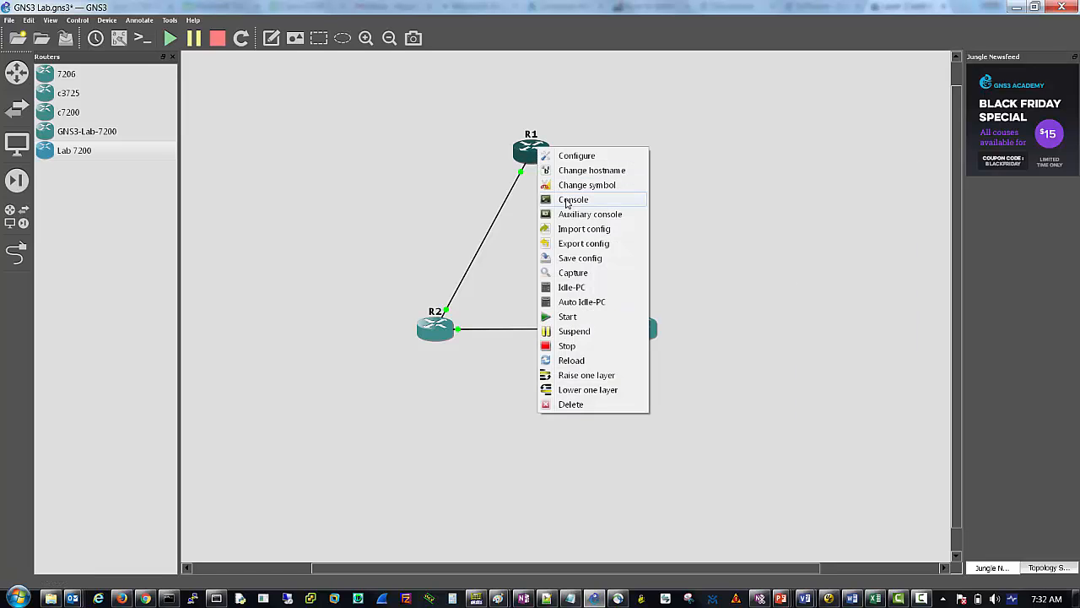
pyautogui.click(574, 200)
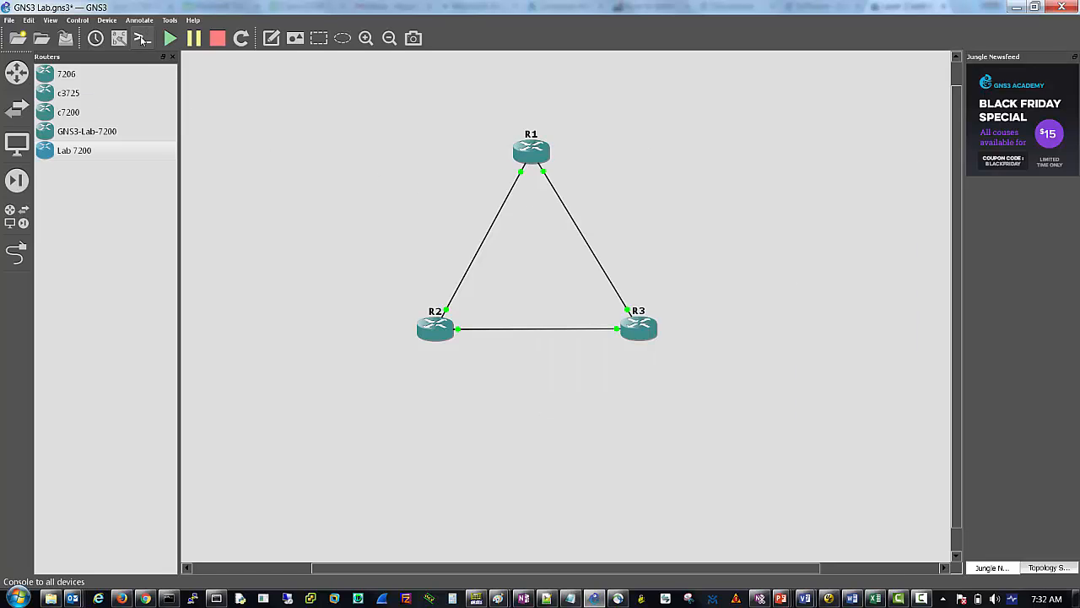
pyautogui.moveTo(142, 37)
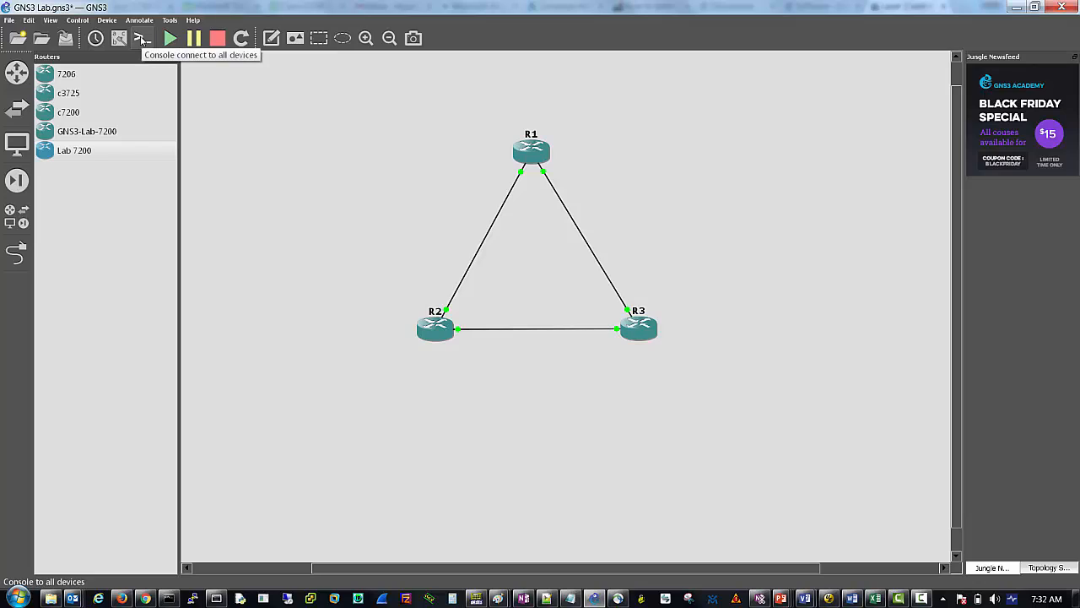
pyautogui.click(141, 37)
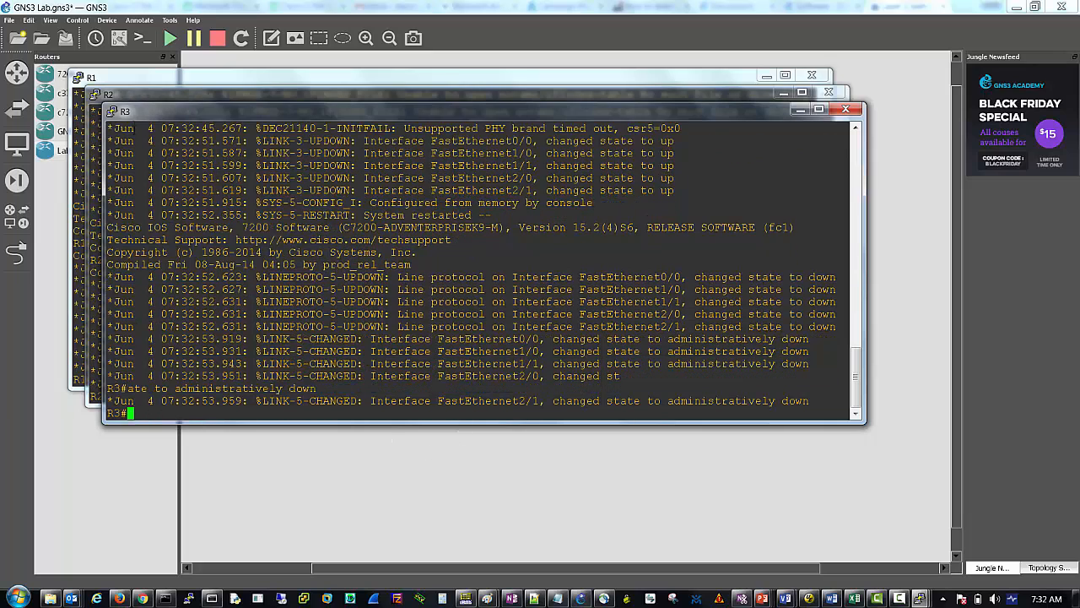
# In R1's console under EIGRP 1, run 'do sh ip int brie' to list interfaces as unassigned and down.
pyautogui.click(91, 77)
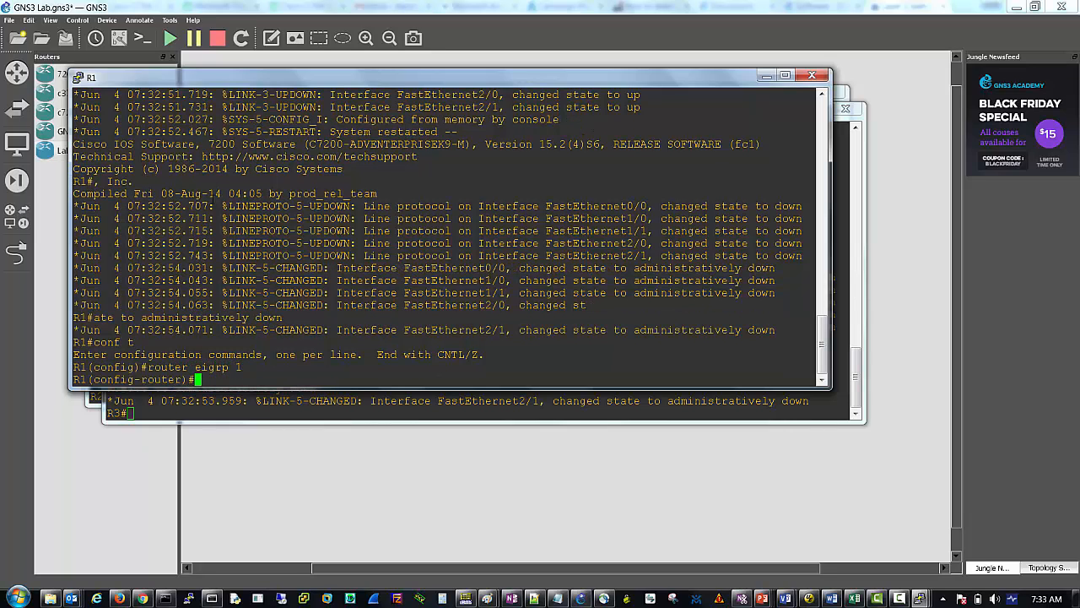
pyautogui.write('do sh')
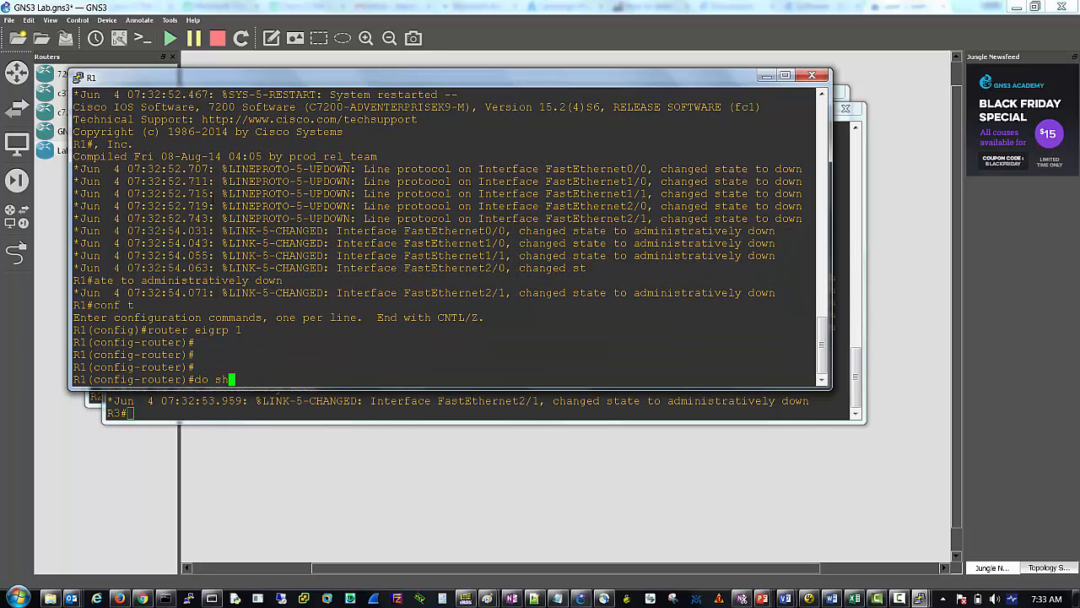
pyautogui.press('Return')
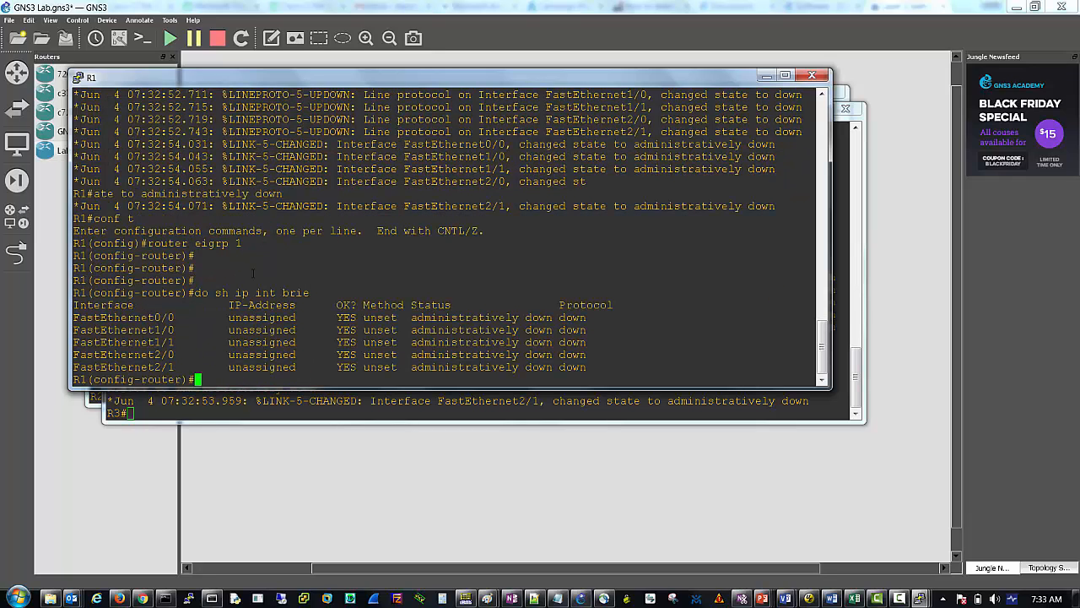
pyautogui.moveTo(321, 469)
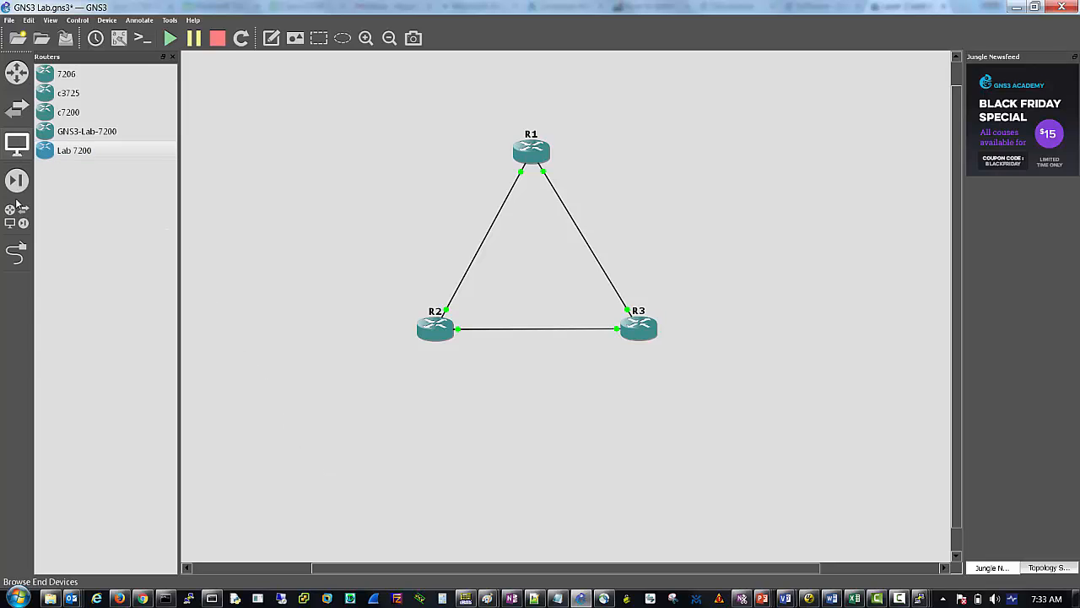
# Show the All devices list and select the ASA device type.
pyautogui.click(16, 209)
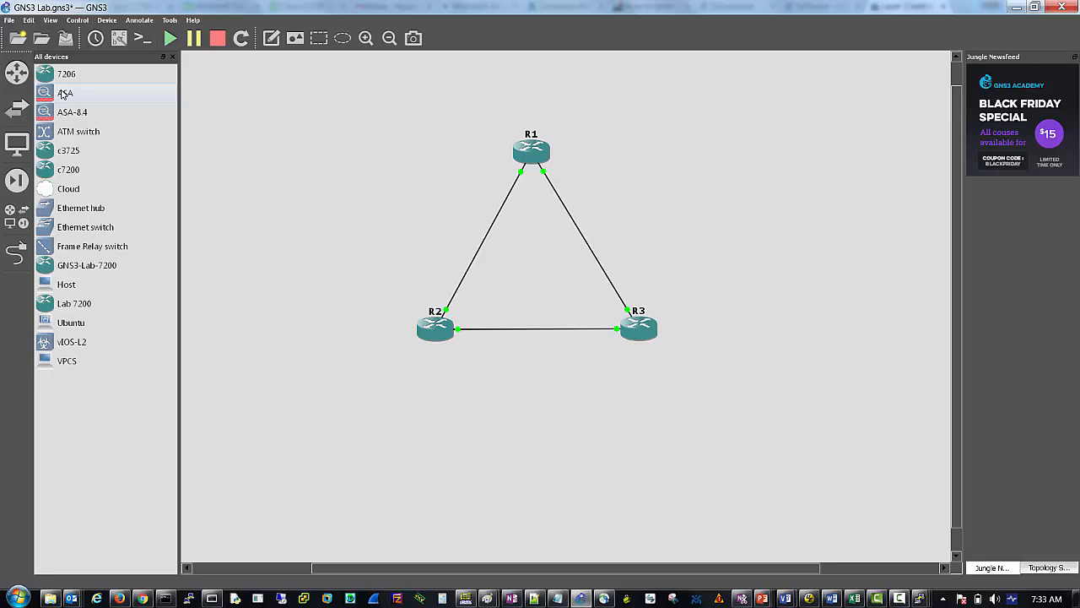
pyautogui.click(66, 92)
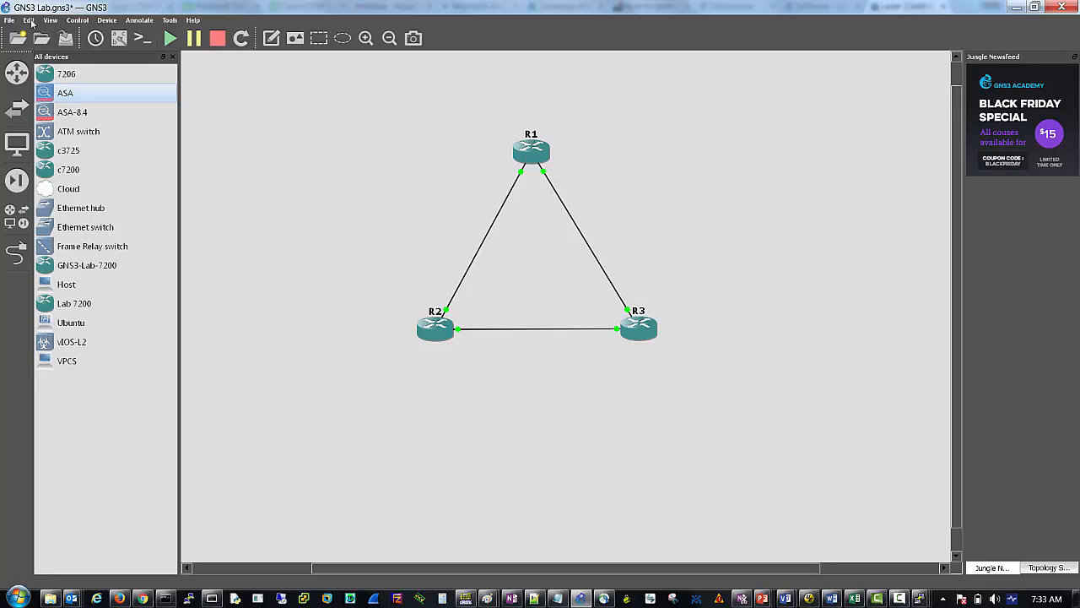
# Show the QEMU VMs preferences page with the ASA template's settings selected.
pyautogui.click(29, 20)
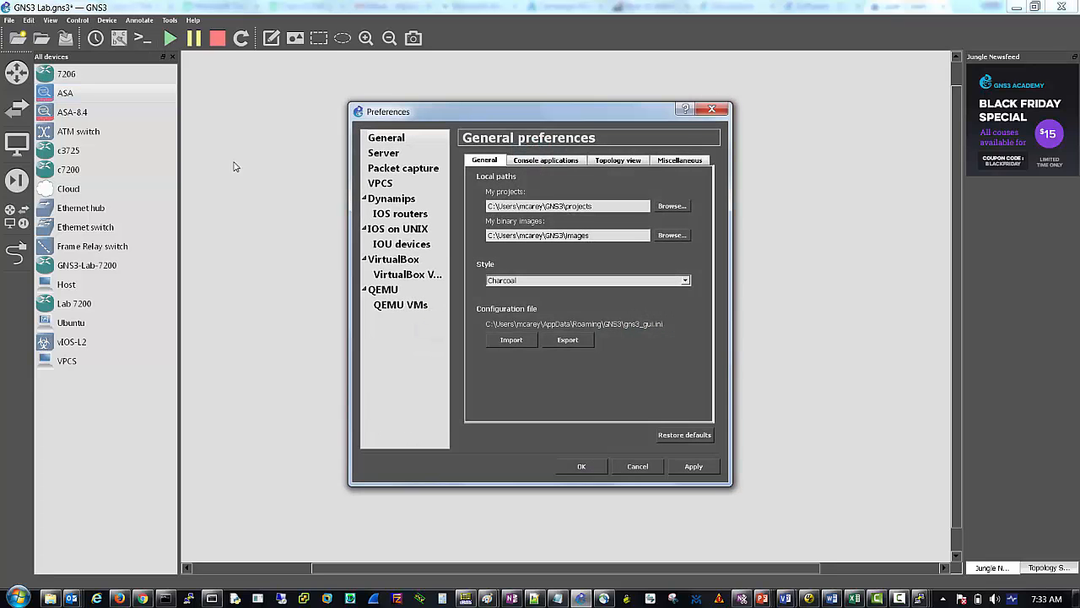
pyautogui.click(401, 304)
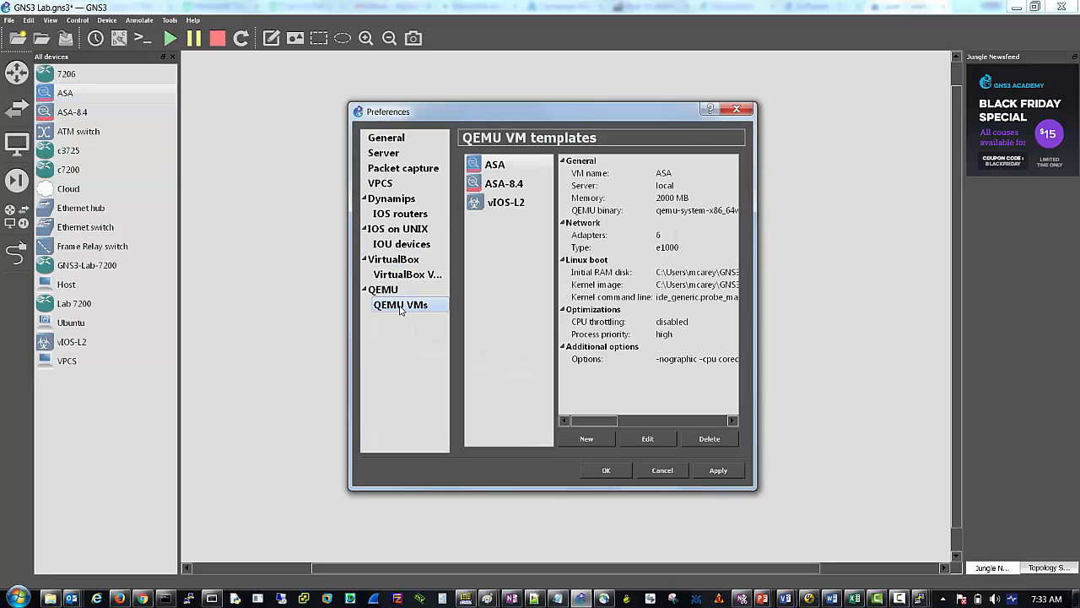
pyautogui.click(496, 163)
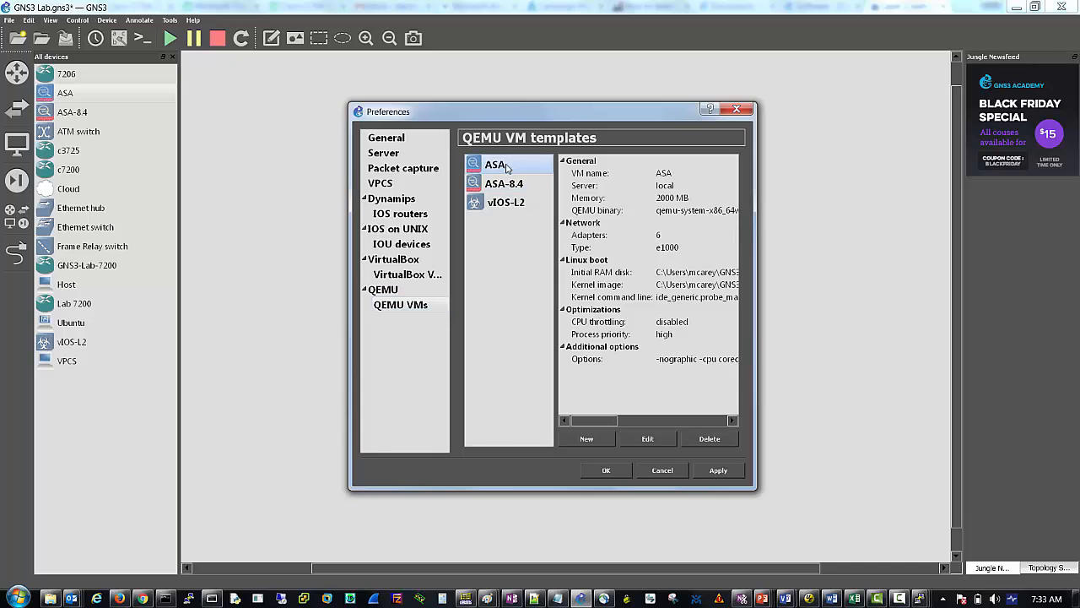
pyautogui.click(648, 439)
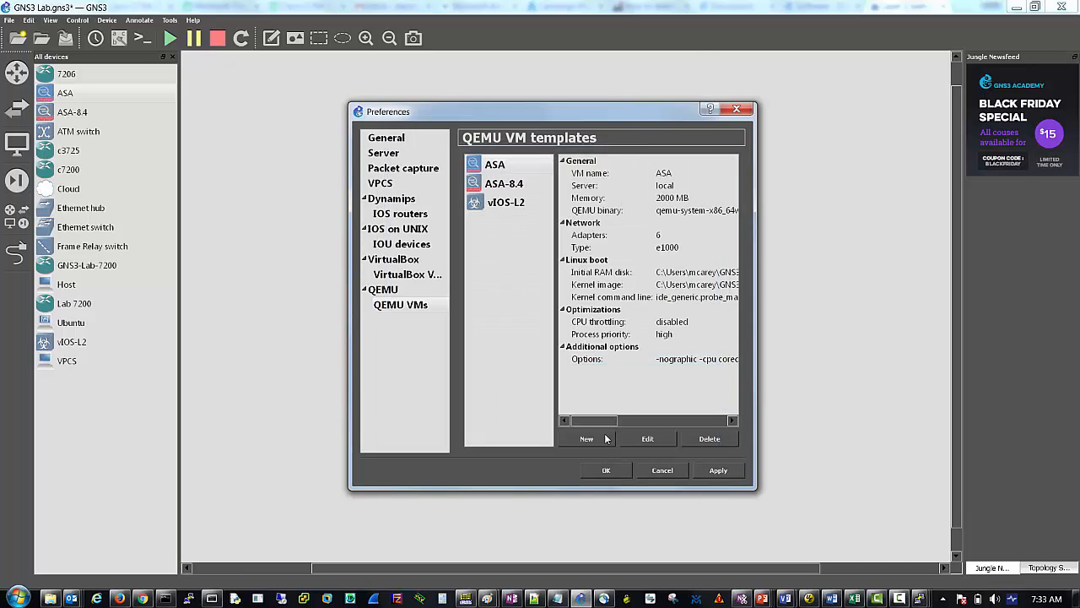
# Create a new QEMU VM template of type ASA 8.4(2) named 'ASA Lab', keeping the qemu binary and 1024 MB RAM.
pyautogui.click(586, 439)
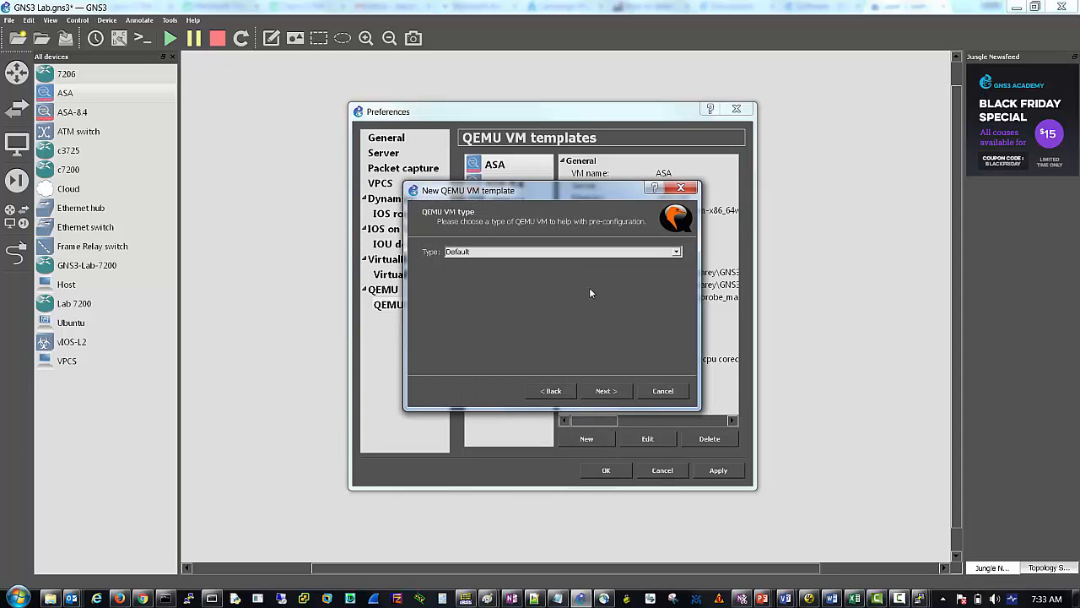
pyautogui.click(675, 251)
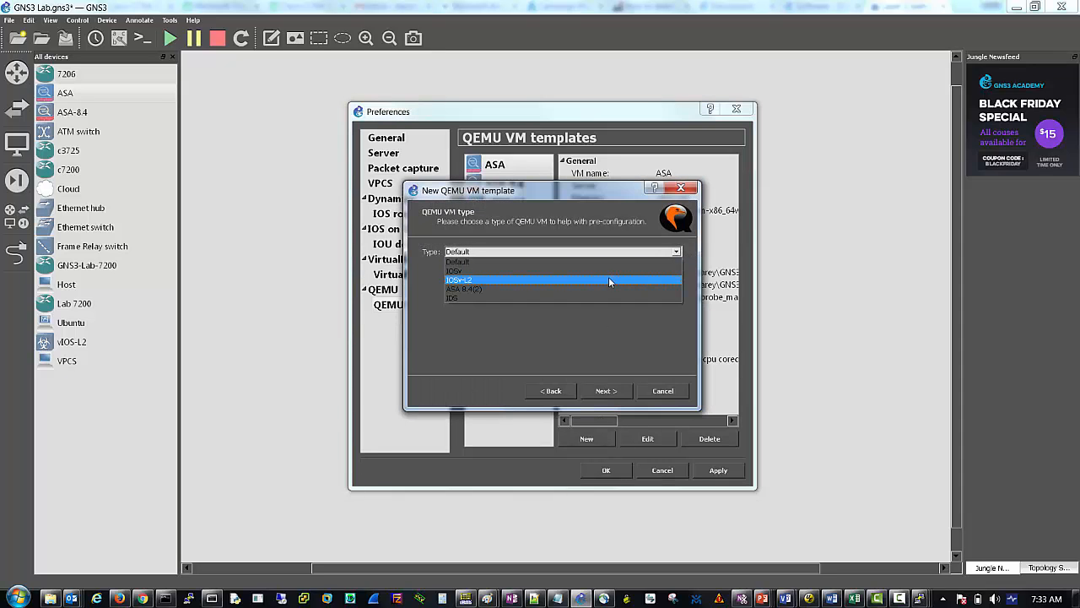
pyautogui.click(462, 289)
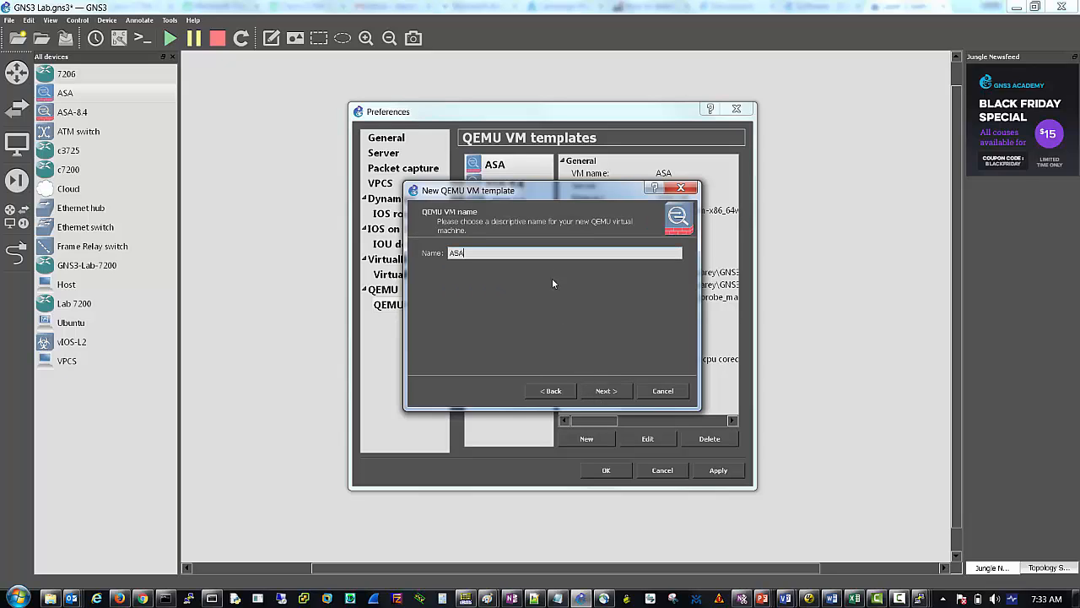
pyautogui.write('2')
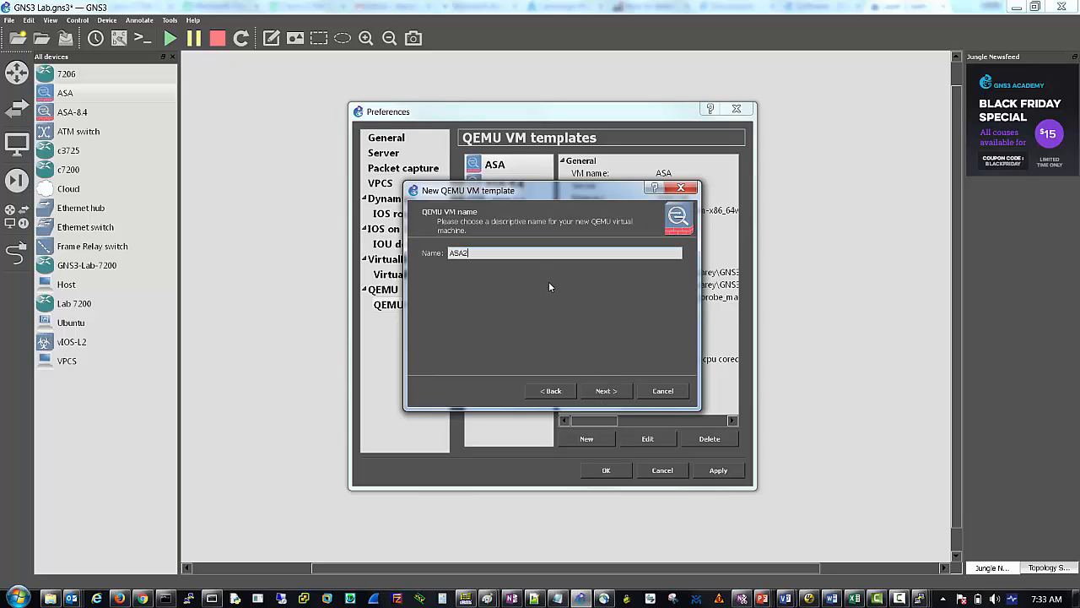
pyautogui.write('ASA Lab')
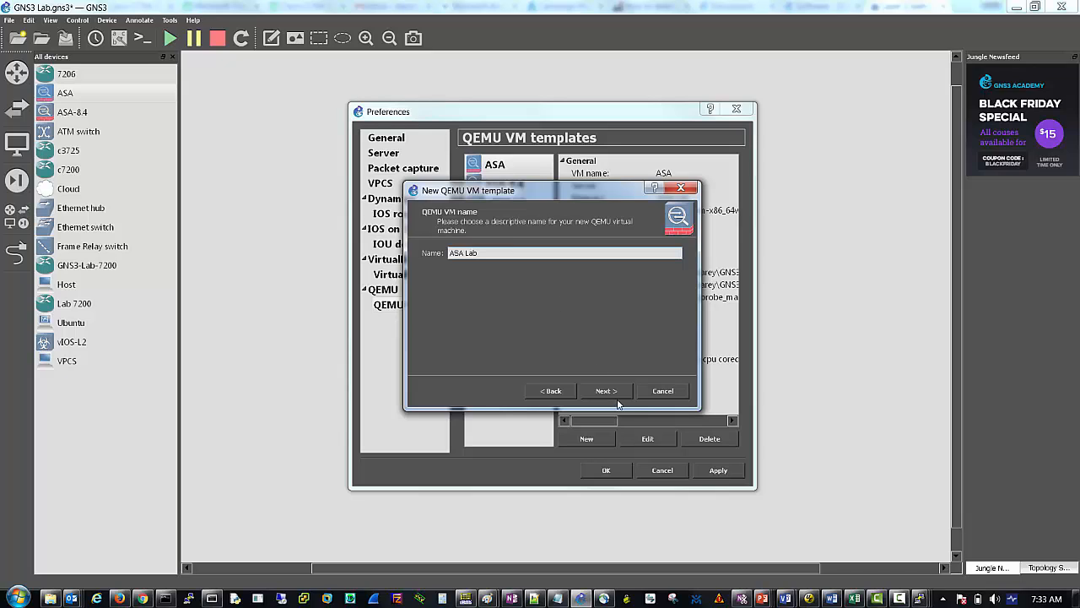
pyautogui.click(604, 390)
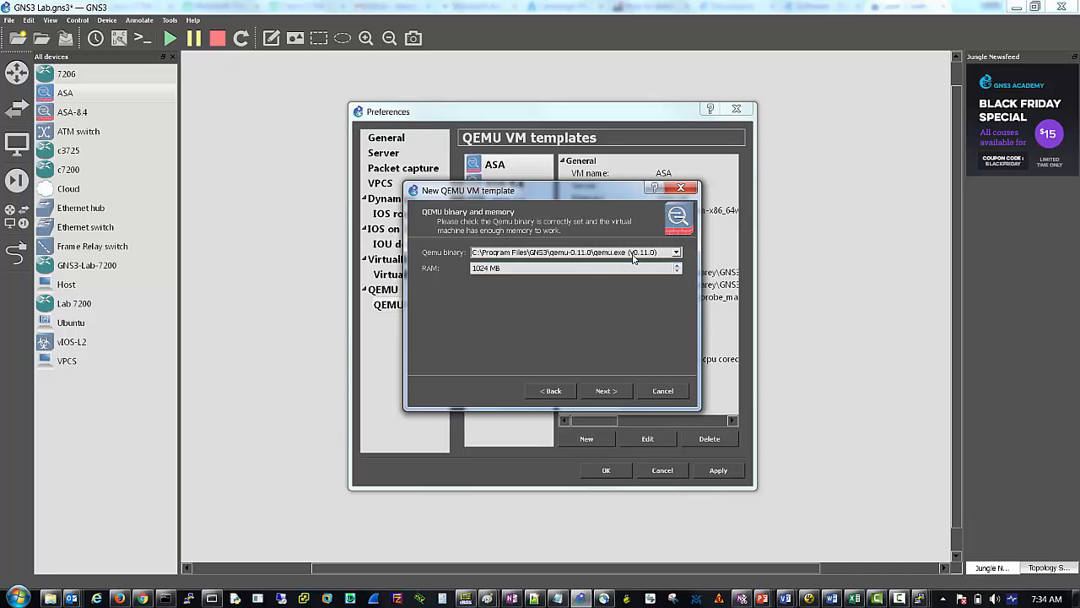
pyautogui.click(675, 251)
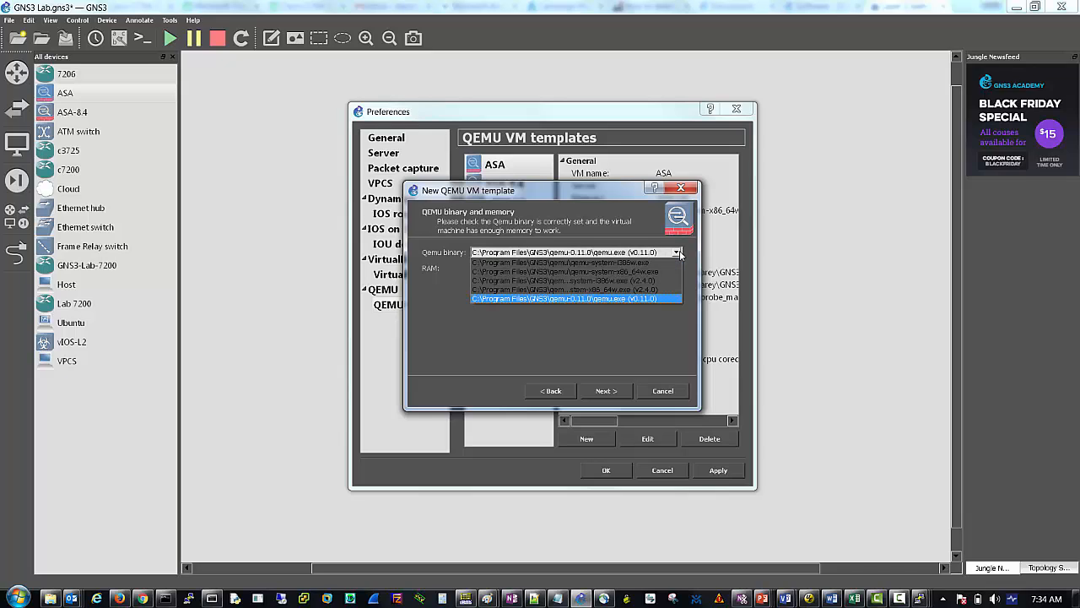
pyautogui.click(578, 297)
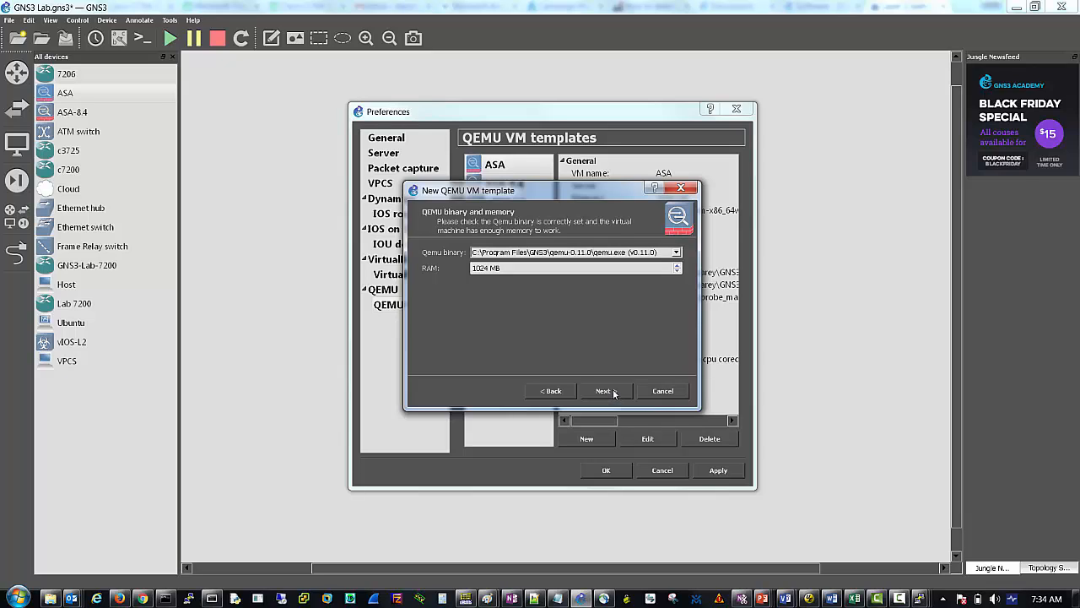
# Advance to the Linux boot page and try to finish with the initrd and kernel image still empty.
pyautogui.click(602, 391)
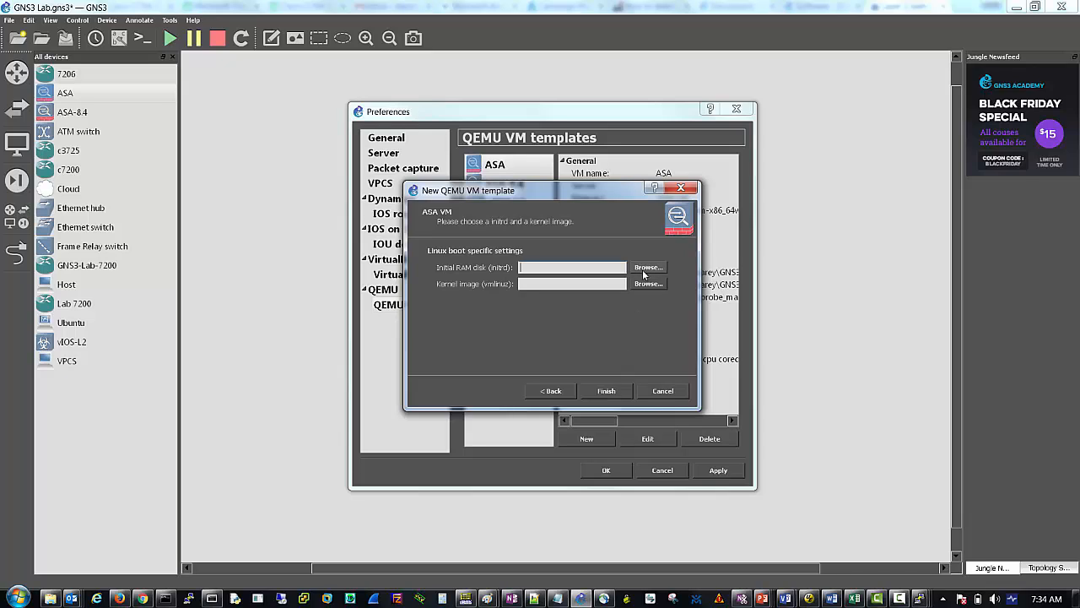
pyautogui.moveTo(551, 263)
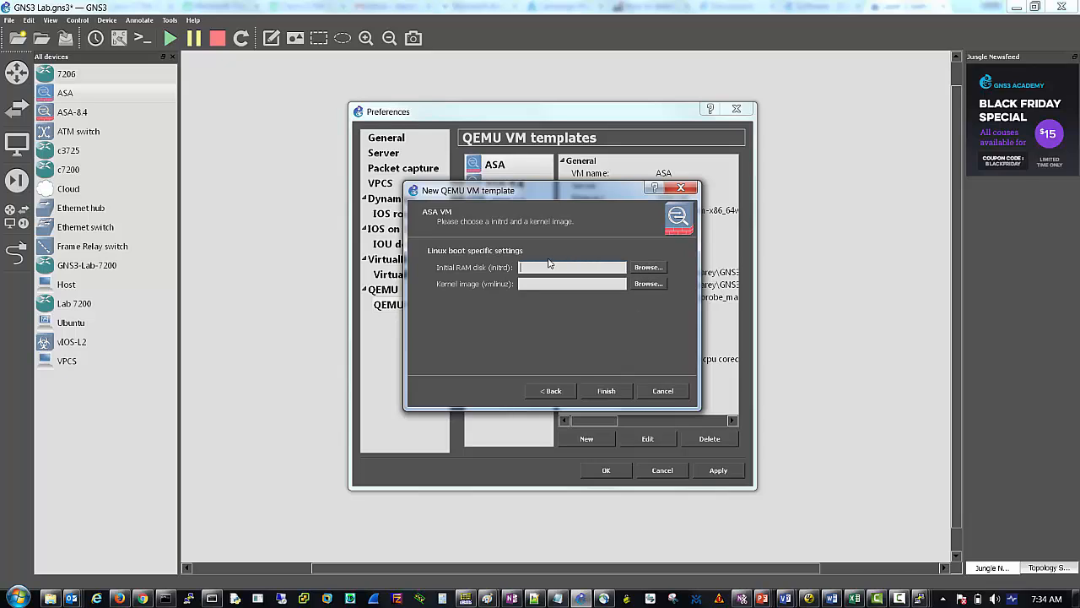
pyautogui.moveTo(648, 267)
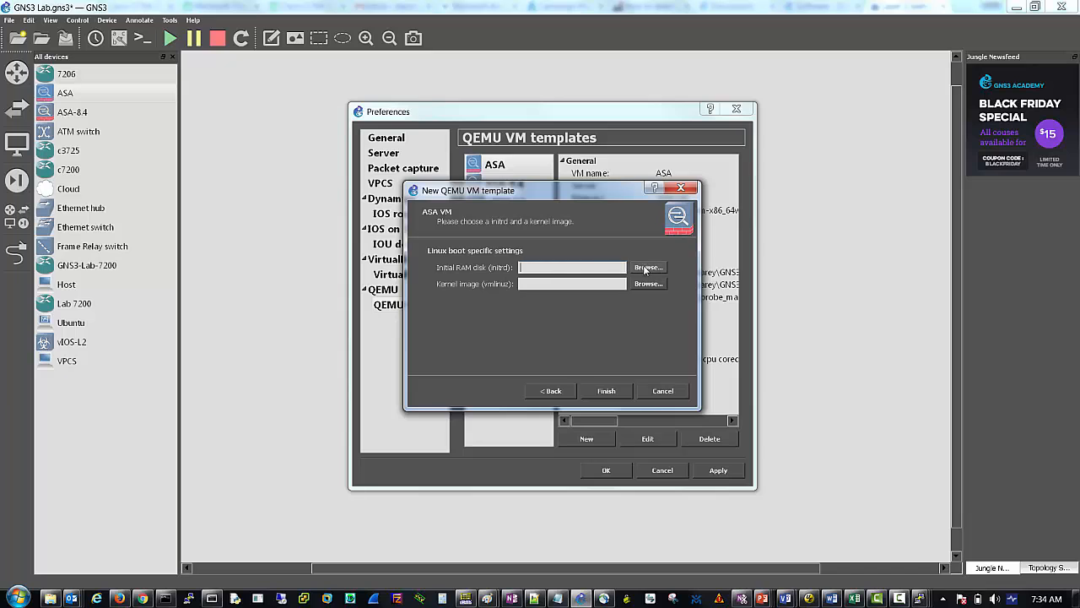
pyautogui.click(648, 267)
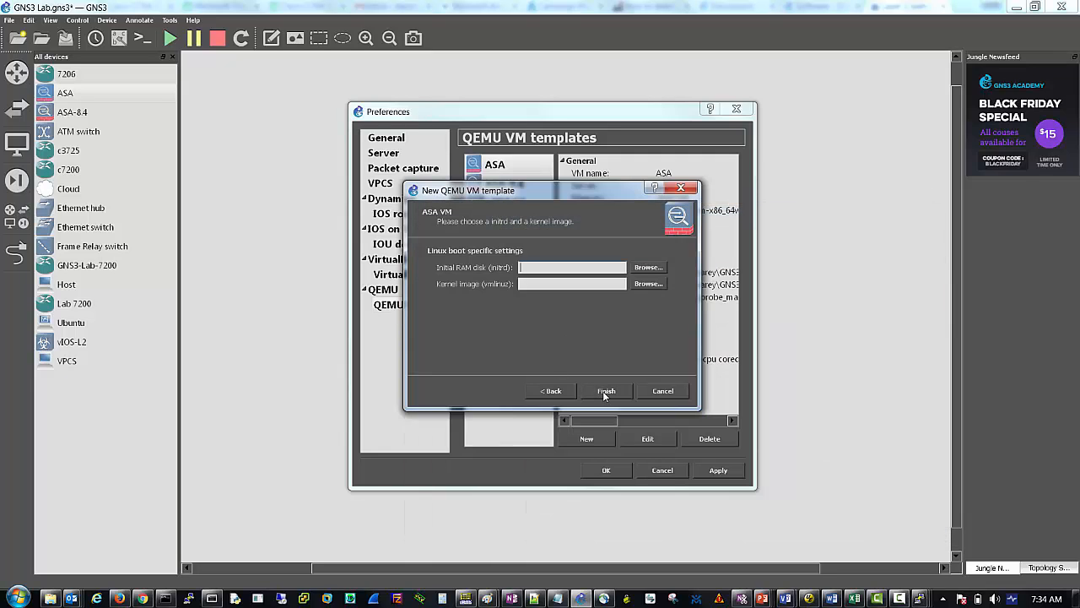
pyautogui.click(550, 390)
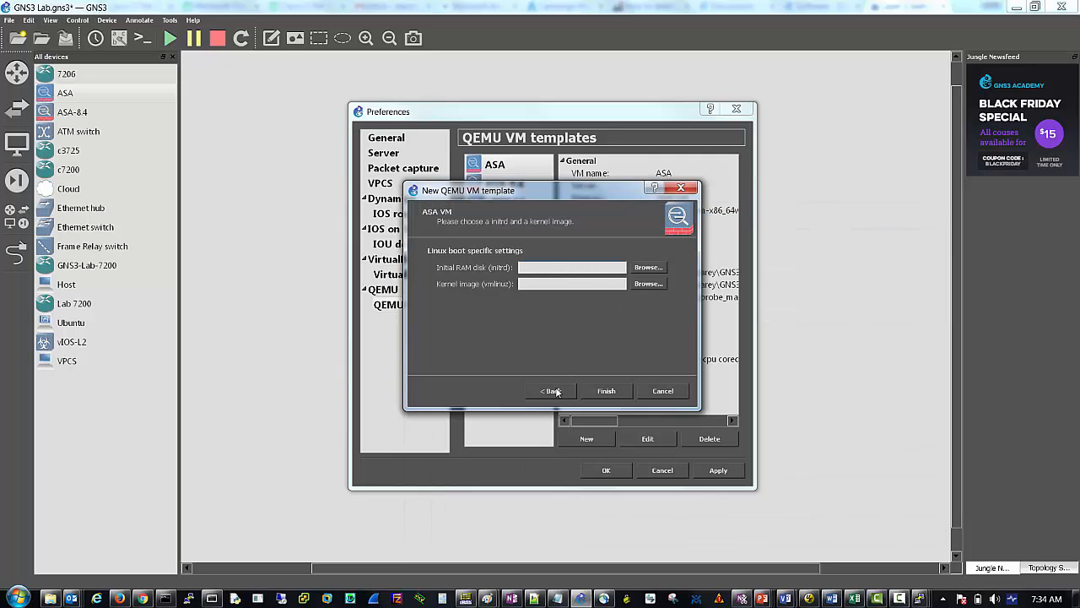
# Go back, reselect the same qemu binary and return to the boot image settings.
pyautogui.click(550, 392)
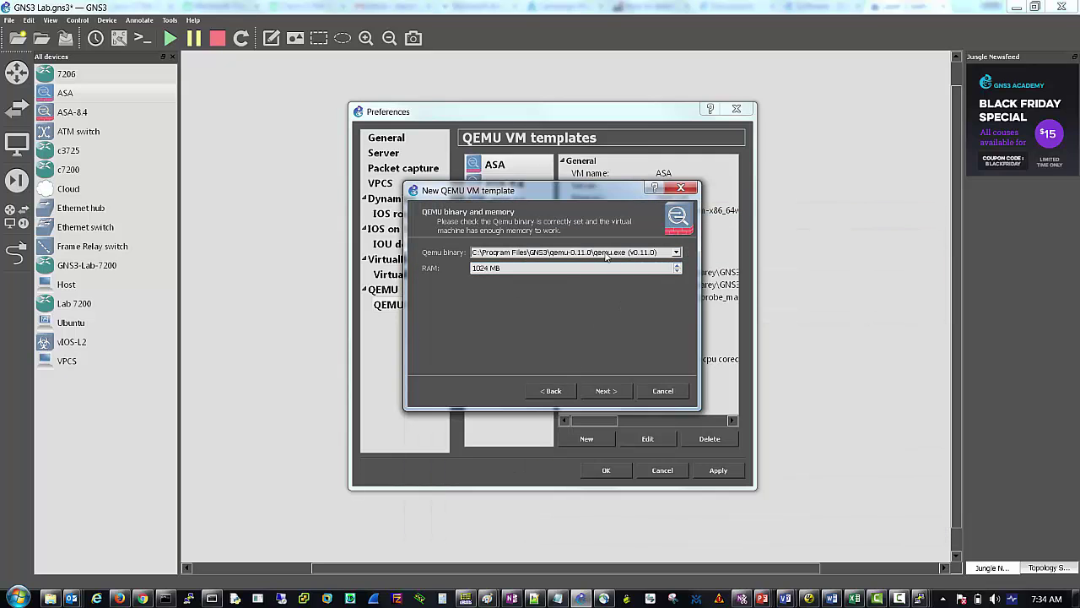
pyautogui.click(675, 251)
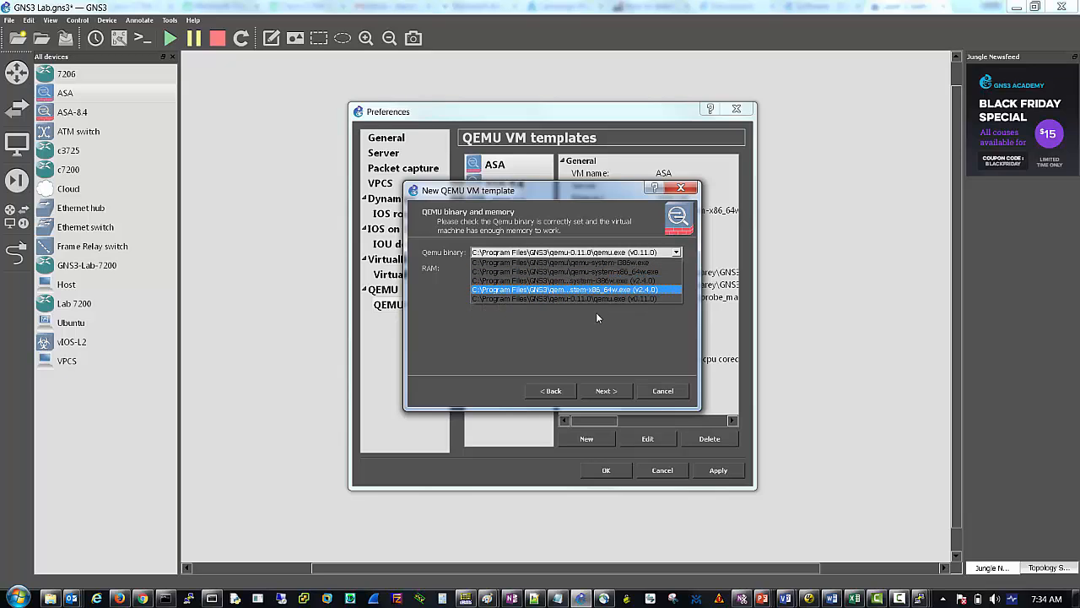
pyautogui.click(577, 297)
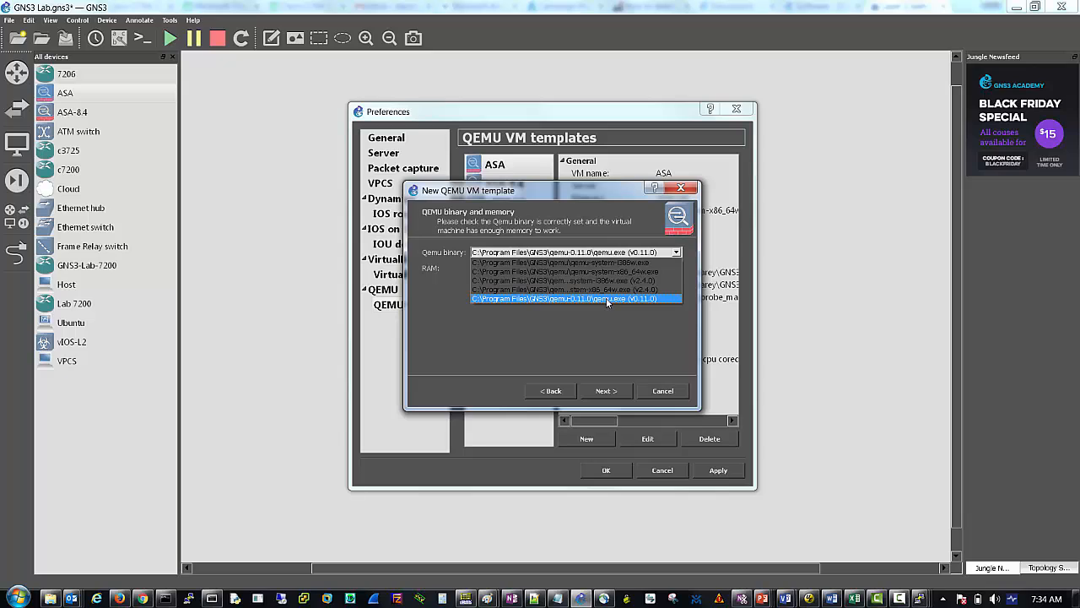
pyautogui.moveTo(618, 303)
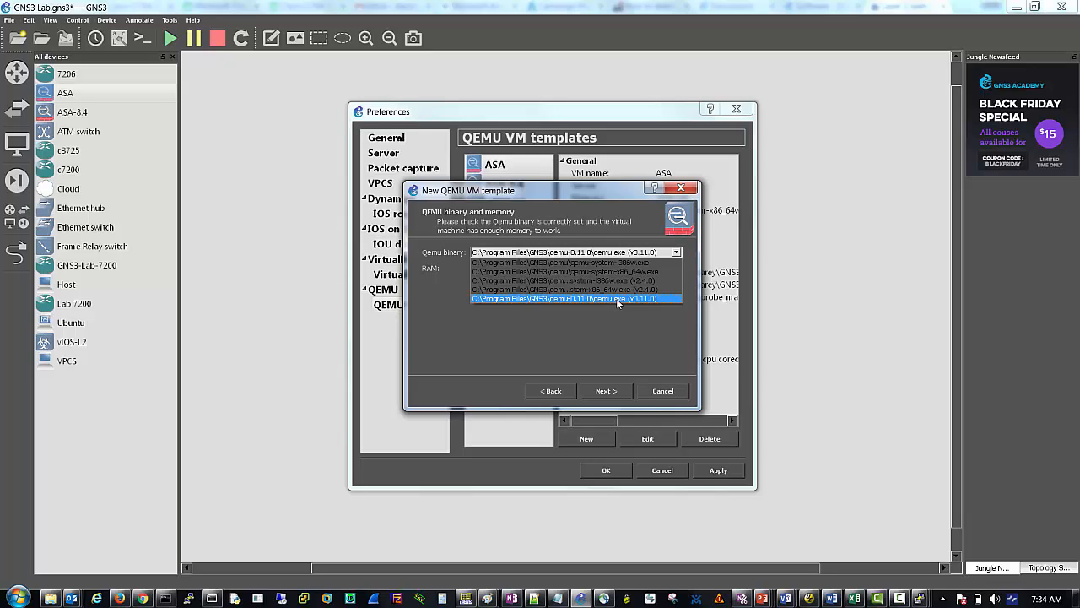
pyautogui.click(565, 299)
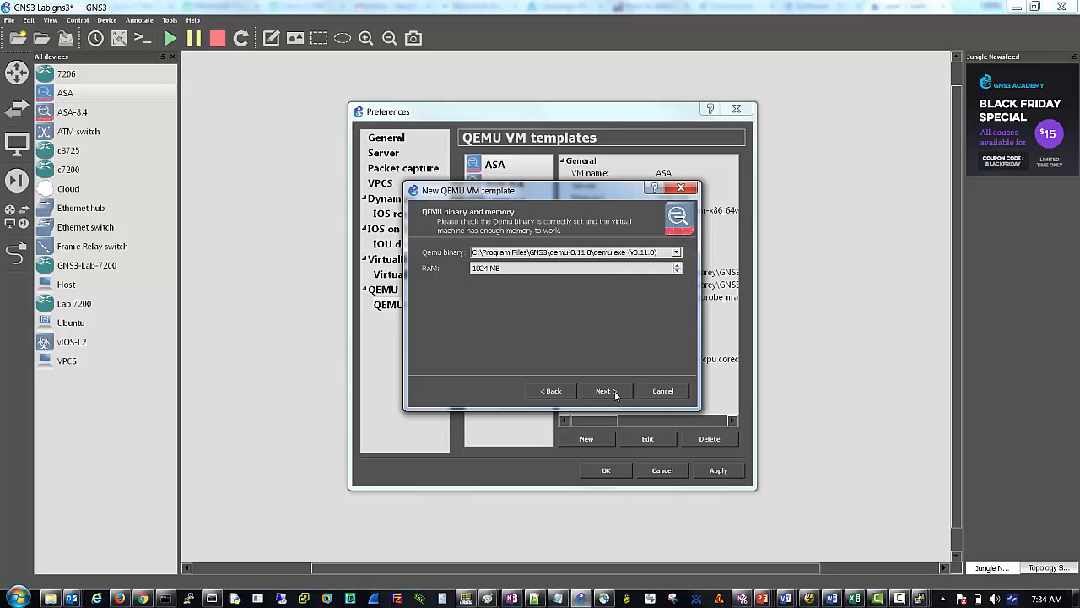
pyautogui.click(604, 390)
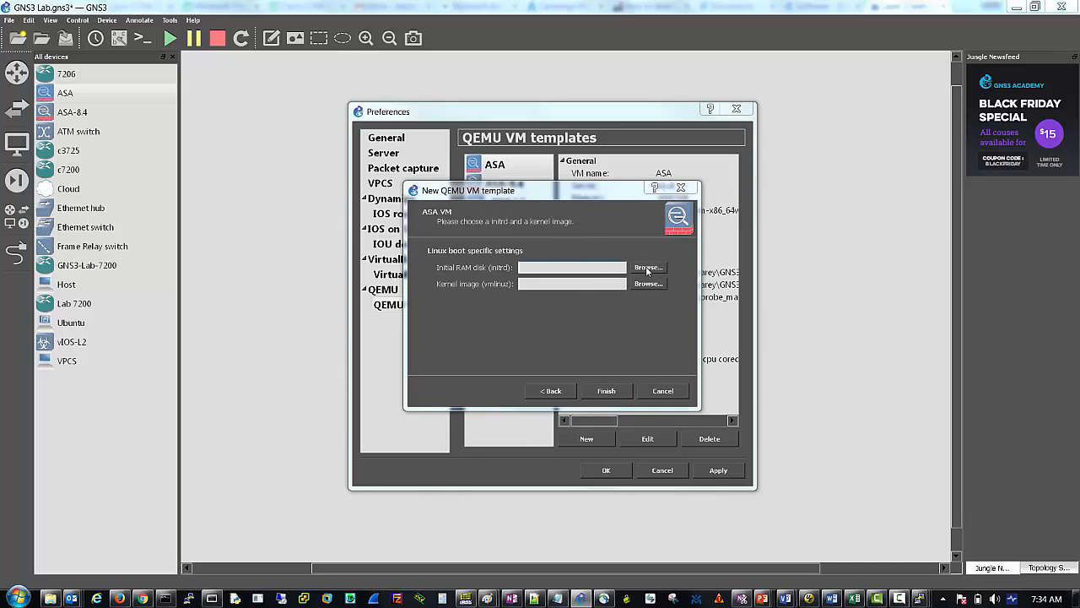
# Browse images/QEMU for asa842-initrd.gz as the RAM disk and finish the ASA Lab template.
pyautogui.click(648, 267)
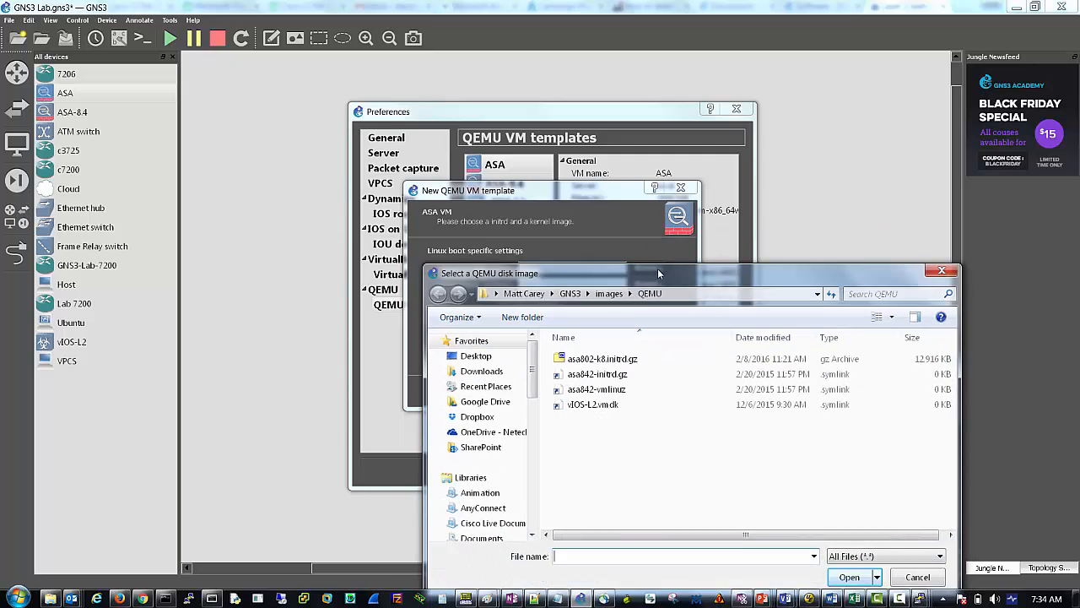
pyautogui.click(598, 373)
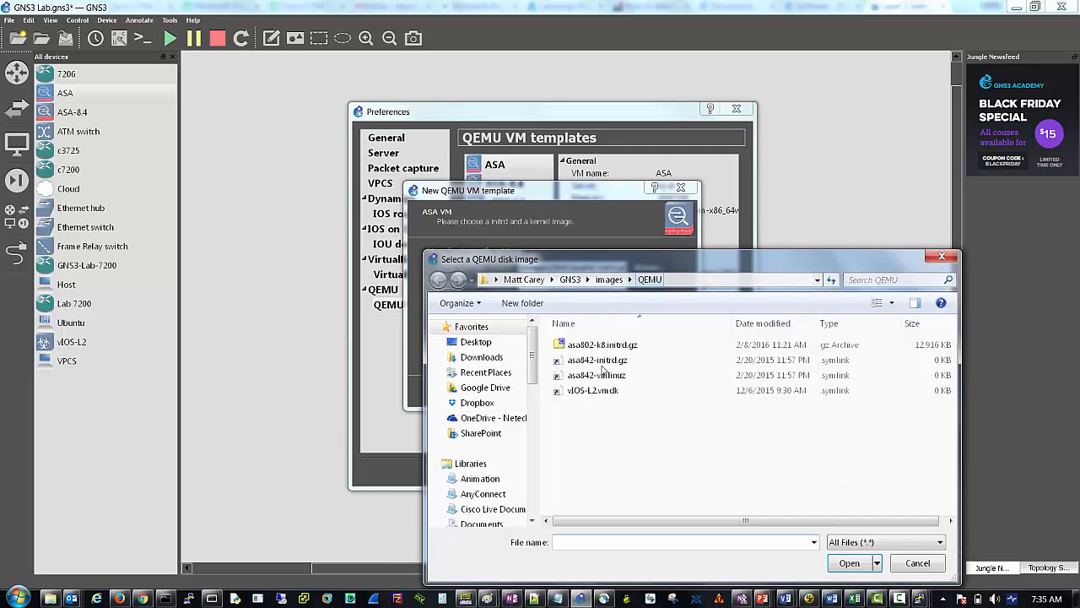
pyautogui.click(849, 564)
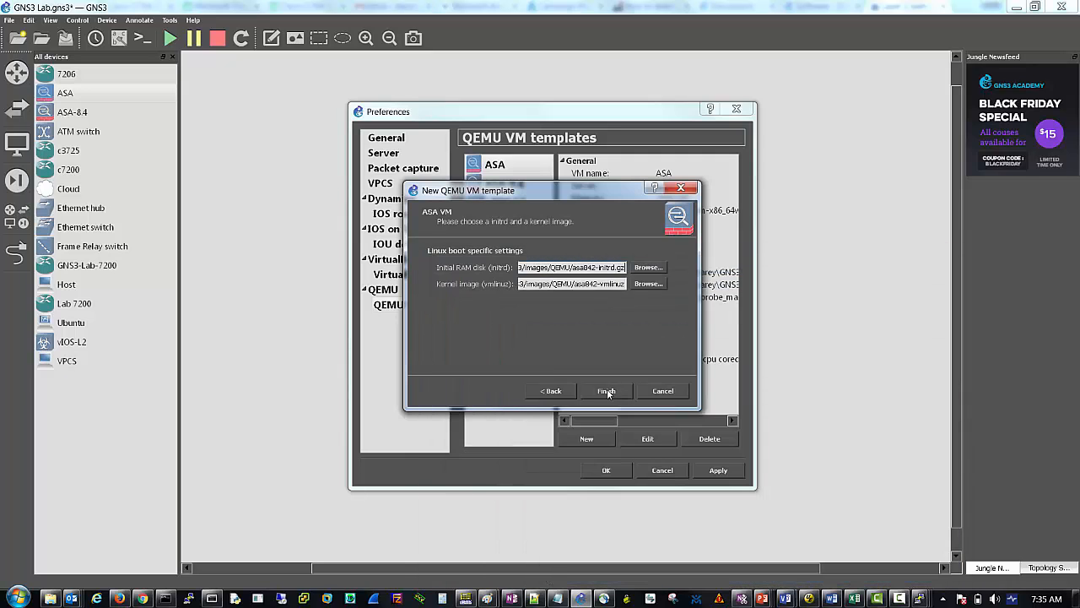
pyautogui.click(606, 392)
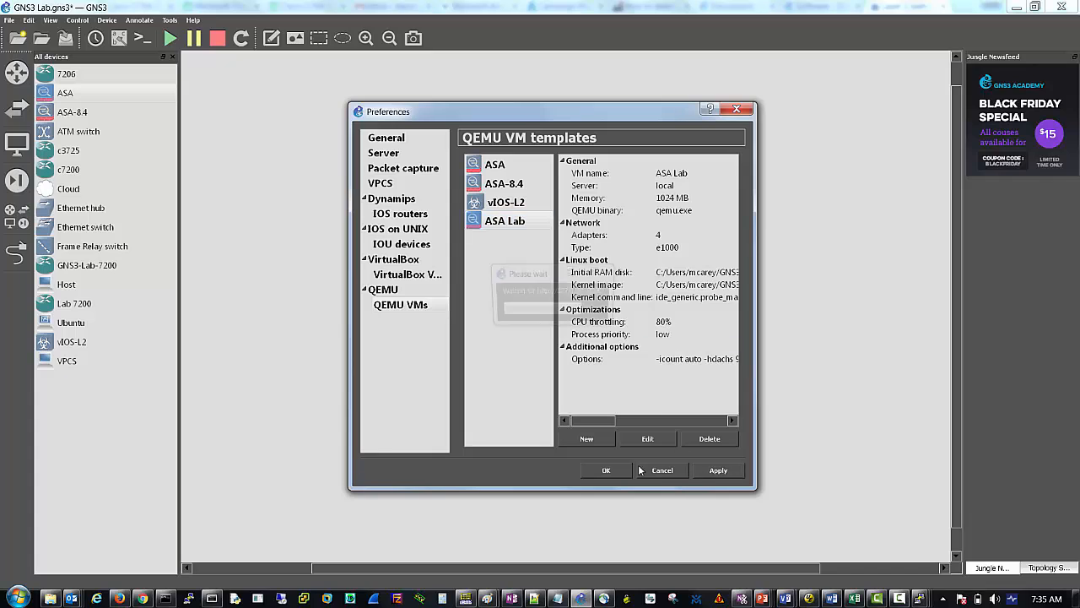
# Close Preferences with OK and place an ASA Lab-1 node beside the router triangle.
pyautogui.click(606, 469)
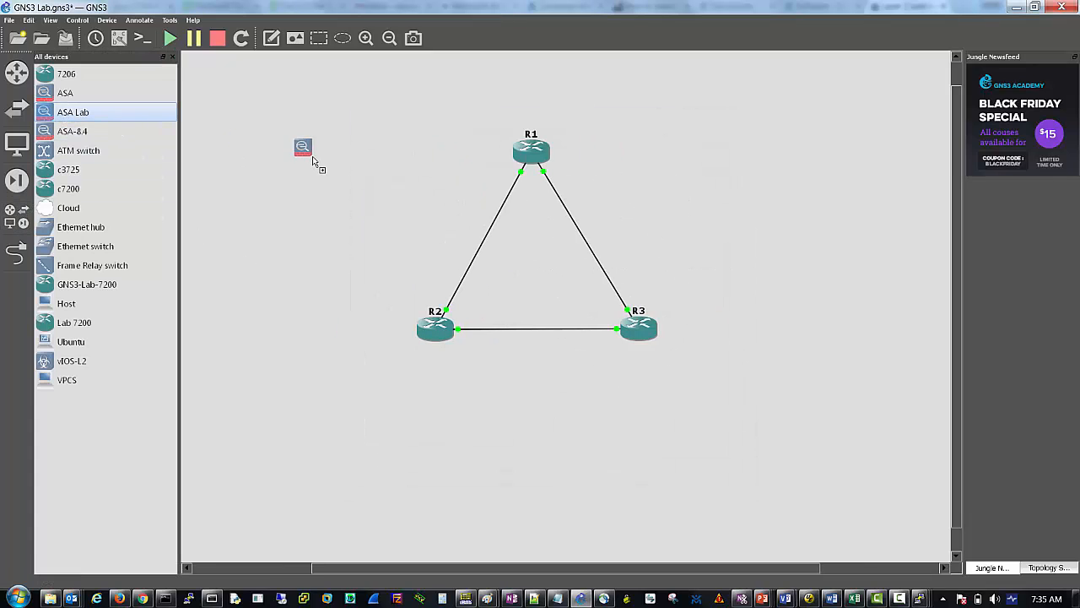
pyautogui.rightClick(302, 147)
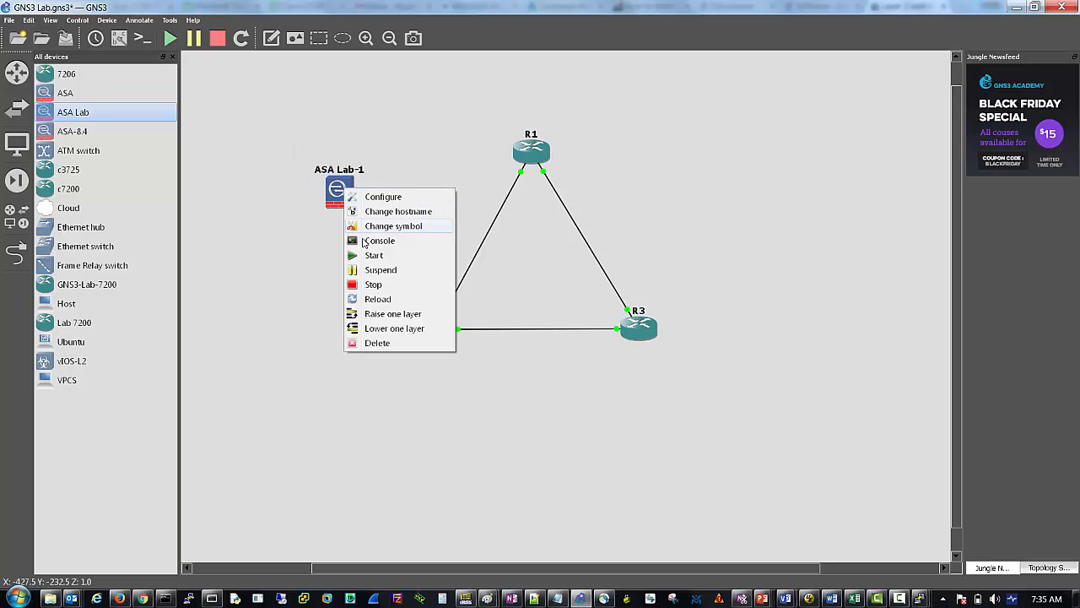
pyautogui.click(378, 239)
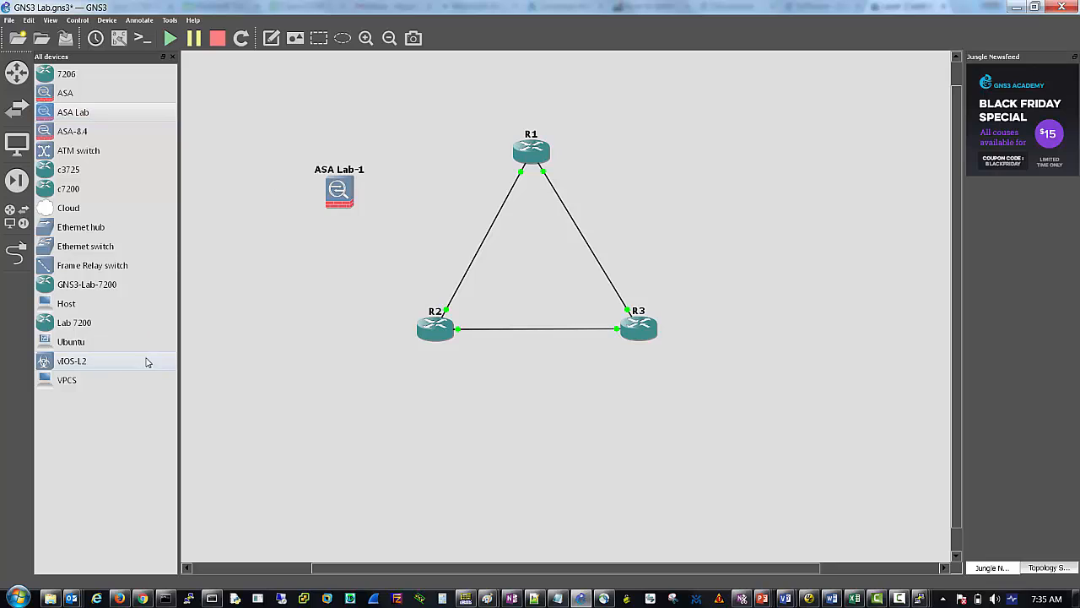
pyautogui.moveTo(118, 366)
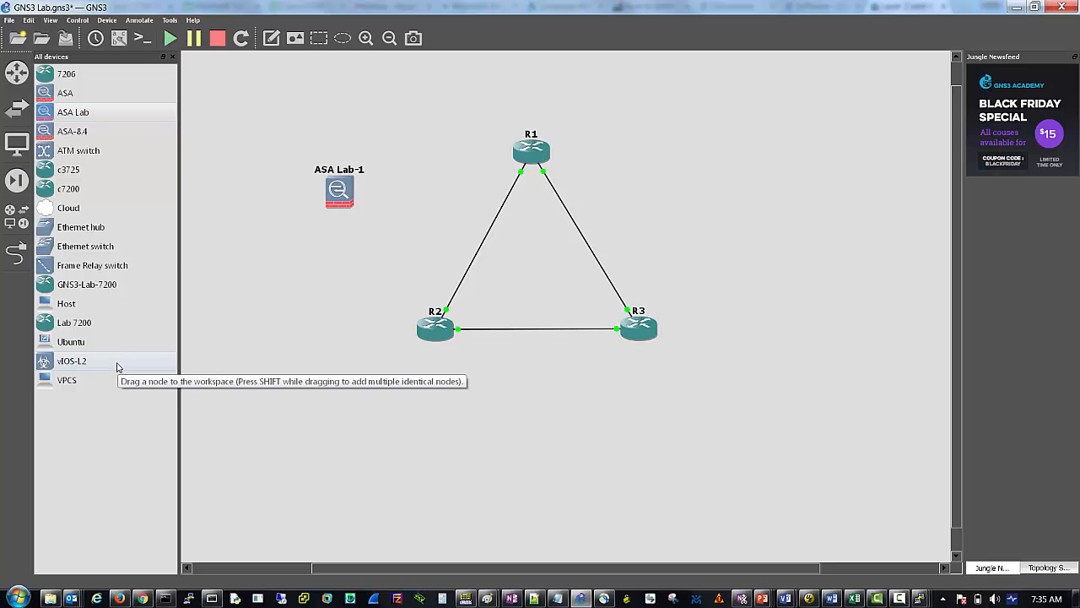
pyautogui.moveTo(84, 247)
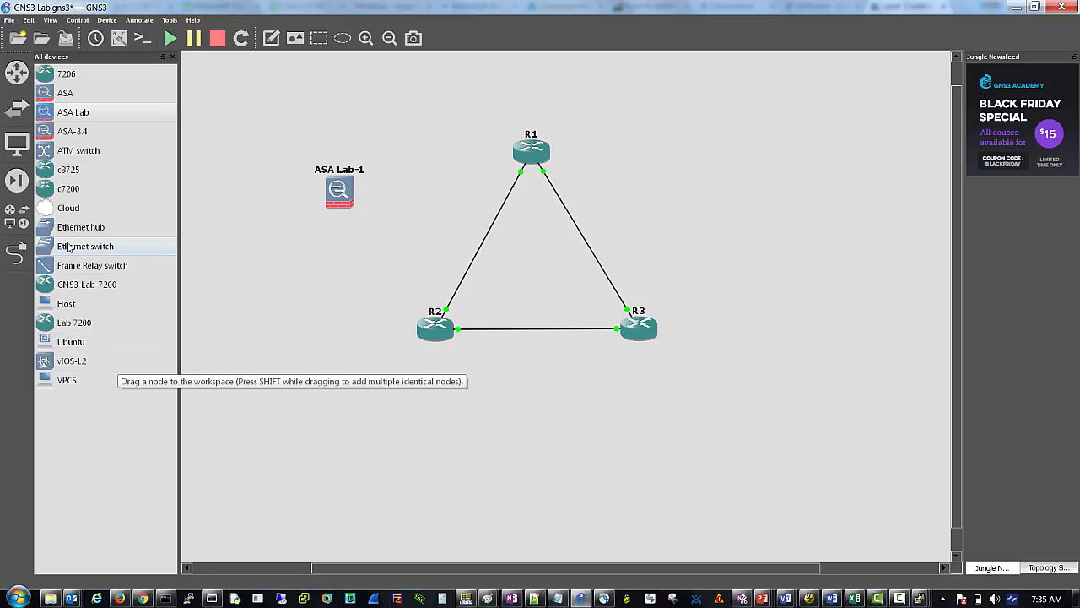
pyautogui.moveTo(409, 111)
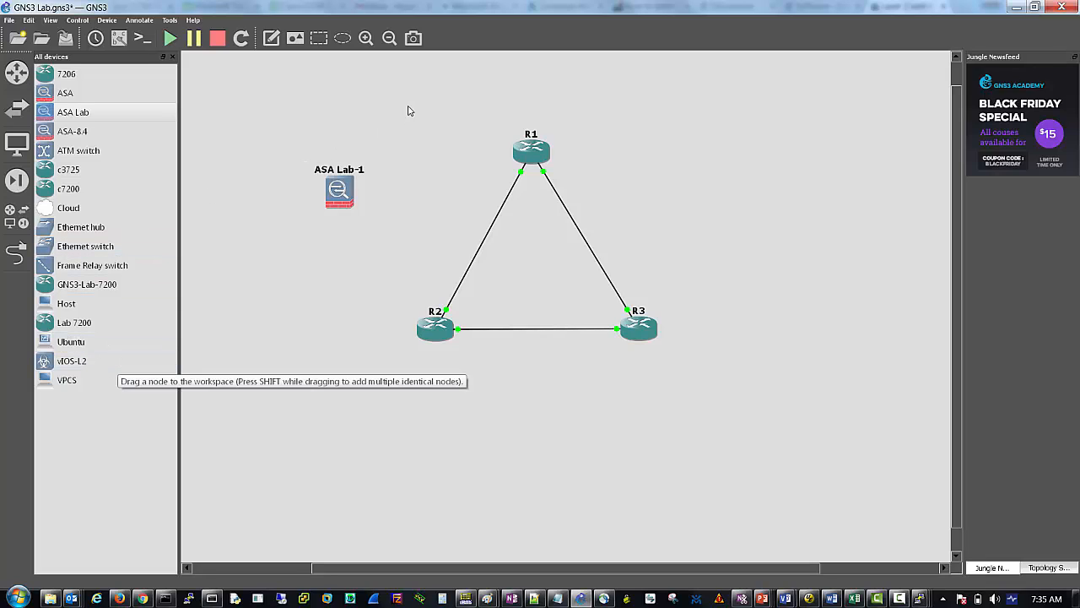
# Drag an Ethernet switch from the device list onto the workspace below R2.
pyautogui.moveTo(411, 111); pyautogui.dragTo(722, 378)
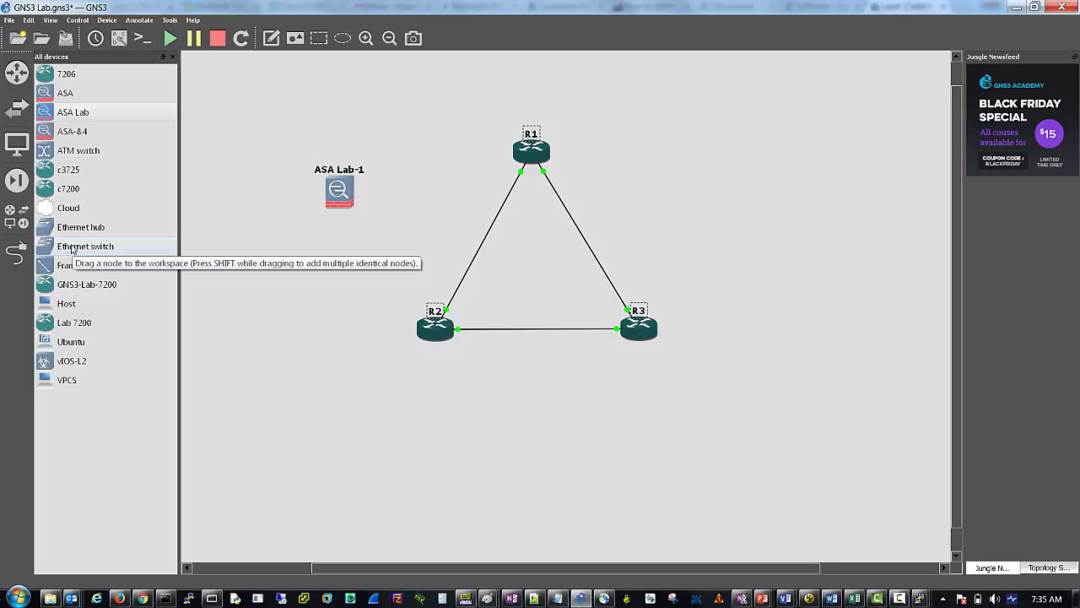
pyautogui.moveTo(70, 361)
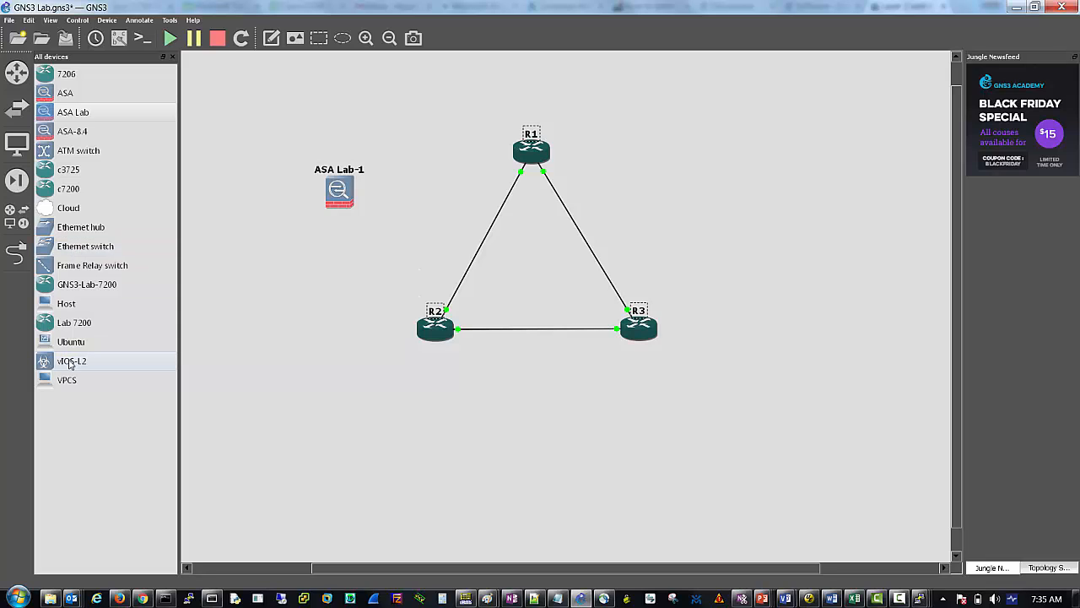
pyautogui.moveTo(71, 363)
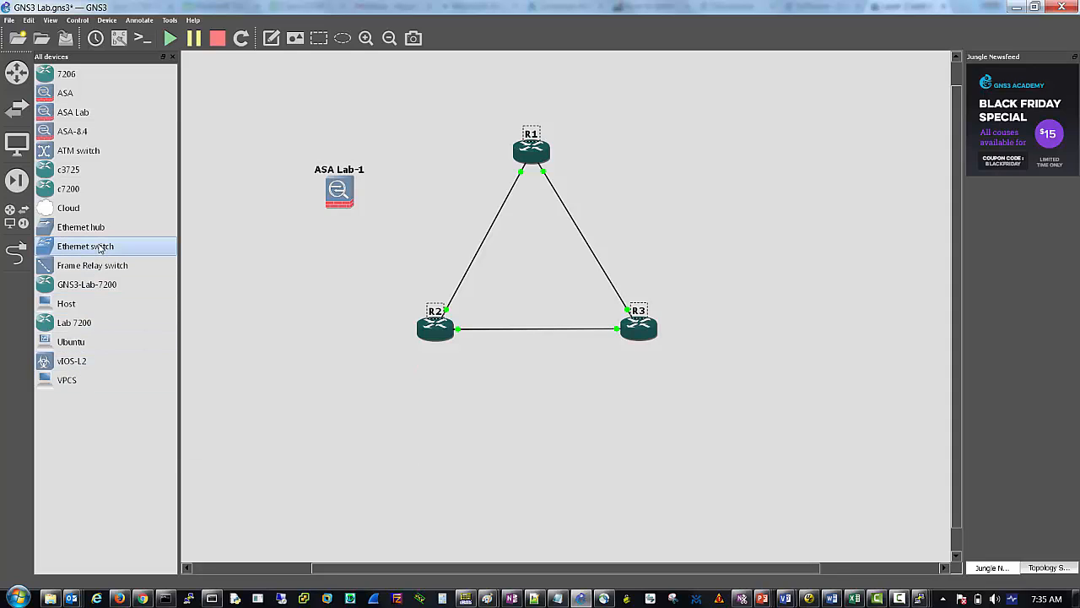
pyautogui.moveTo(84, 246); pyautogui.dragTo(306, 363)
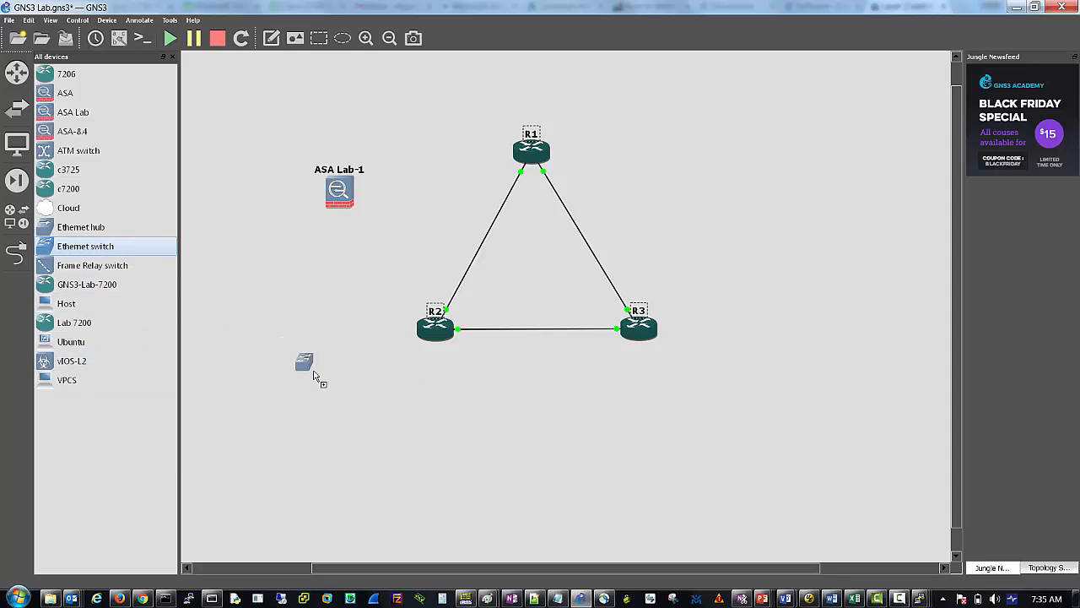
pyautogui.rightClick(357, 410)
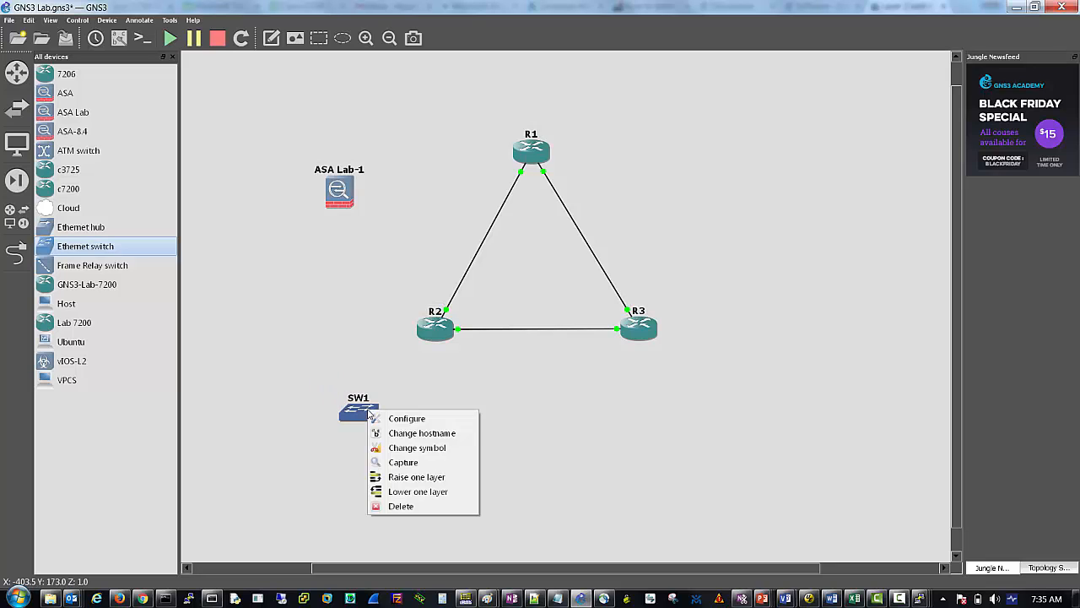
pyautogui.click(407, 418)
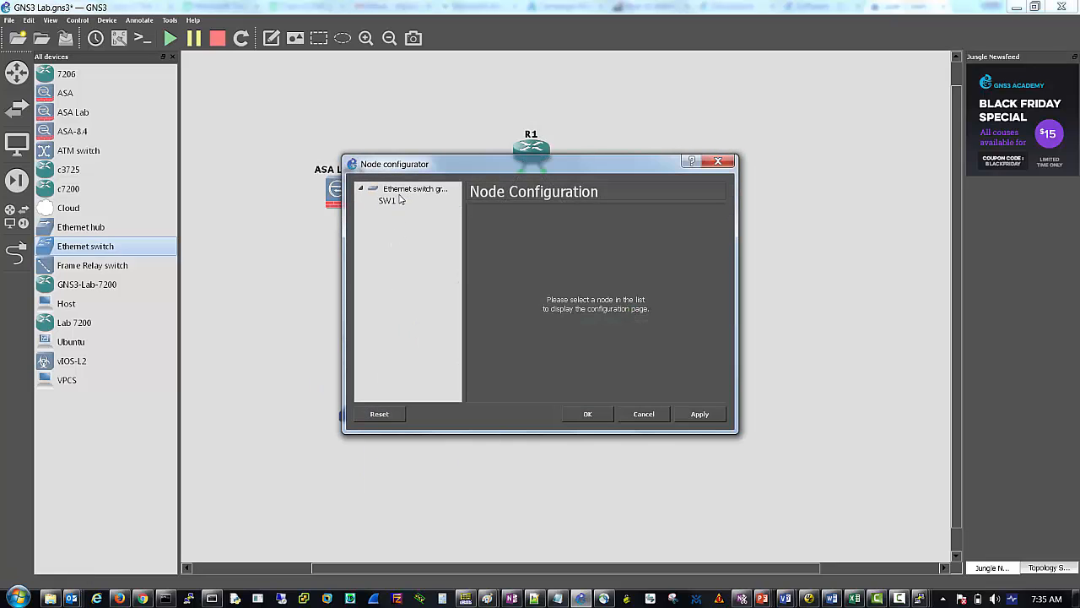
pyautogui.click(388, 201)
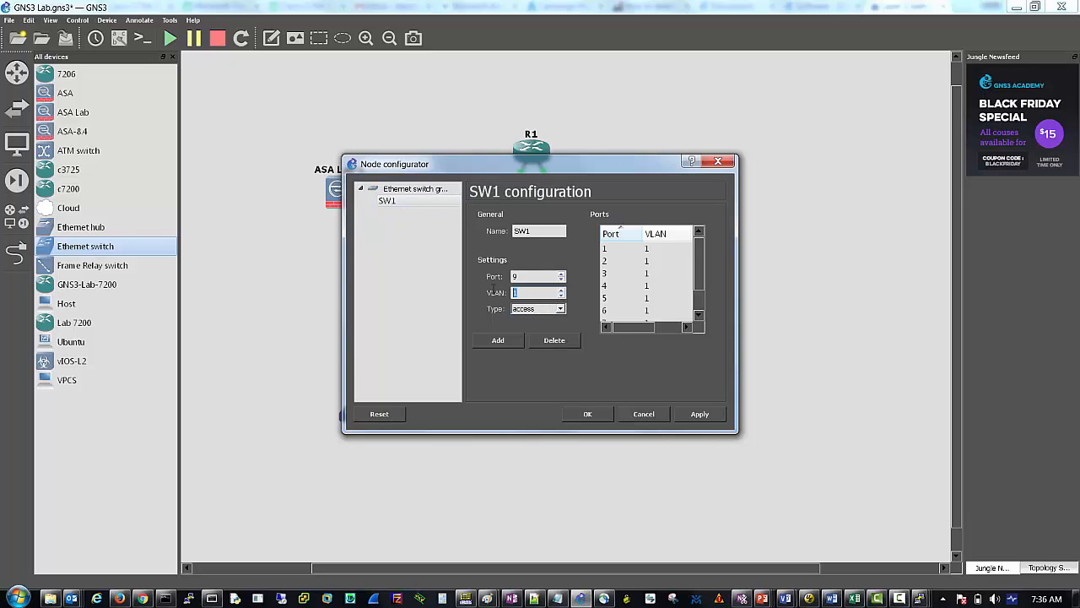
pyautogui.click(560, 307)
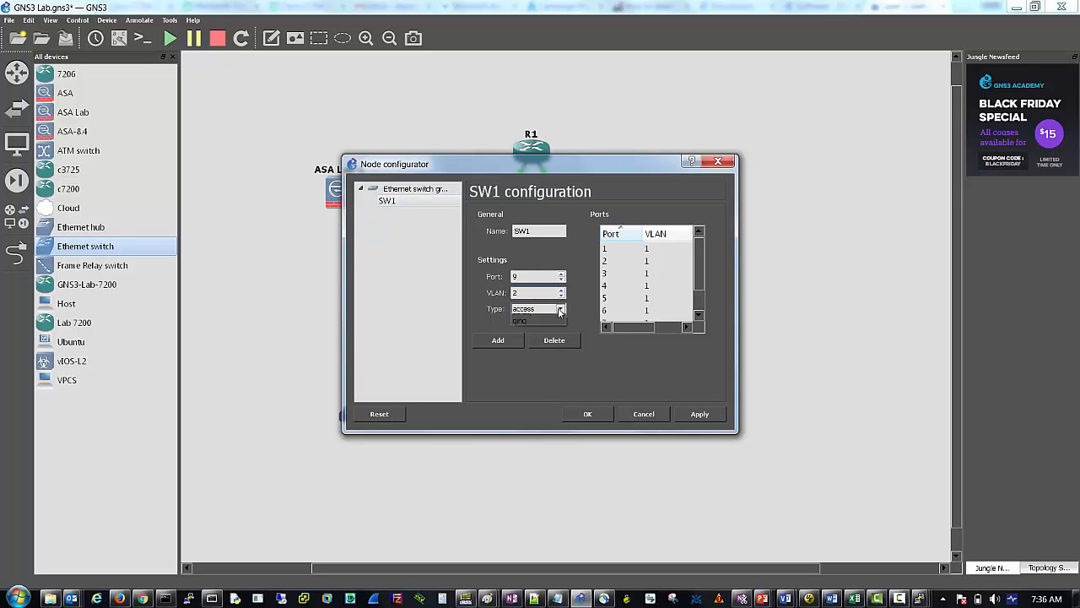
pyautogui.click(520, 321)
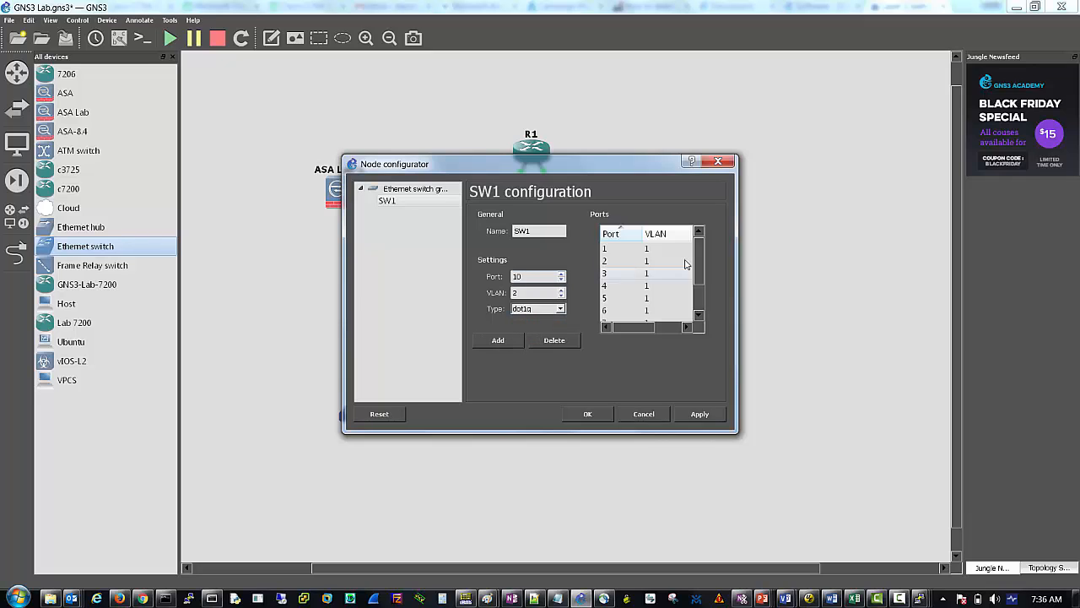
pyautogui.scroll(-3)
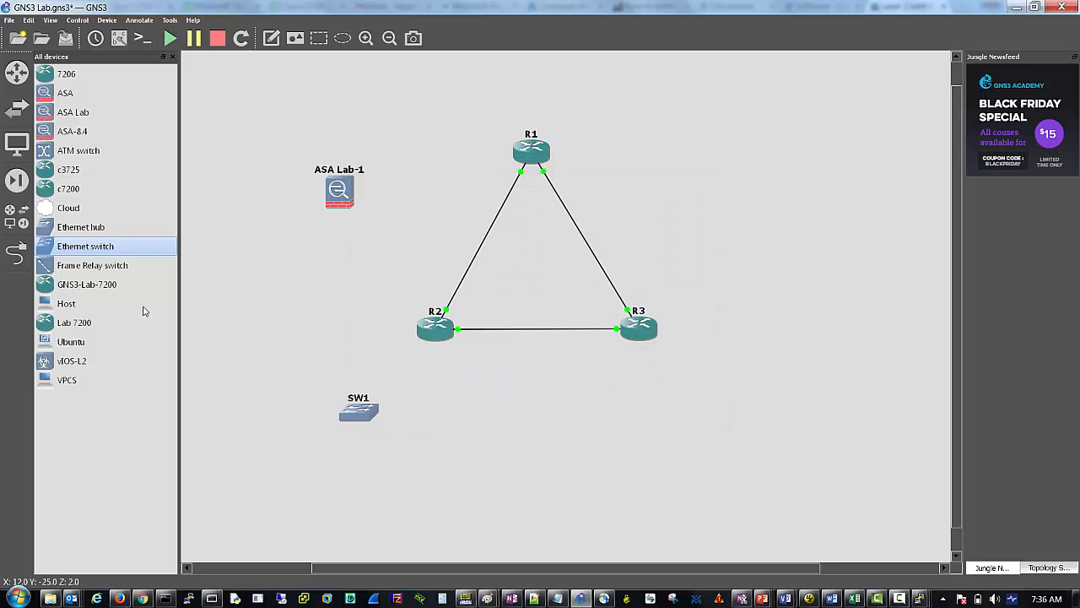
# Link SW1's port 8 to router R2 with the Add a link tool.
pyautogui.click(436, 327)
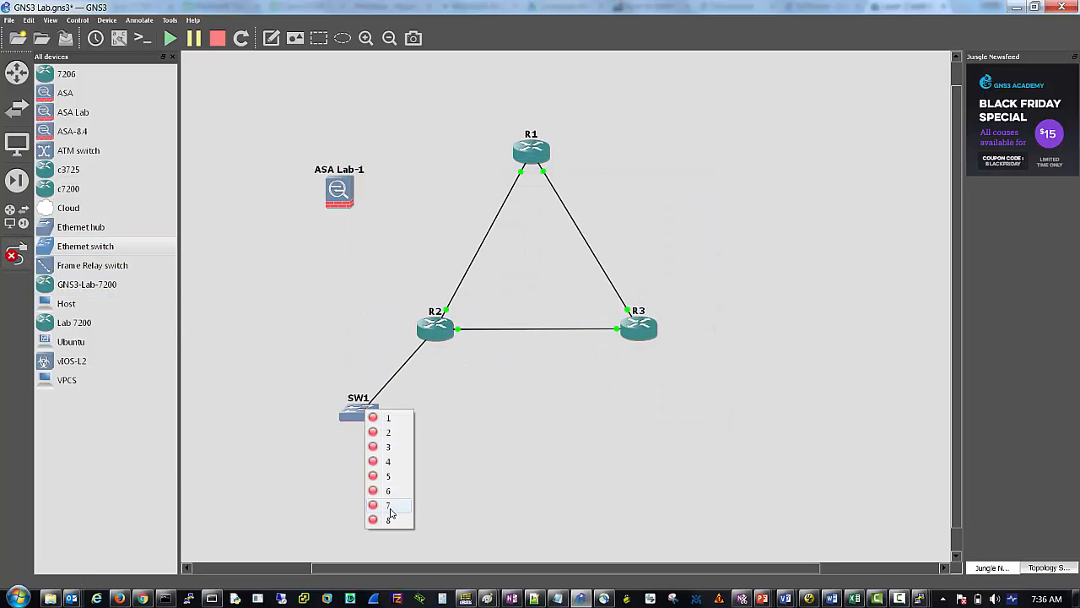
pyautogui.click(388, 505)
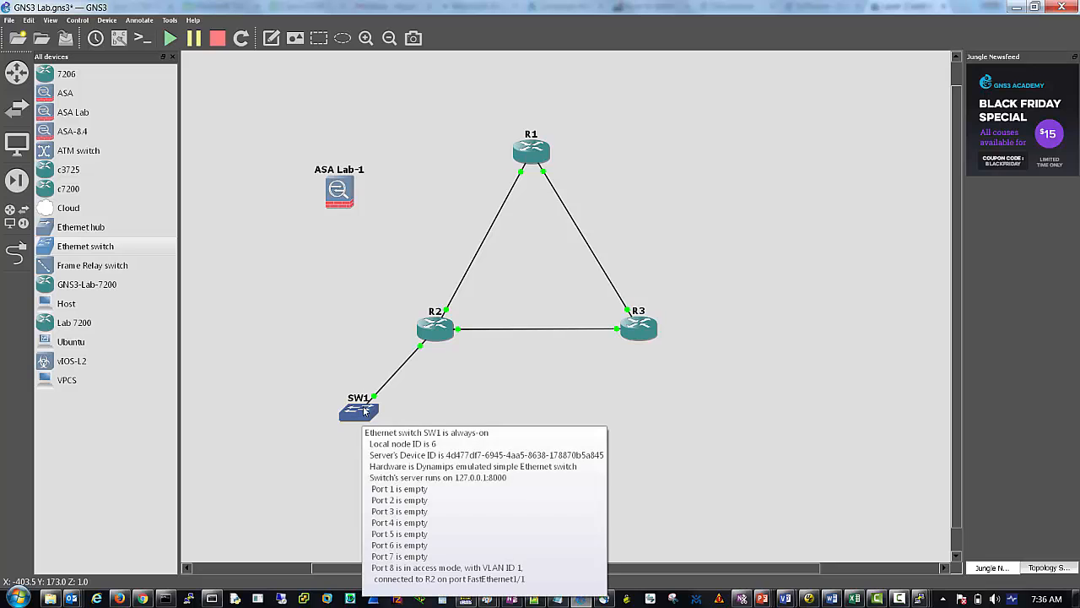
# Configure SW1 so port 8 belongs to VLAN 2 with dot1q type and confirm.
pyautogui.rightClick(358, 412)
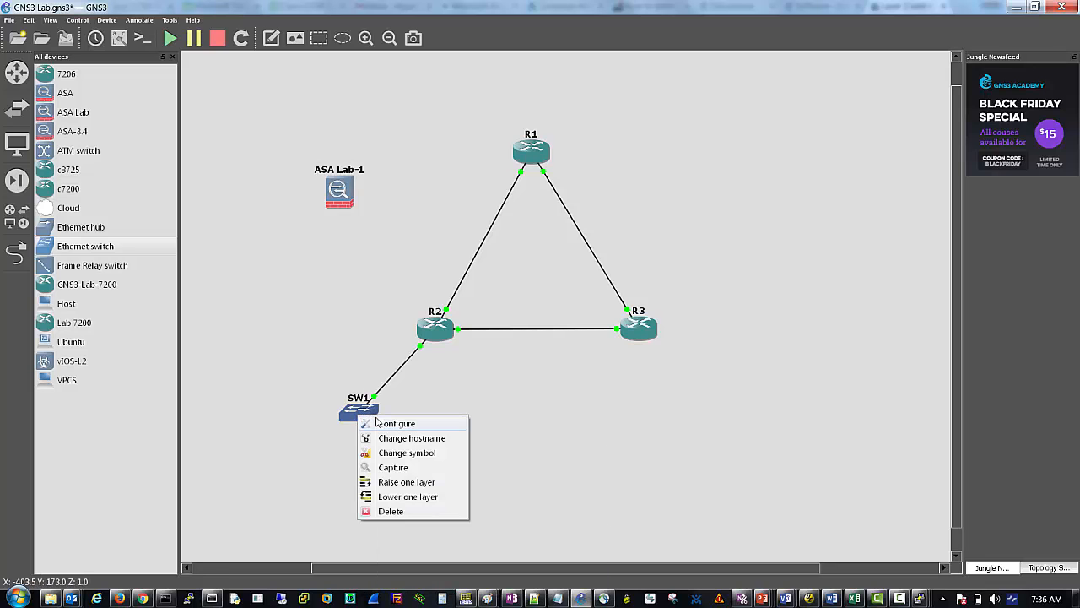
pyautogui.click(395, 422)
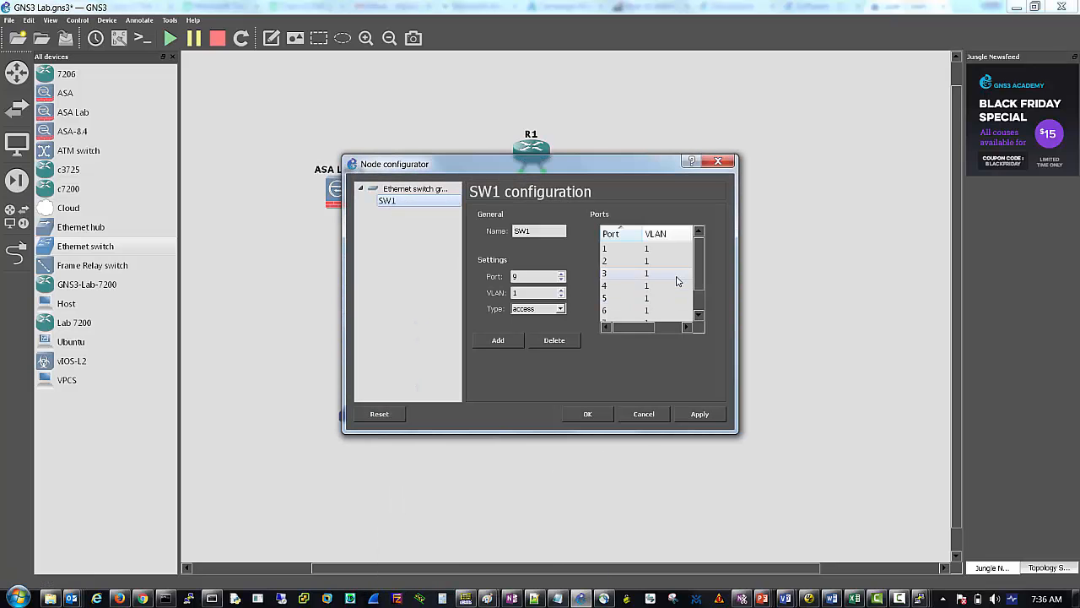
pyautogui.scroll(-3)
pyautogui.write('2')
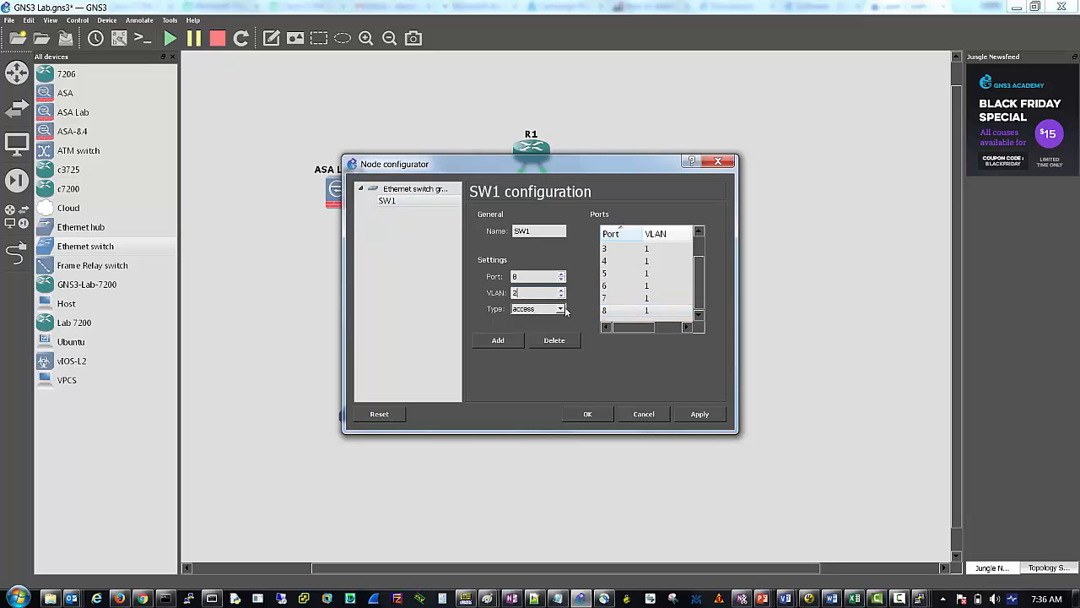
pyautogui.click(537, 307)
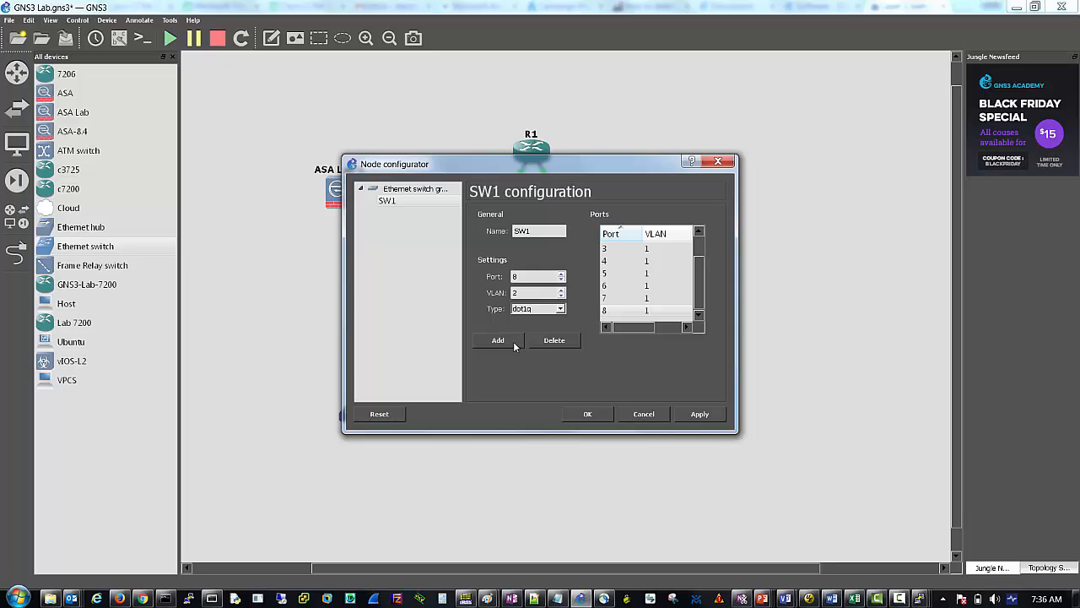
pyautogui.click(498, 339)
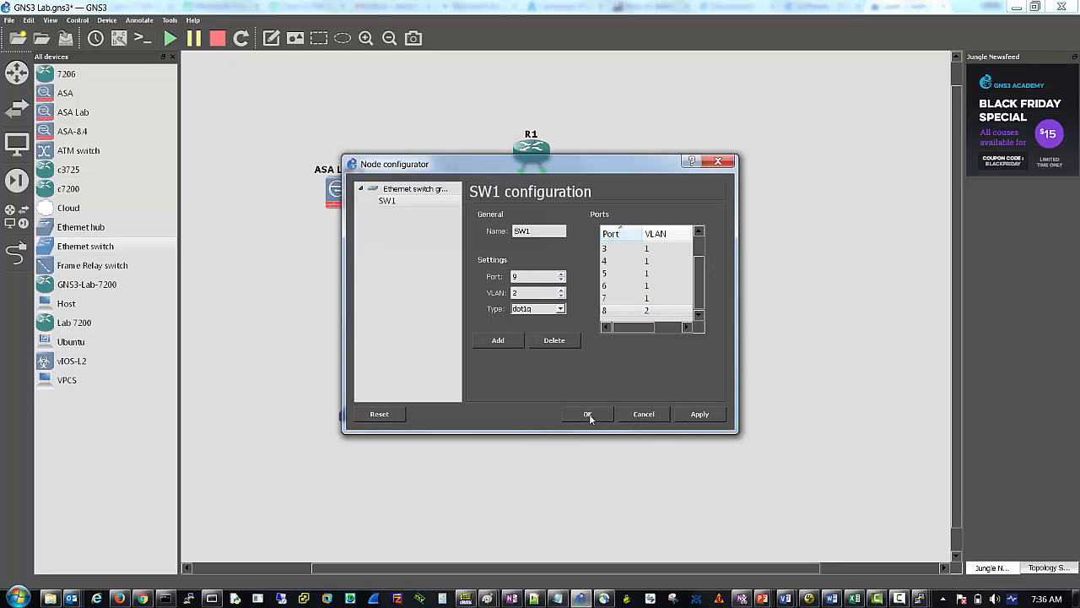
pyautogui.click(588, 413)
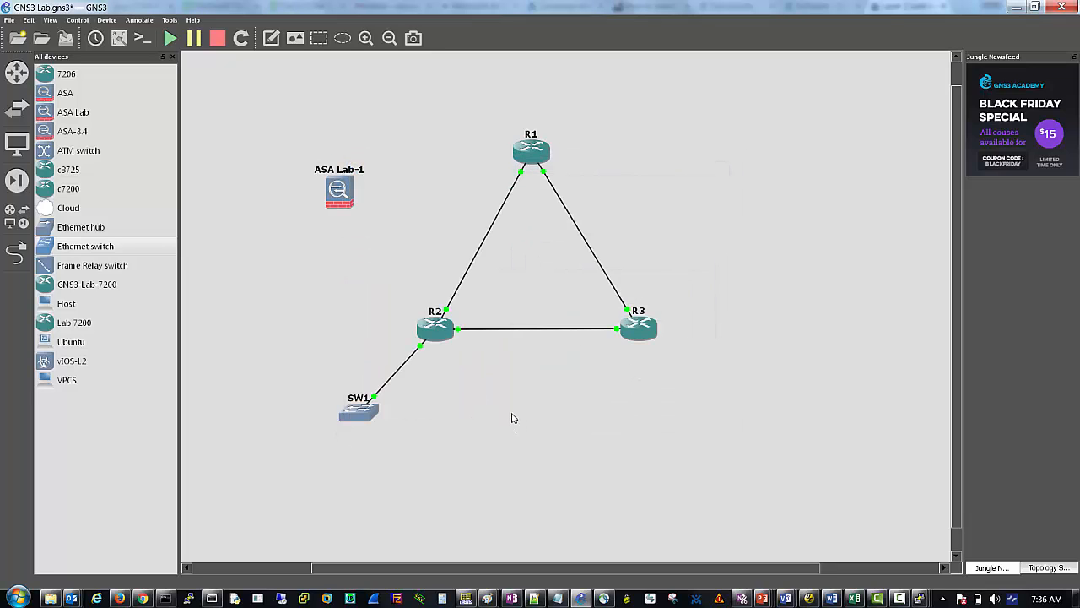
pyautogui.moveTo(356, 446)
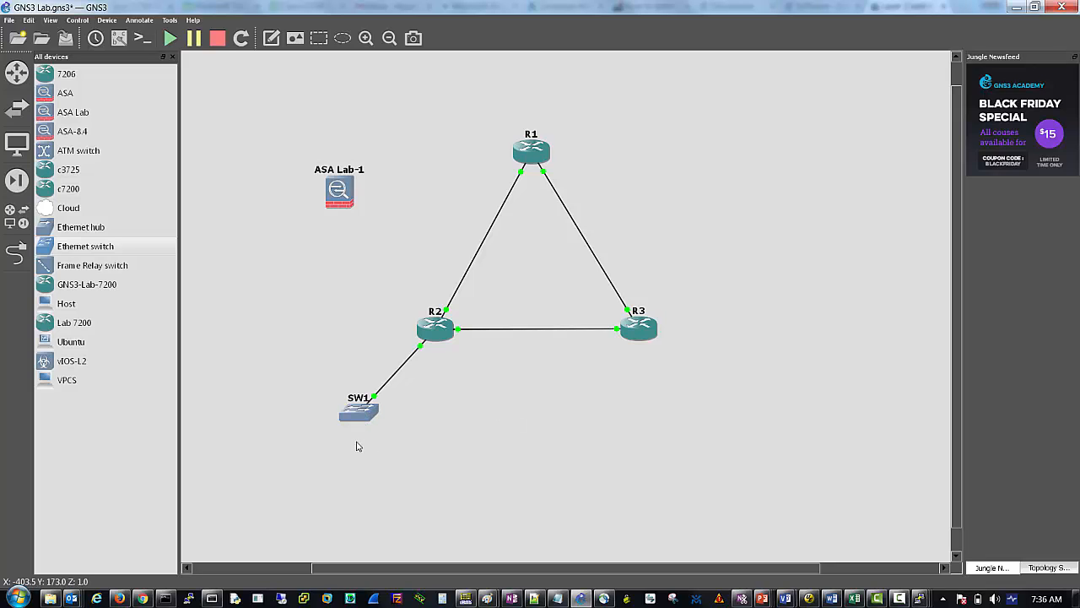
pyautogui.moveTo(358, 412)
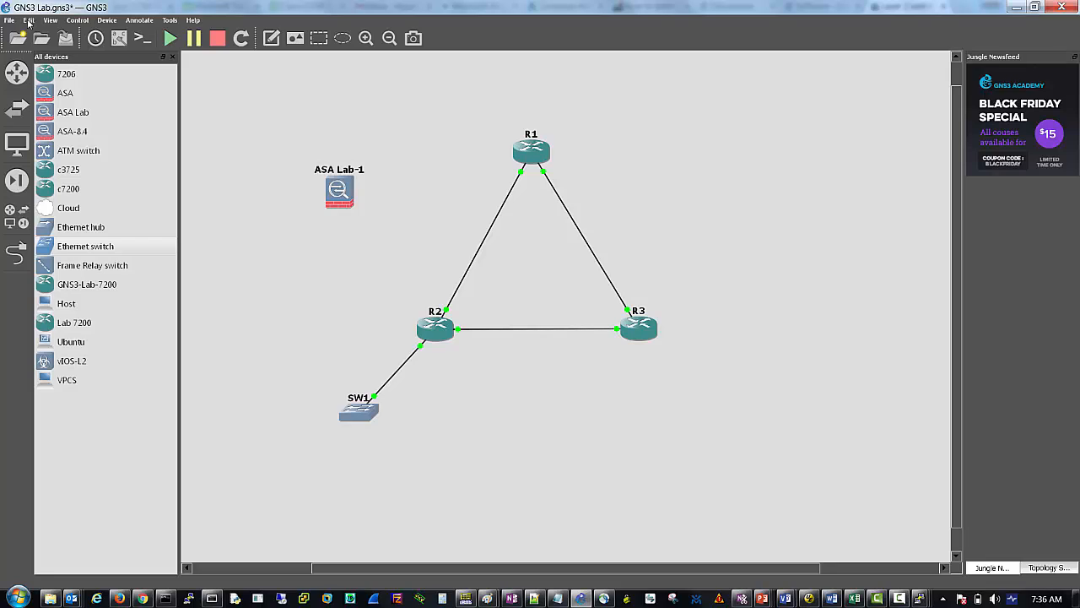
# Bring up the Edit menu's commands over the unchanged topology.
pyautogui.click(30, 20)
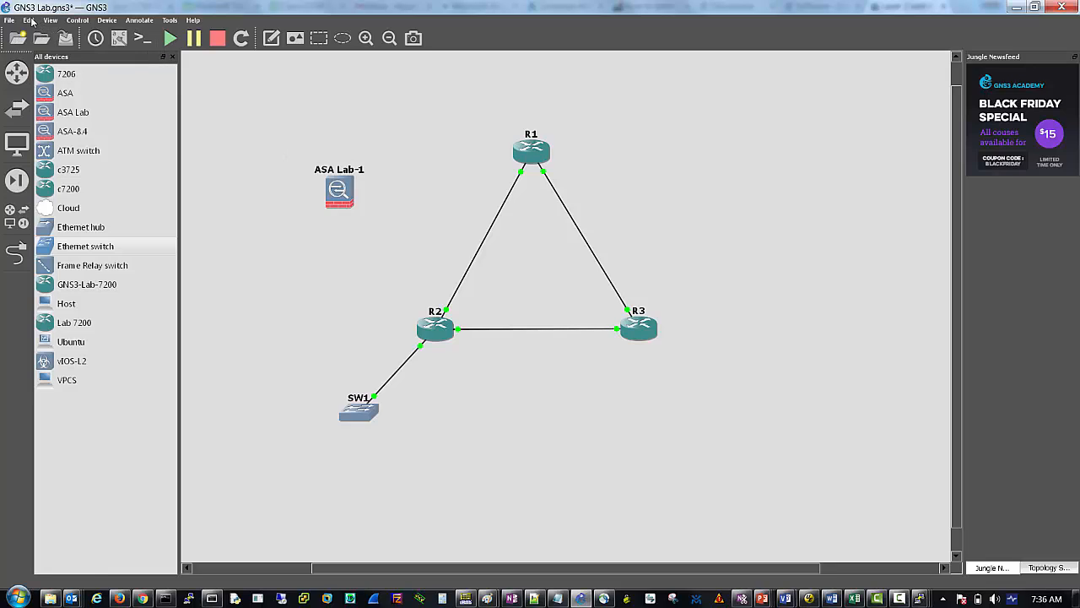
pyautogui.click(28, 20)
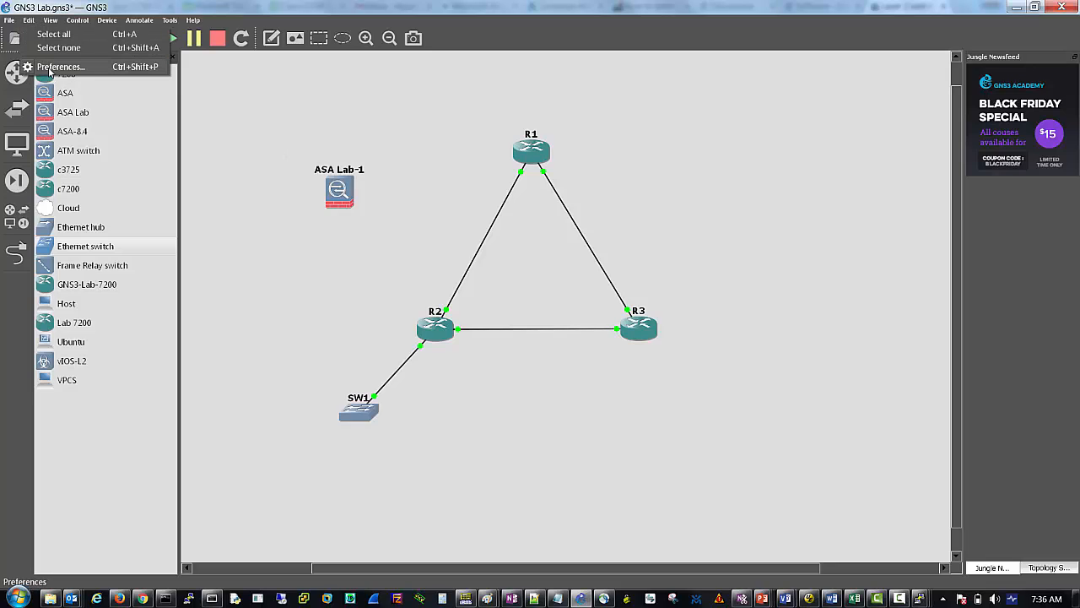
# Review the vIOS-L2 template under Preferences > QEMU VMs and begin a new QEMU VM template.
pyautogui.click(61, 68)
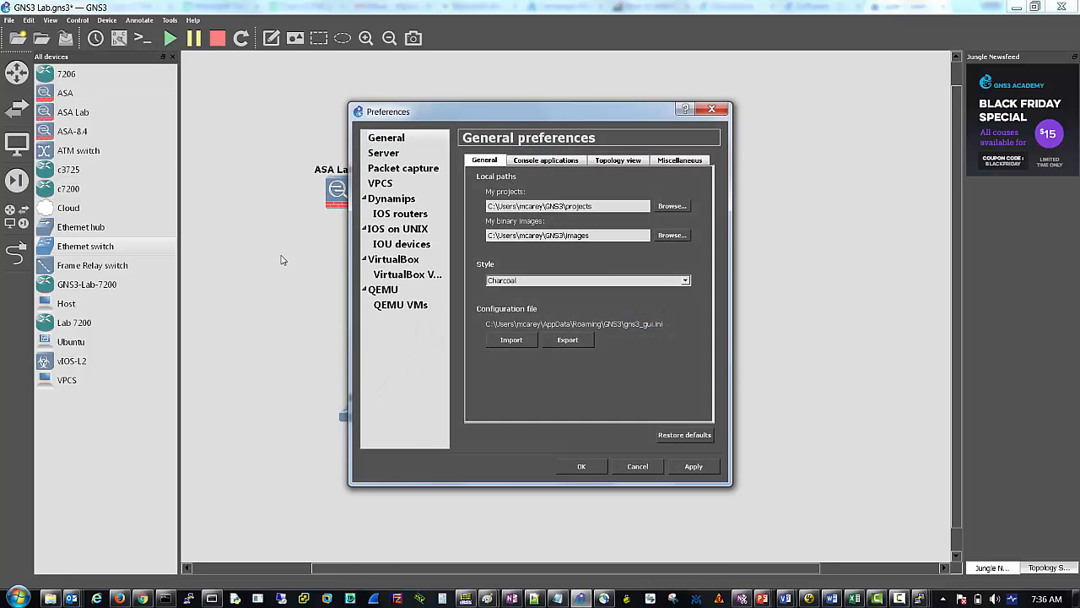
pyautogui.click(402, 303)
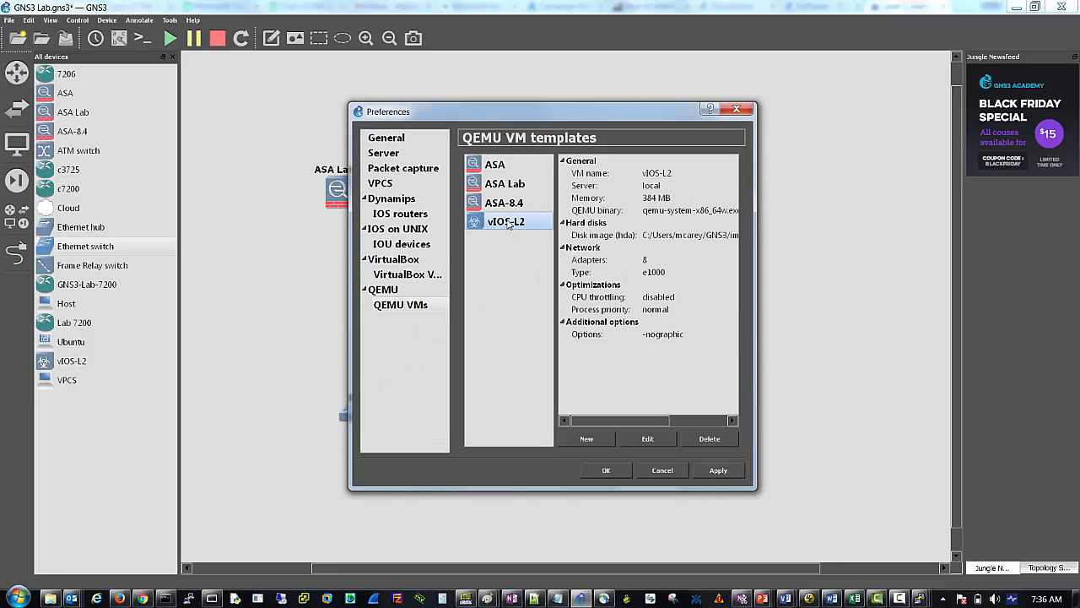
pyautogui.moveTo(757, 260)
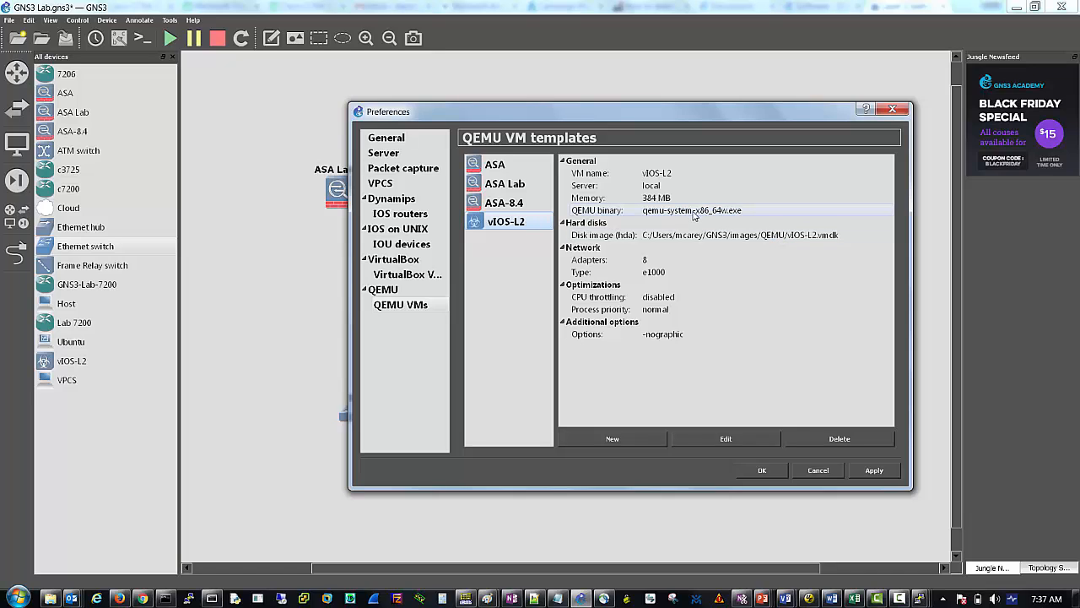
pyautogui.click(611, 439)
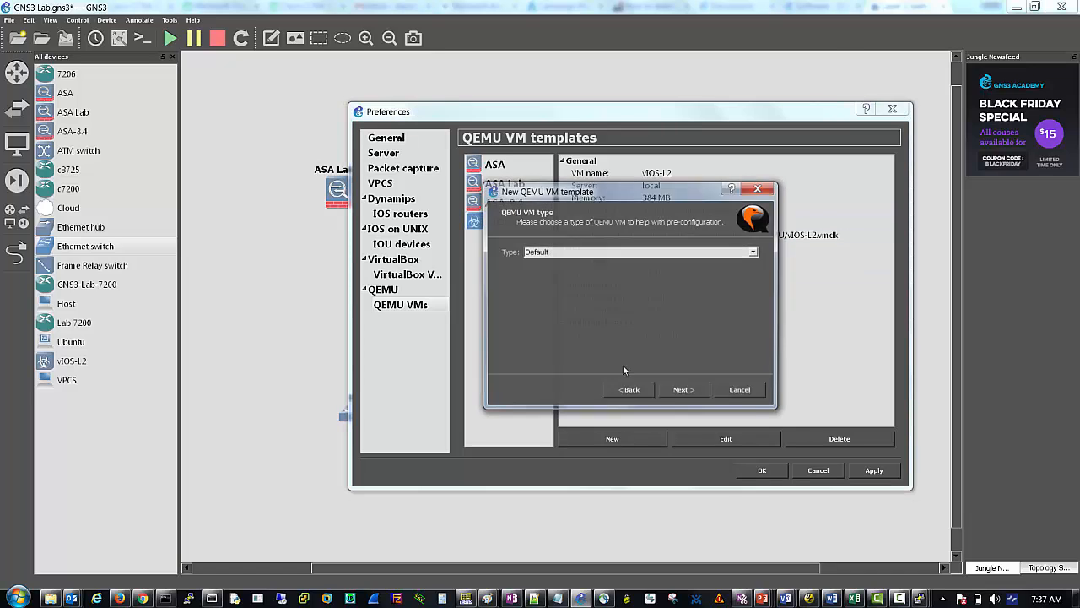
# Abandon the new template wizard and show the About dialog for GNS3 1.3.11.
pyautogui.click(753, 252)
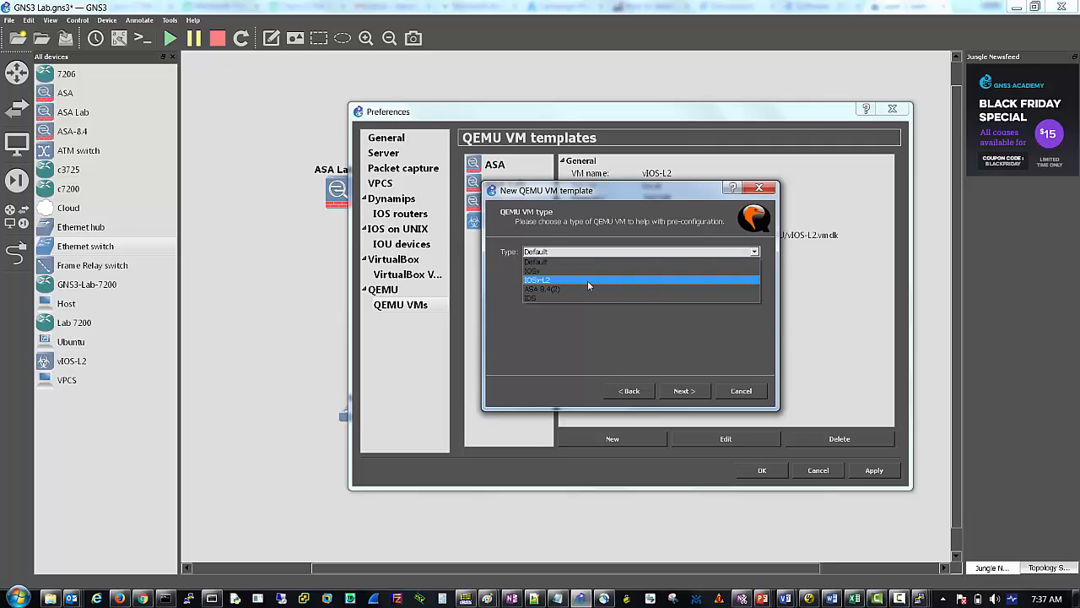
pyautogui.moveTo(549, 286)
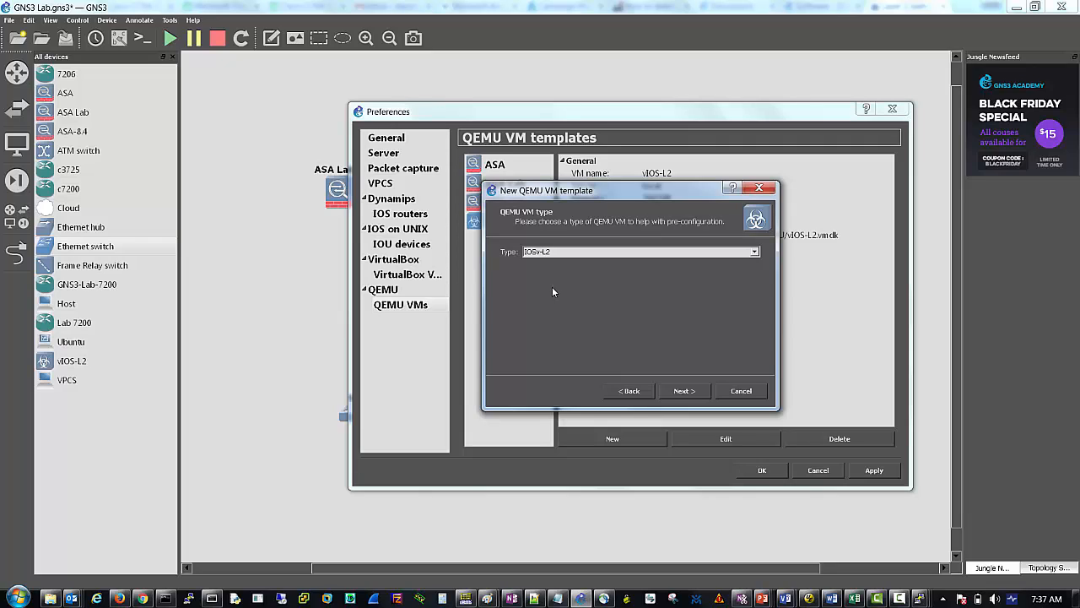
pyautogui.moveTo(543, 304)
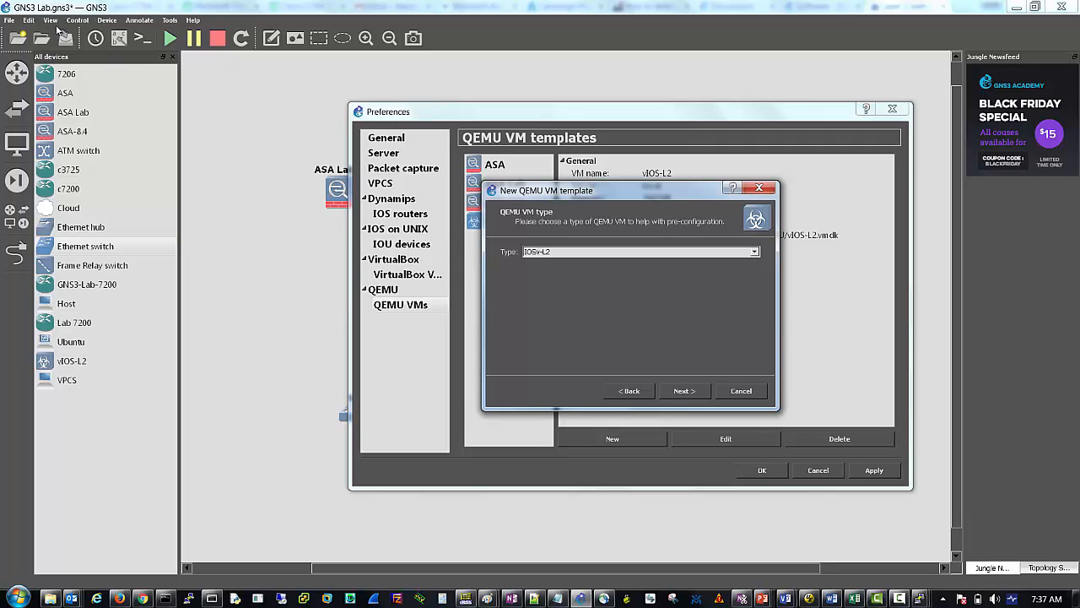
pyautogui.moveTo(724, 392)
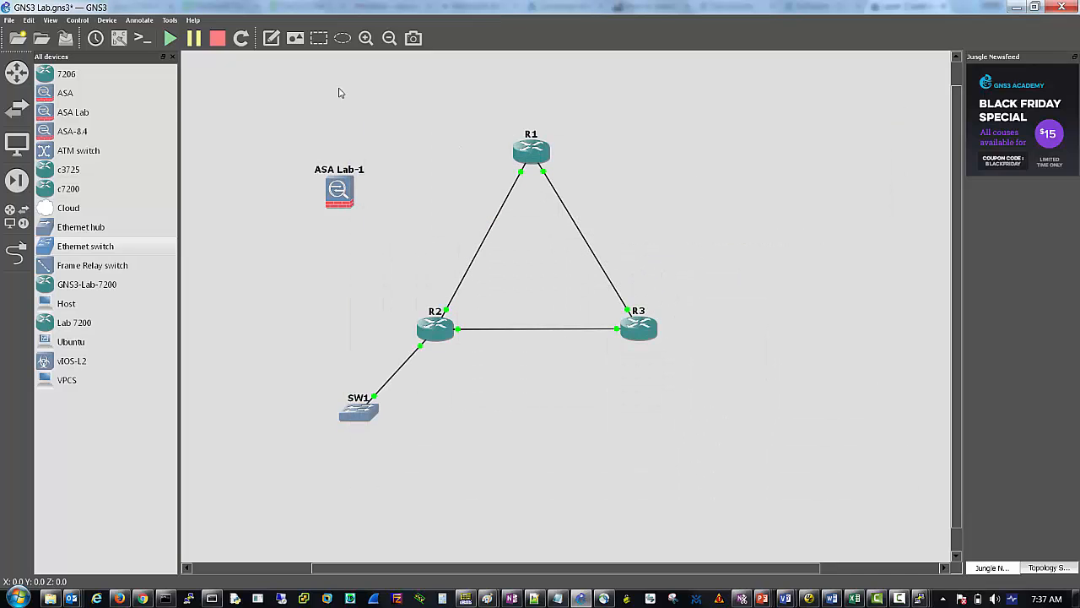
pyautogui.click(192, 20)
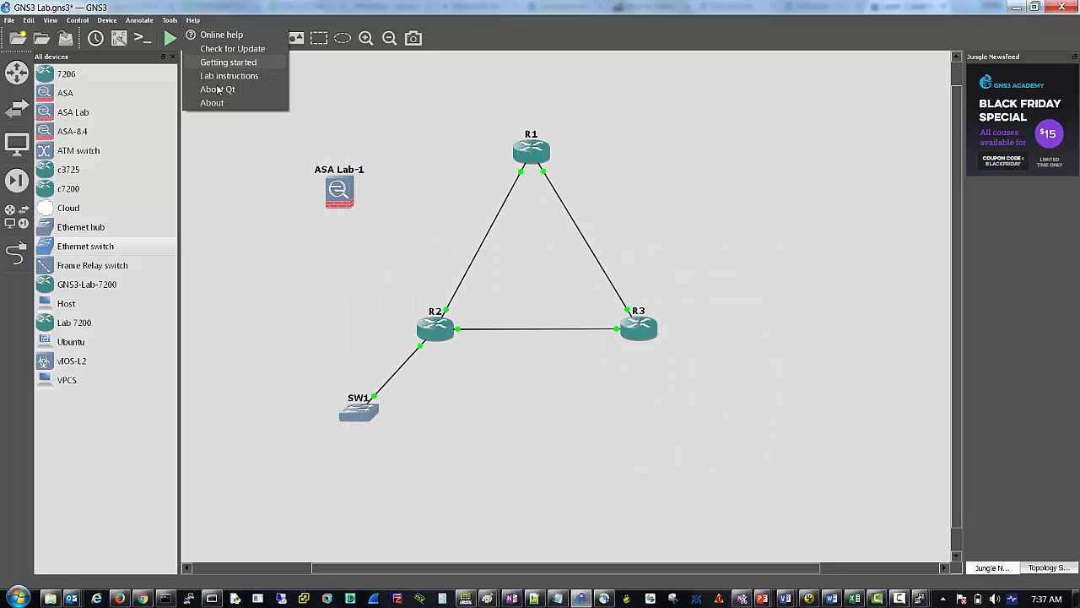
pyautogui.click(213, 103)
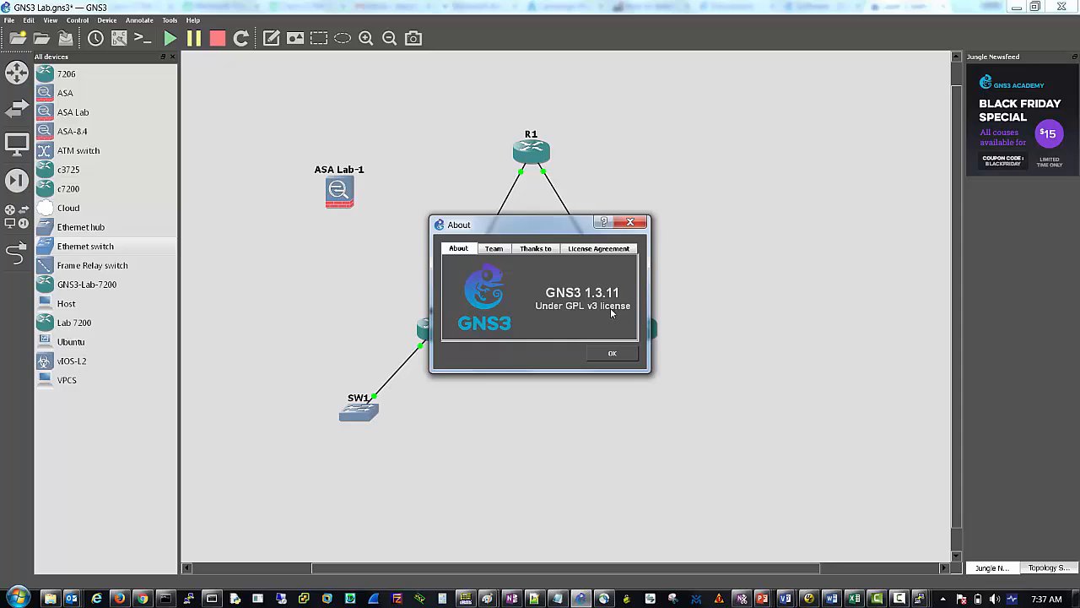
pyautogui.moveTo(605, 346)
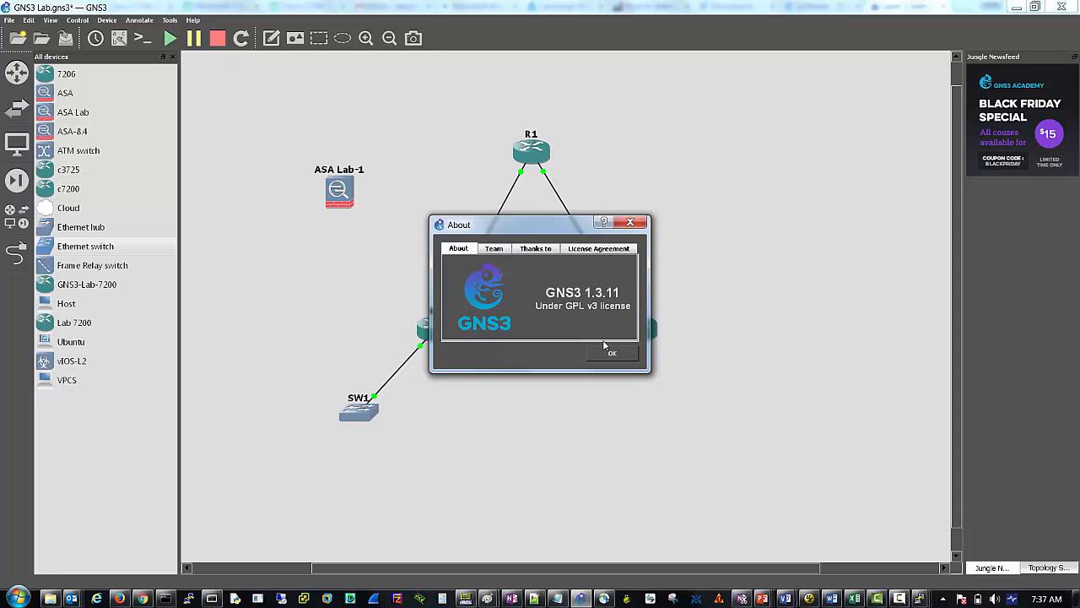
# Dismiss About, select vIOS-L2, and return to Preferences > QEMU VMs with the details pane widened.
pyautogui.click(611, 353)
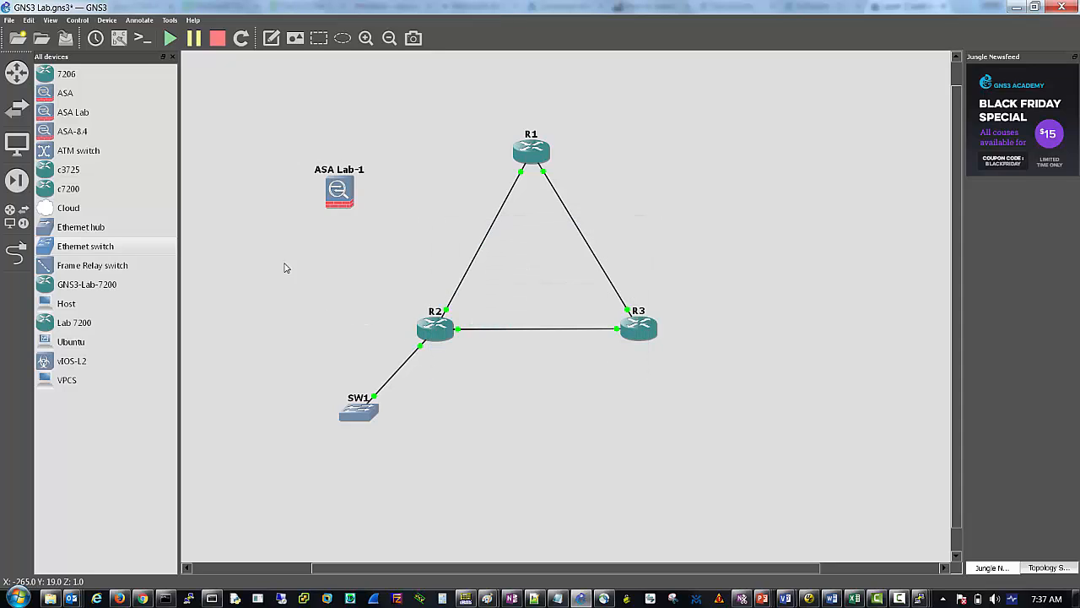
pyautogui.click(71, 361)
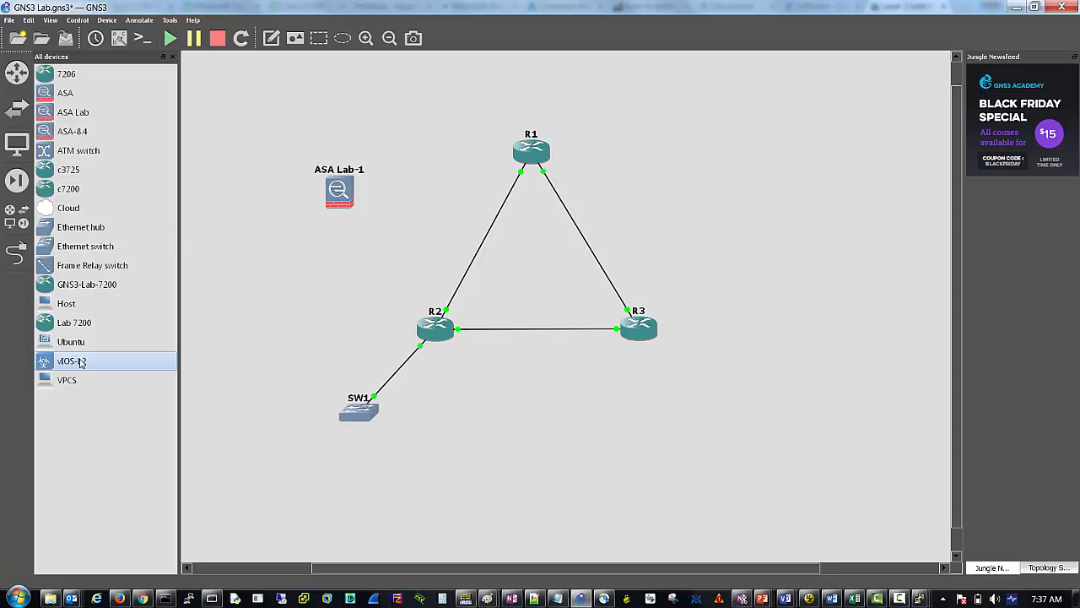
pyautogui.moveTo(76, 364)
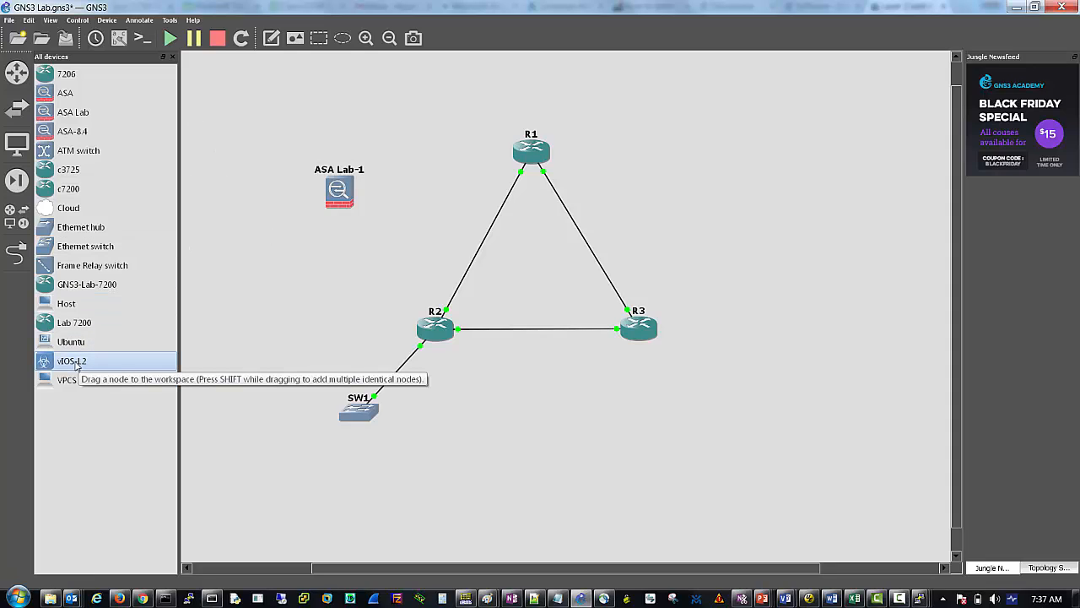
pyautogui.click(31, 21)
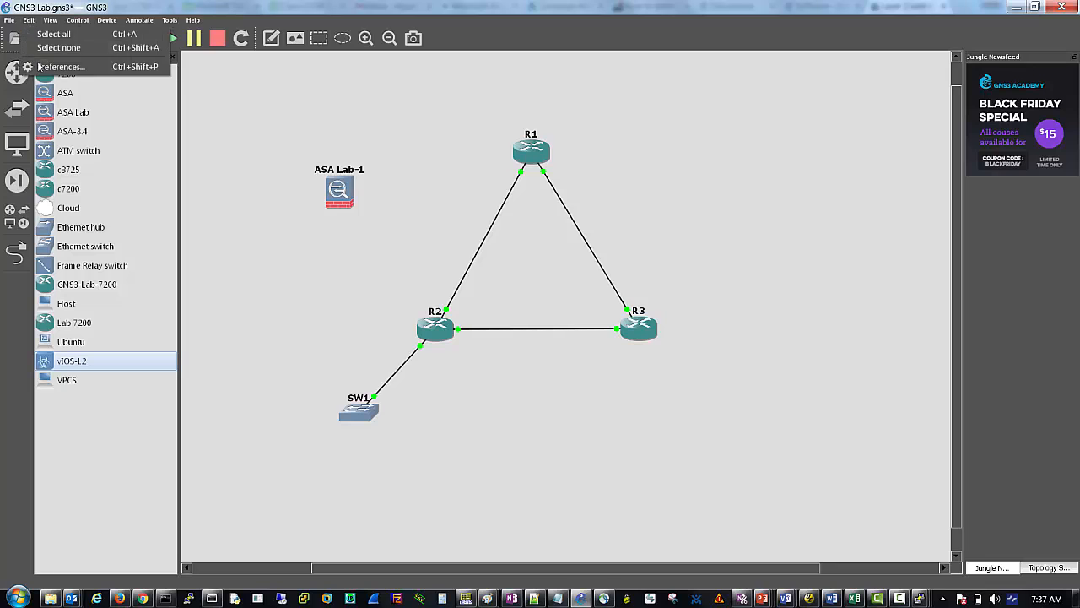
pyautogui.moveTo(61, 67)
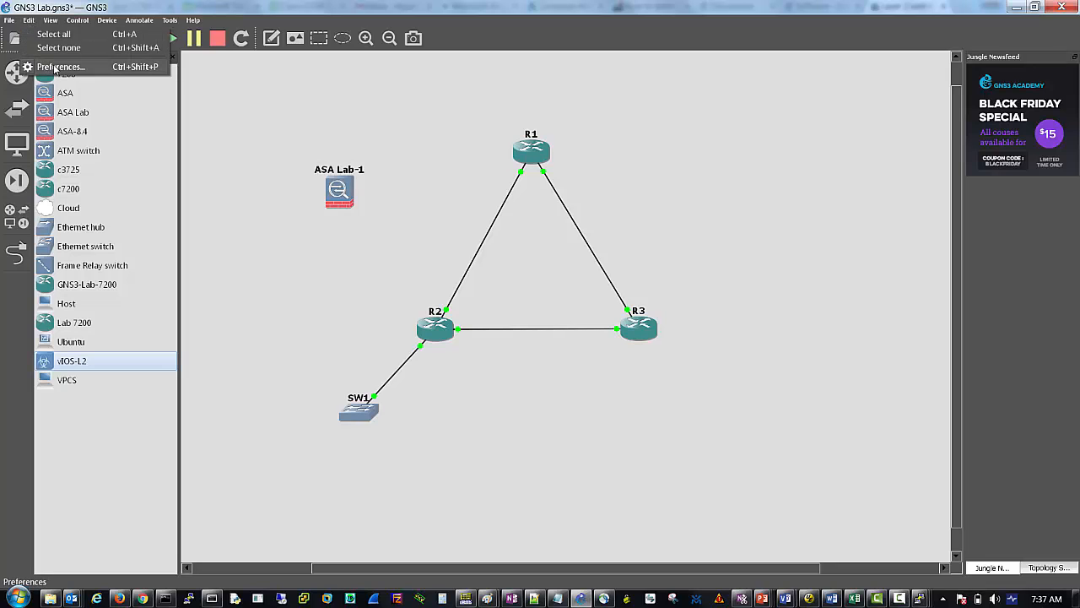
pyautogui.click(61, 67)
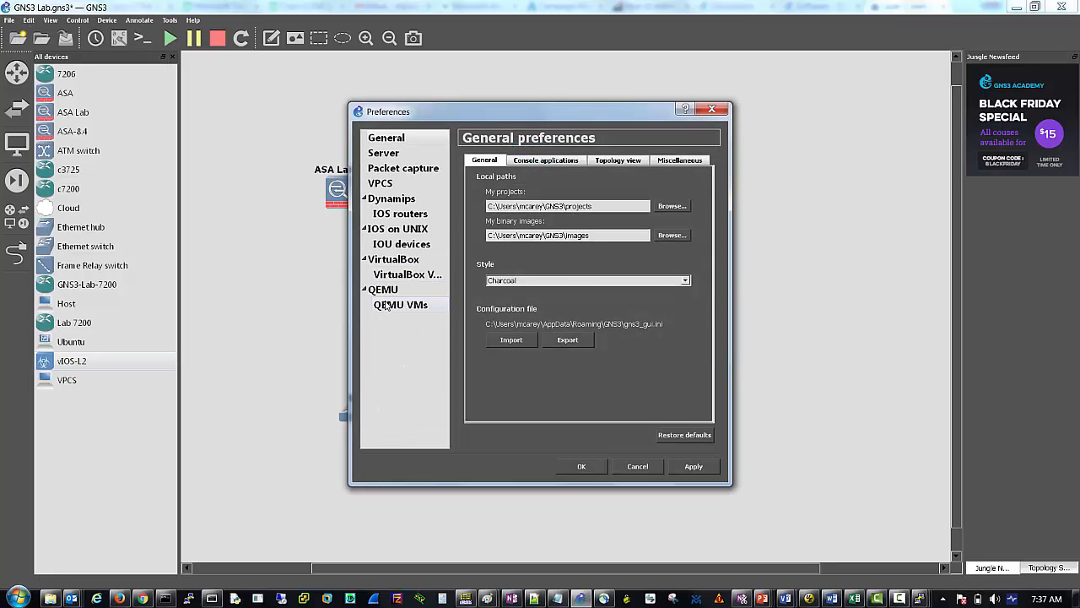
pyautogui.click(400, 304)
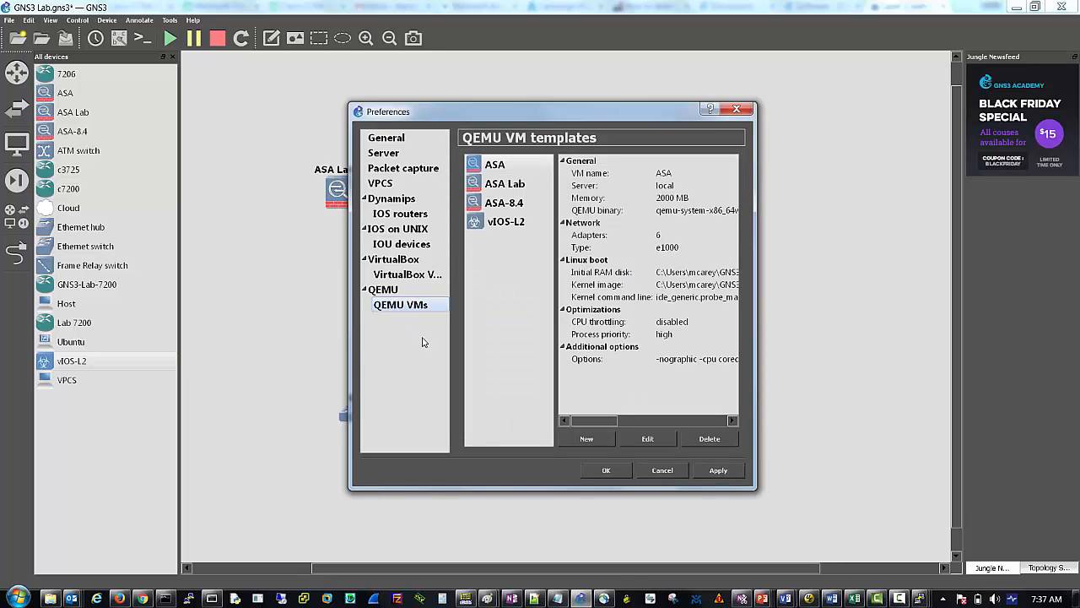
pyautogui.moveTo(605, 442)
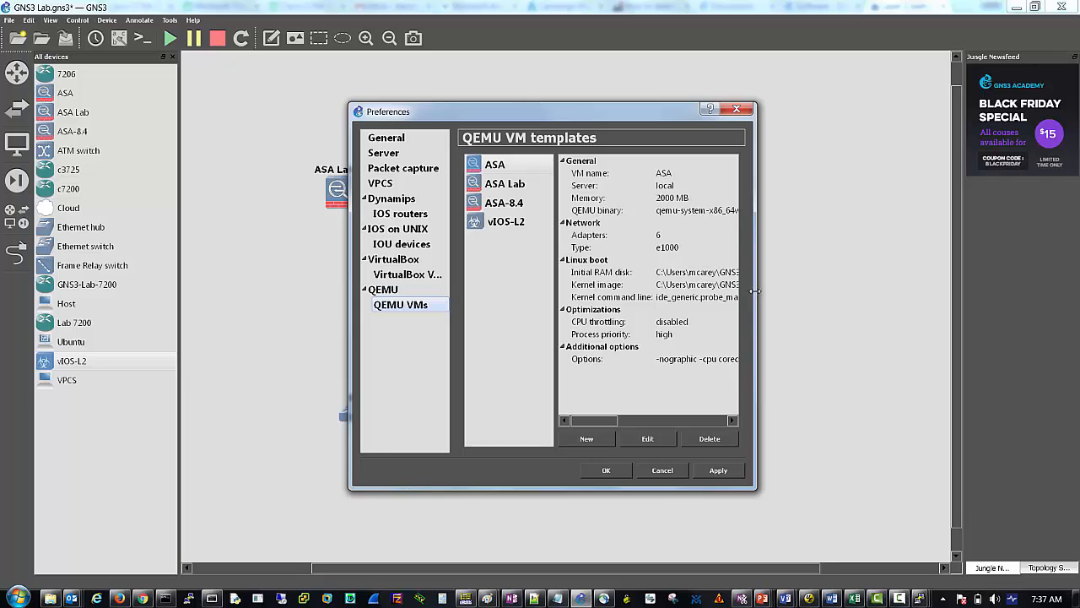
pyautogui.moveTo(756, 290); pyautogui.dragTo(894, 290)
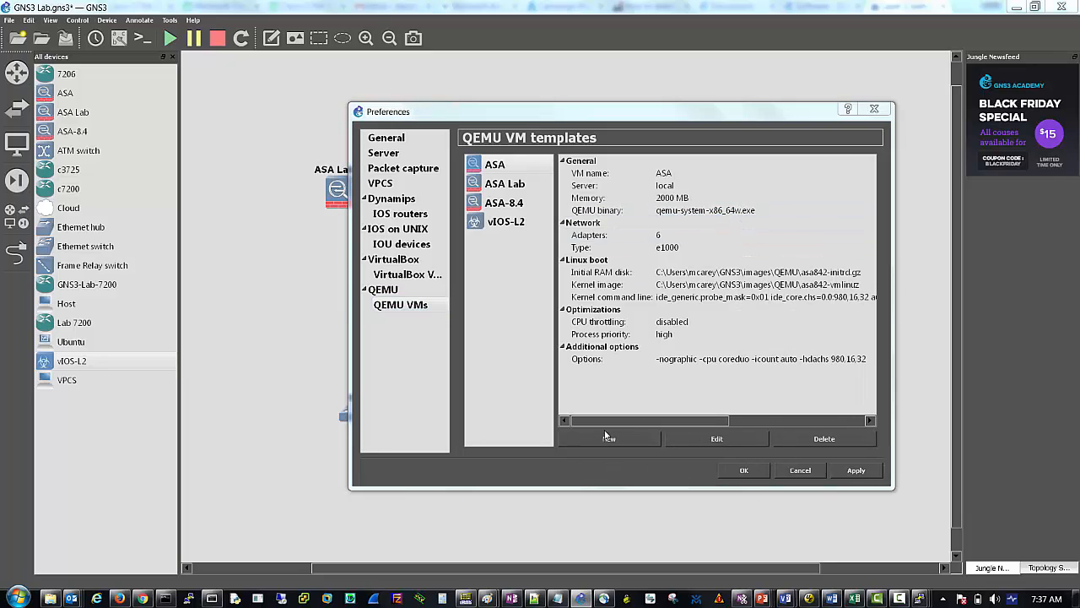
# Start a vIOS-L2-type template, dismiss the duplicate-name warning, and move the wizard aside.
pyautogui.click(608, 439)
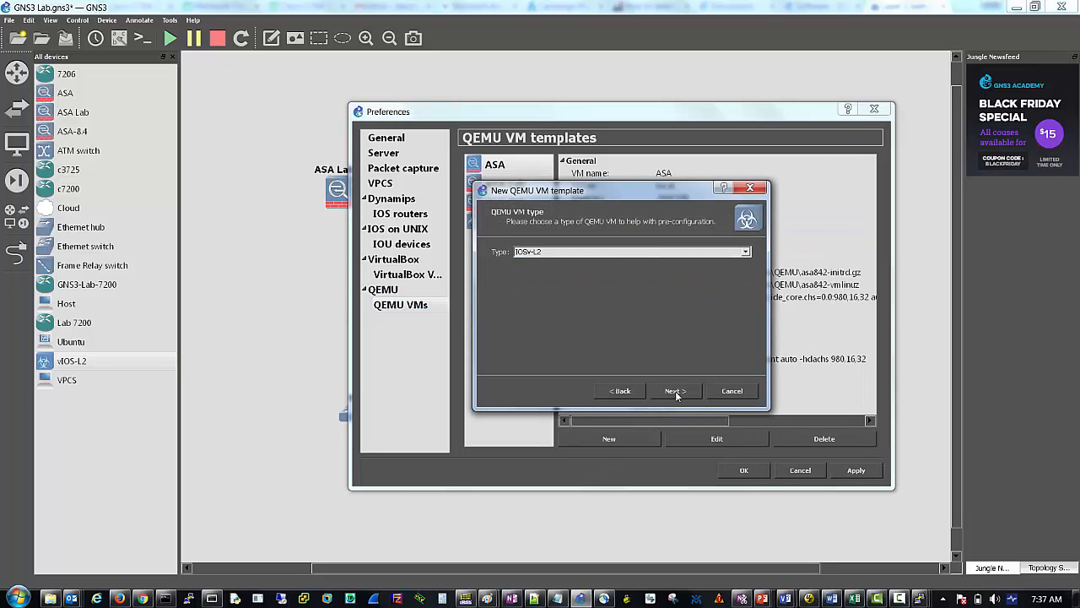
pyautogui.click(675, 390)
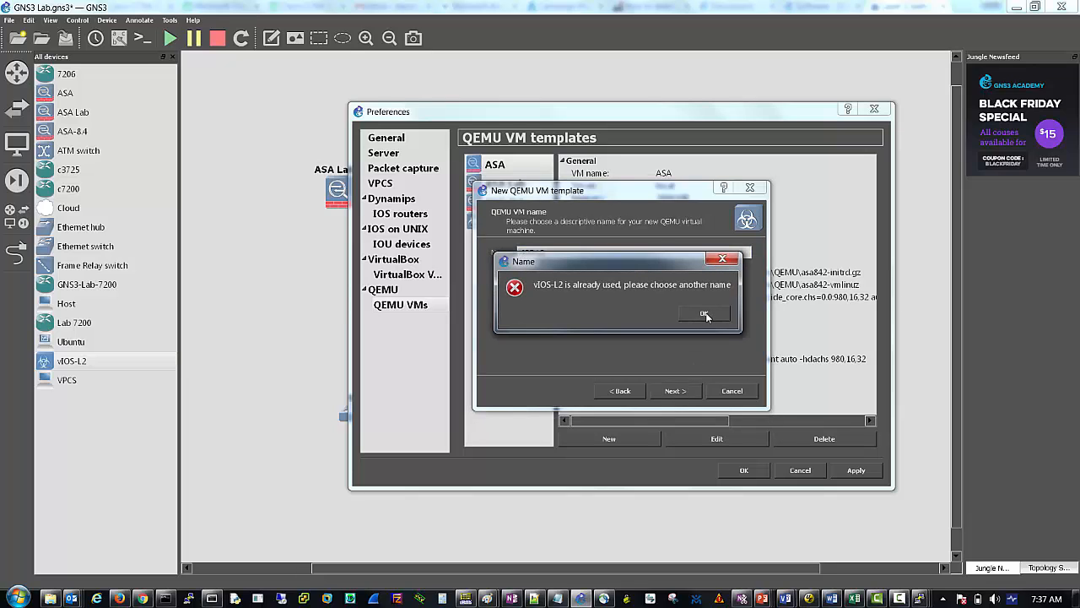
pyautogui.click(704, 314)
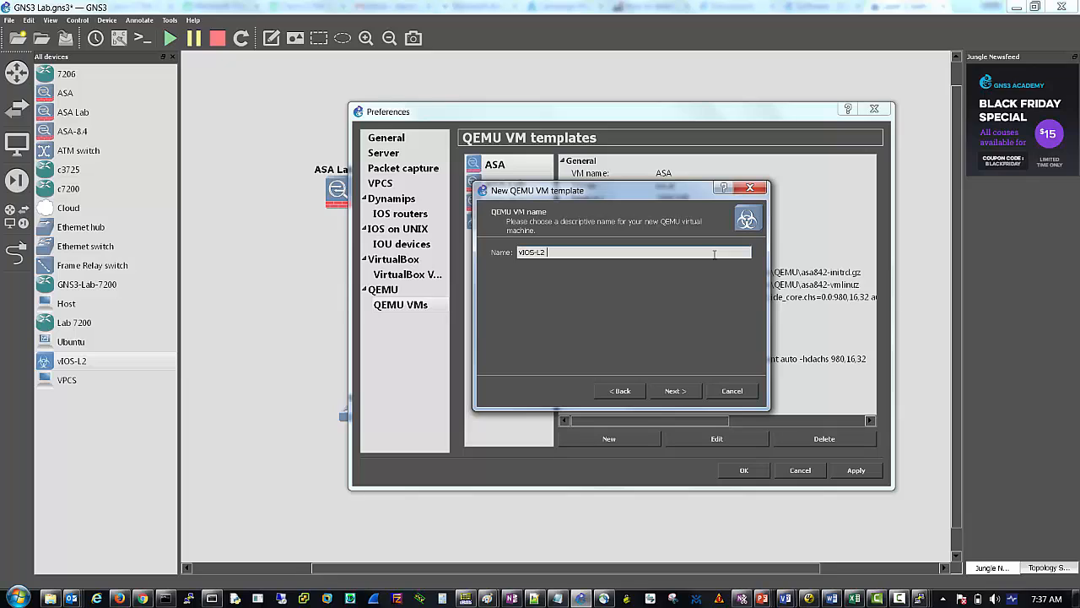
pyautogui.click(675, 390)
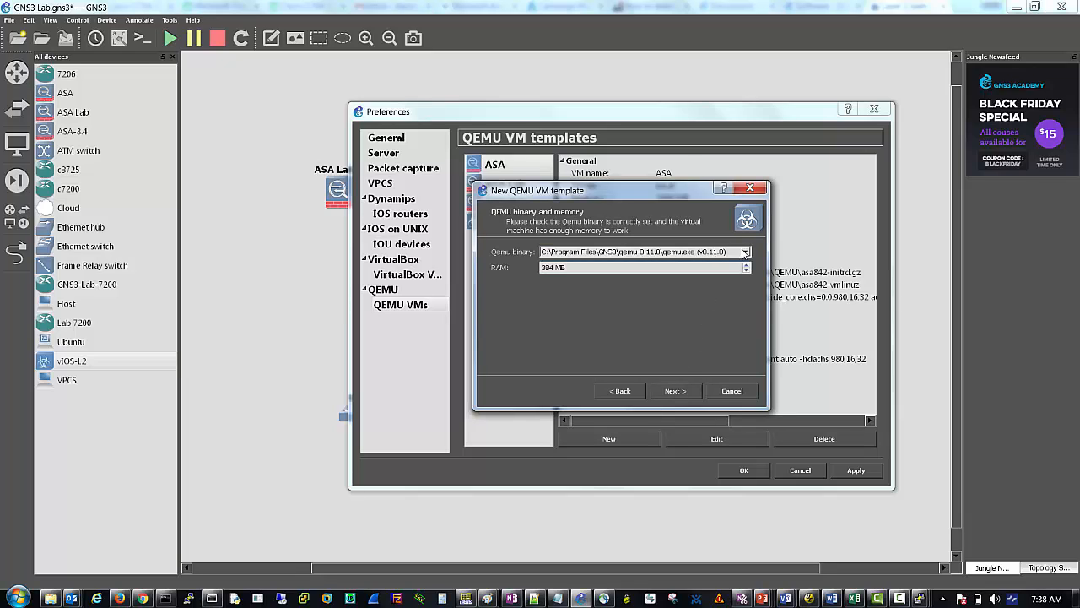
pyautogui.click(744, 251)
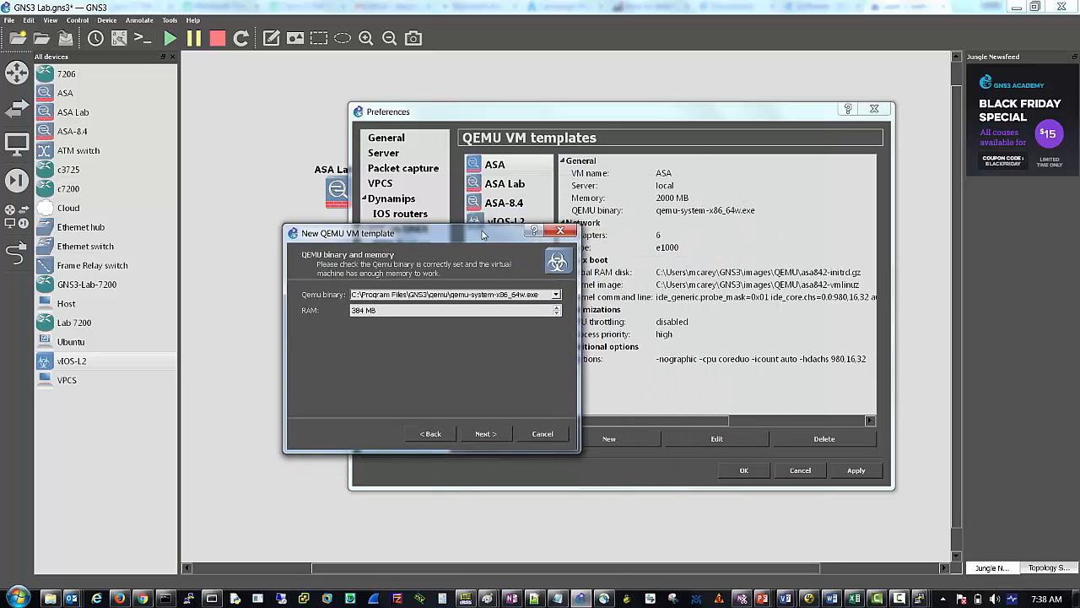
pyautogui.moveTo(430, 233); pyautogui.dragTo(634, 307)
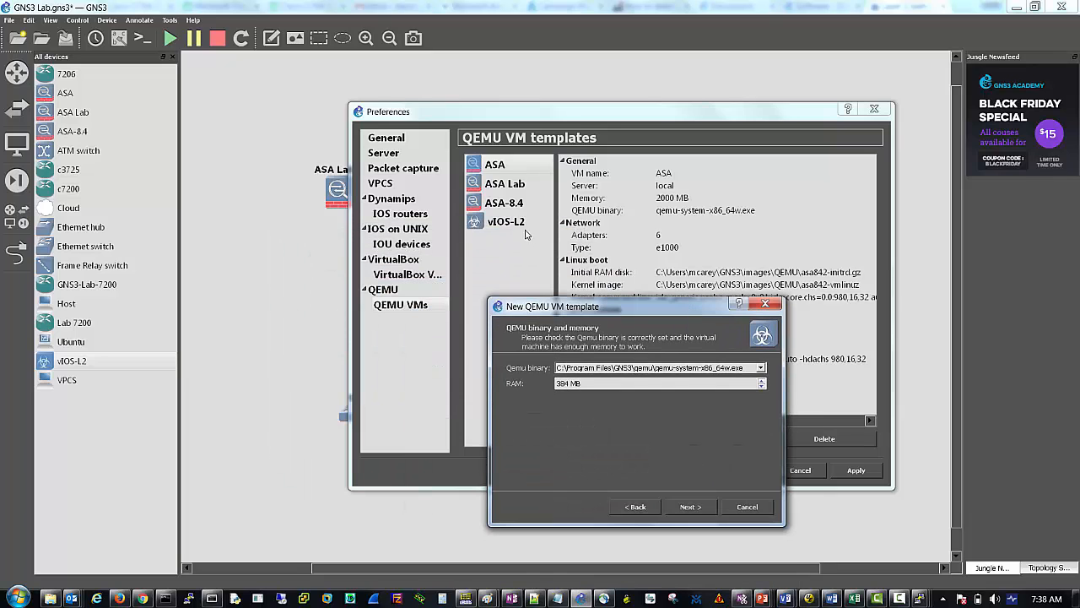
pyautogui.moveTo(675, 507)
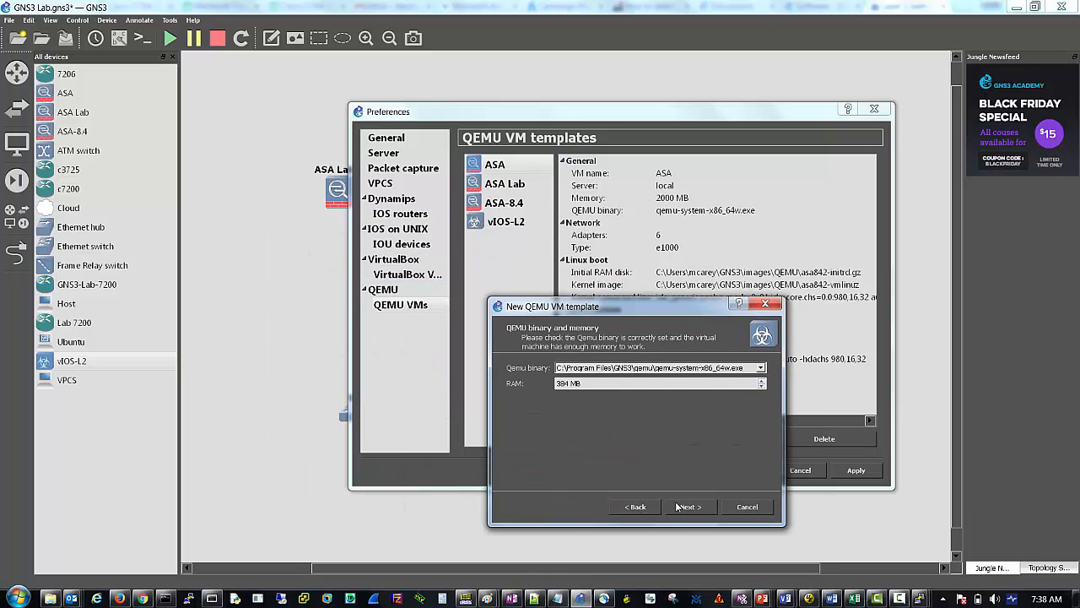
pyautogui.moveTo(669, 375)
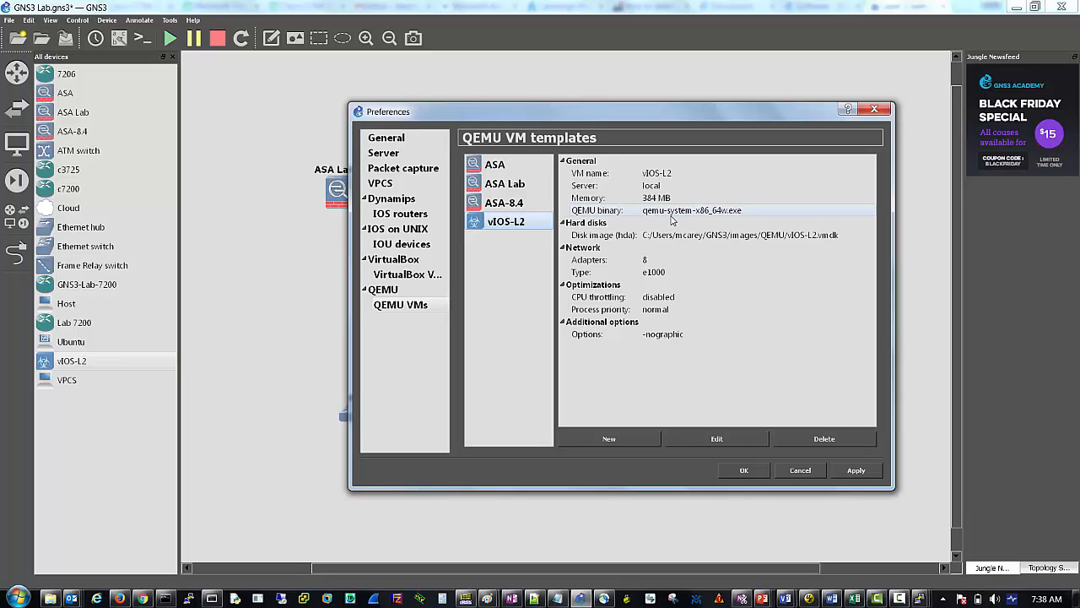
pyautogui.moveTo(640, 221)
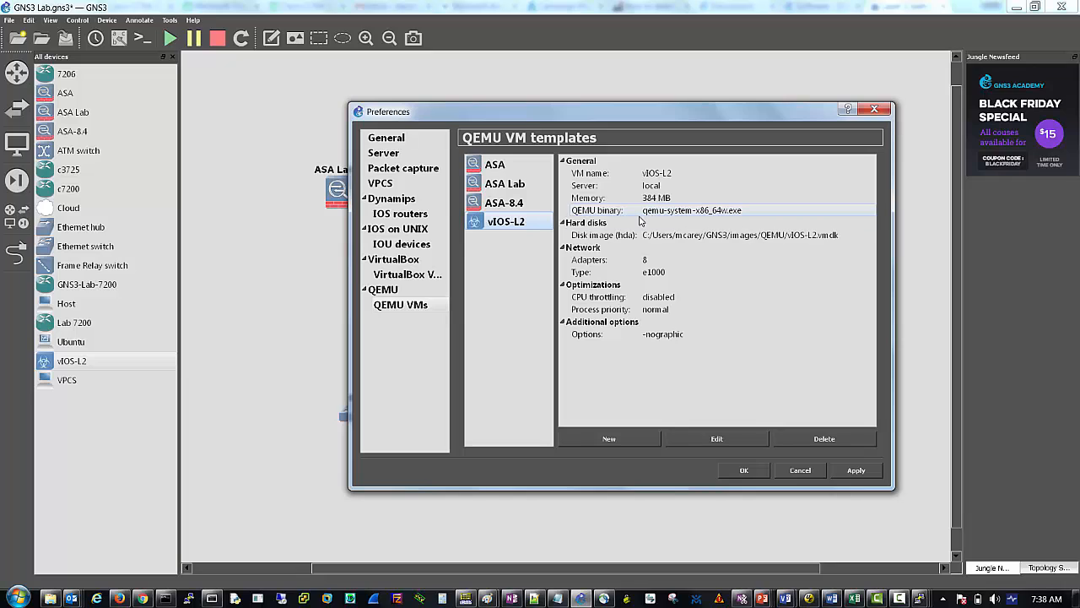
# Begin a Default-type template named 'vIOS-L2 Lab' using the qemu-system-x86_64 binary.
pyautogui.click(608, 438)
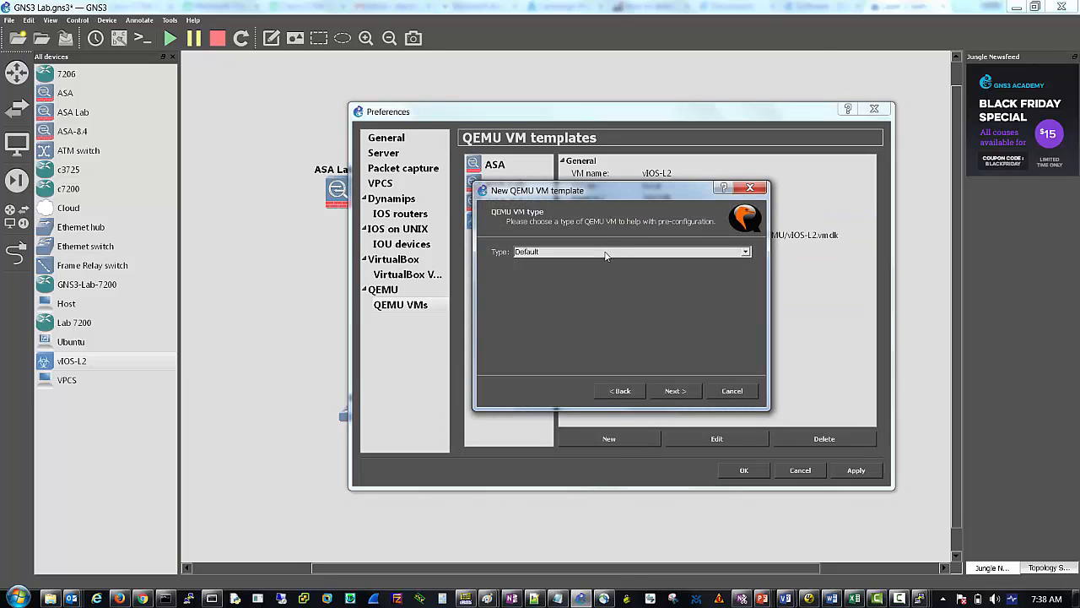
pyautogui.click(745, 252)
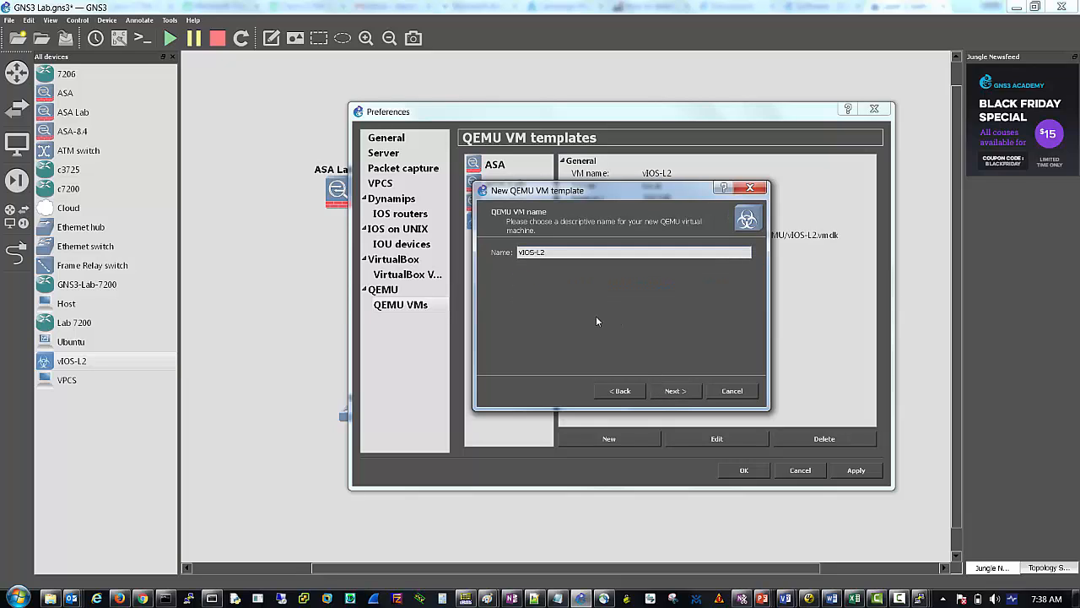
pyautogui.write('Lab')
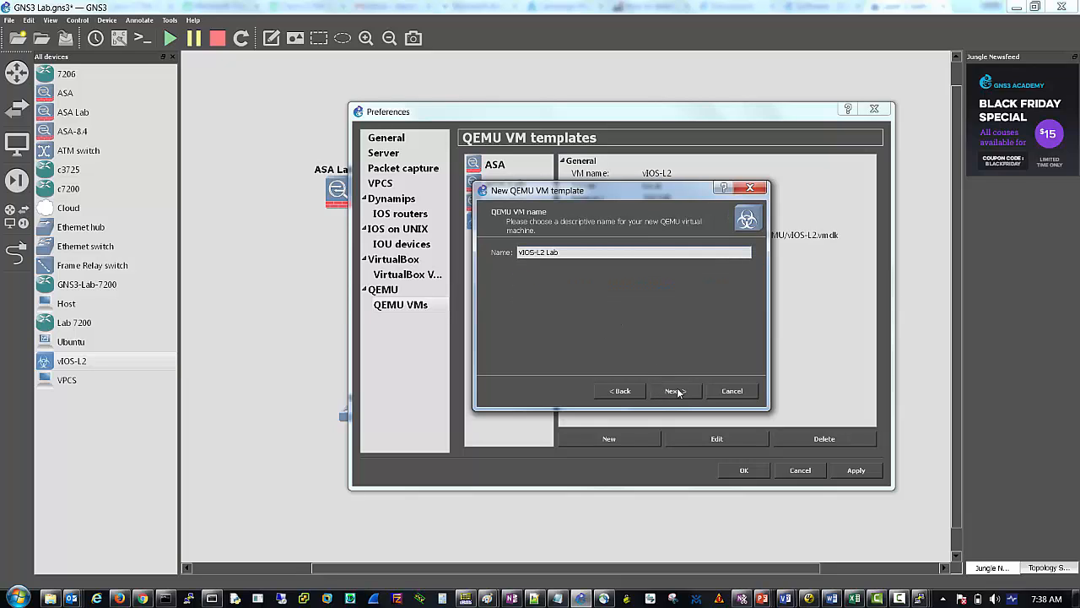
pyautogui.click(672, 390)
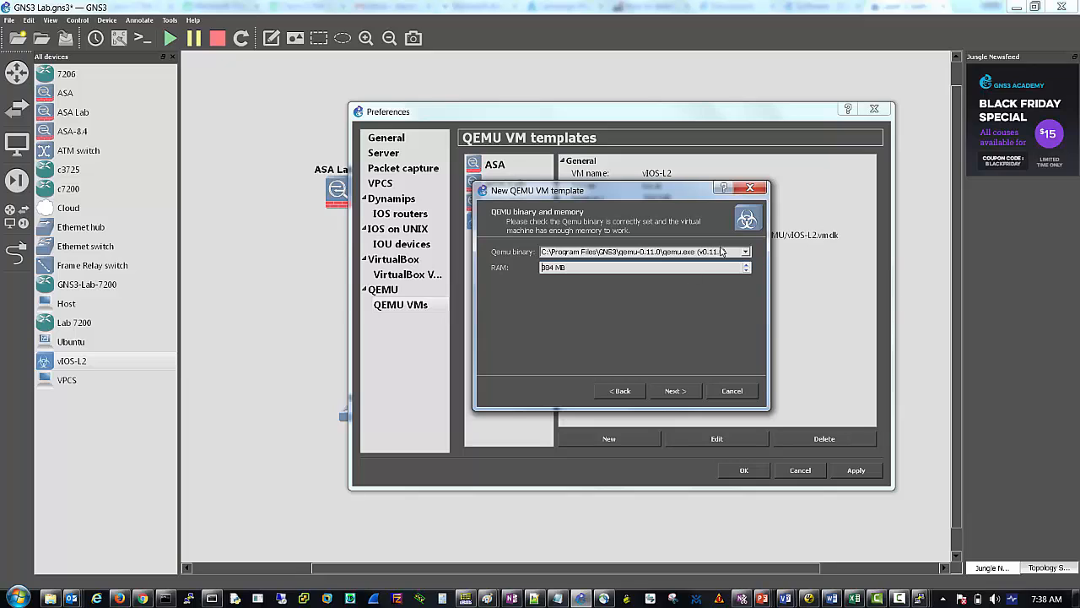
pyautogui.click(744, 251)
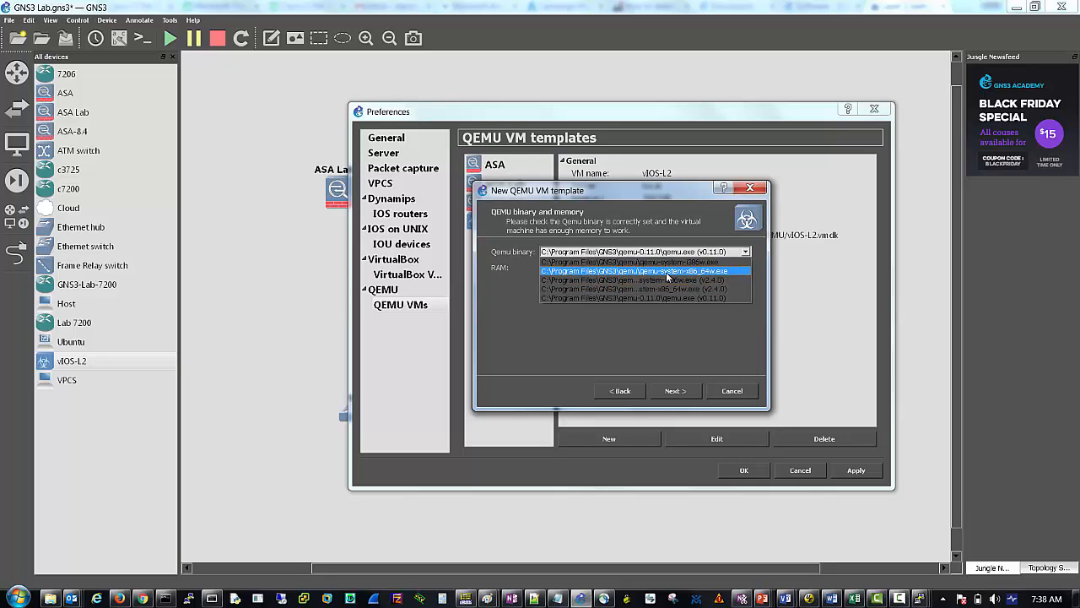
pyautogui.click(633, 270)
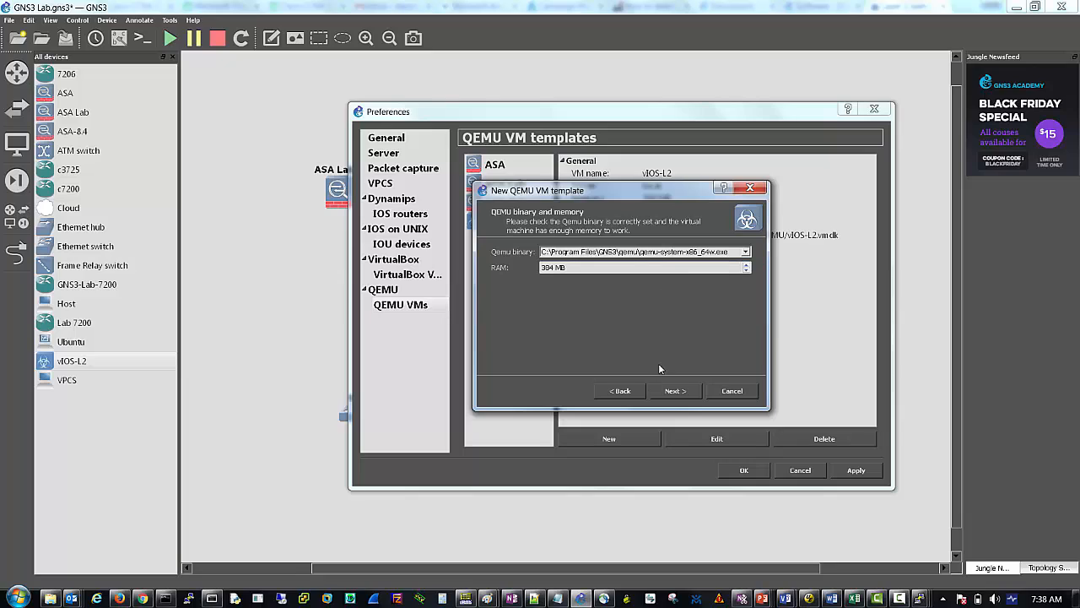
pyautogui.moveTo(679, 256)
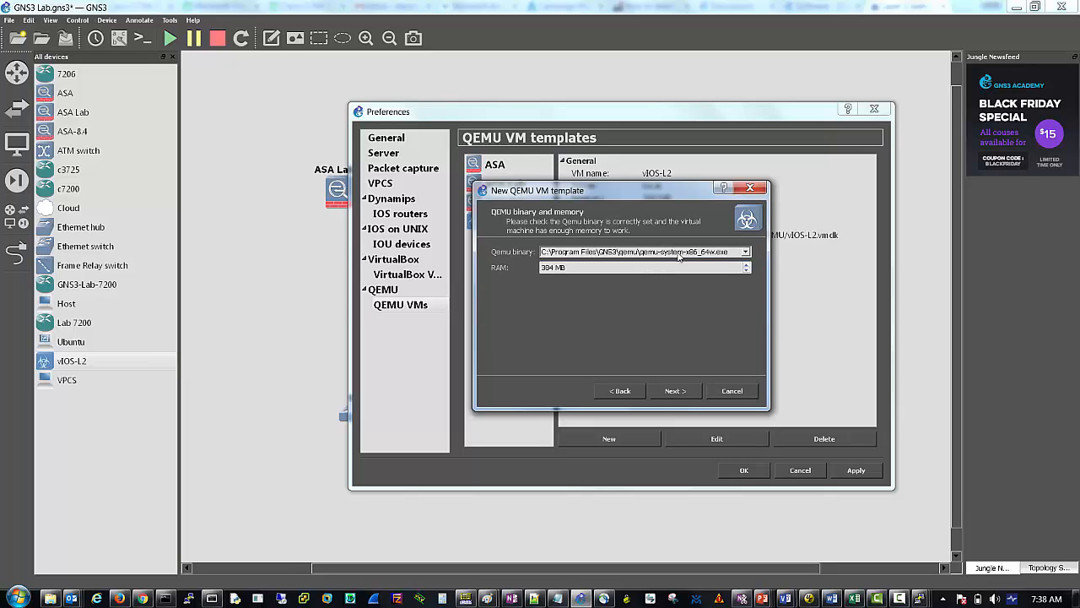
pyautogui.moveTo(616, 333)
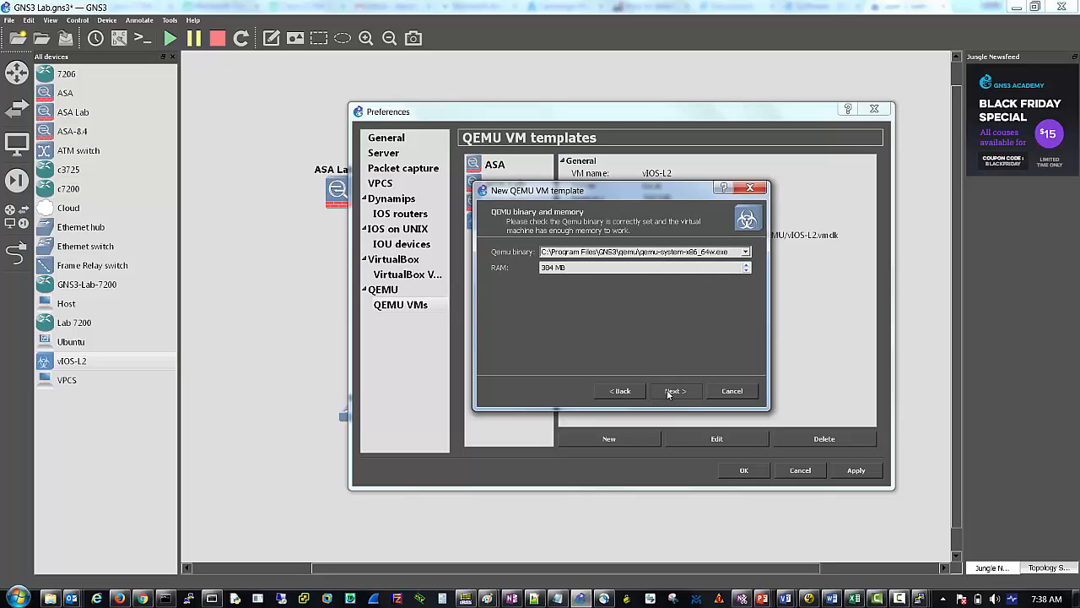
# Assign the vIOS-L2.vmdk disk image to the template and save it to the device list.
pyautogui.click(675, 390)
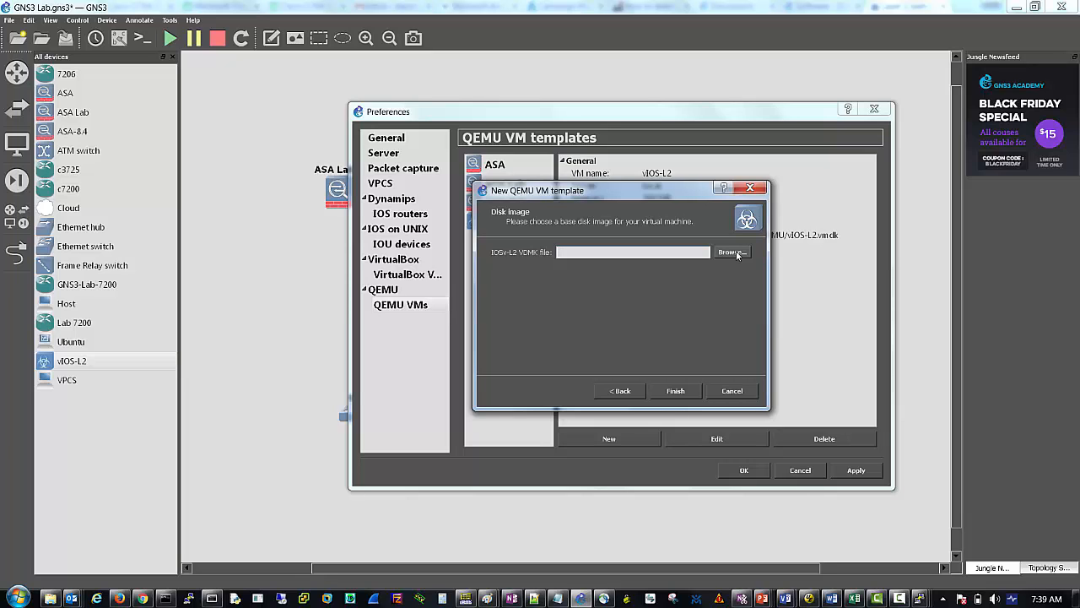
pyautogui.click(729, 252)
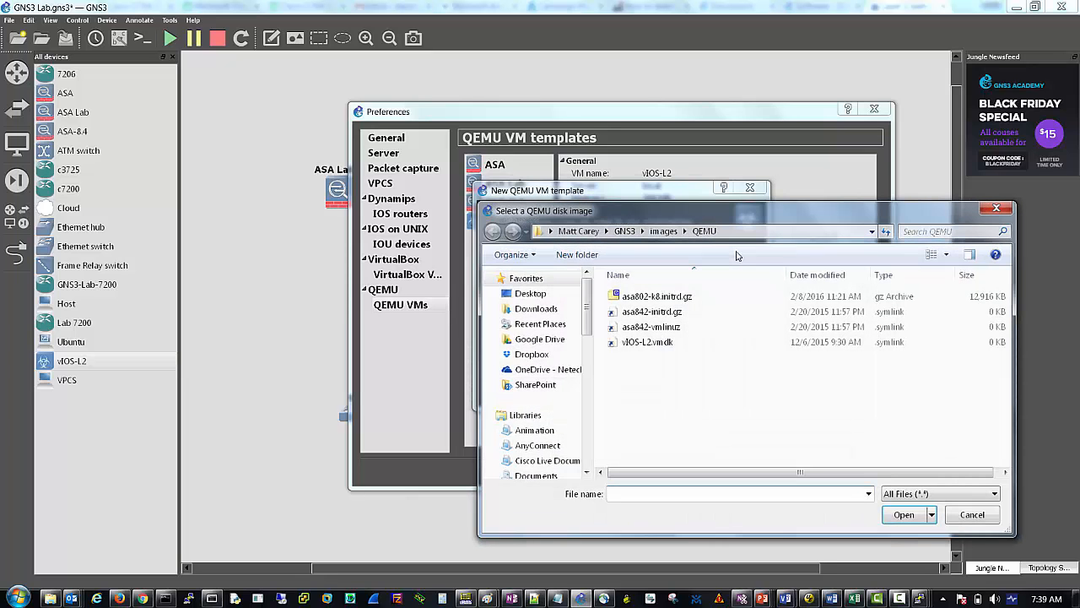
pyautogui.click(648, 341)
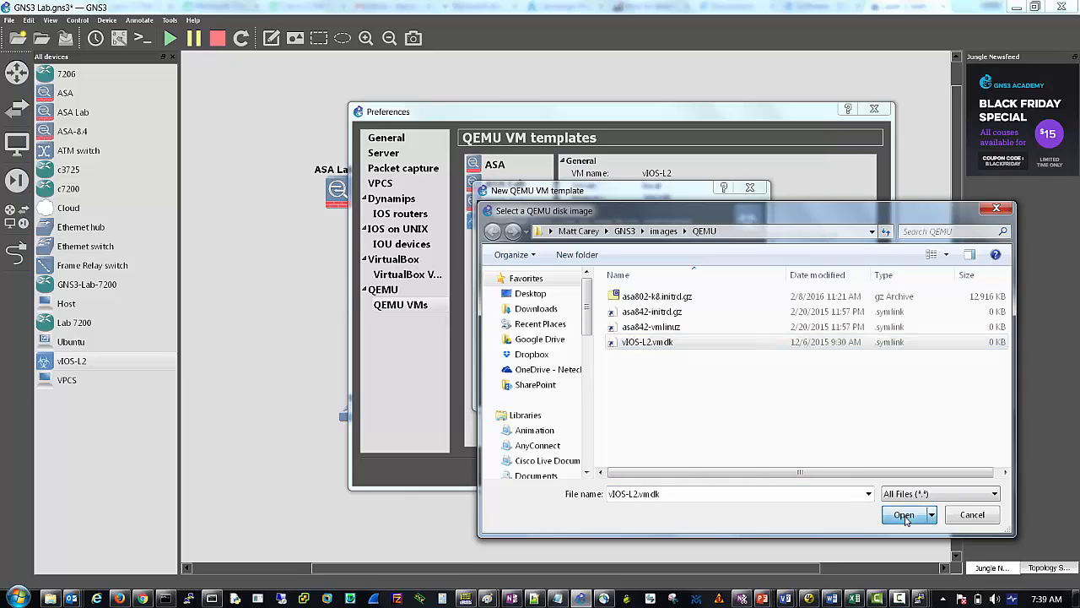
pyautogui.click(904, 515)
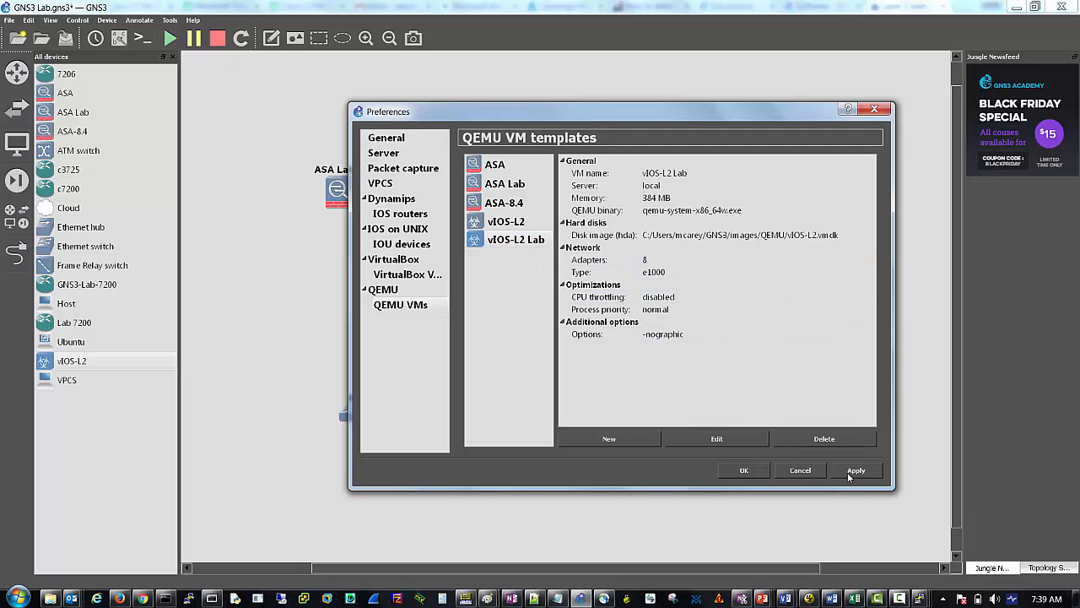
pyautogui.click(743, 469)
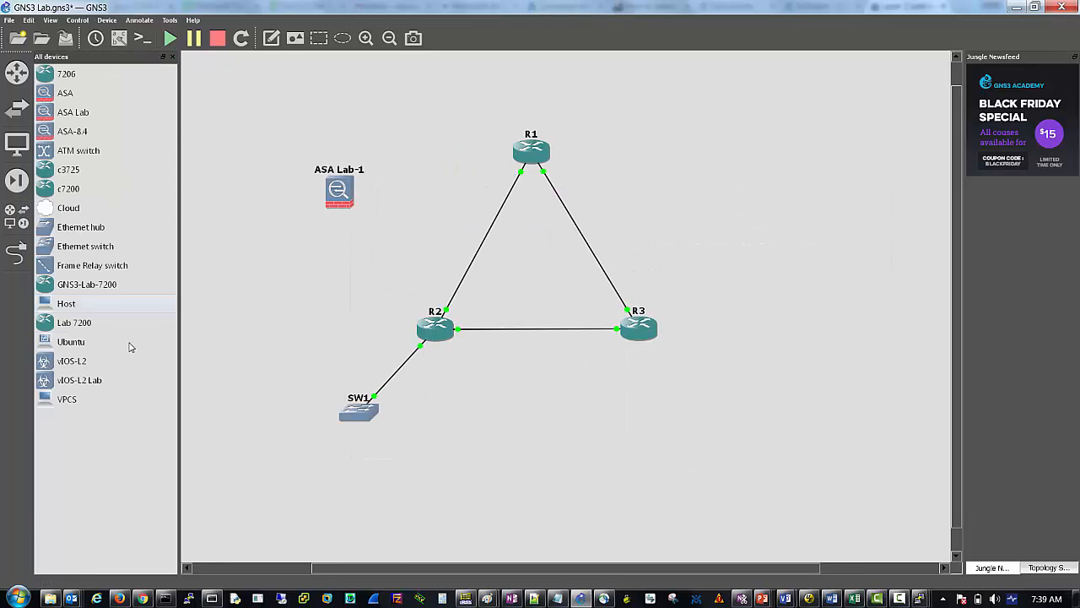
# Drop a vIOS-L2 Lab-1 node onto the canvas and bring up its console, moved off the topology.
pyautogui.click(80, 380)
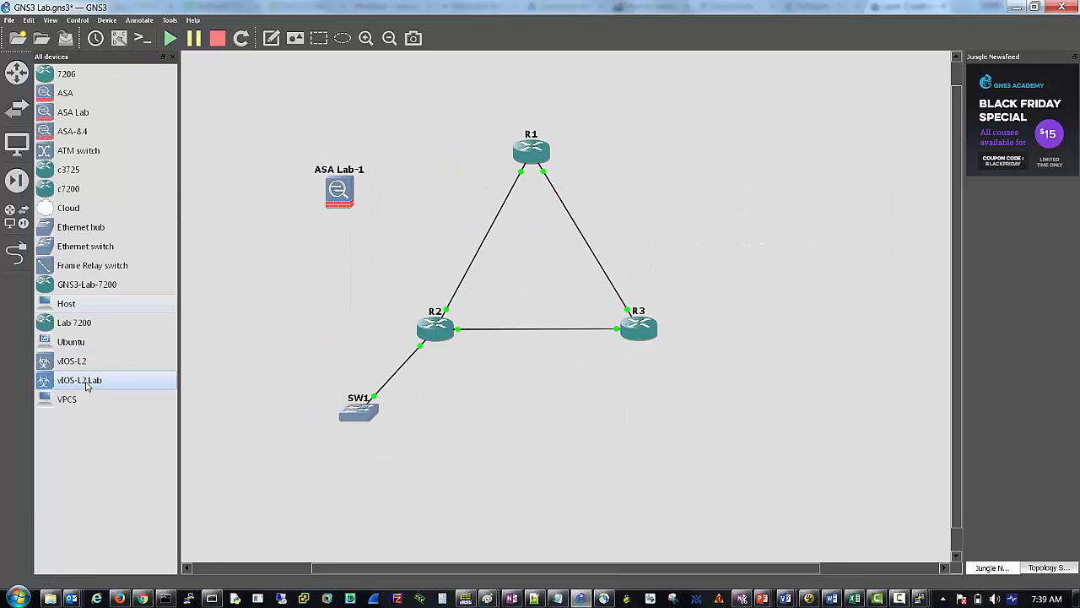
pyautogui.rightClick(582, 432)
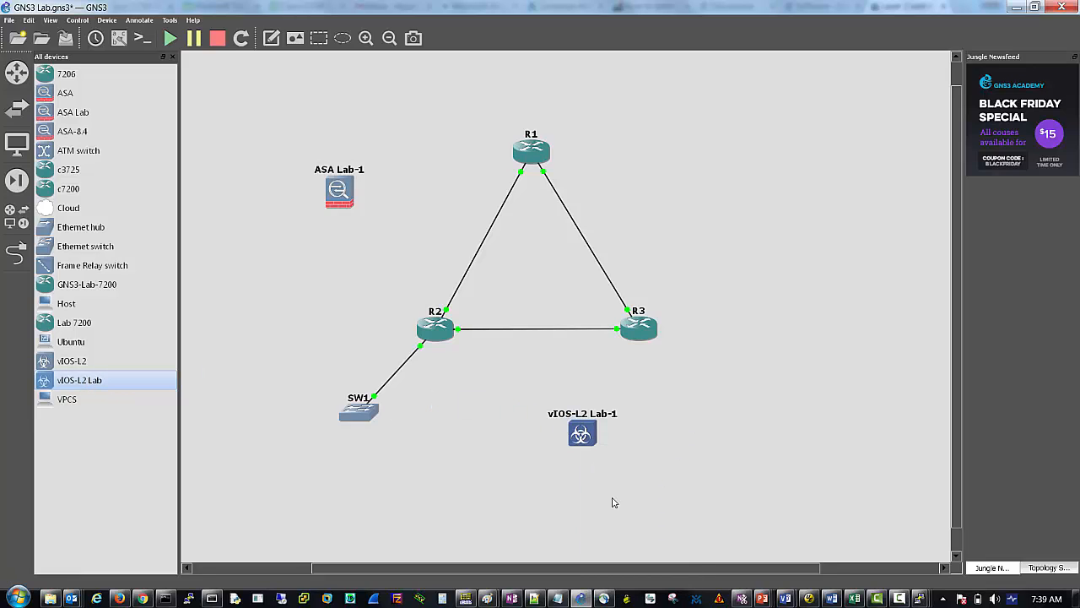
pyautogui.rightClick(582, 432)
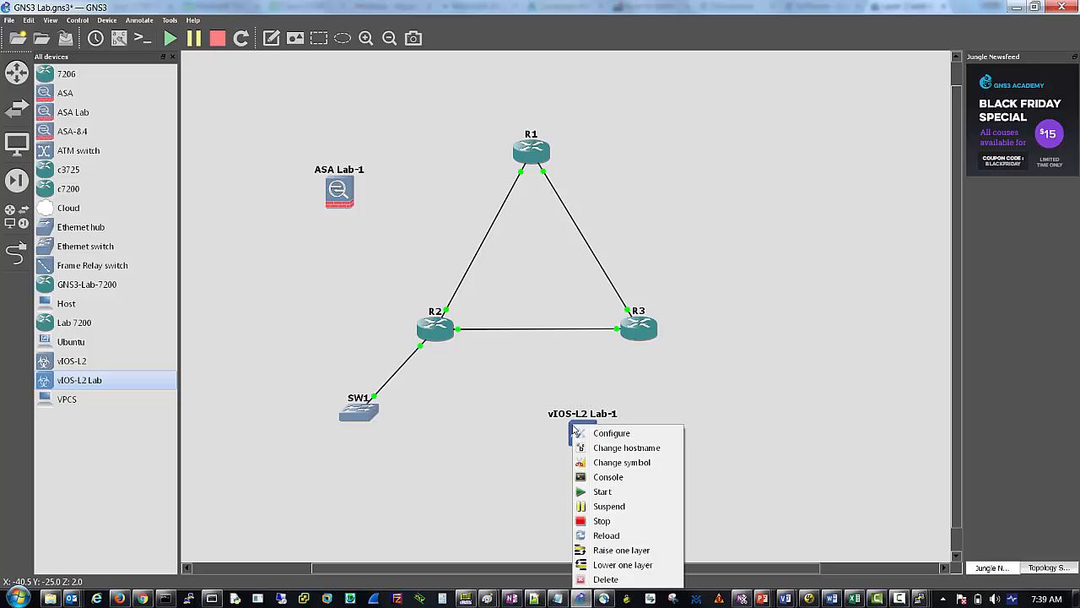
pyautogui.click(608, 476)
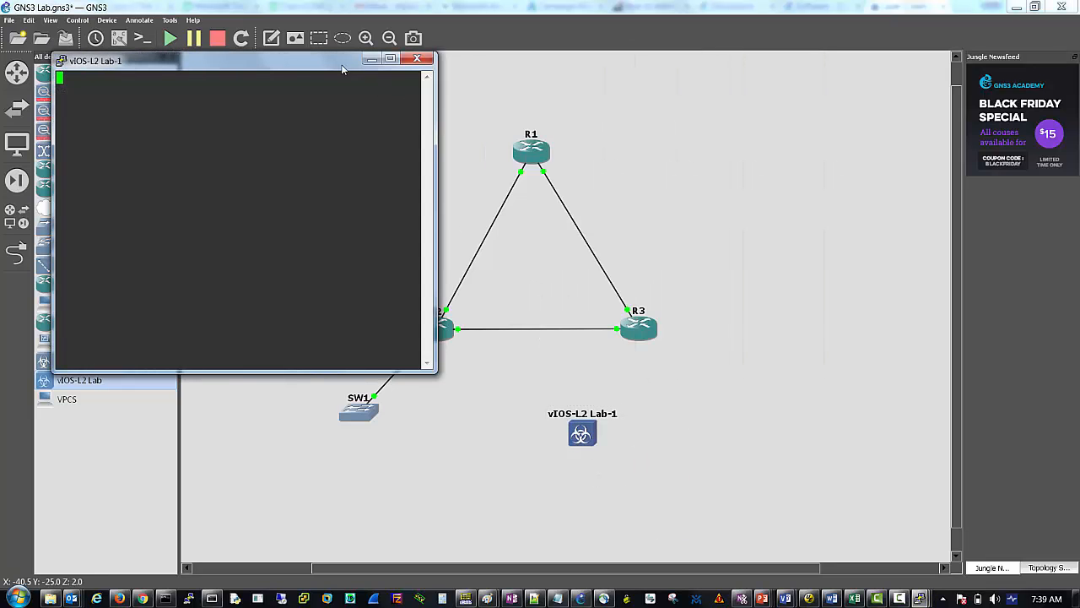
pyautogui.moveTo(245, 60); pyautogui.dragTo(745, 131)
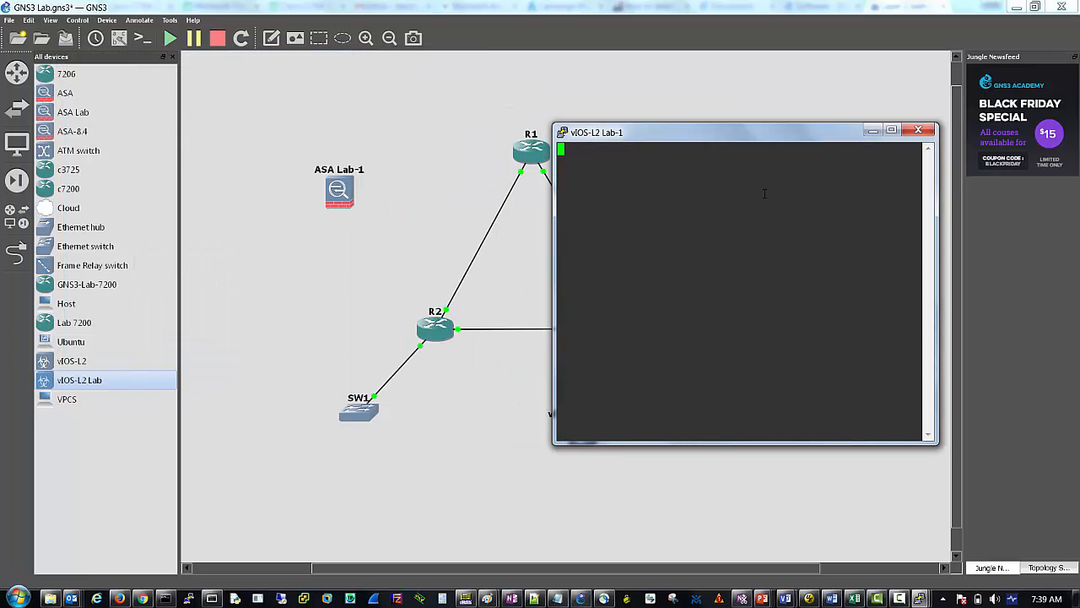
pyautogui.moveTo(762, 189)
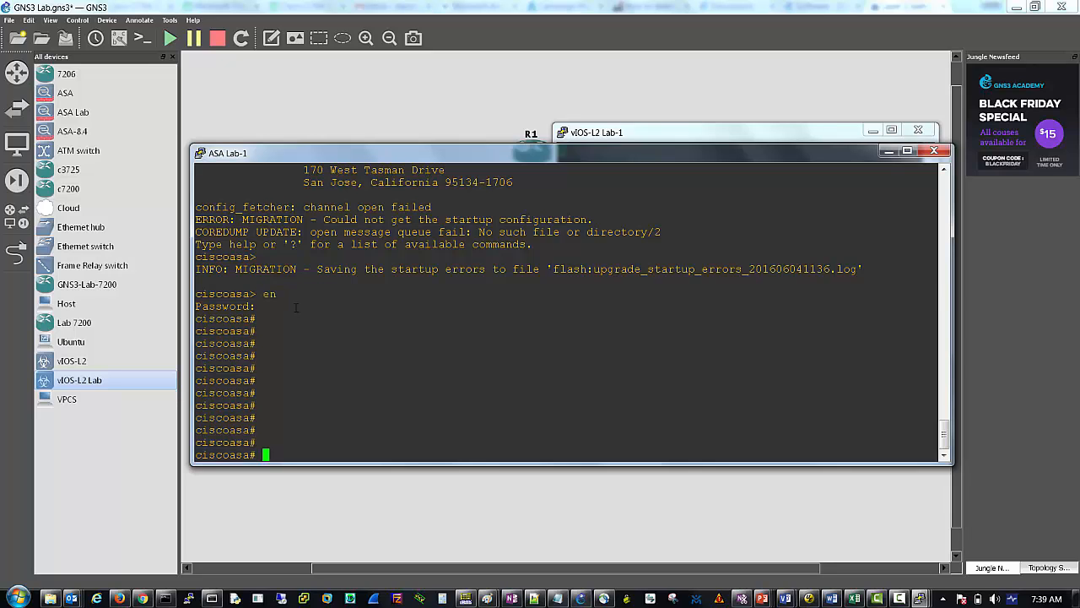
# On ASA Lab-1, exit, re-enable, run 'sh int ip brief', then enter 'con t'.
pyautogui.write('ex')
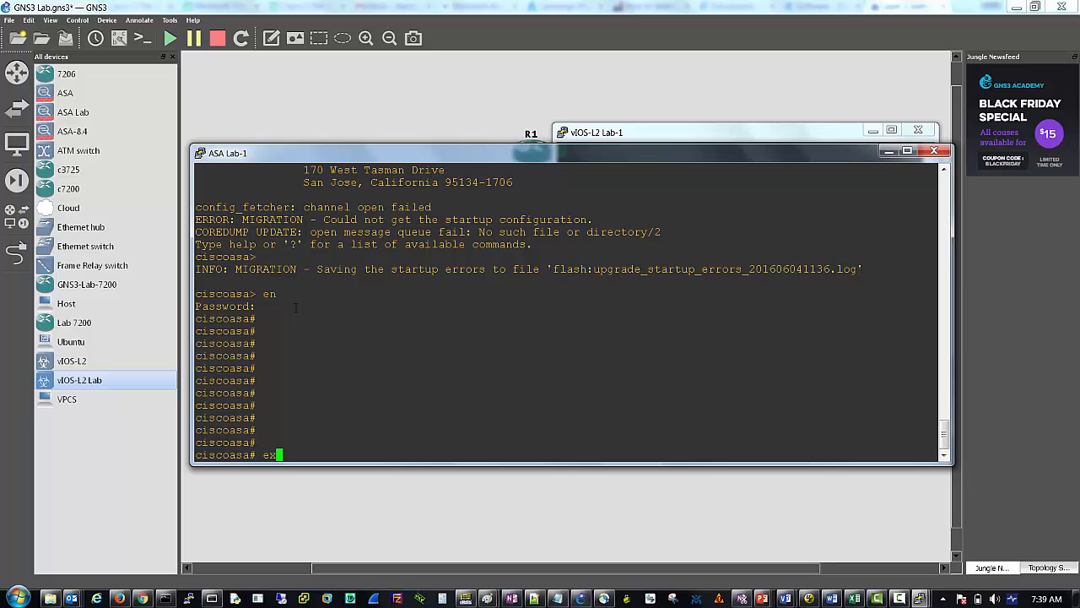
pyautogui.press('Return')
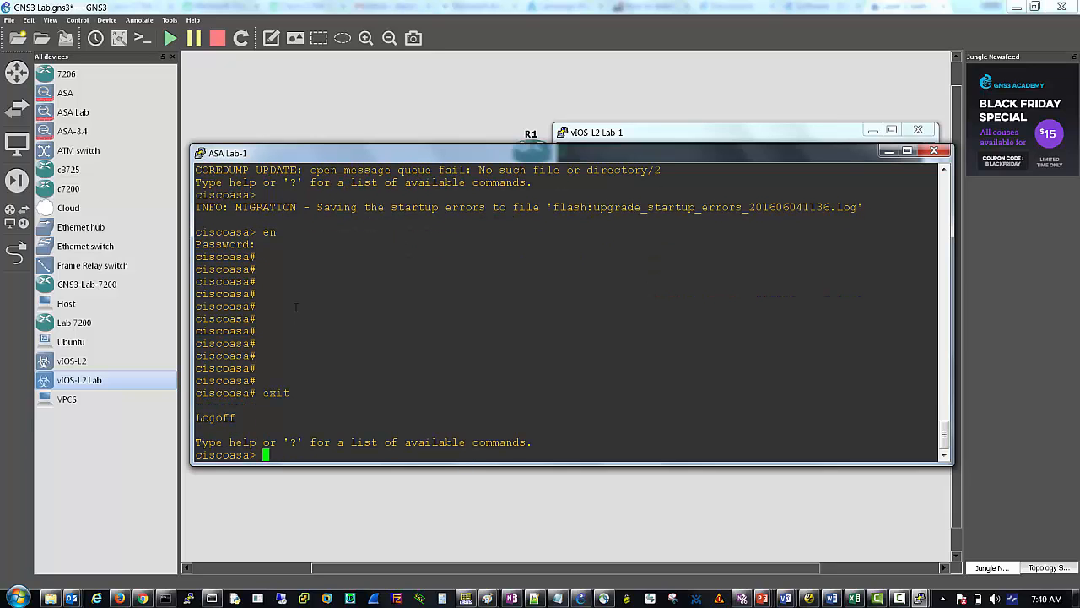
pyautogui.write('enable')
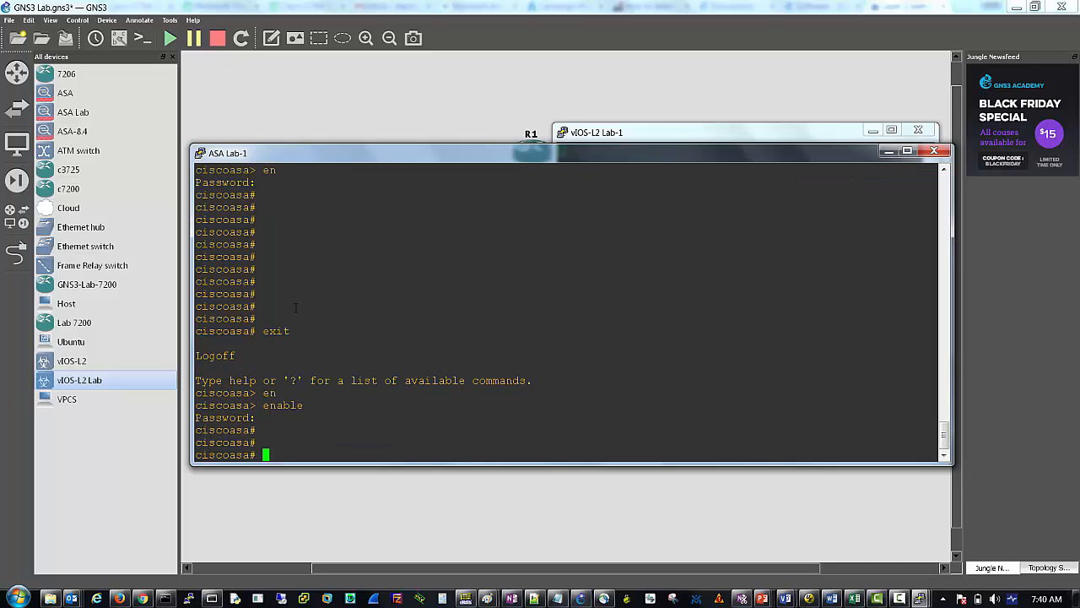
pyautogui.write('sh')
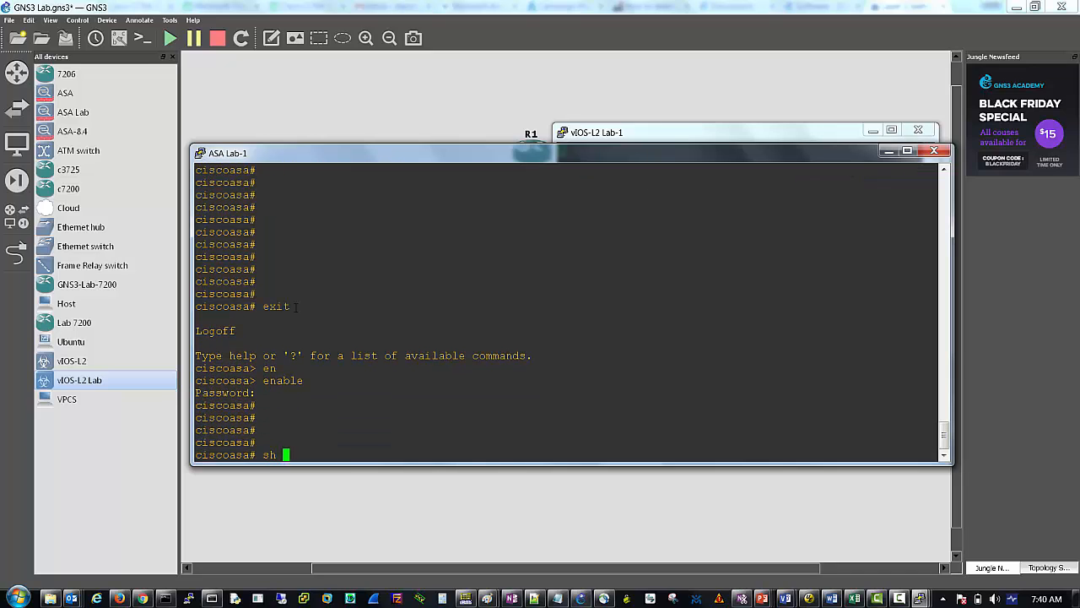
pyautogui.write('int ip brief')
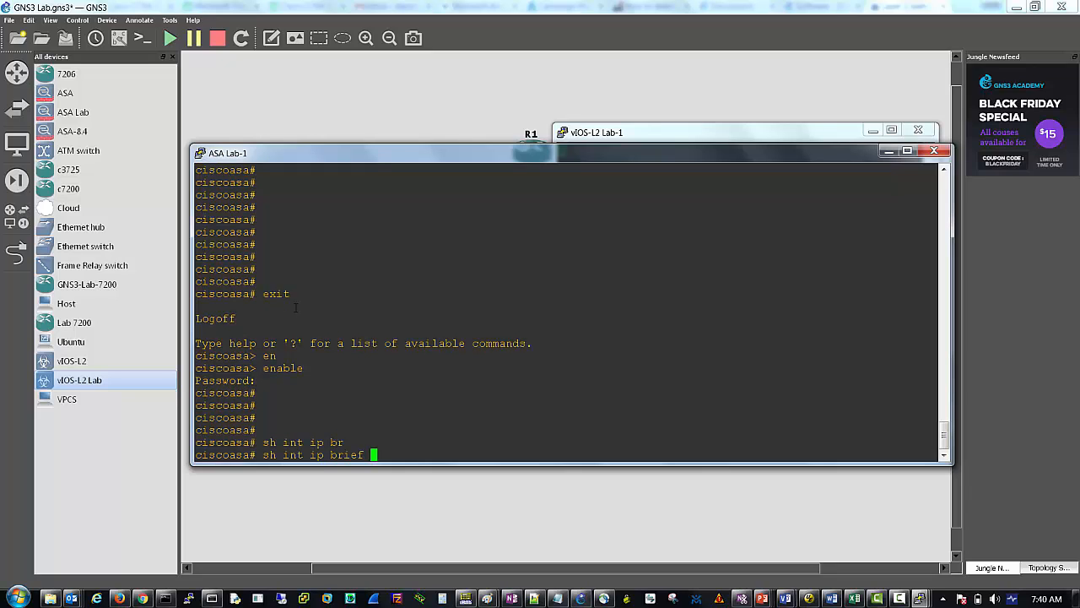
pyautogui.press('Return')
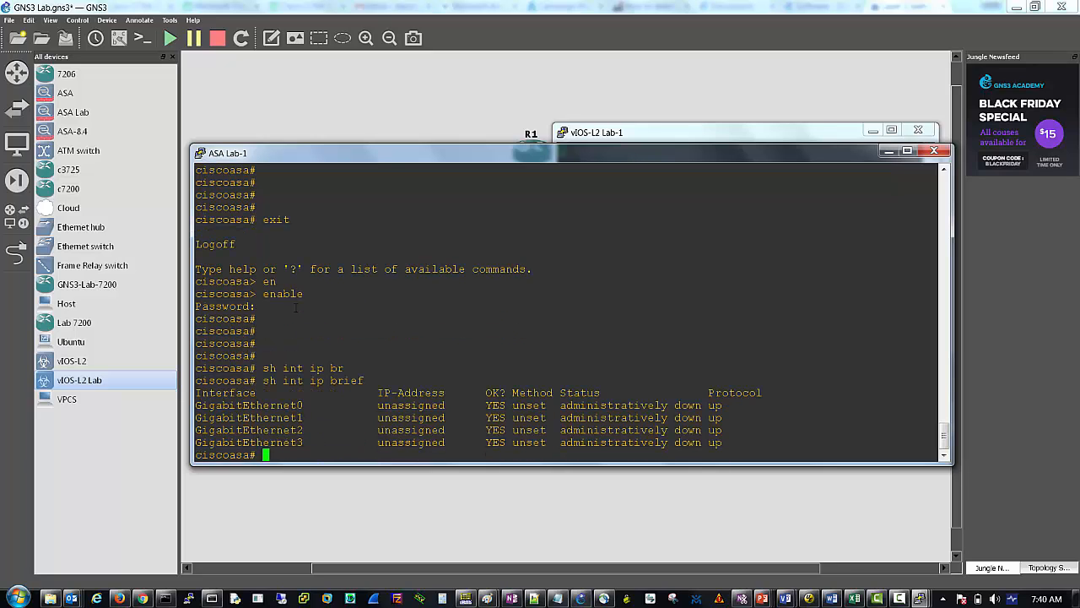
pyautogui.write('con t')
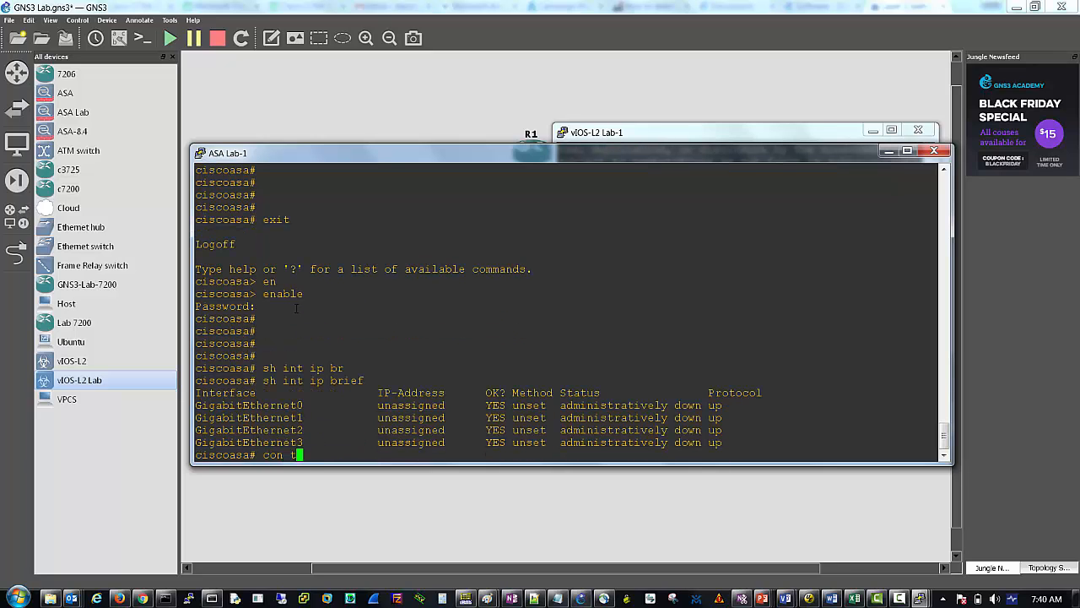
# Enter configuration mode and name interface g0 'outside' and g1 'inside'.
pyautogui.press('Return')
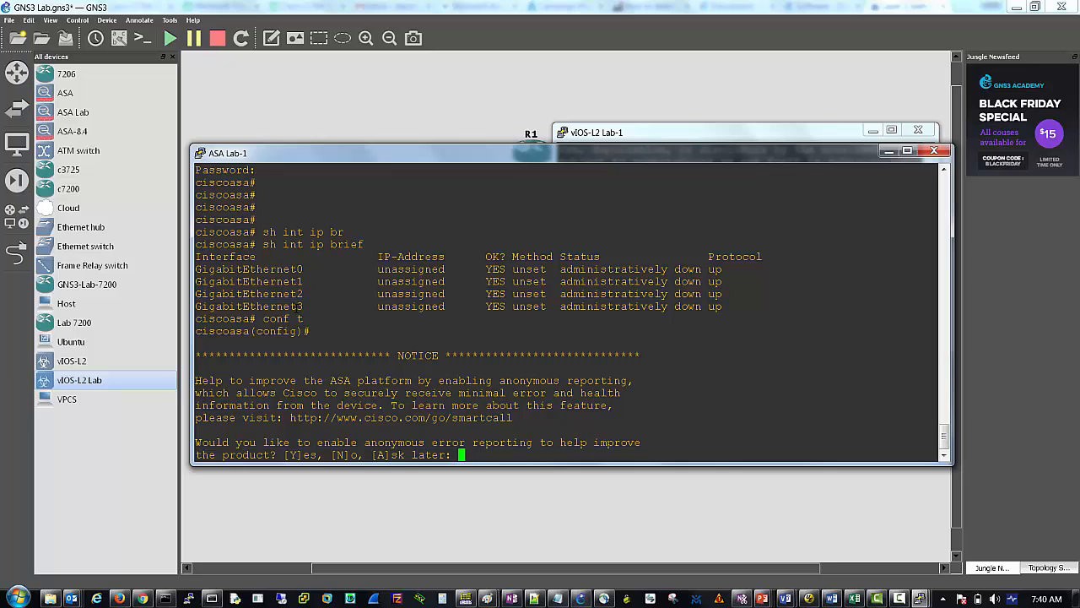
pyautogui.write('N')
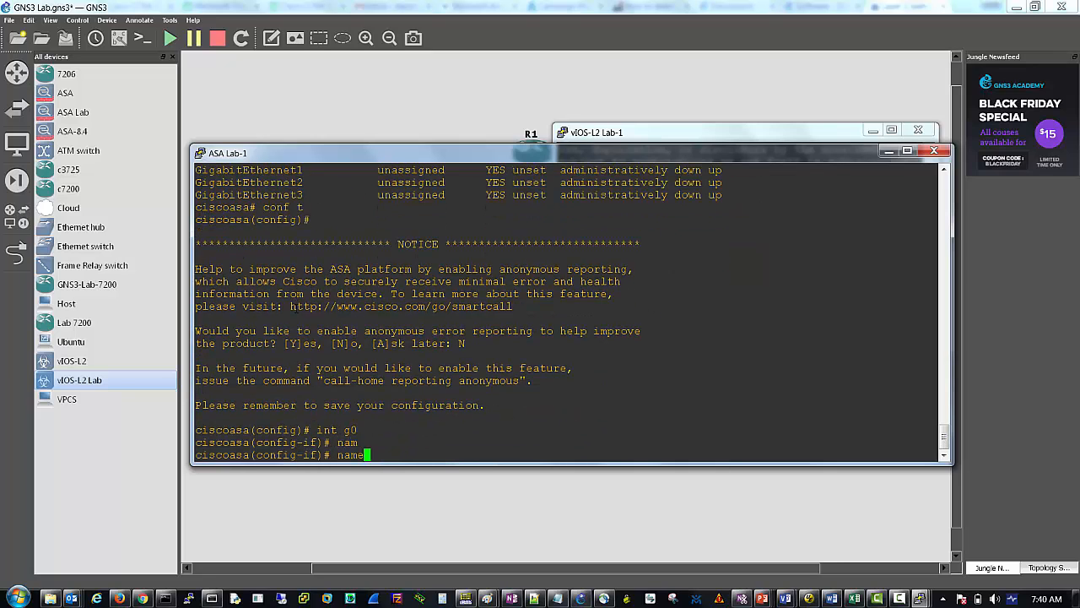
pyautogui.write('nameif o')
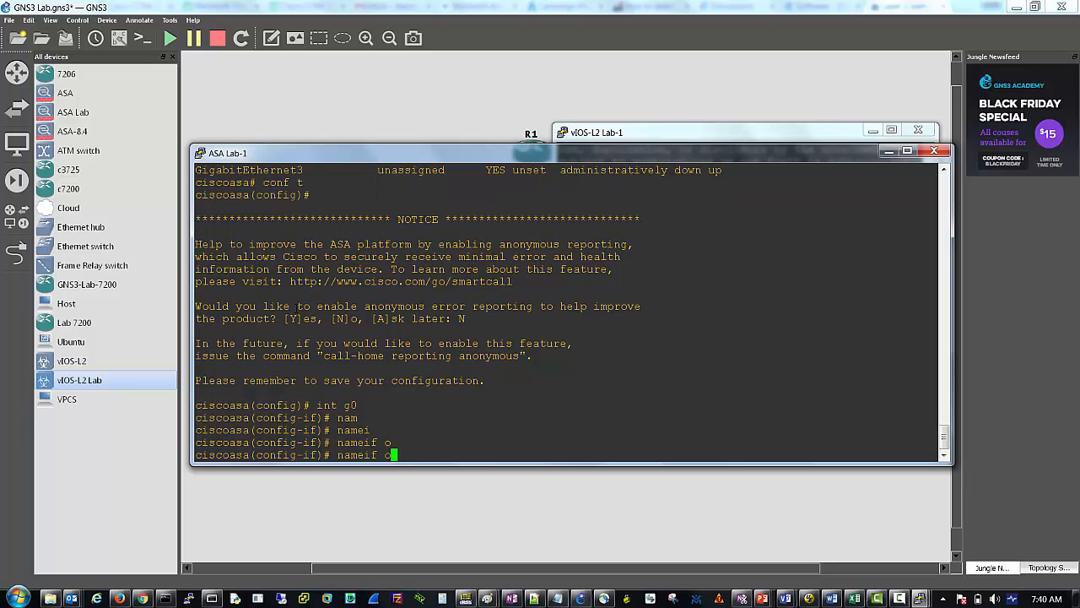
pyautogui.write('utside')
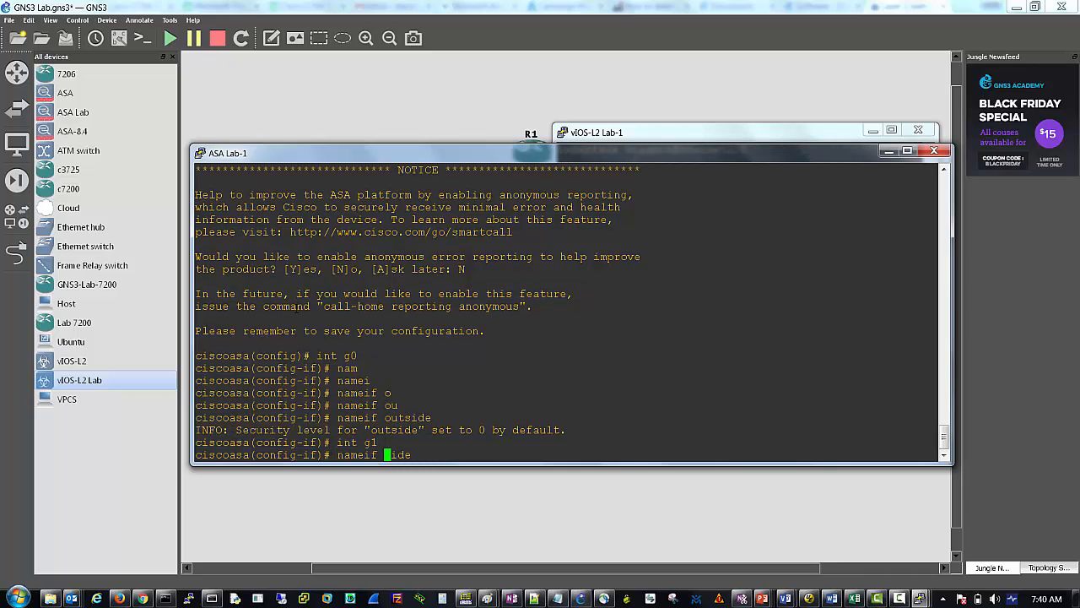
pyautogui.press('Return')
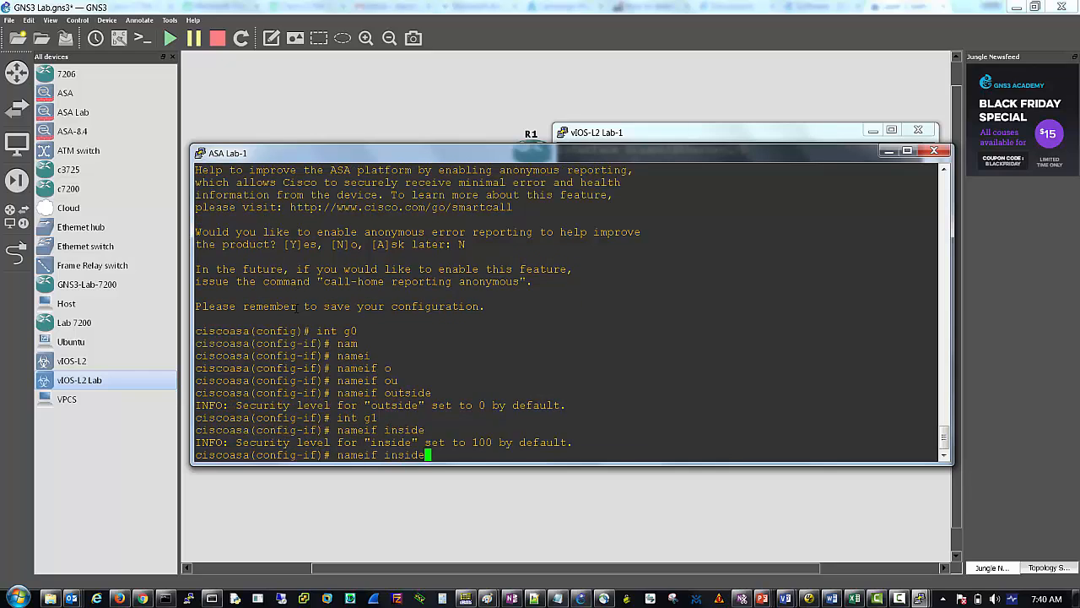
# Name interface g2 'dmz' and give it security-level 50.
pyautogui.write('int g1')
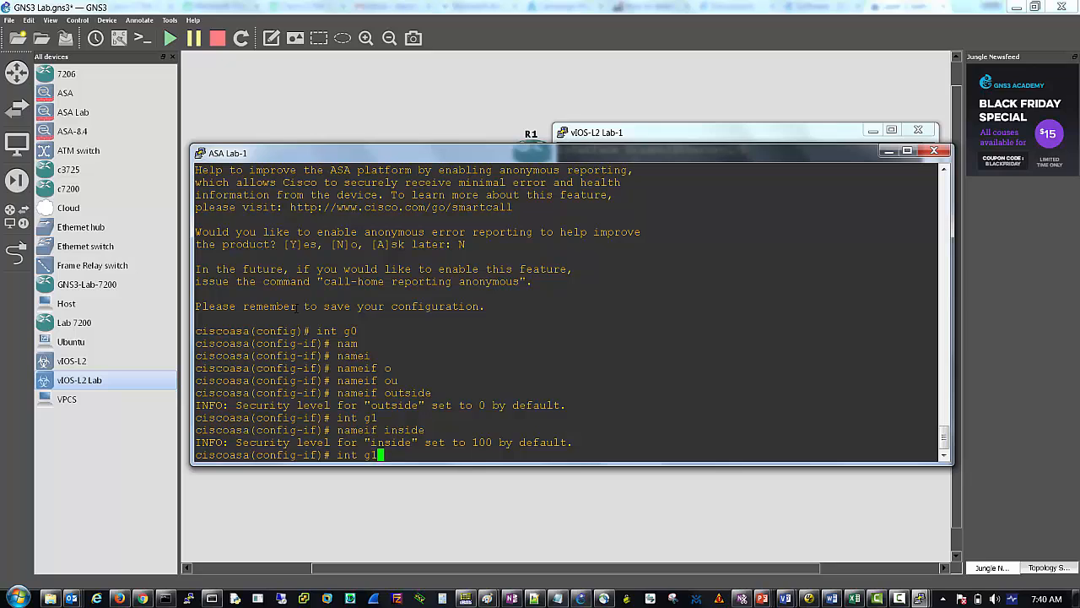
pyautogui.write('2')
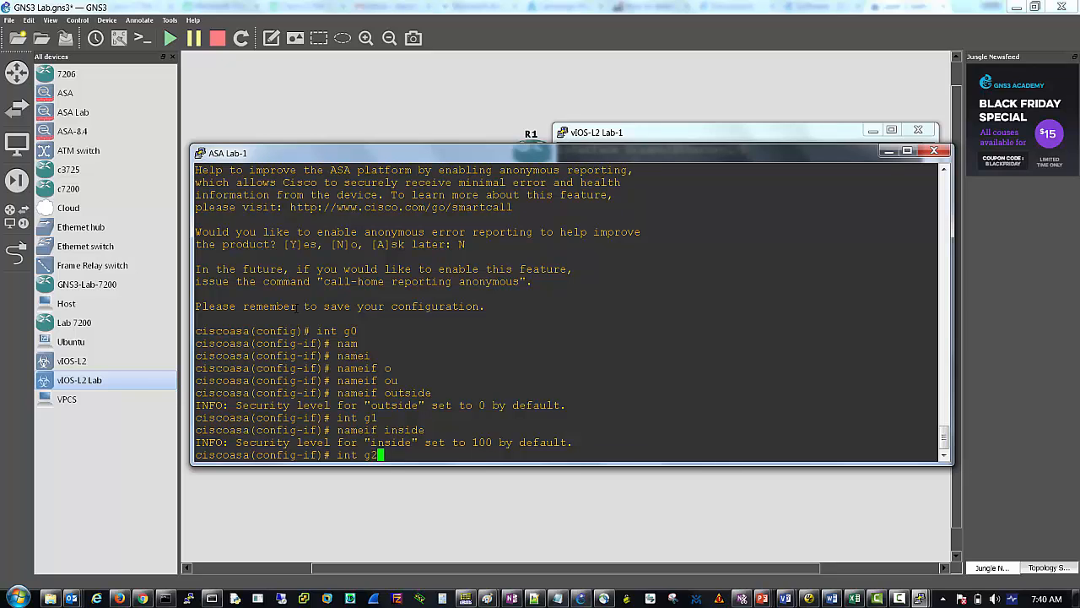
pyautogui.write('nameif insid')
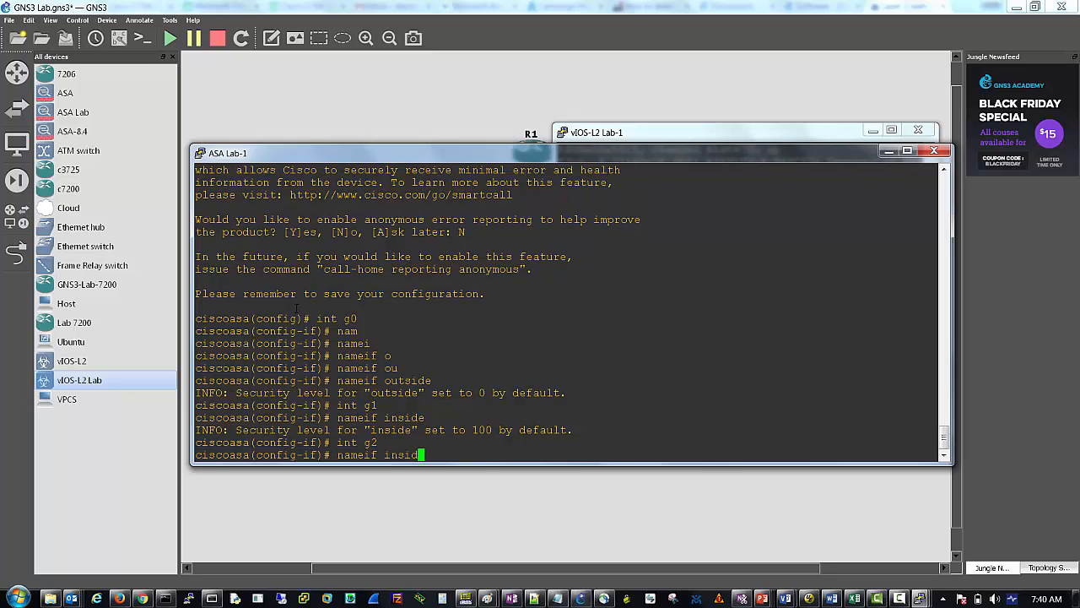
pyautogui.write('dmz')
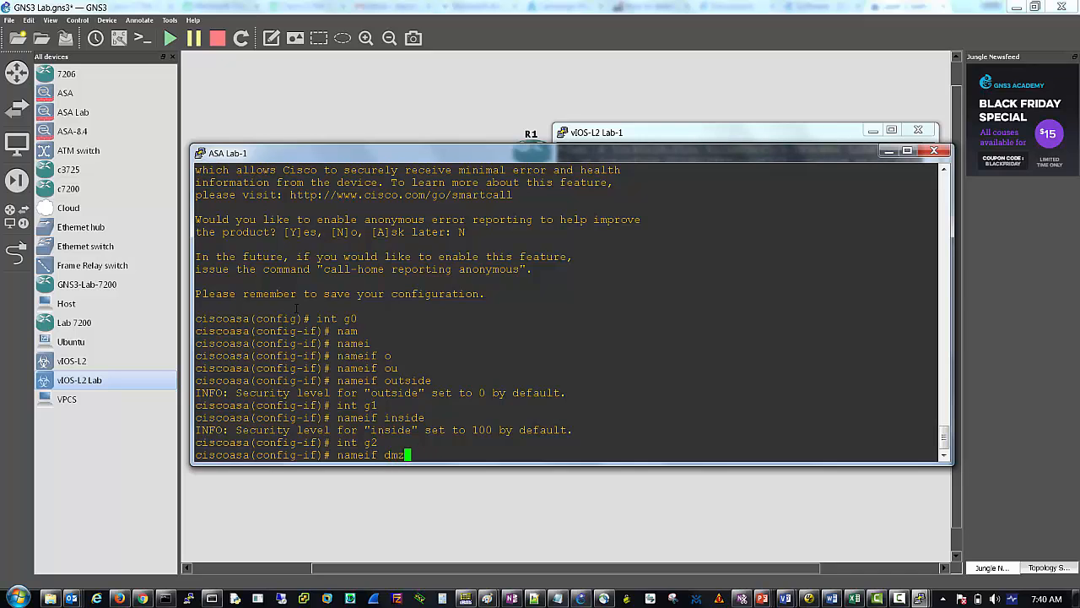
pyautogui.press('Return')
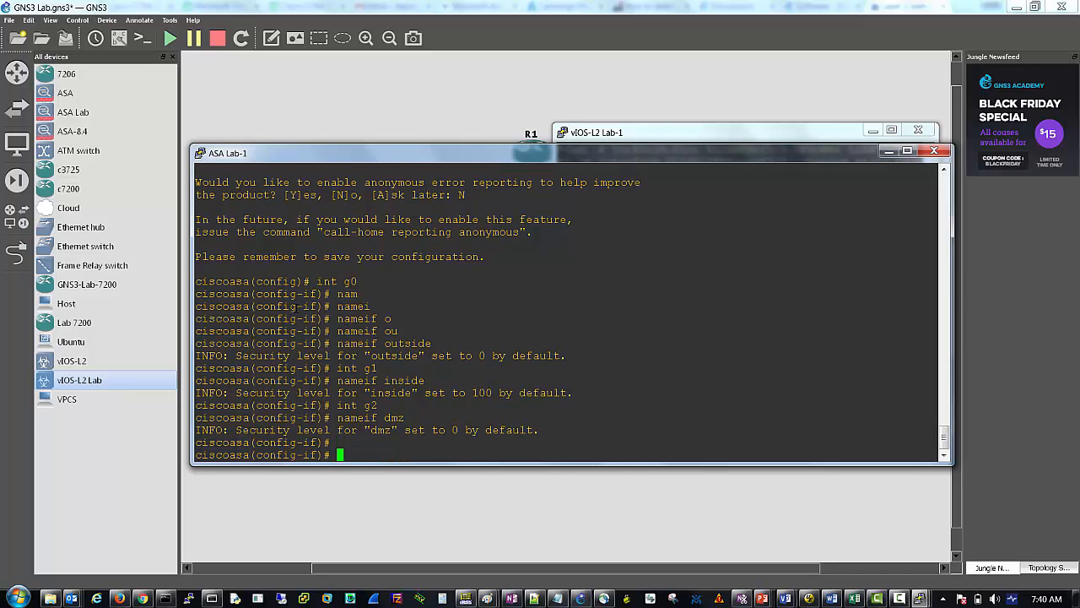
pyautogui.write('security-level')
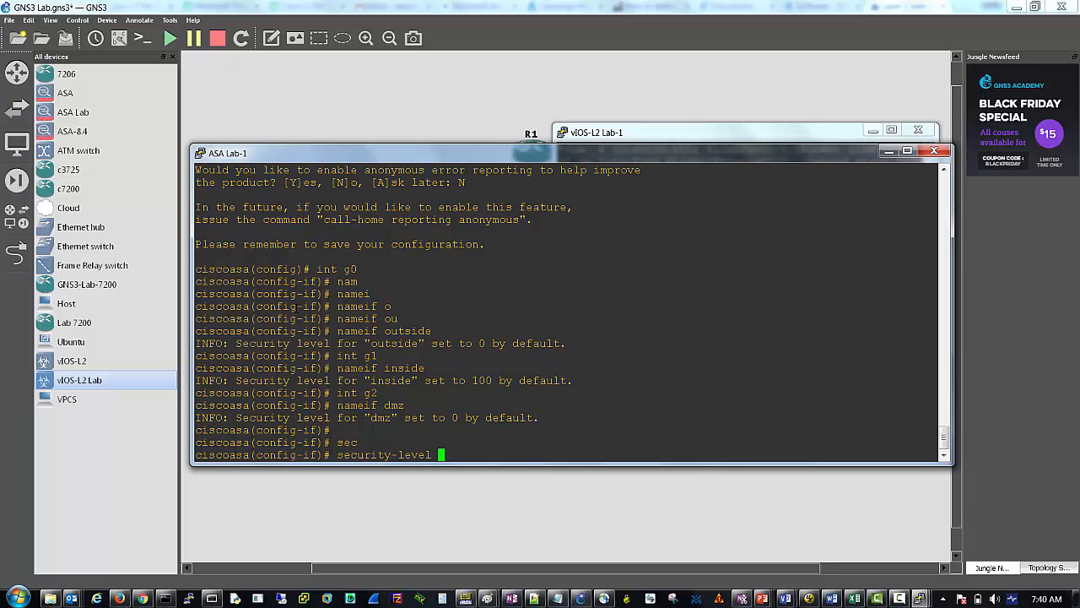
pyautogui.write('50')
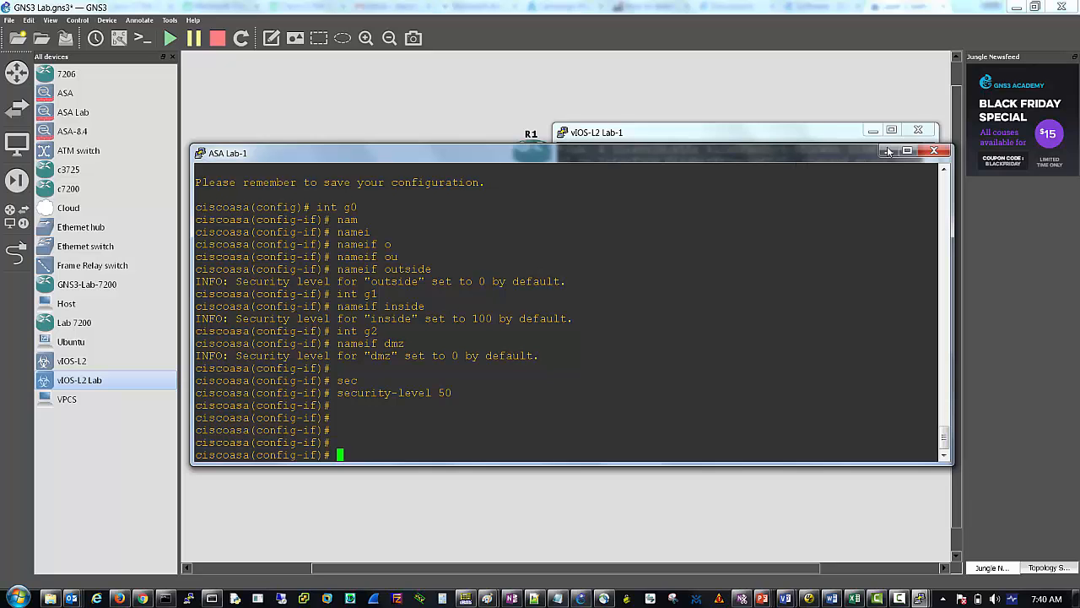
# Stop all running devices and begin a link from ASA Lab-1 toward R1.
pyautogui.click(935, 150)
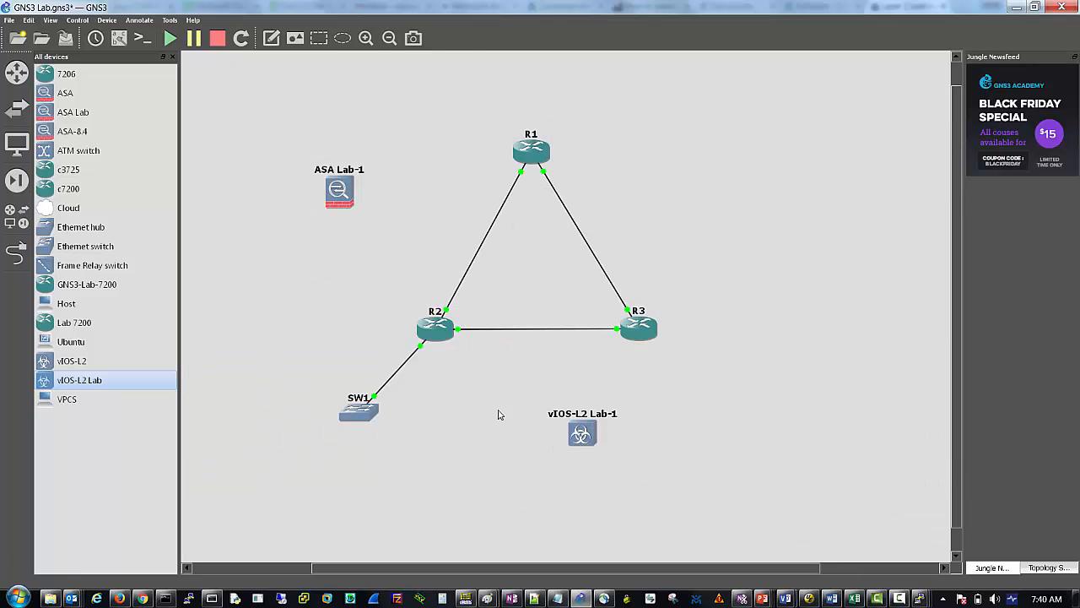
pyautogui.moveTo(337, 189); pyautogui.dragTo(346, 155)
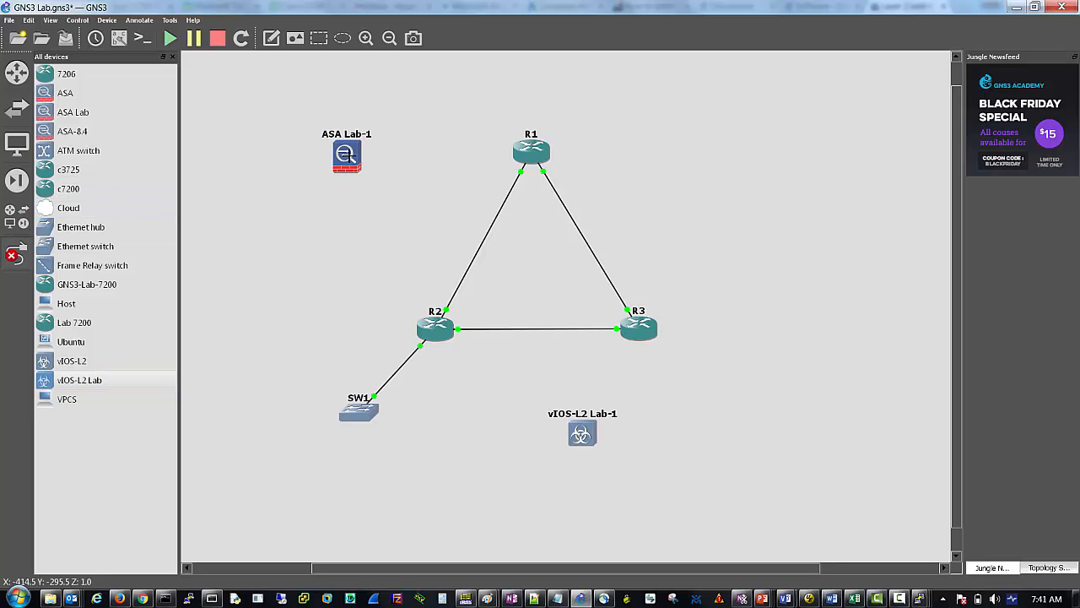
pyautogui.click(346, 155)
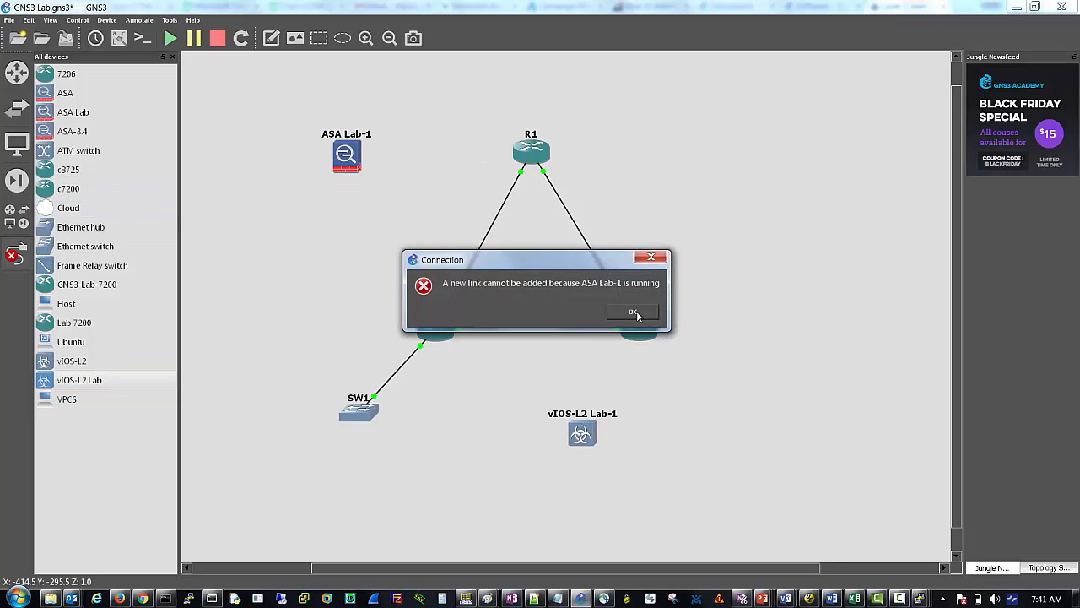
pyautogui.click(631, 310)
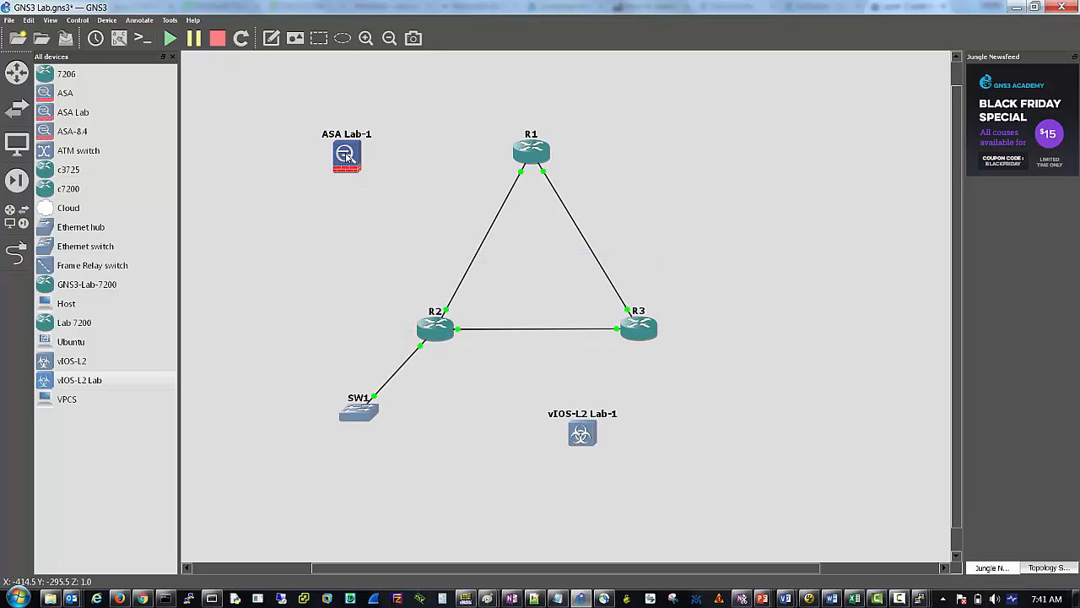
pyautogui.click(218, 37)
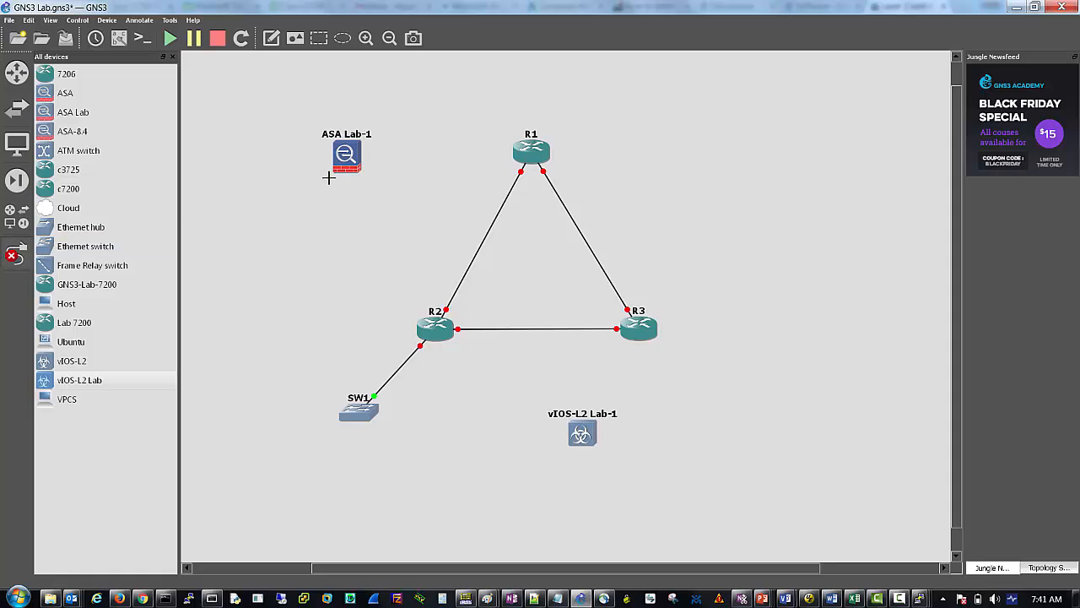
pyautogui.click(530, 150)
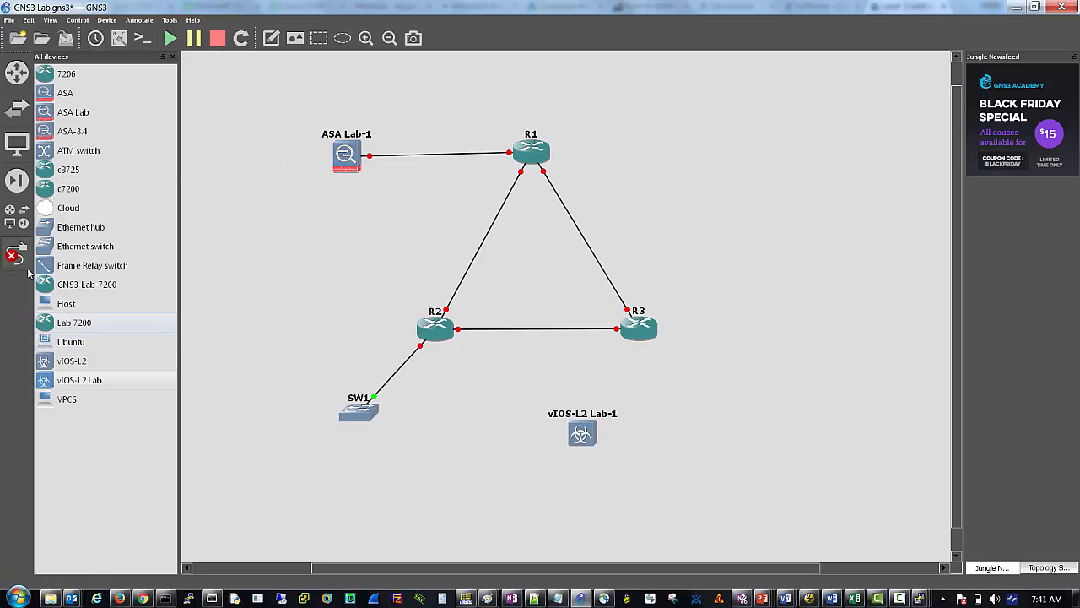
# Start ASA Lab-1, move vIOS-L2 Lab-1 beside R1 and dismiss the link-not-allowed error.
pyautogui.rightClick(346, 156)
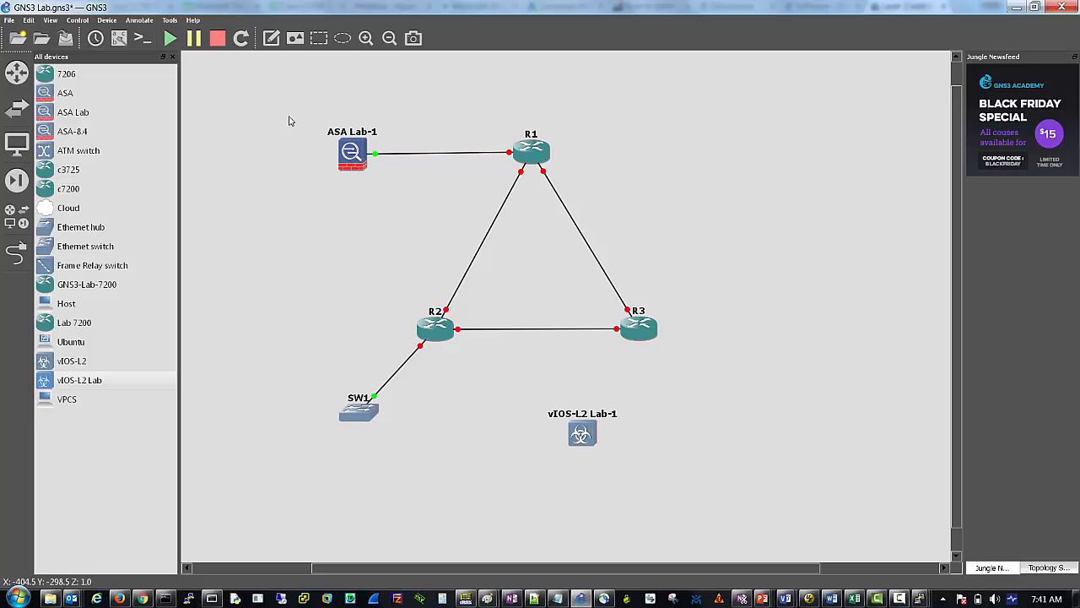
pyautogui.moveTo(169, 37)
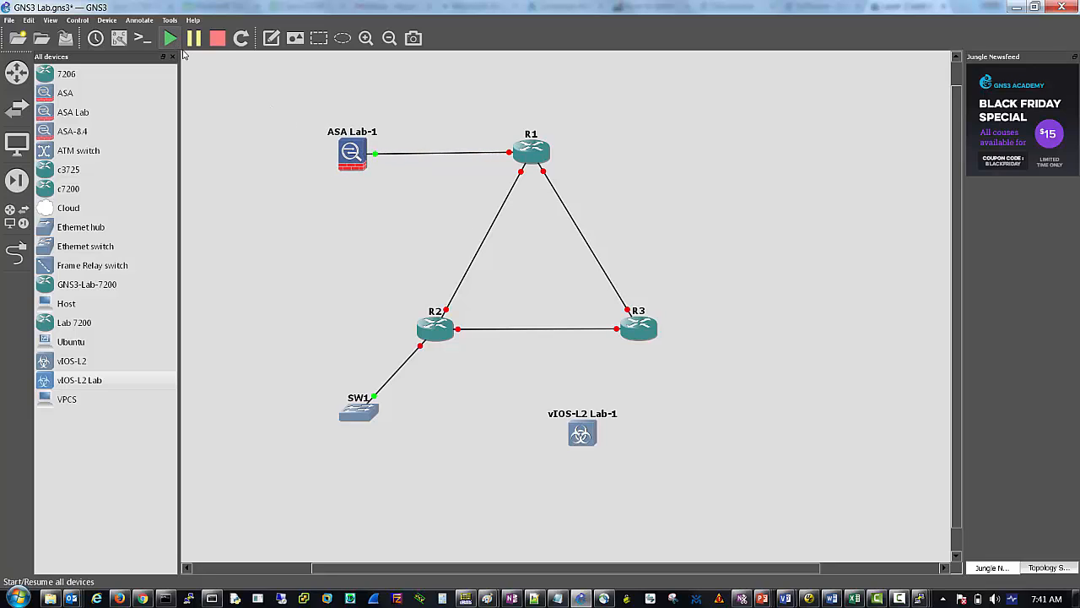
pyautogui.moveTo(582, 432); pyautogui.dragTo(690, 254)
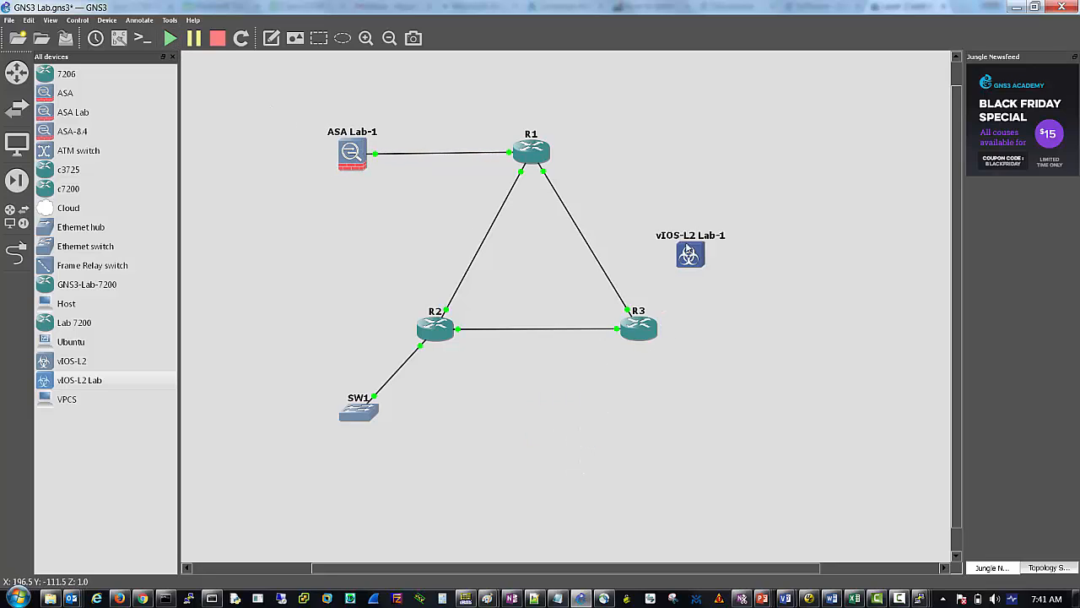
pyautogui.moveTo(689, 253); pyautogui.dragTo(702, 152)
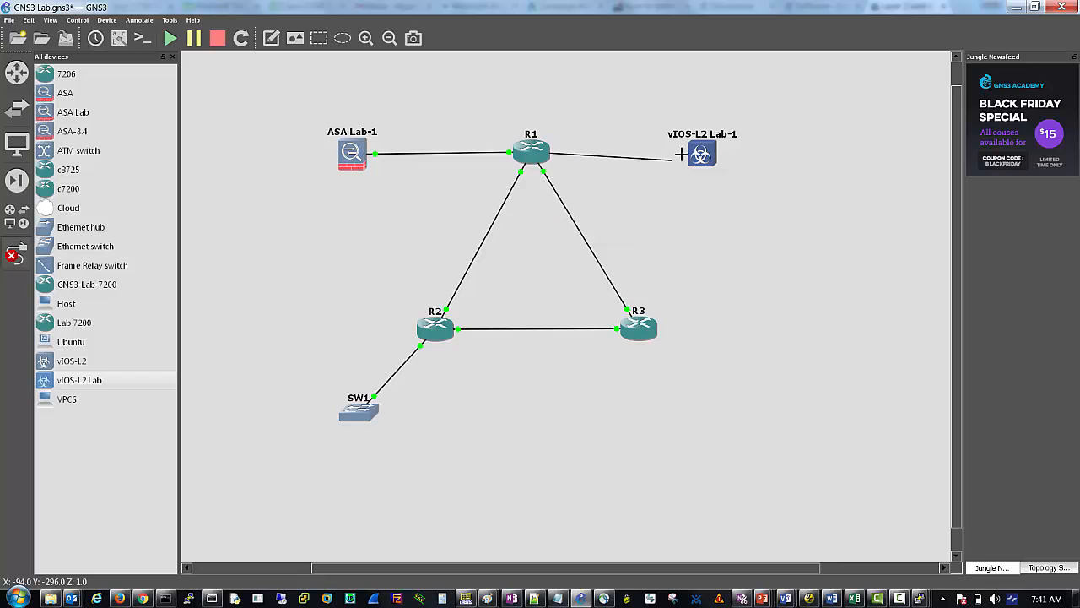
pyautogui.click(702, 152)
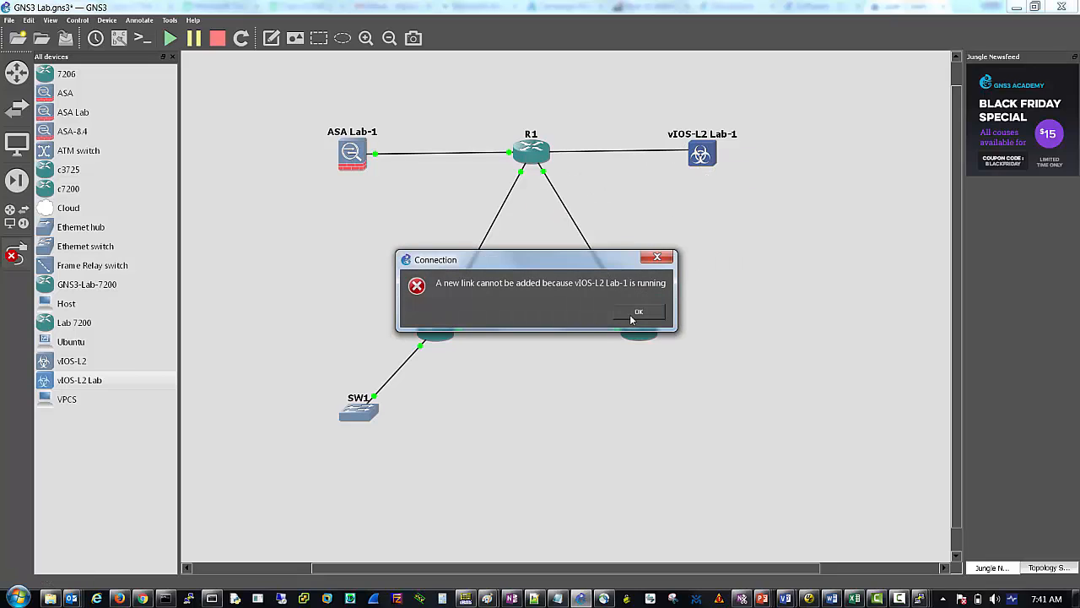
pyautogui.click(638, 310)
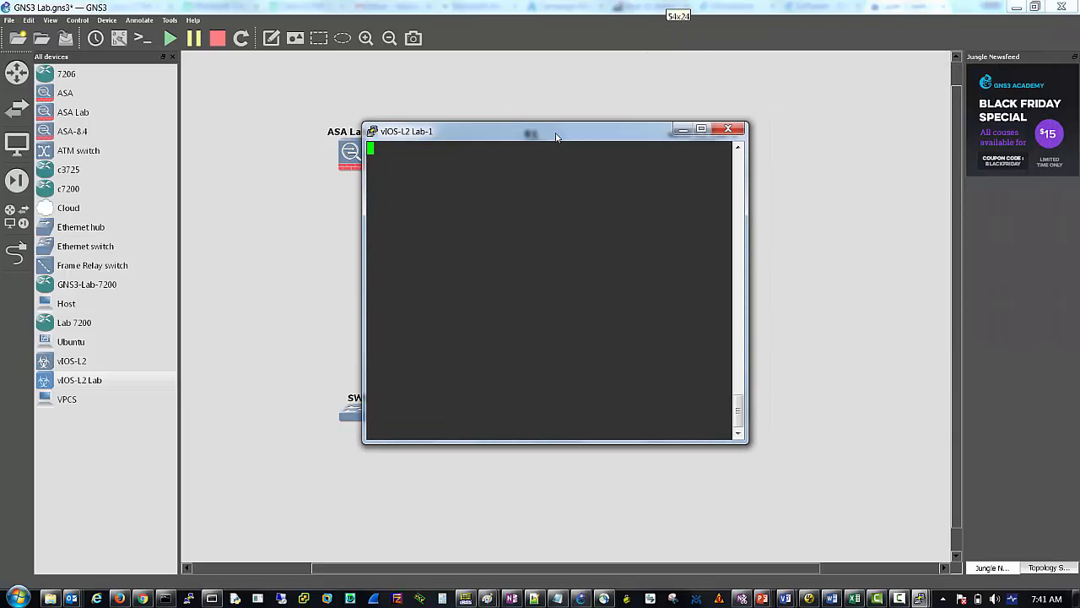
pyautogui.moveTo(550, 249)
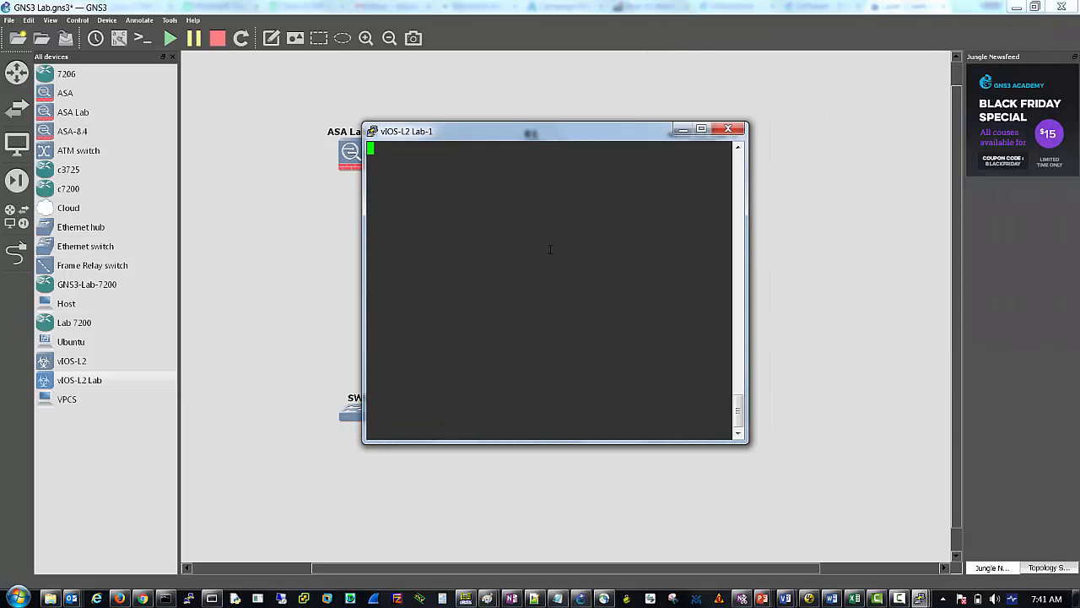
pyautogui.moveTo(840, 507)
pyautogui.write('en')
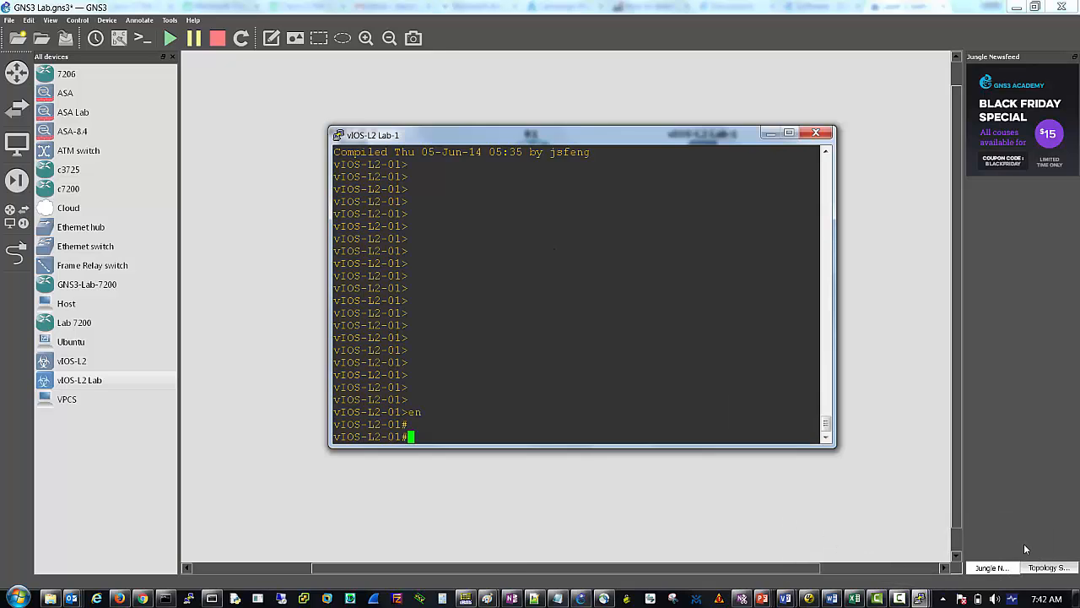
pyautogui.moveTo(638, 311)
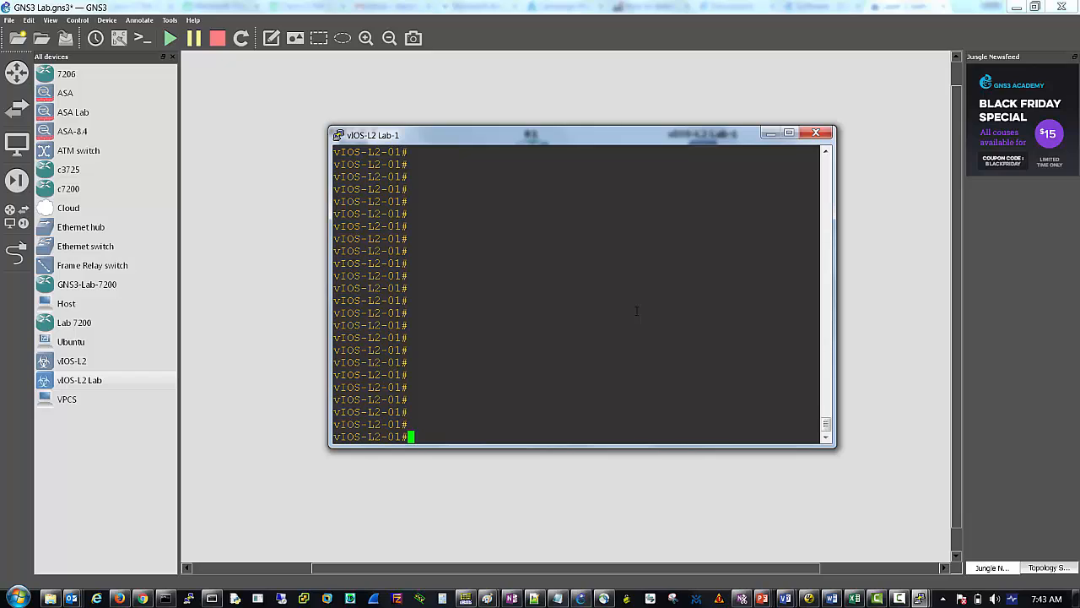
# Run 'sh vlan' on the vIOS-L2 Lab-1 switch console.
pyautogui.write('sh vlan')
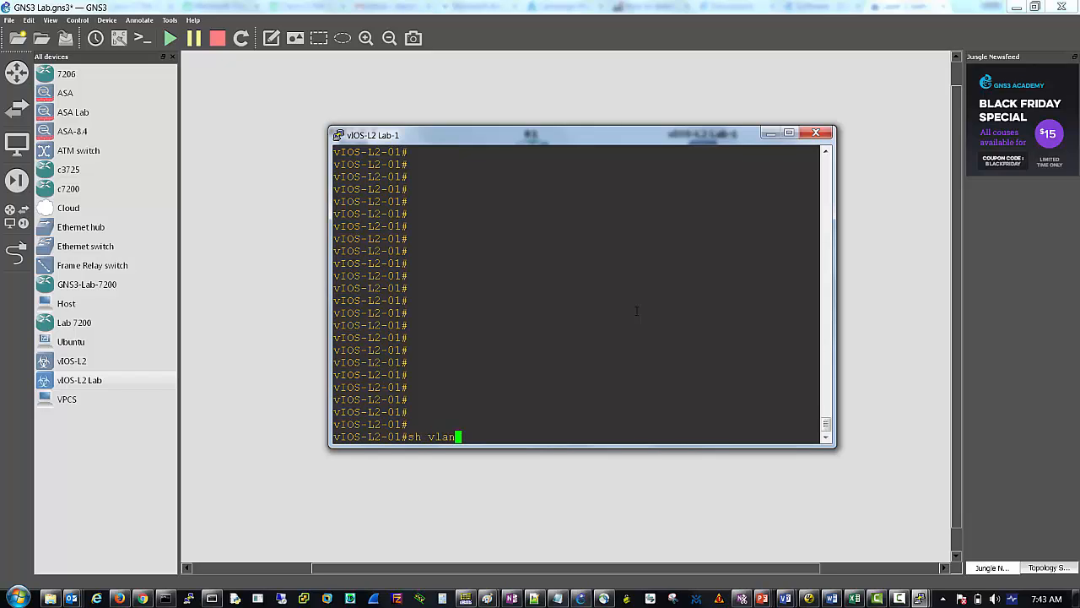
pyautogui.press('Return')
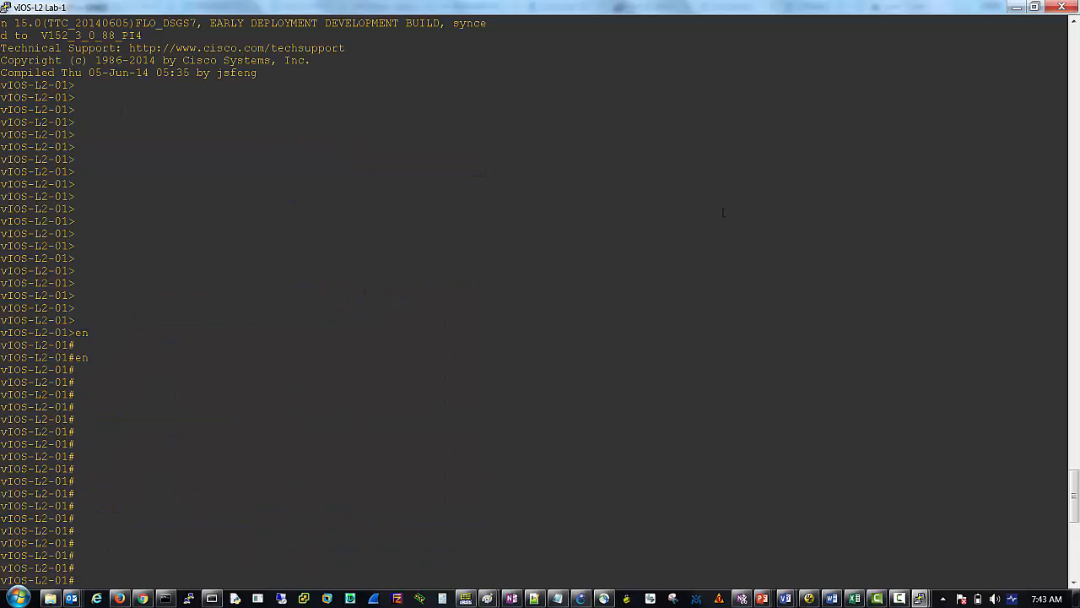
pyautogui.write('sh vlan')
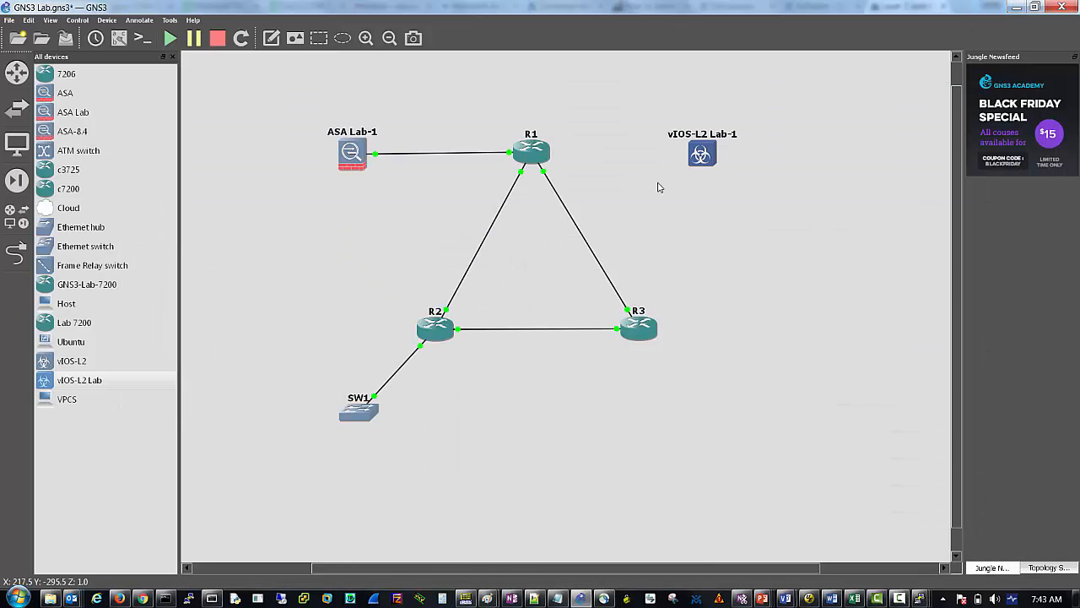
# Close the switch console and review ASA Lab-1's interface connections on the topology.
pyautogui.click(17, 250)
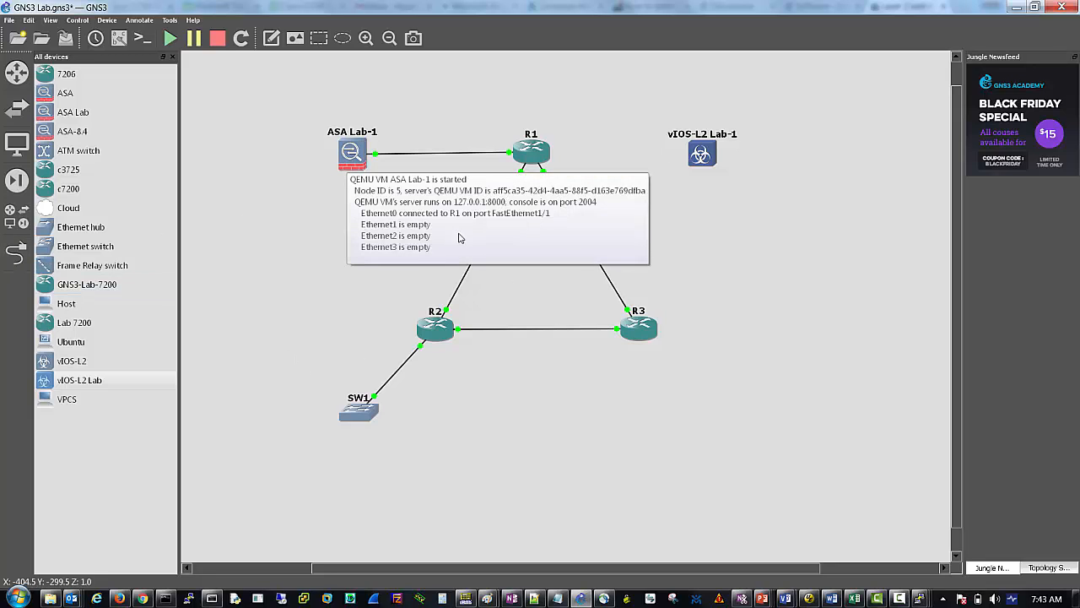
pyautogui.click(564, 426)
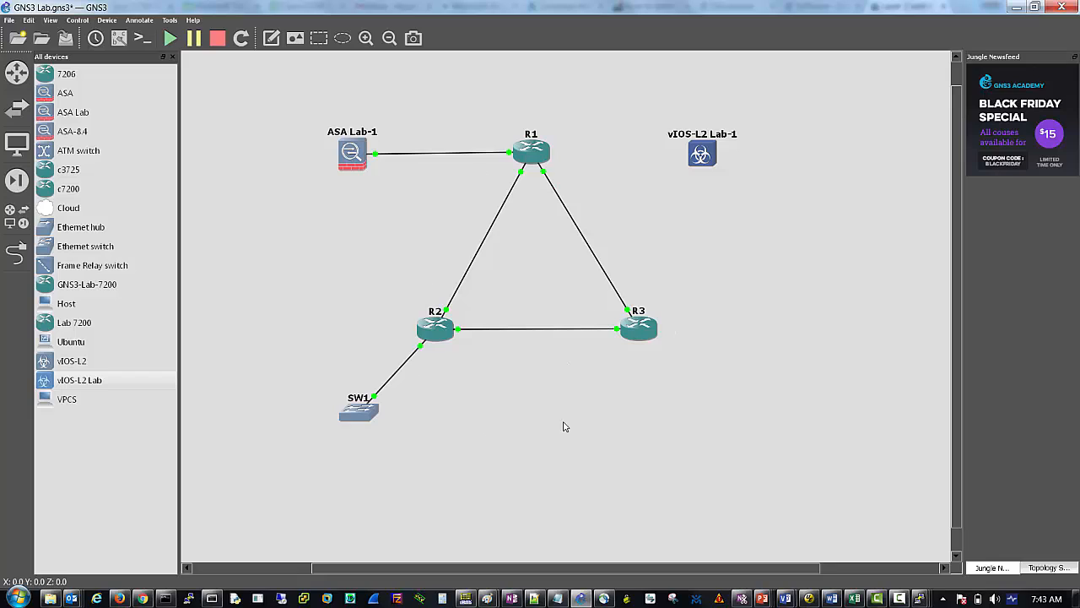
pyautogui.moveTo(568, 459)
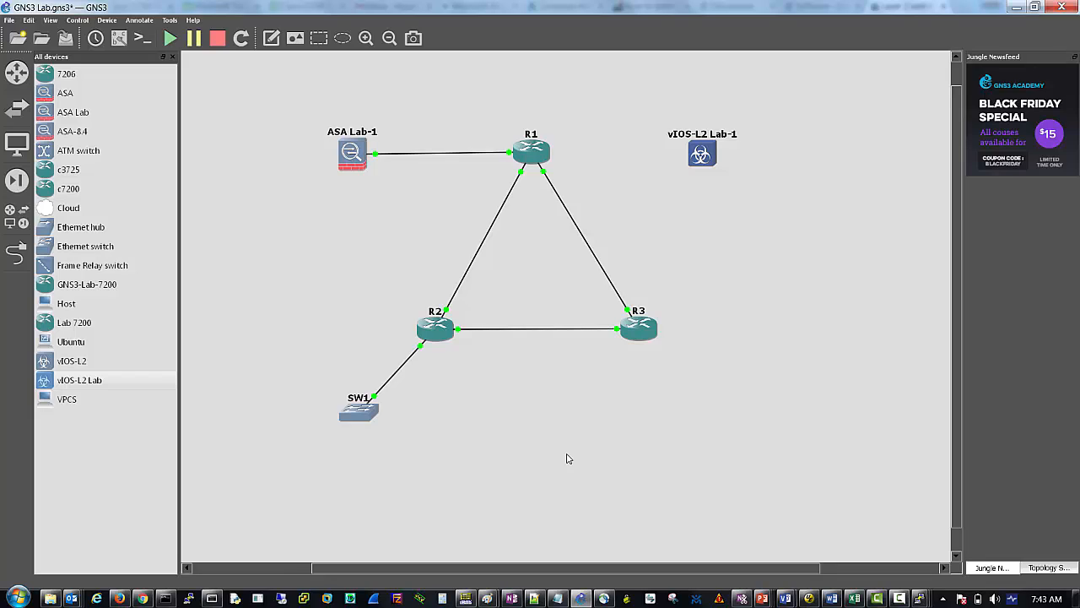
pyautogui.moveTo(565, 455)
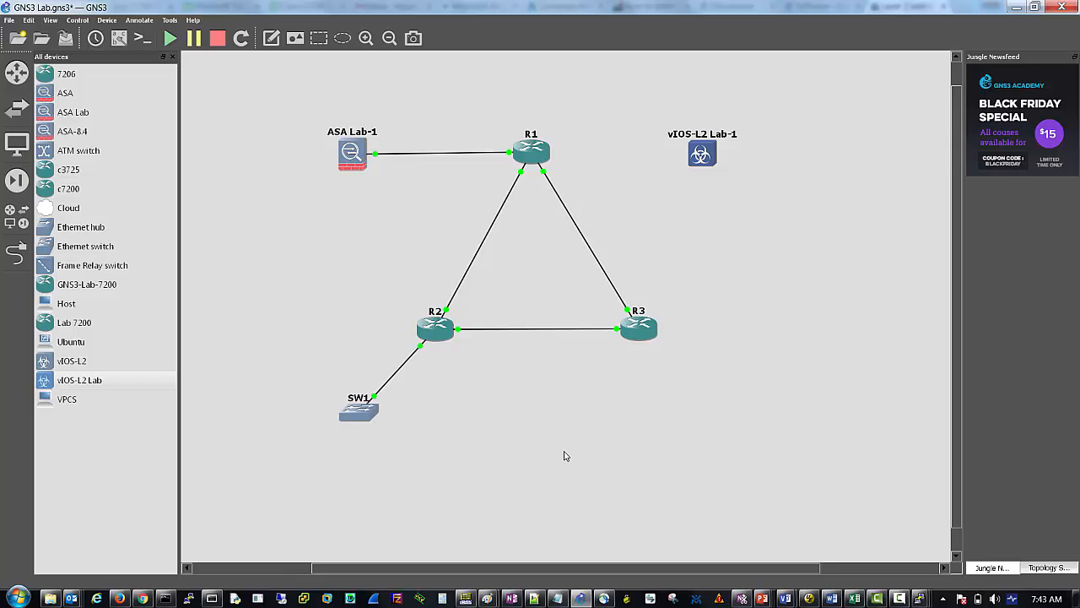
pyautogui.moveTo(218, 37)
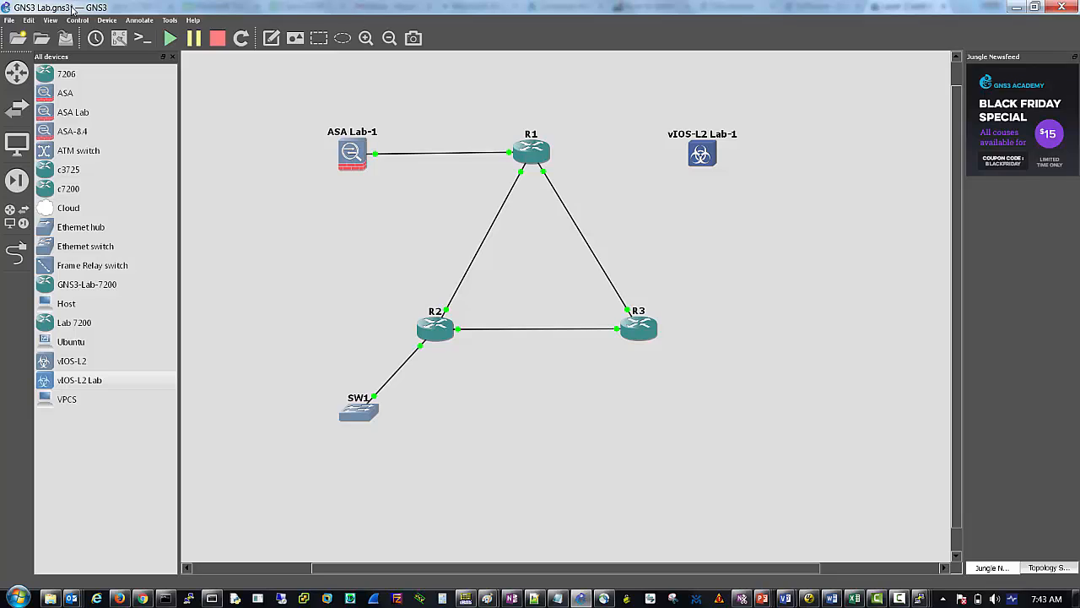
# Save the Lab project and stop all devices.
pyautogui.click(64, 37)
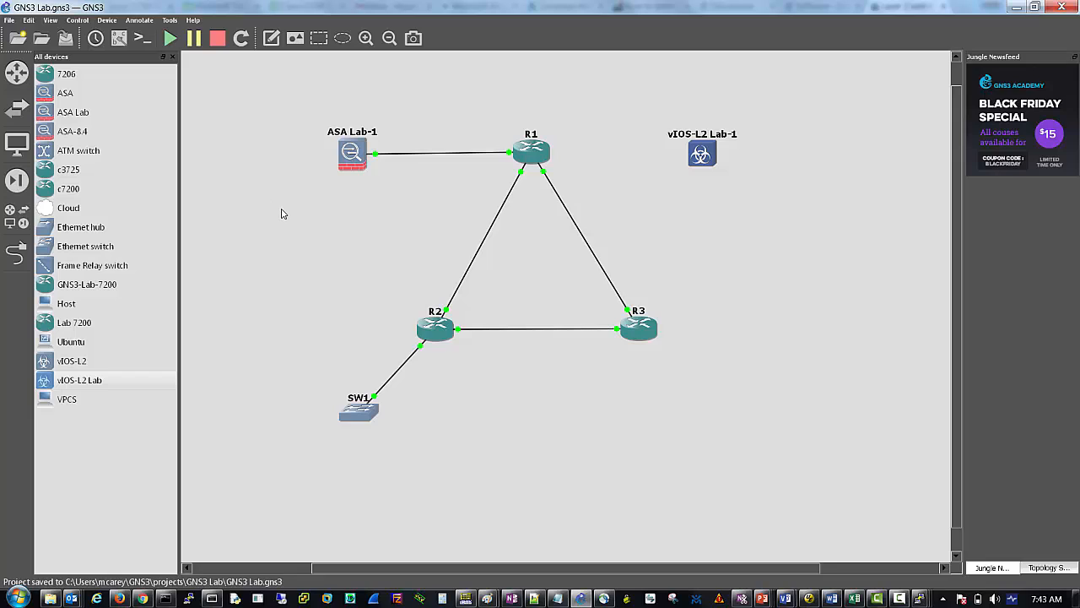
pyautogui.moveTo(331, 243)
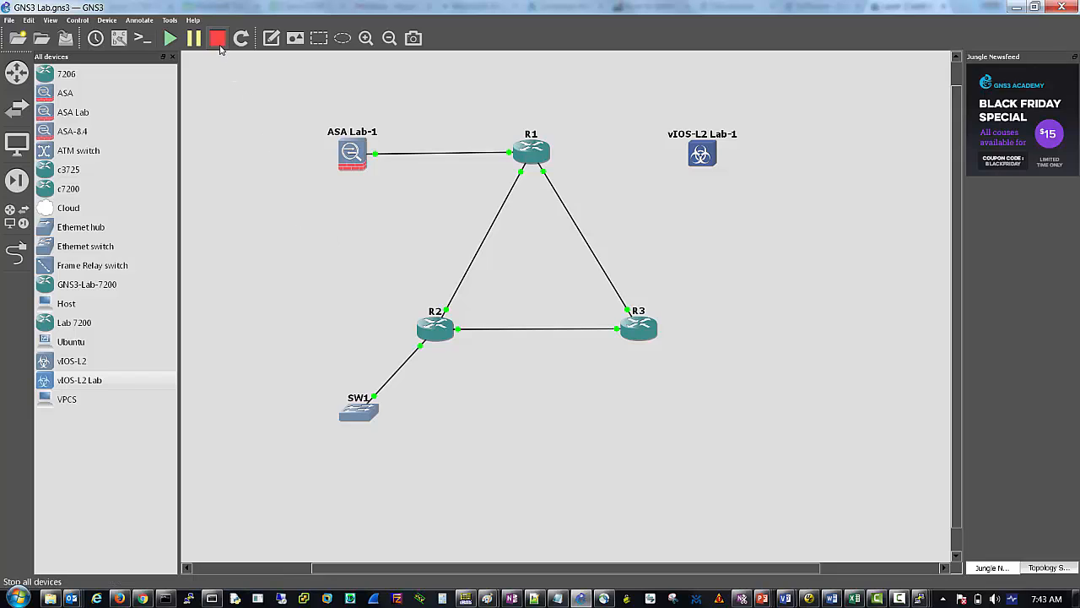
pyautogui.click(218, 37)
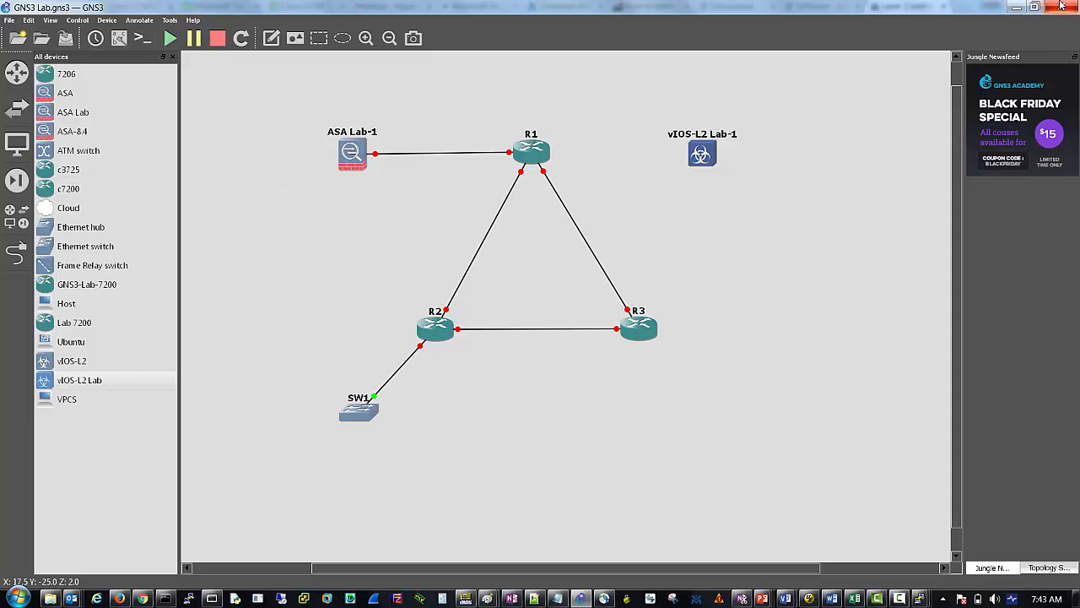
pyautogui.moveTo(1067, 17)
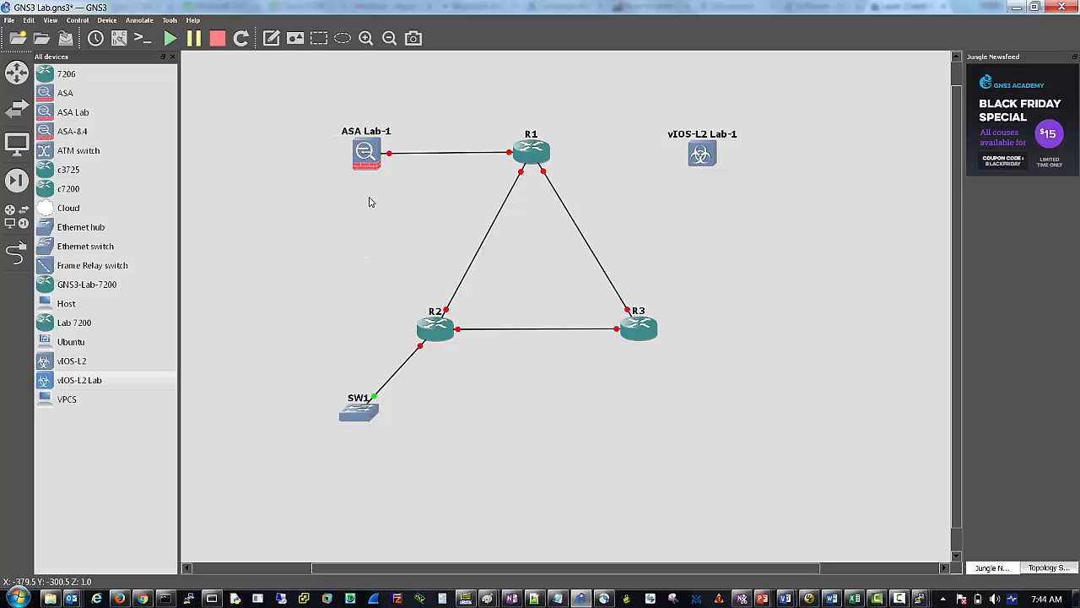
pyautogui.moveTo(186, 200)
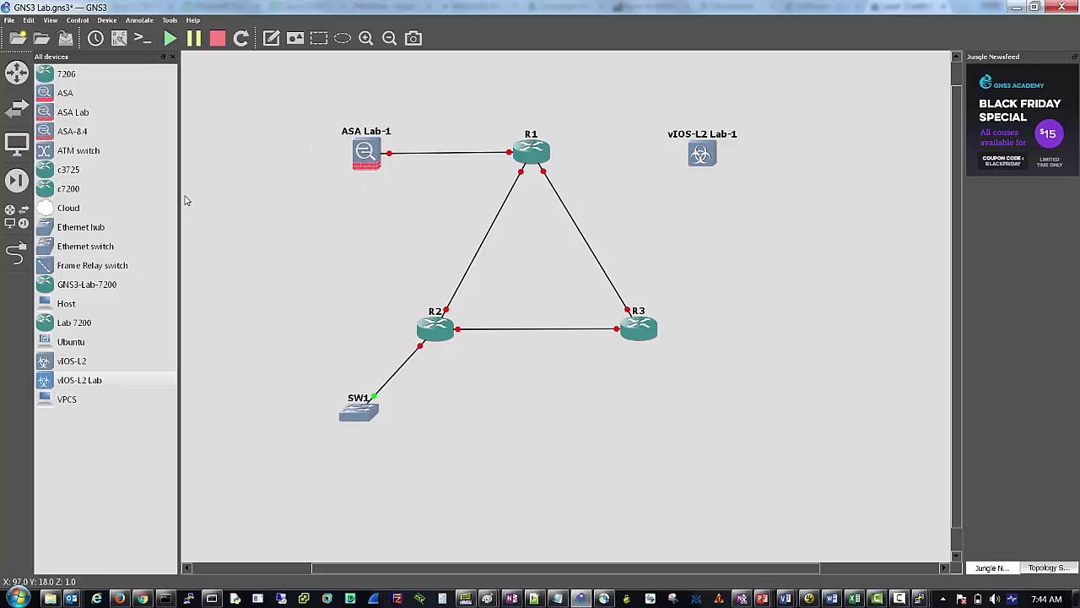